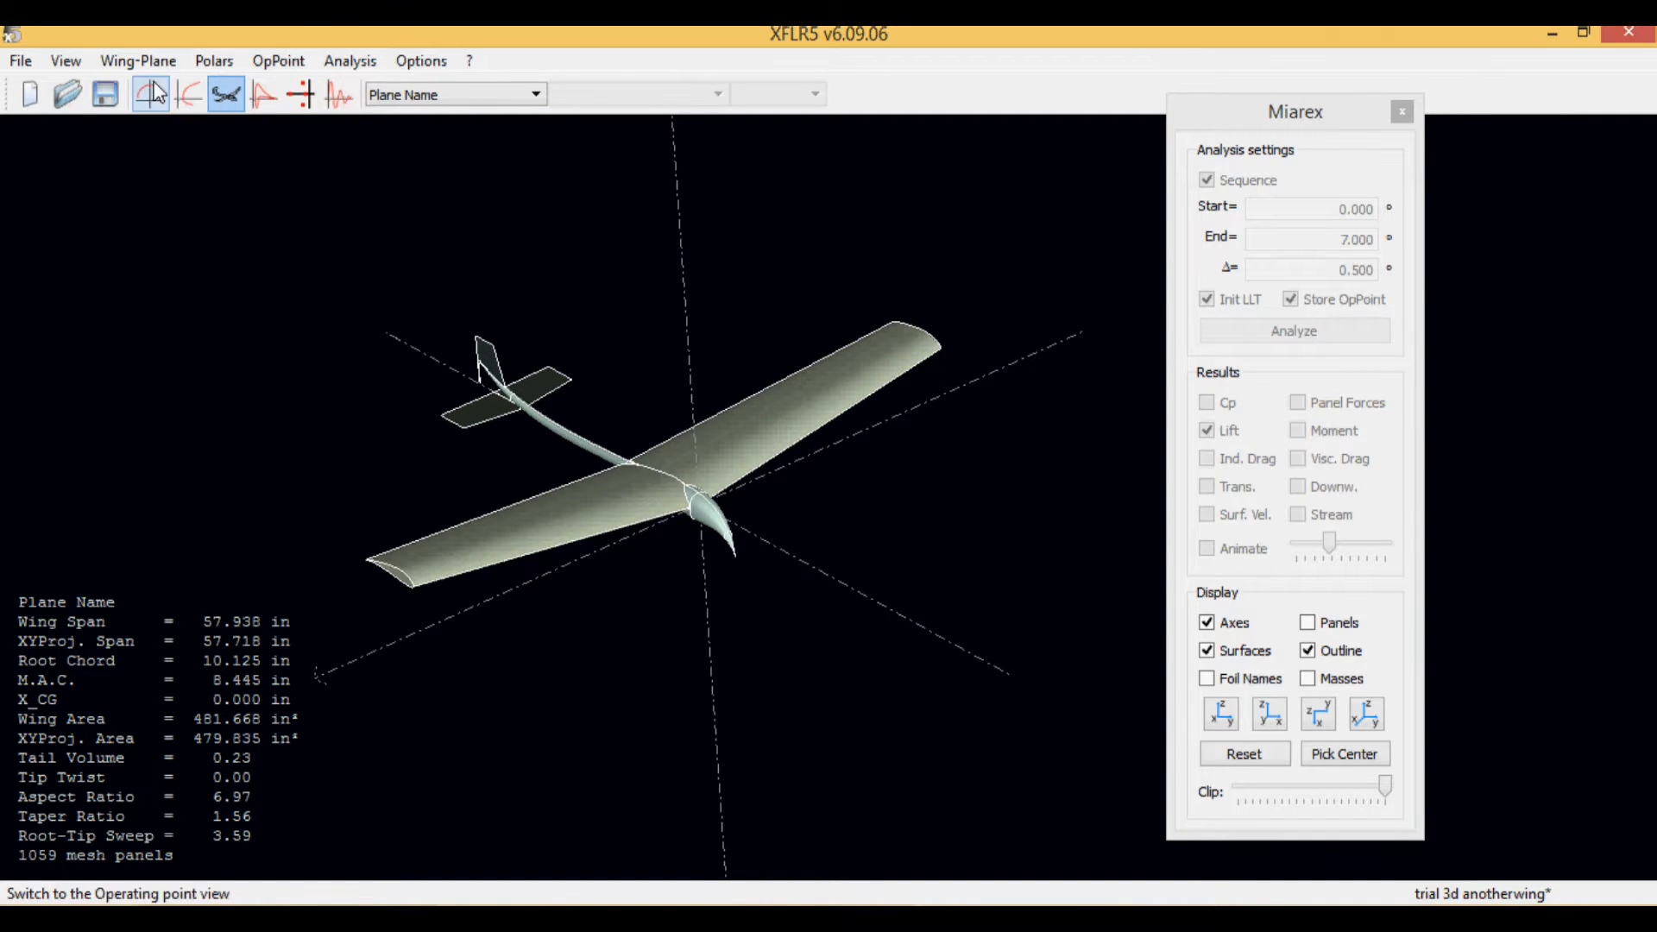
Step: Browse and dismiss the File menu, then bring up the Wing-Plane menu
left_click(21, 60)
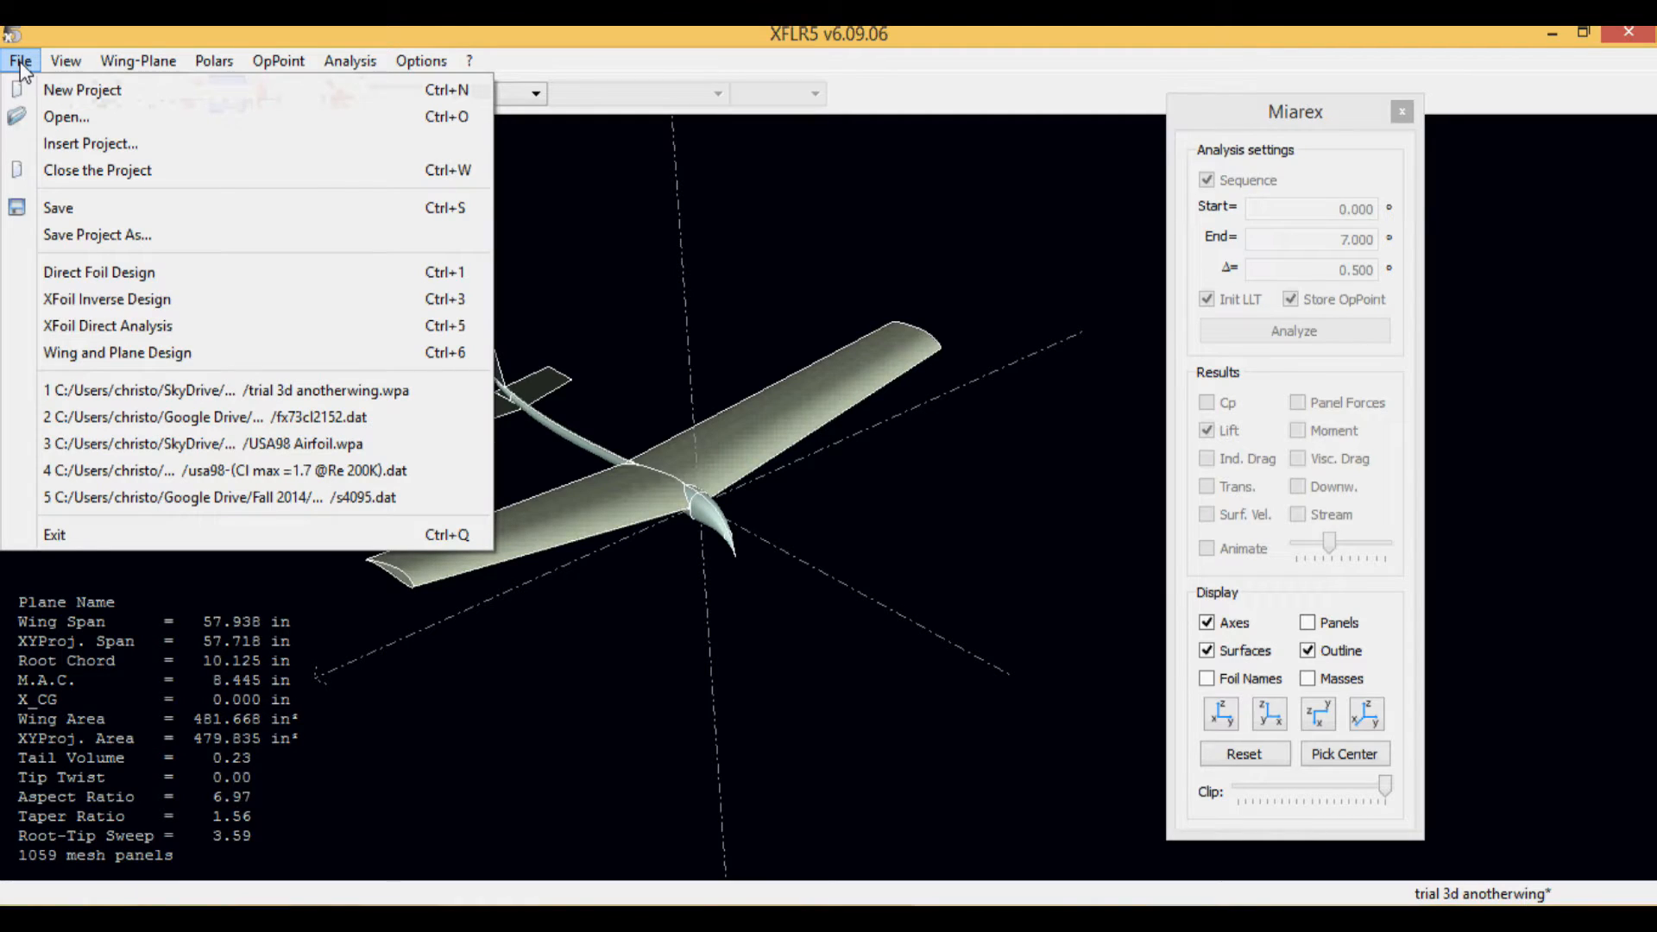
mouse_move(127, 367)
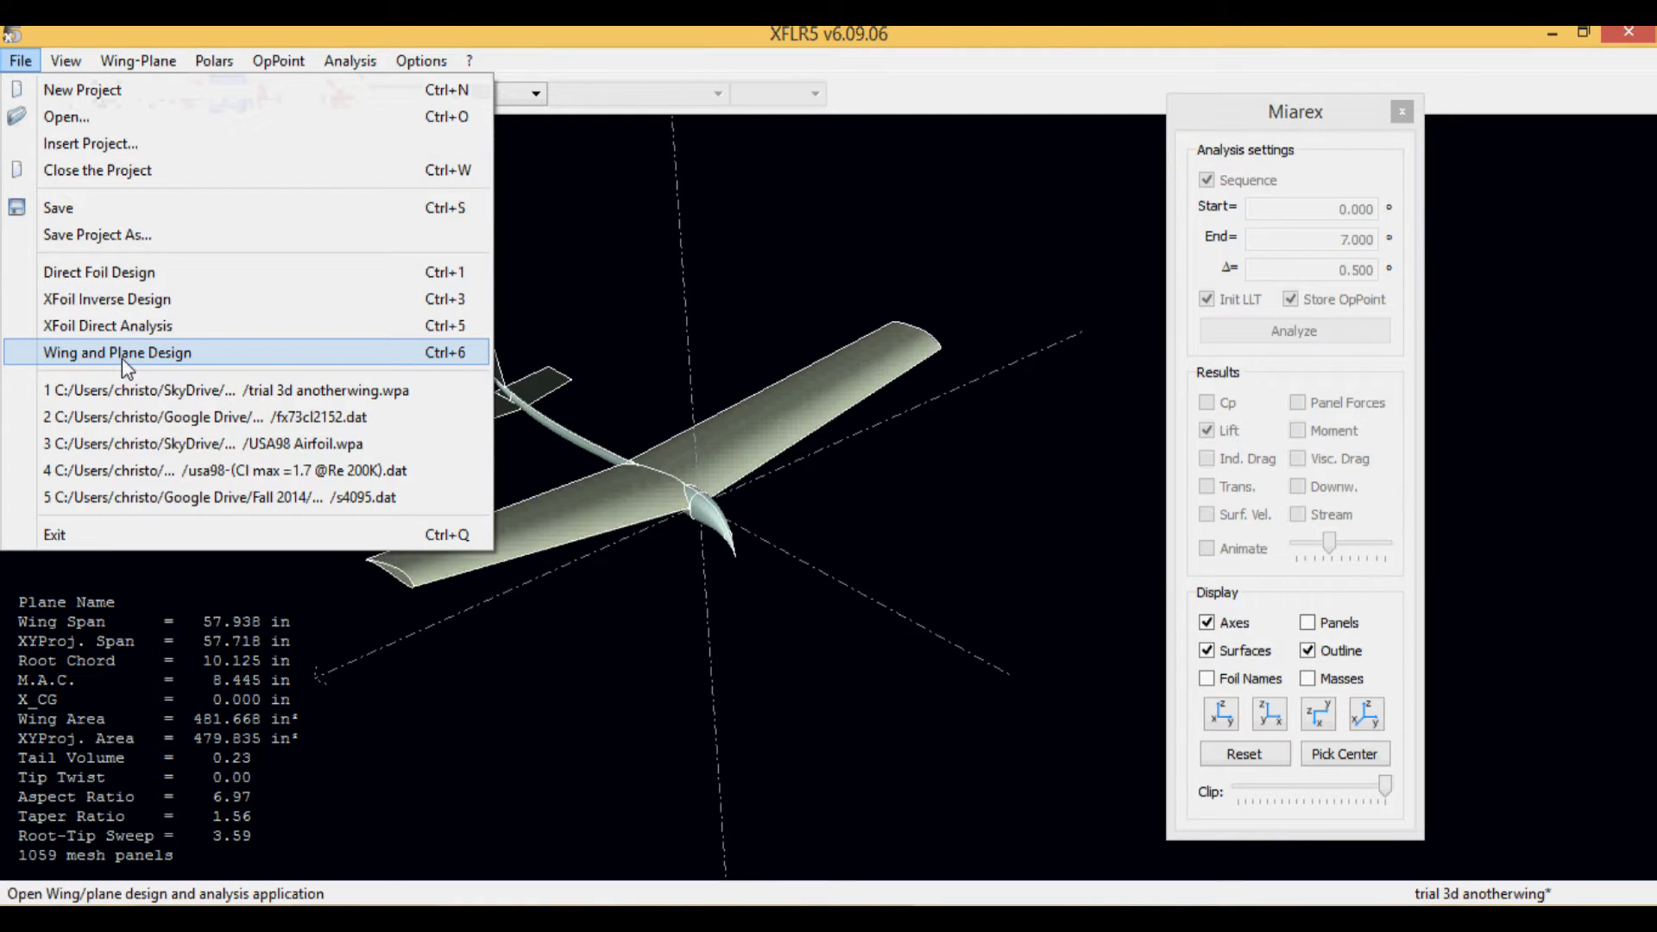
mouse_move(164, 359)
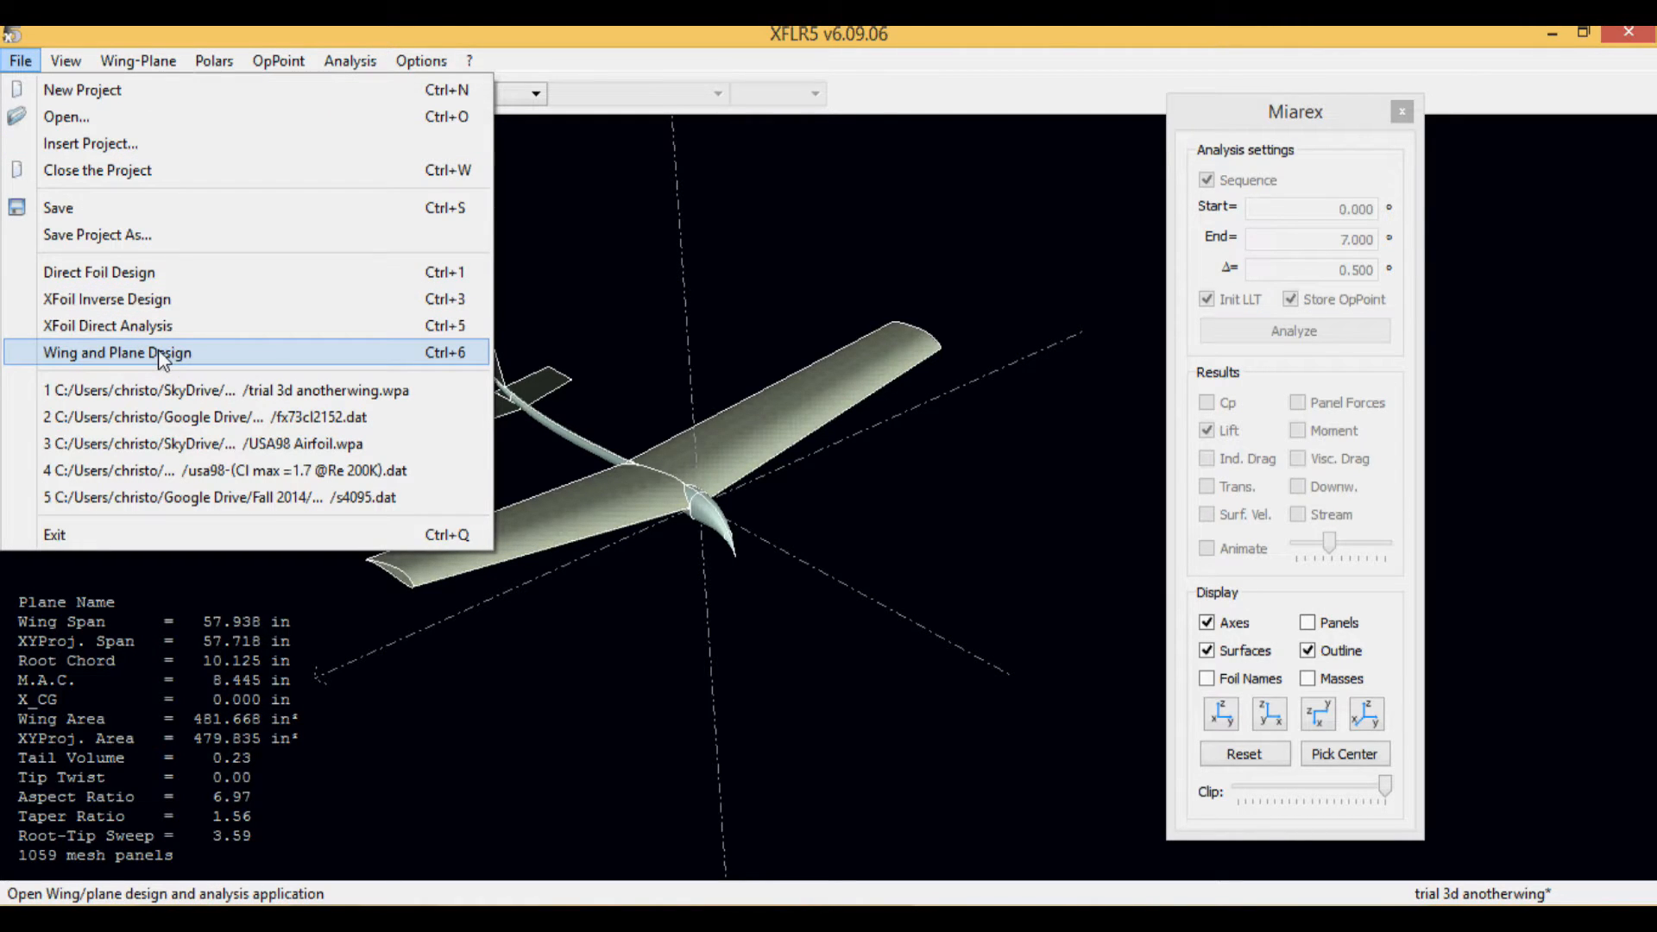
left_click(117, 352)
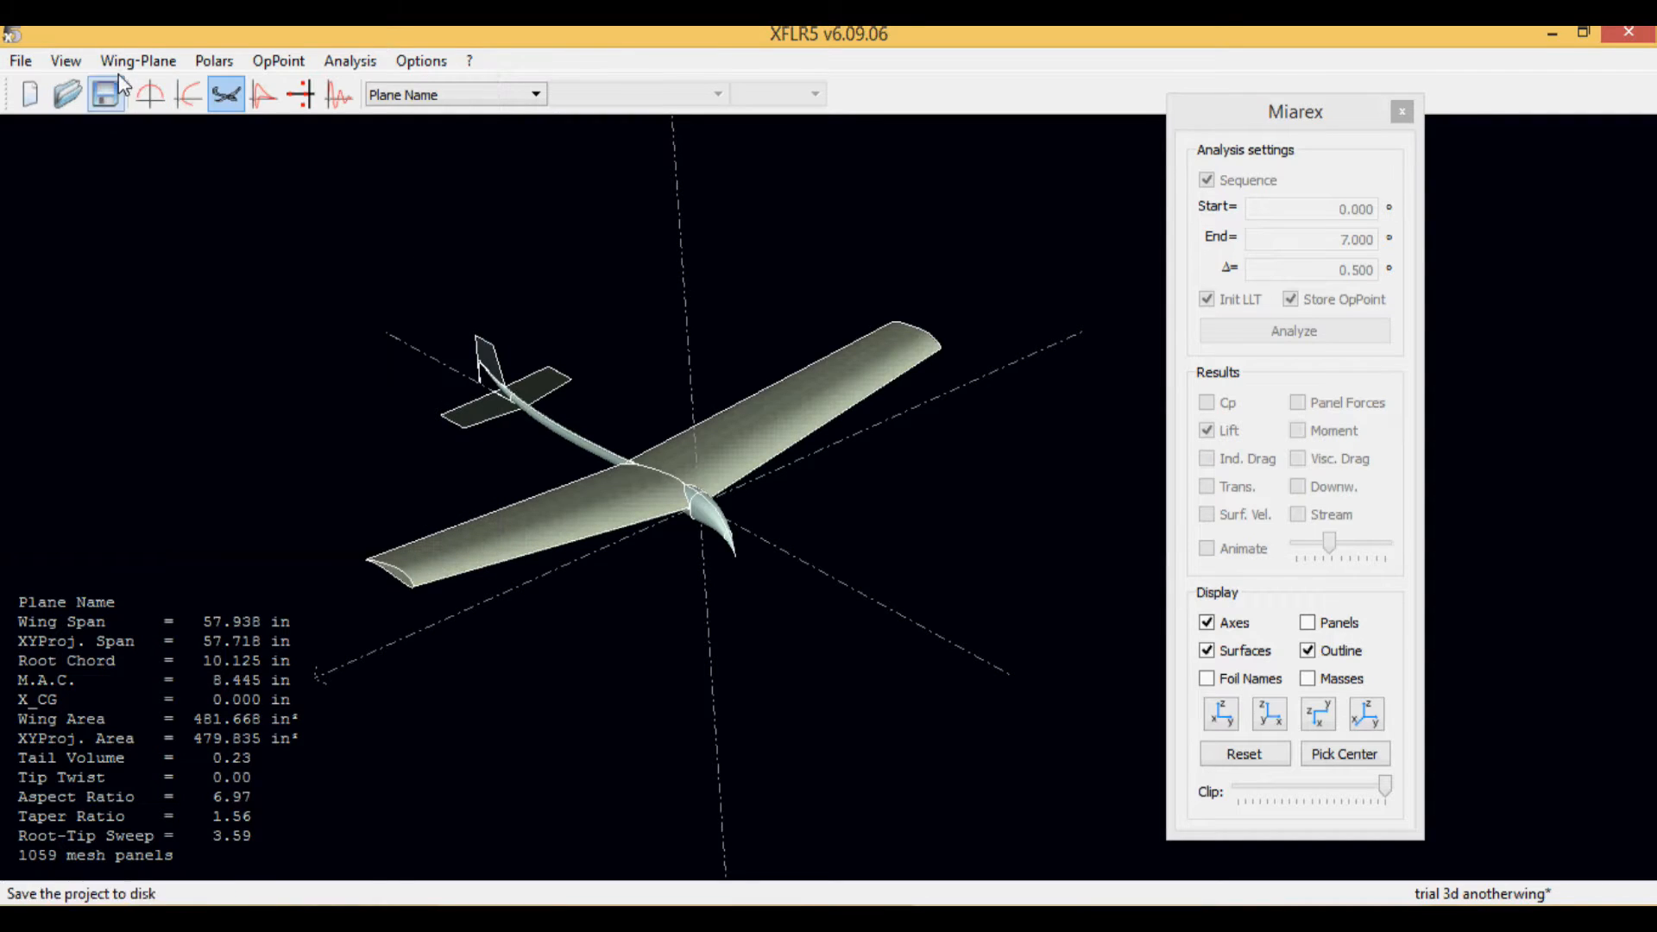
left_click(136, 61)
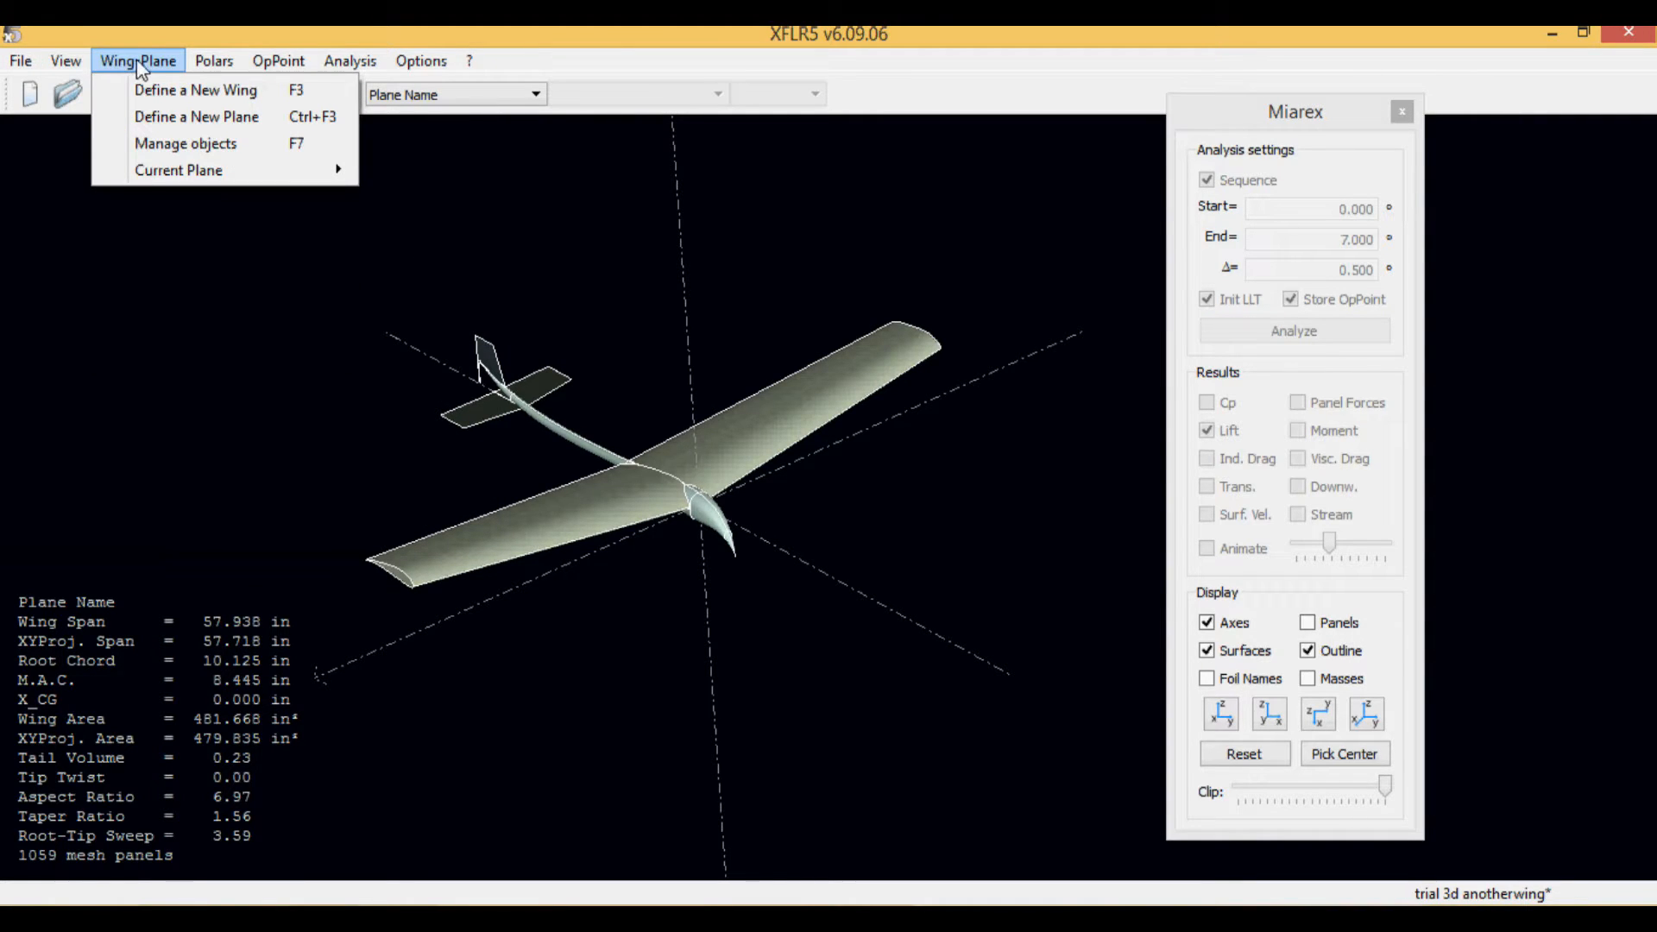
mouse_move(181, 125)
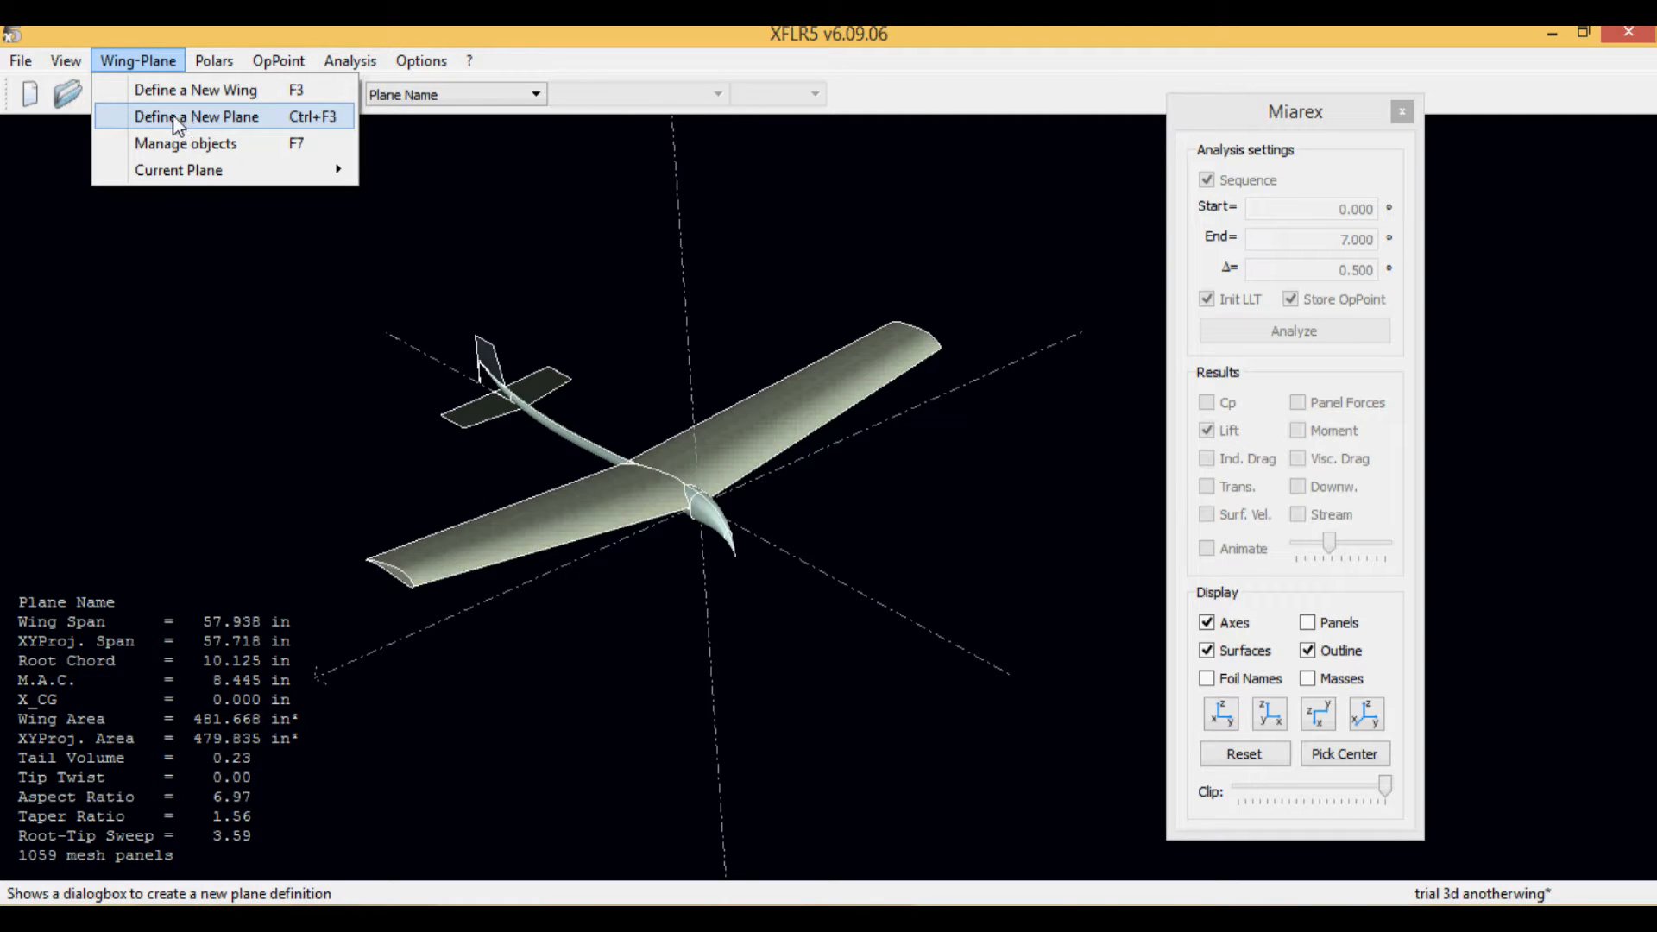
mouse_move(233, 130)
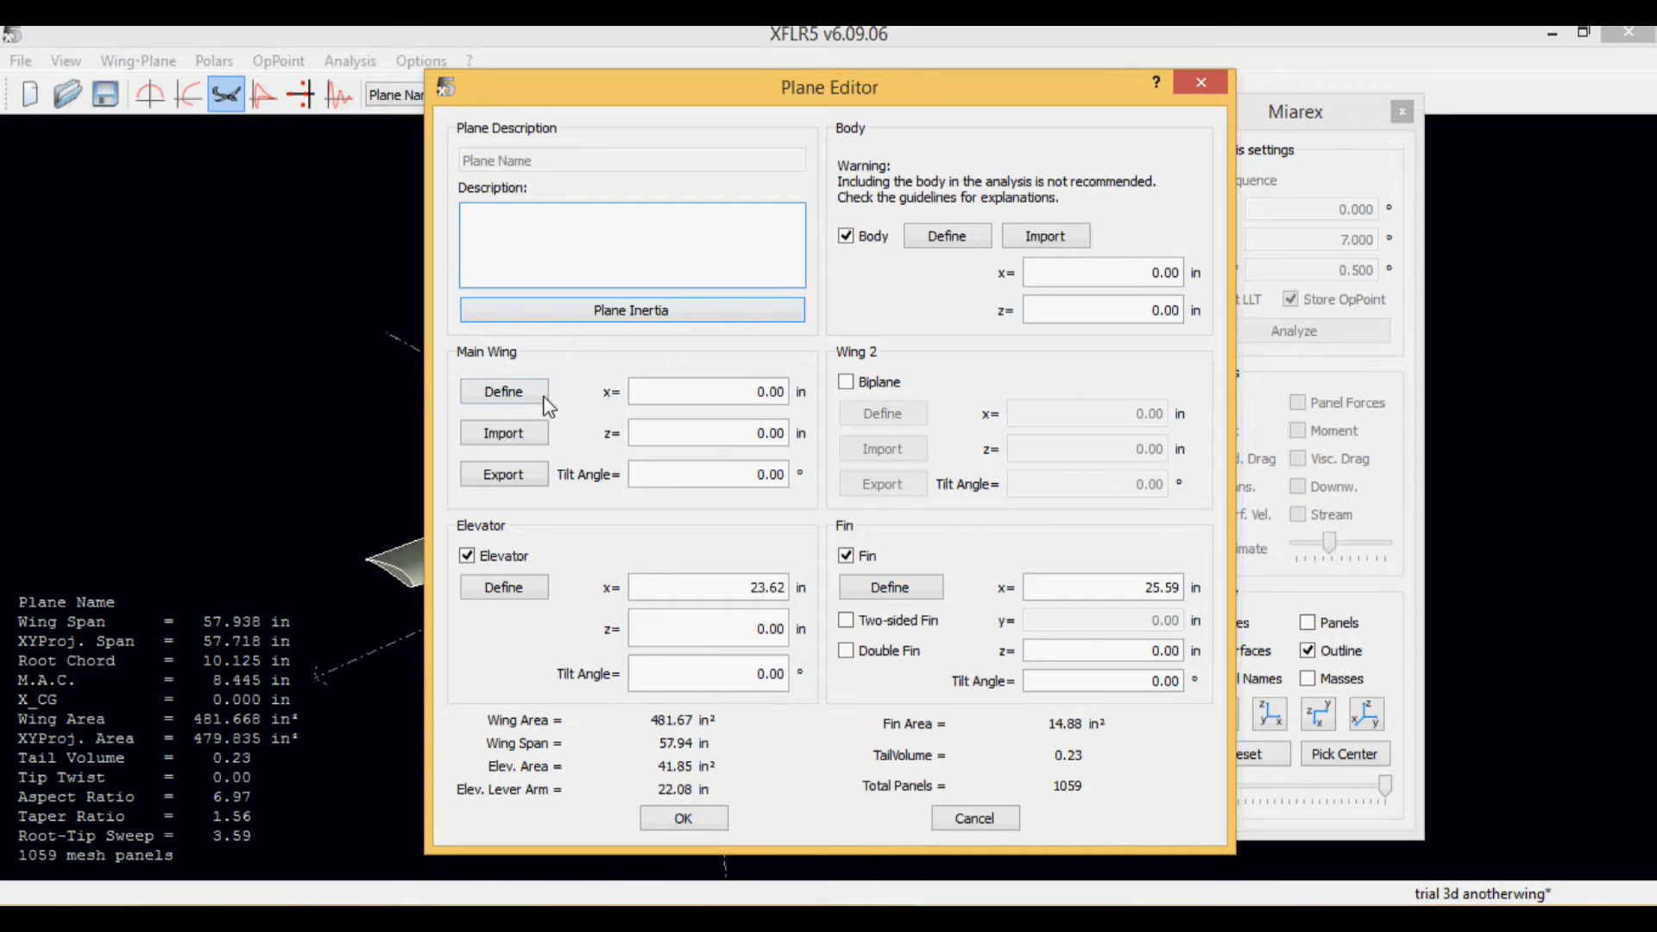
left_click(503, 392)
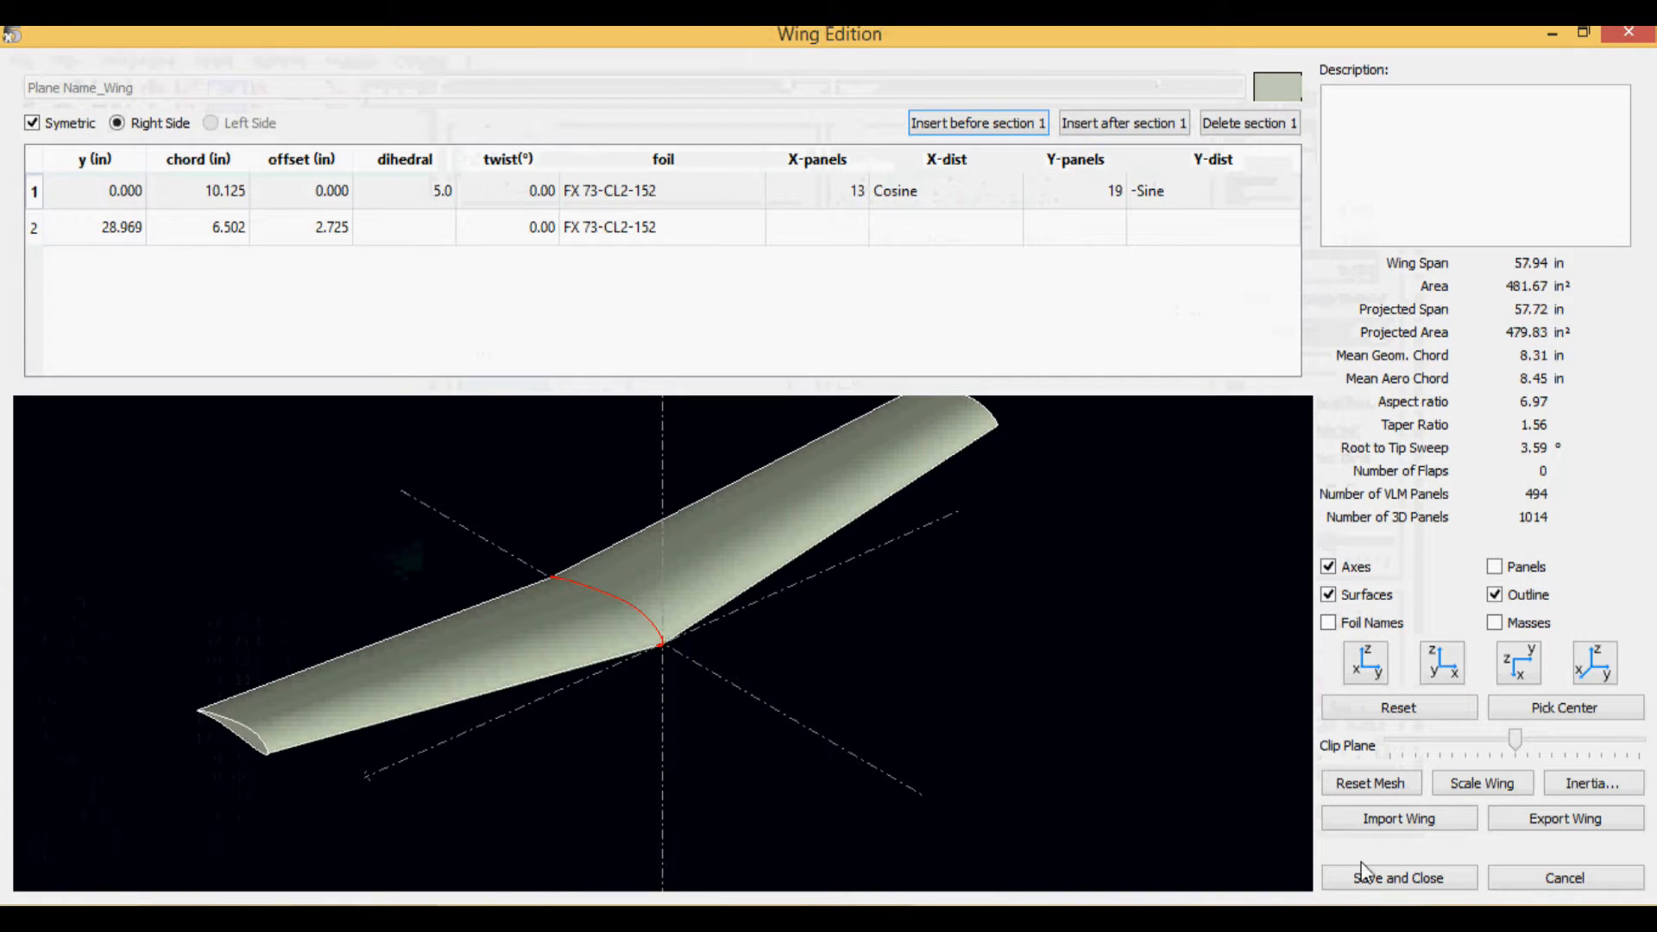
left_click(1398, 877)
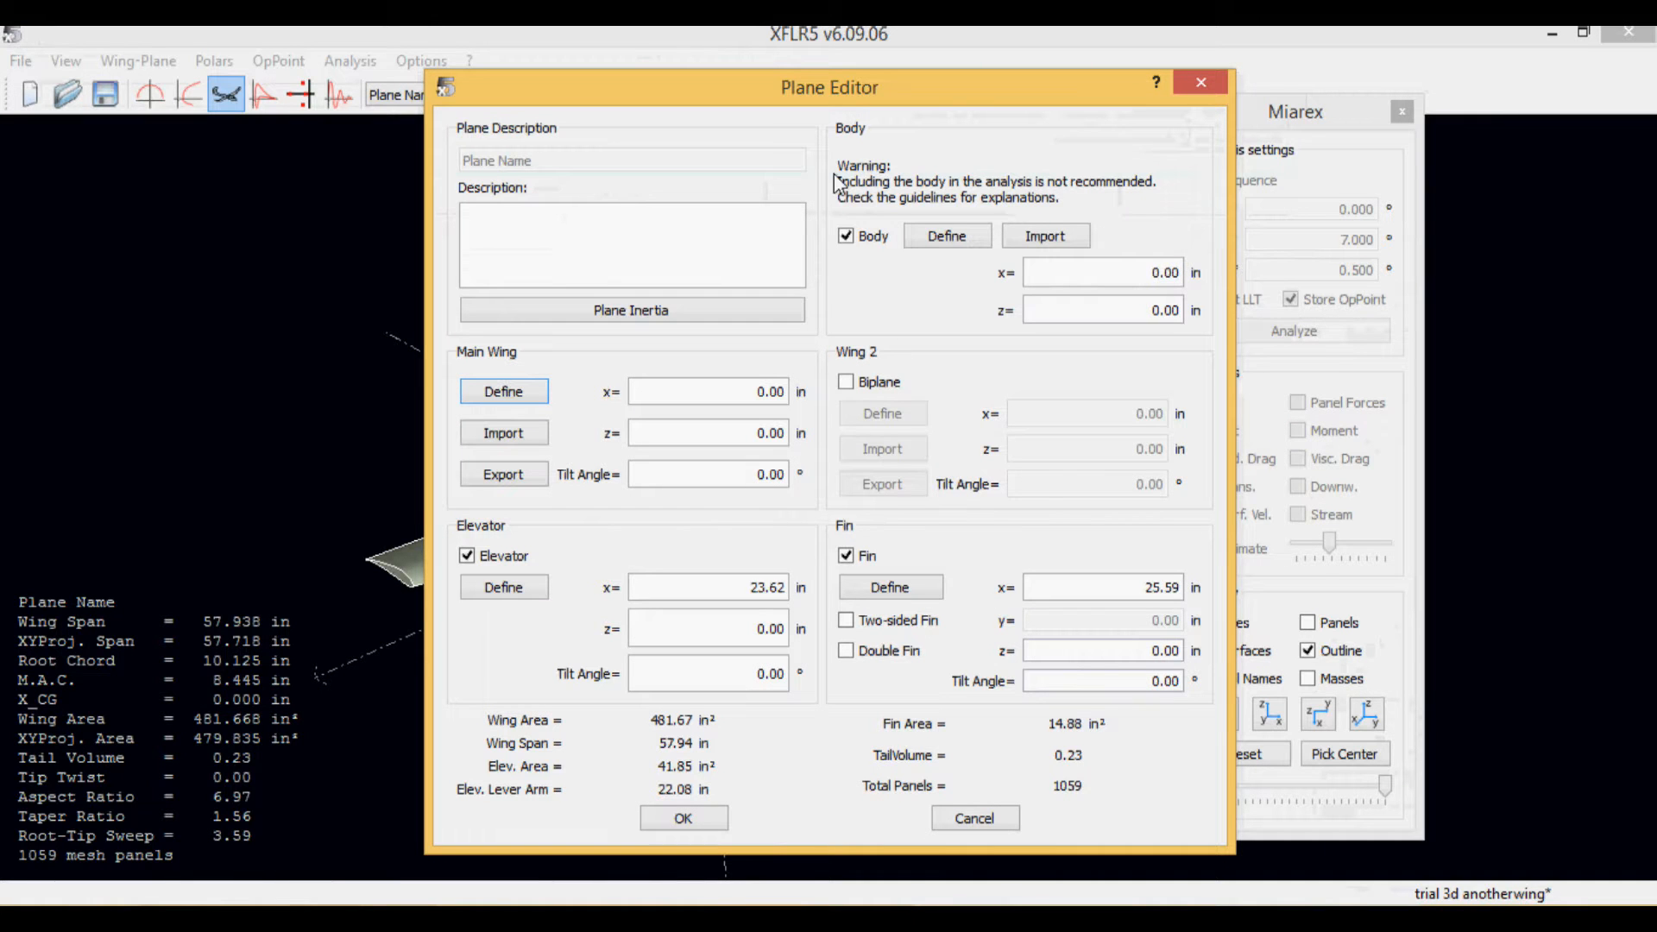
mouse_move(892, 131)
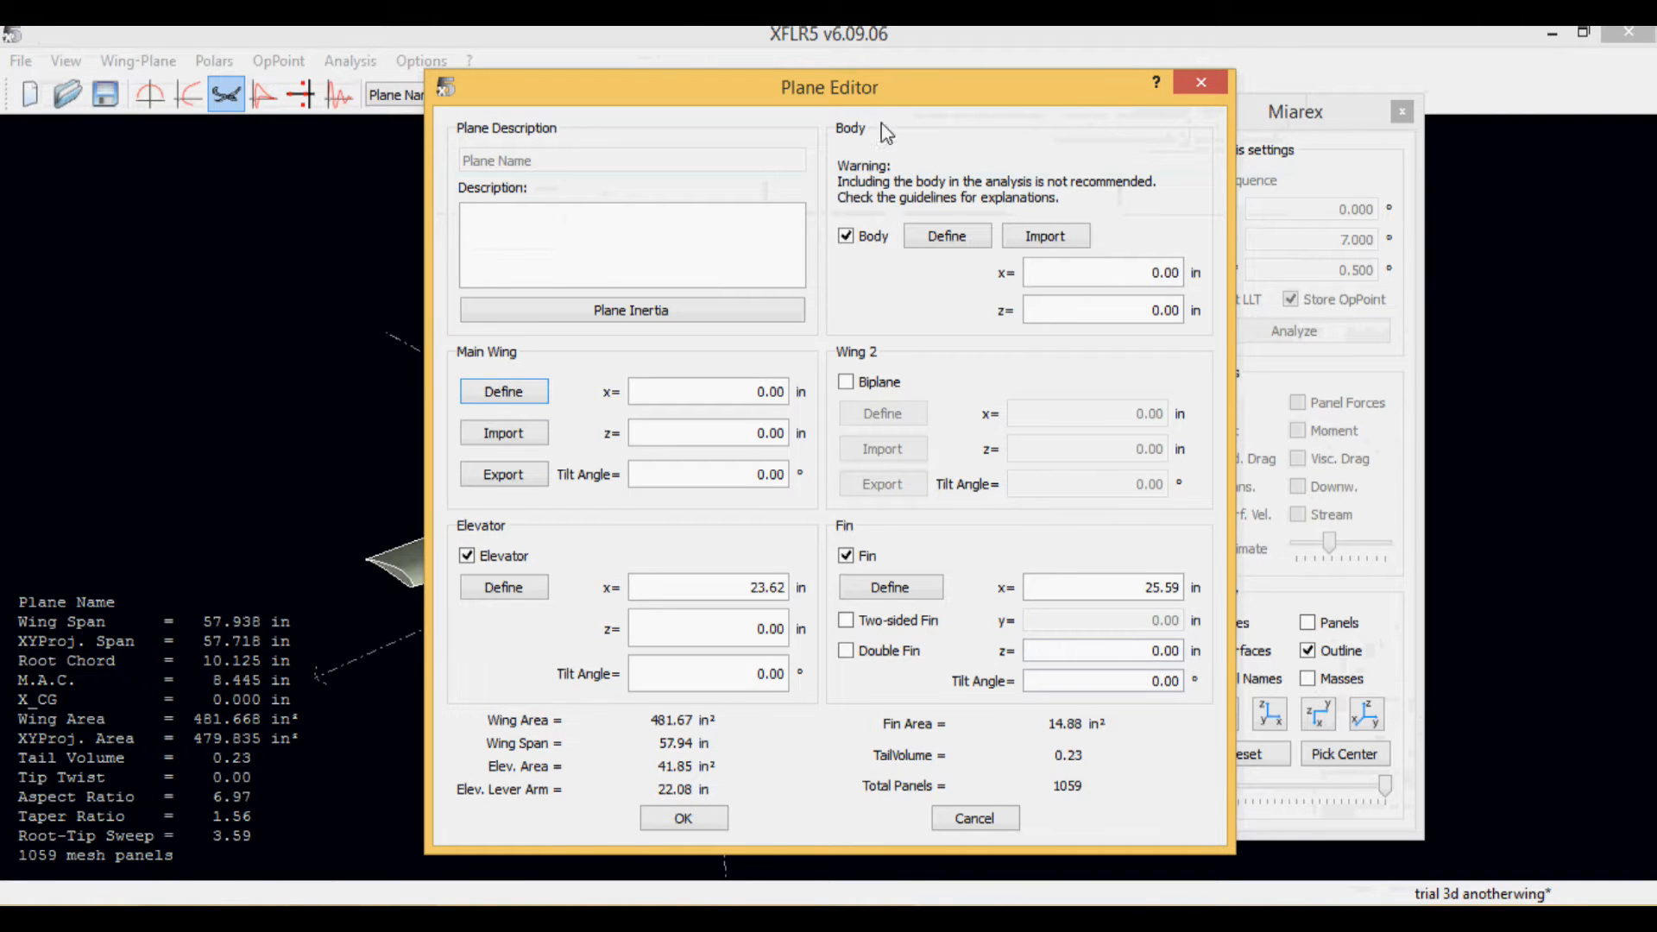
left_click(946, 235)
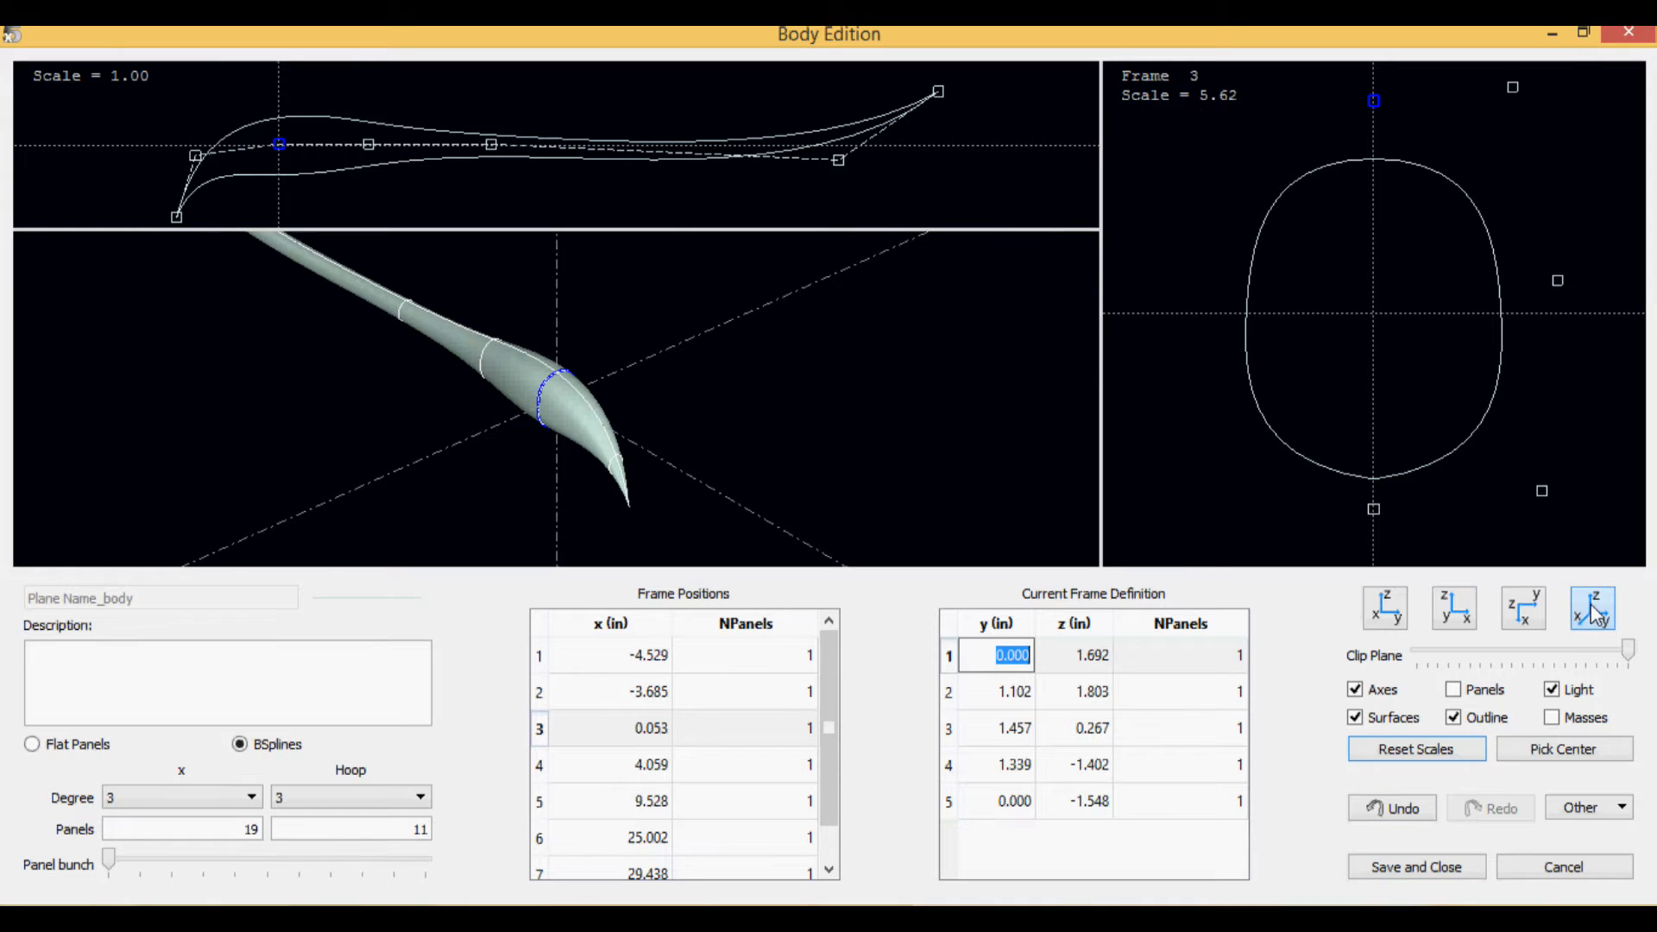
left_click(1522, 609)
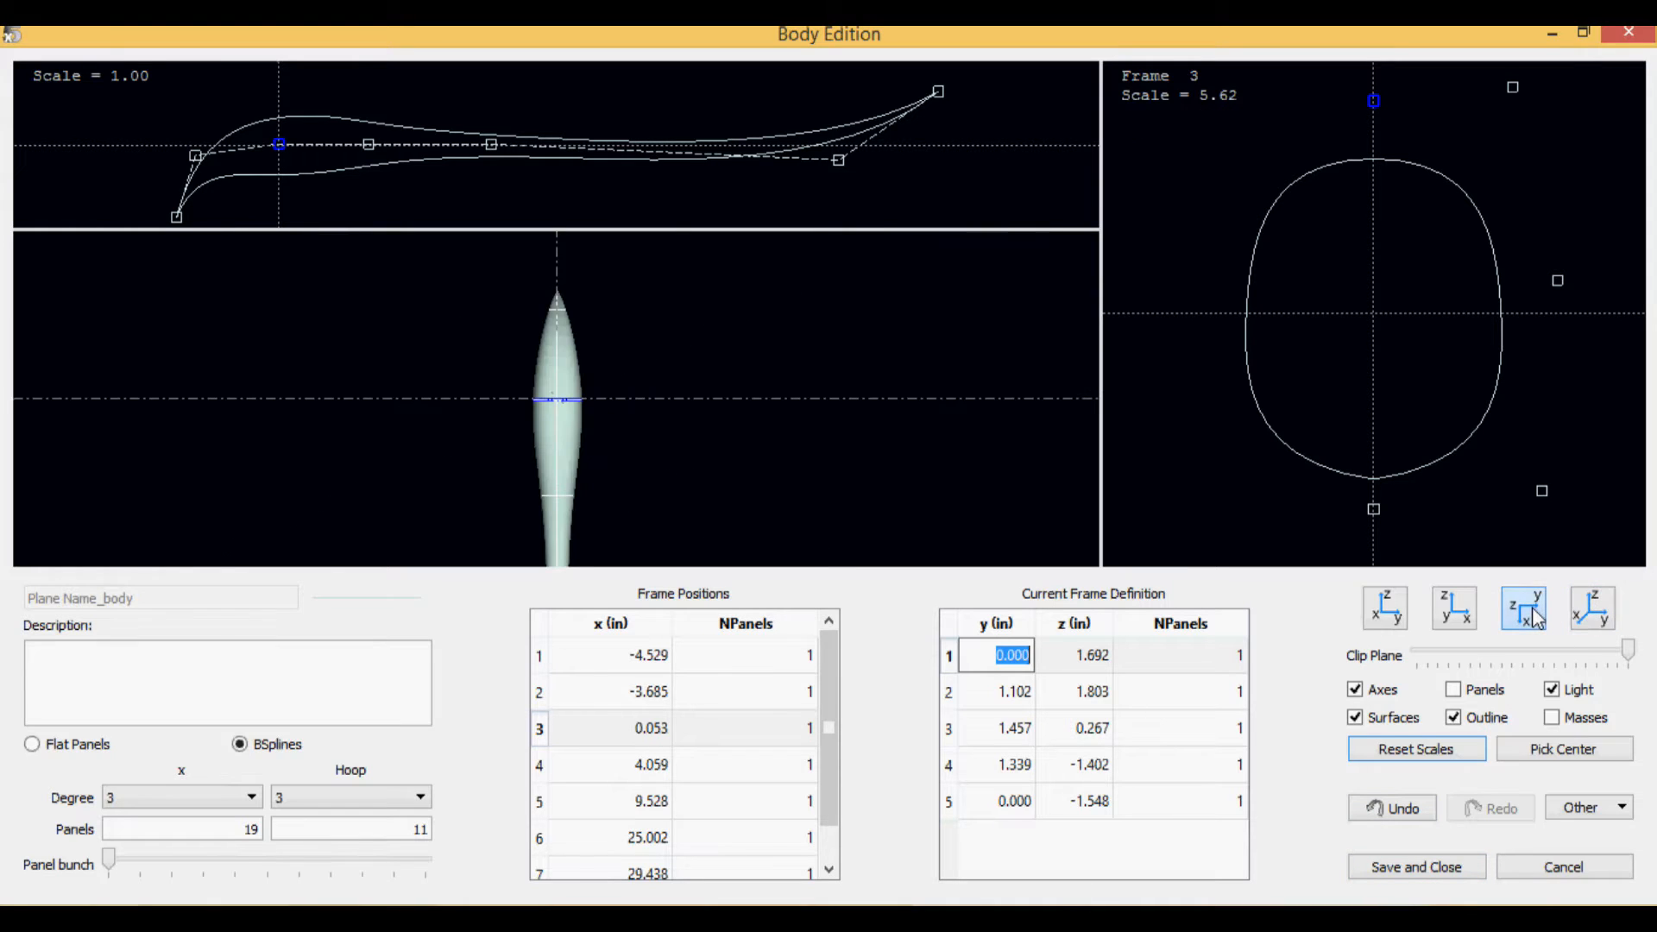
left_click(1592, 608)
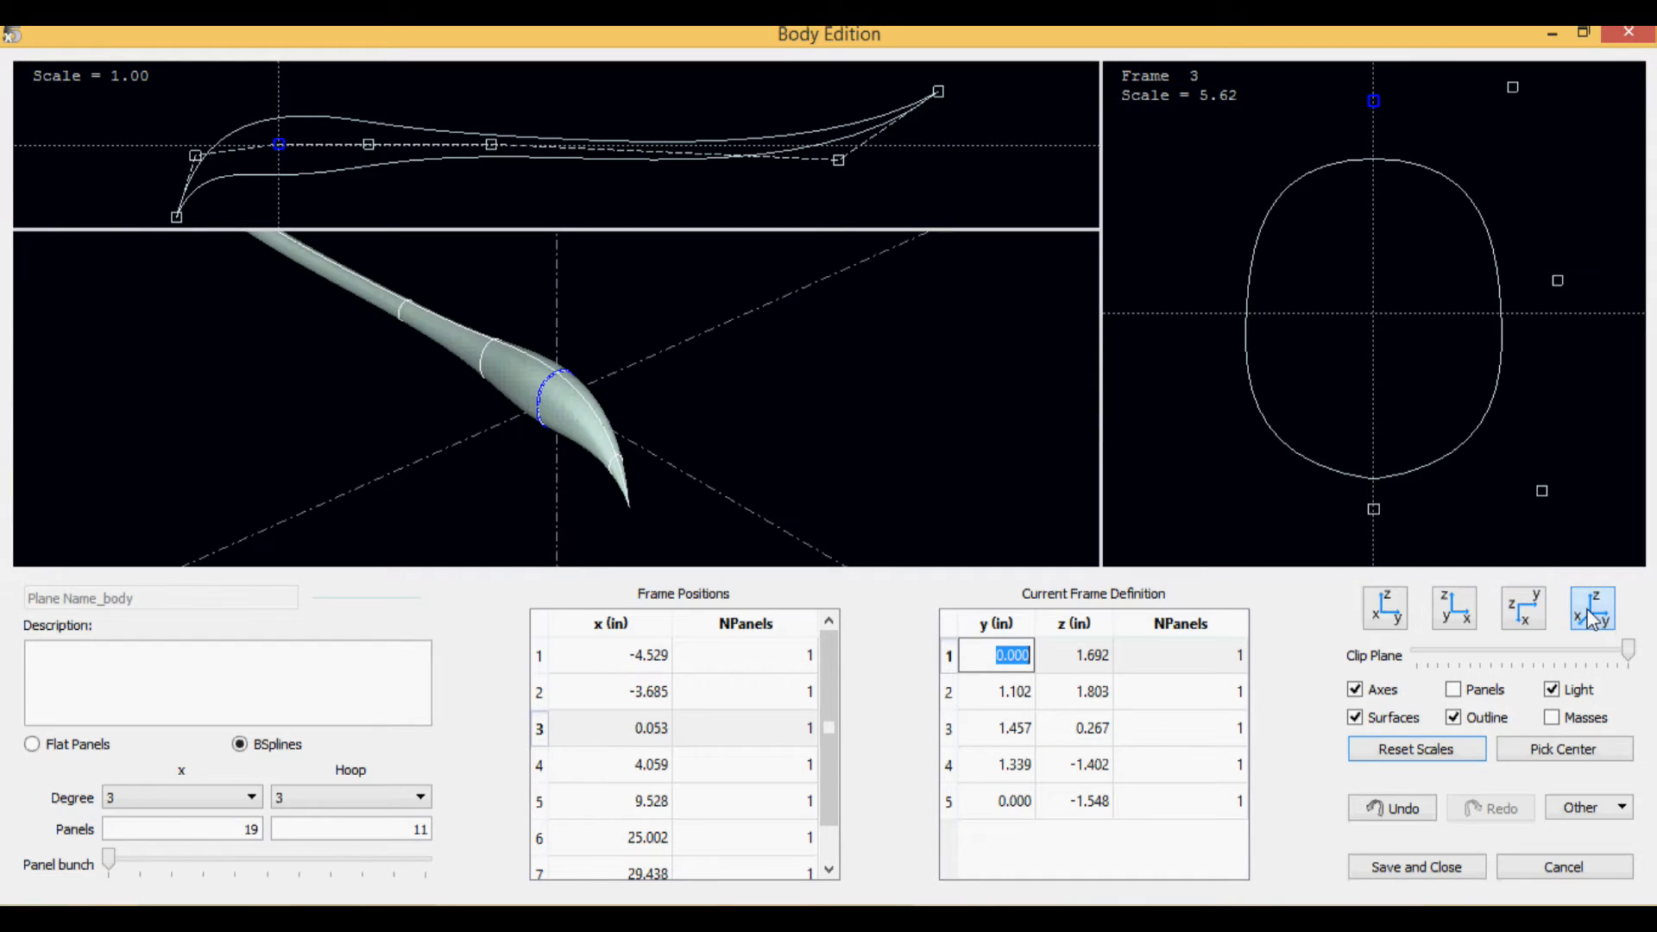
left_click(1453, 609)
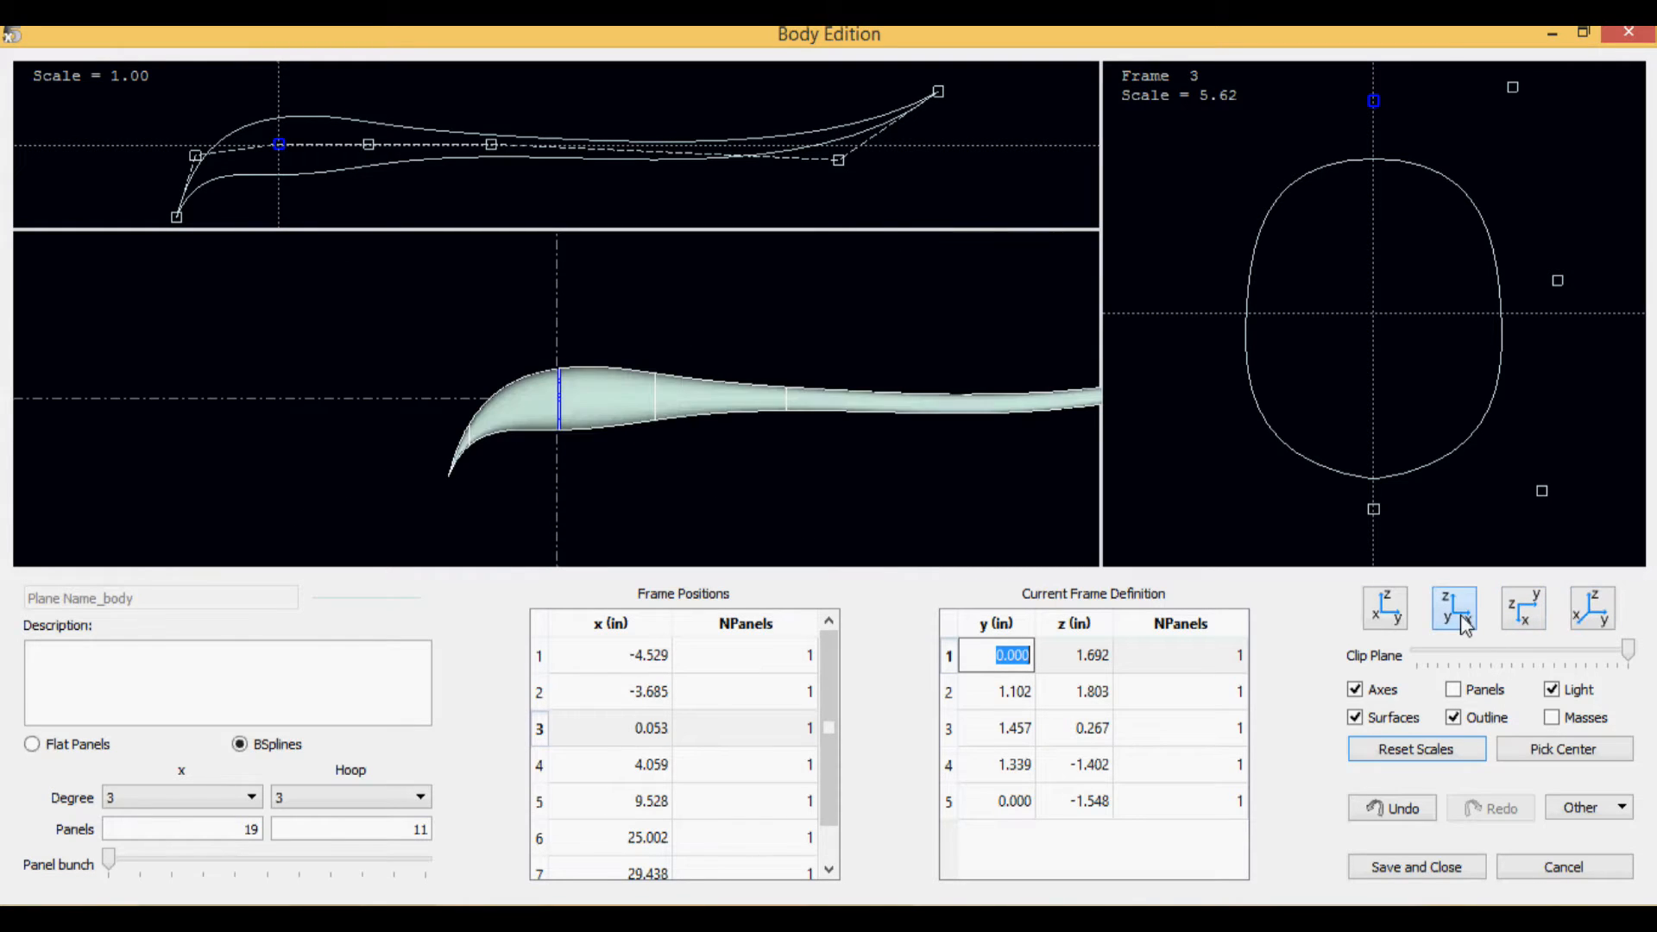
left_click(1590, 608)
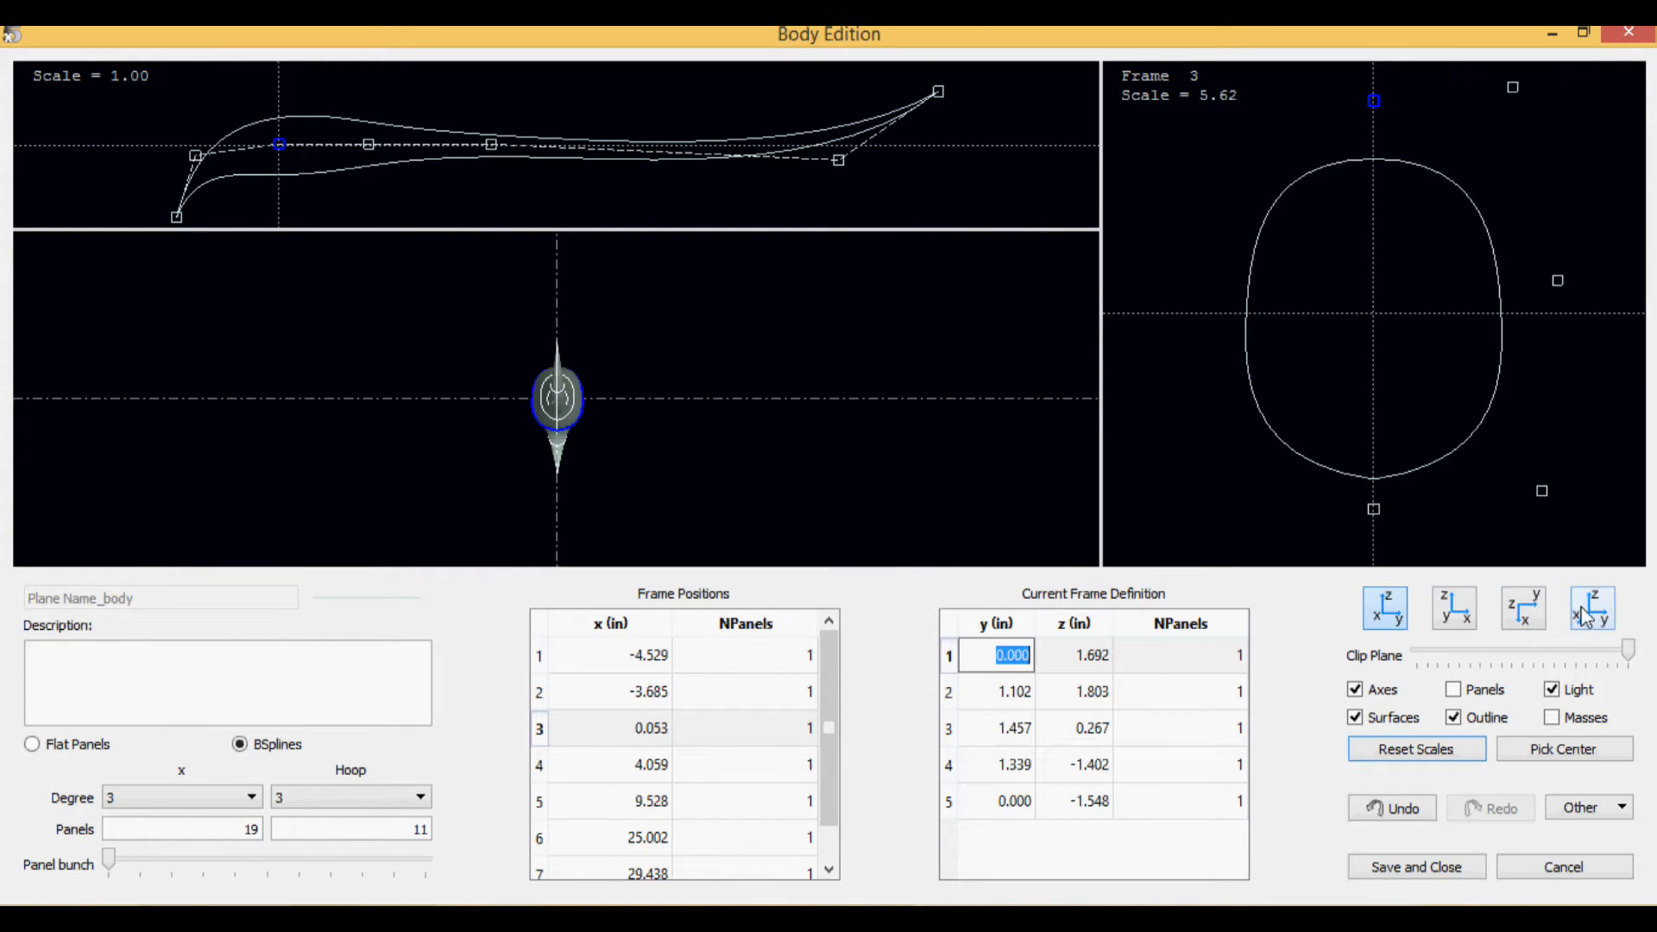
left_click(1415, 867)
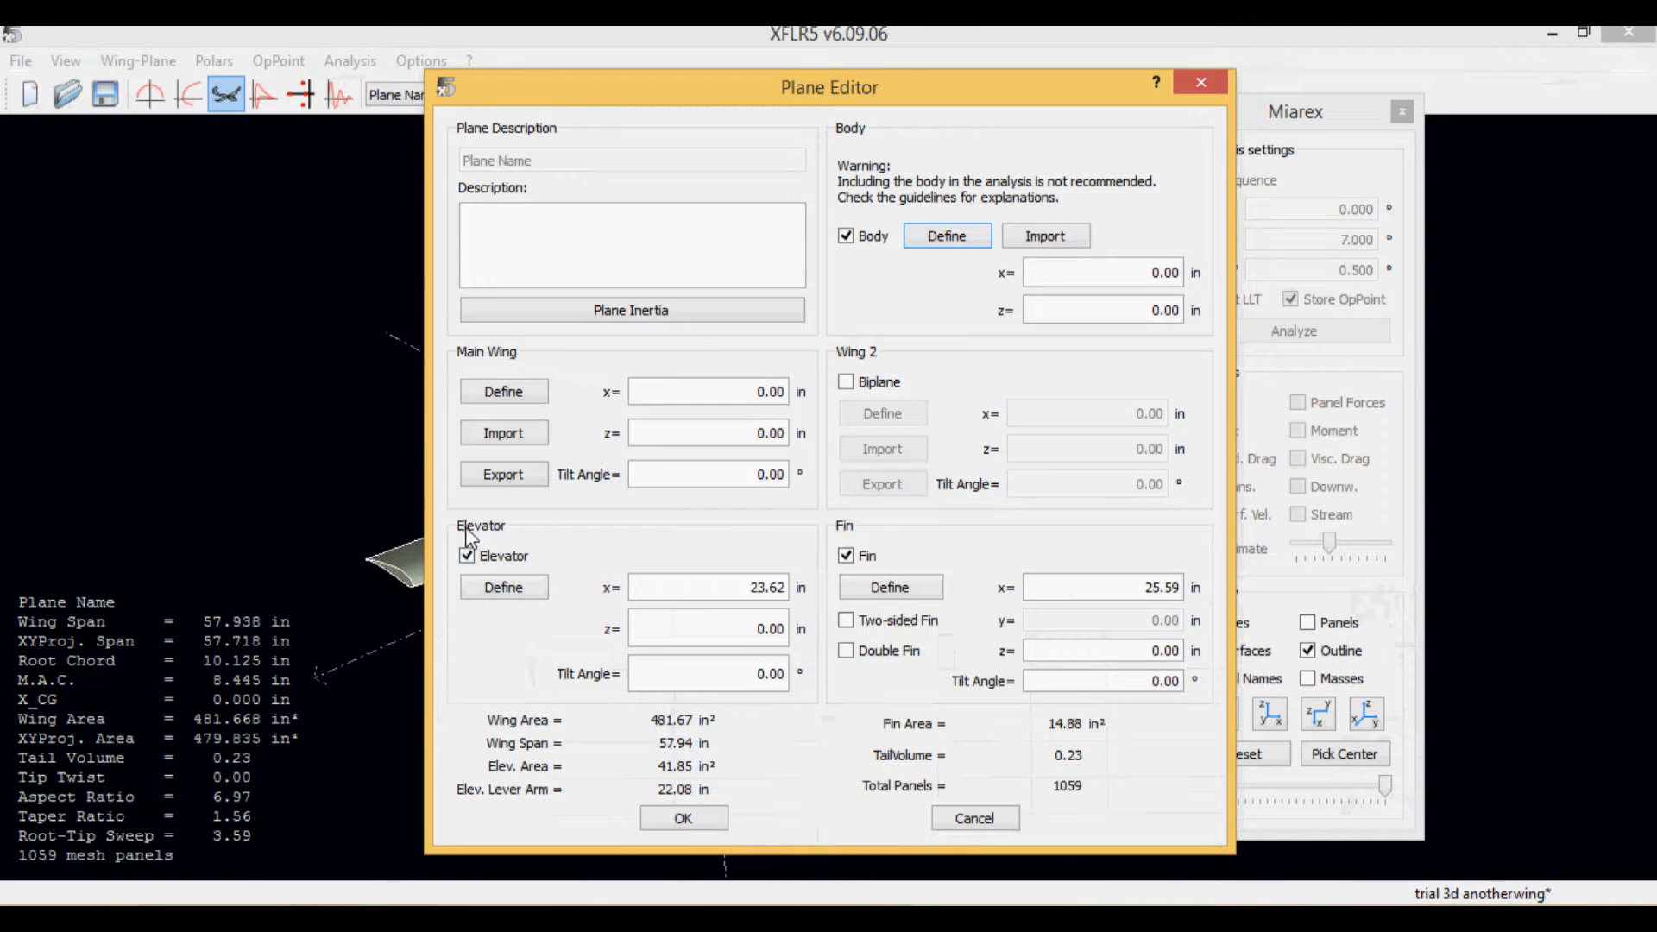
Step: Toggle the Elevator checkbox off and back on, then open the elevator's Define geometry
left_click(466, 556)
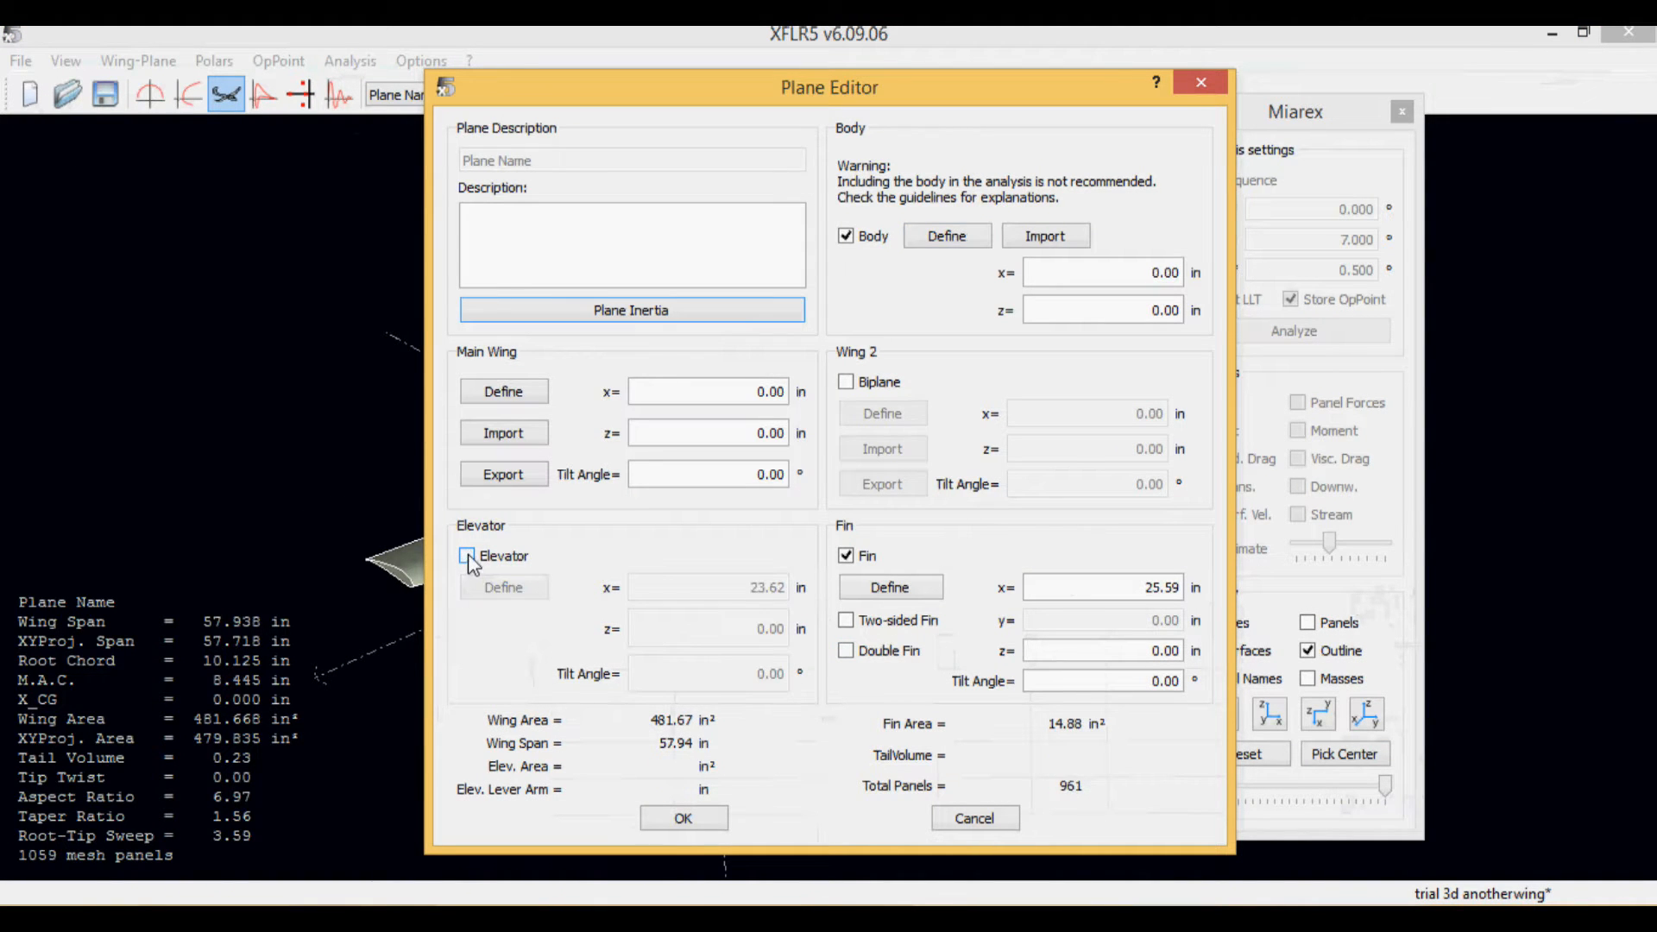
left_click(466, 556)
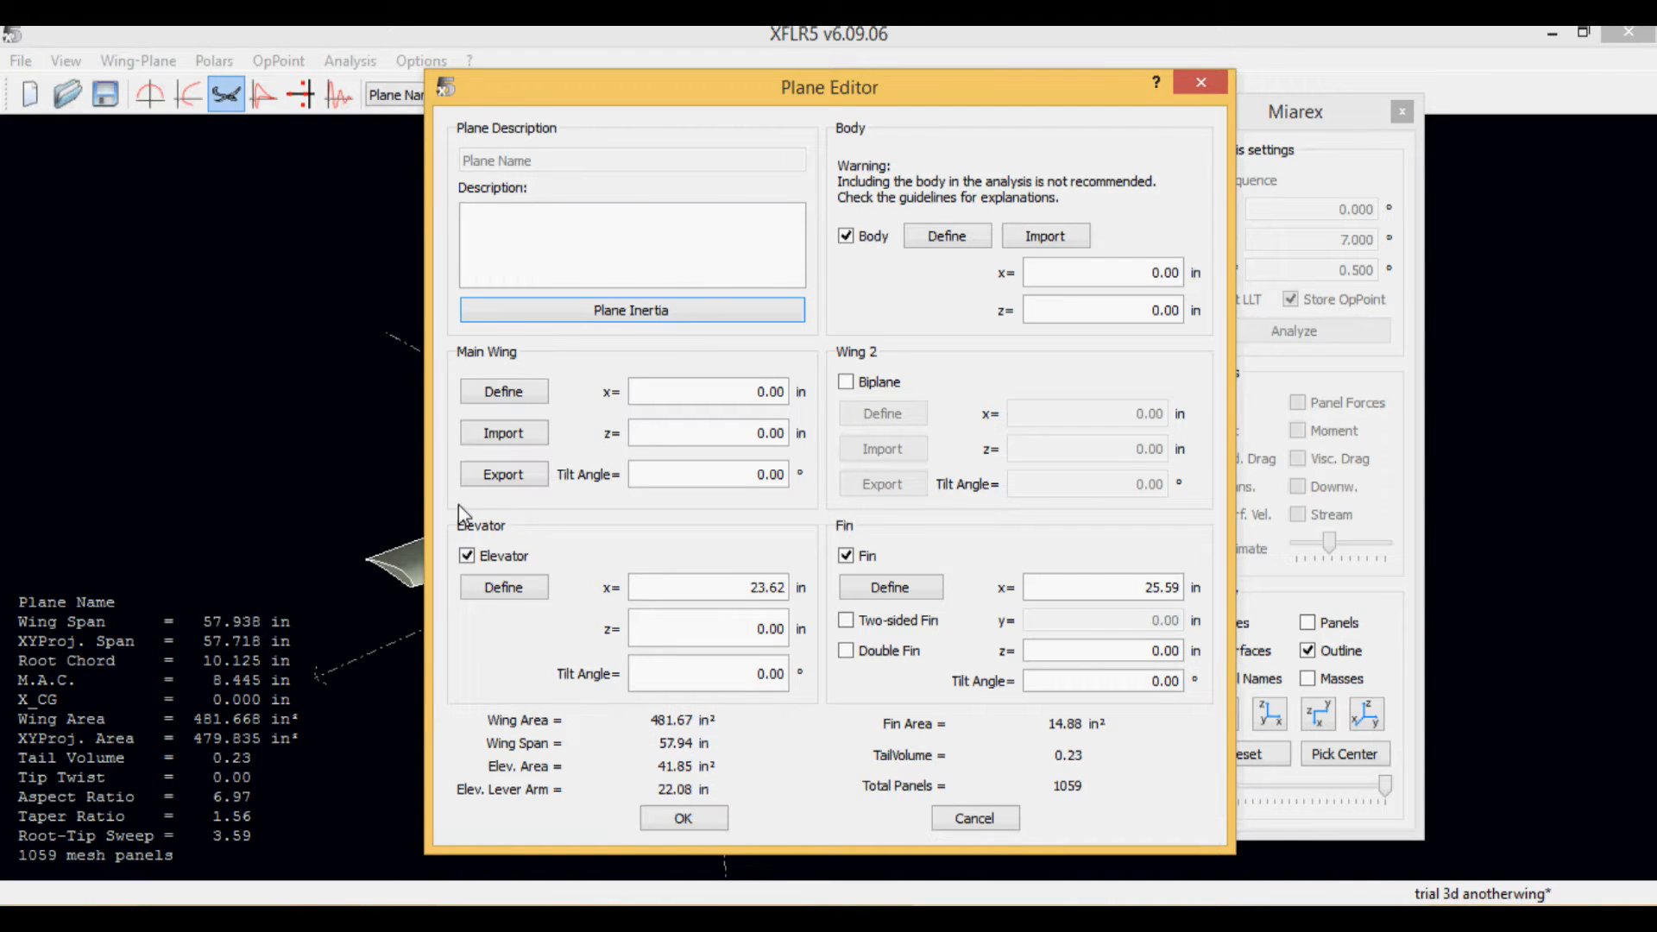
left_click(503, 587)
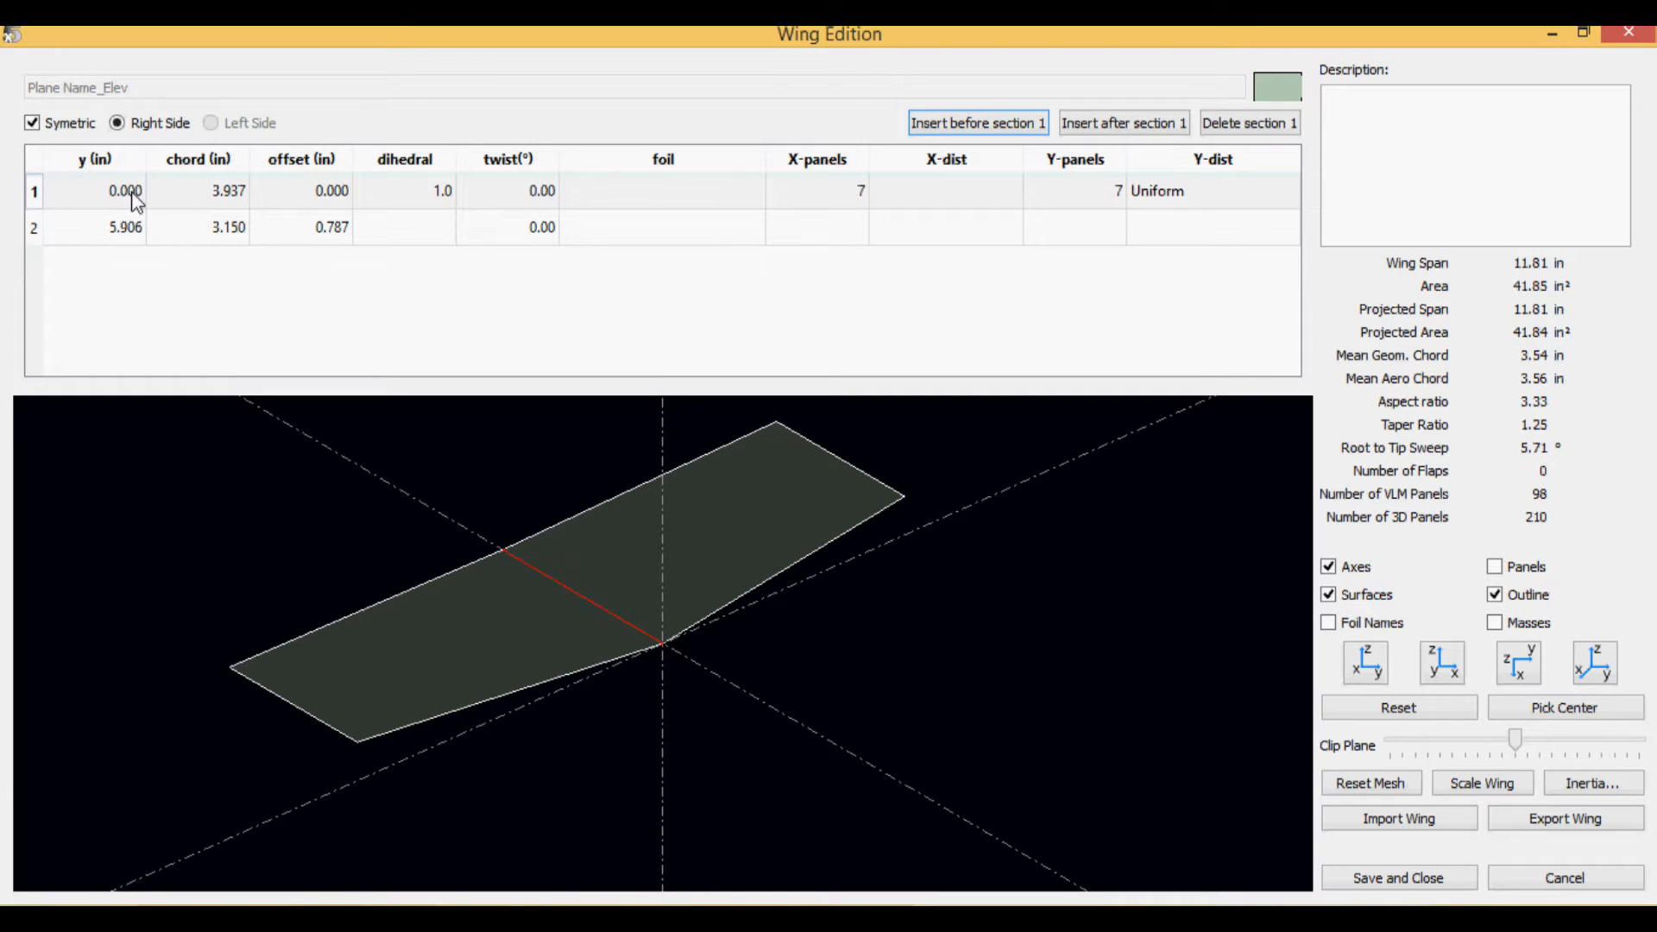
Step: Set elevator section 2's span position to 5 in, then visit its chord, dihedral and twist cells
left_click(120, 190)
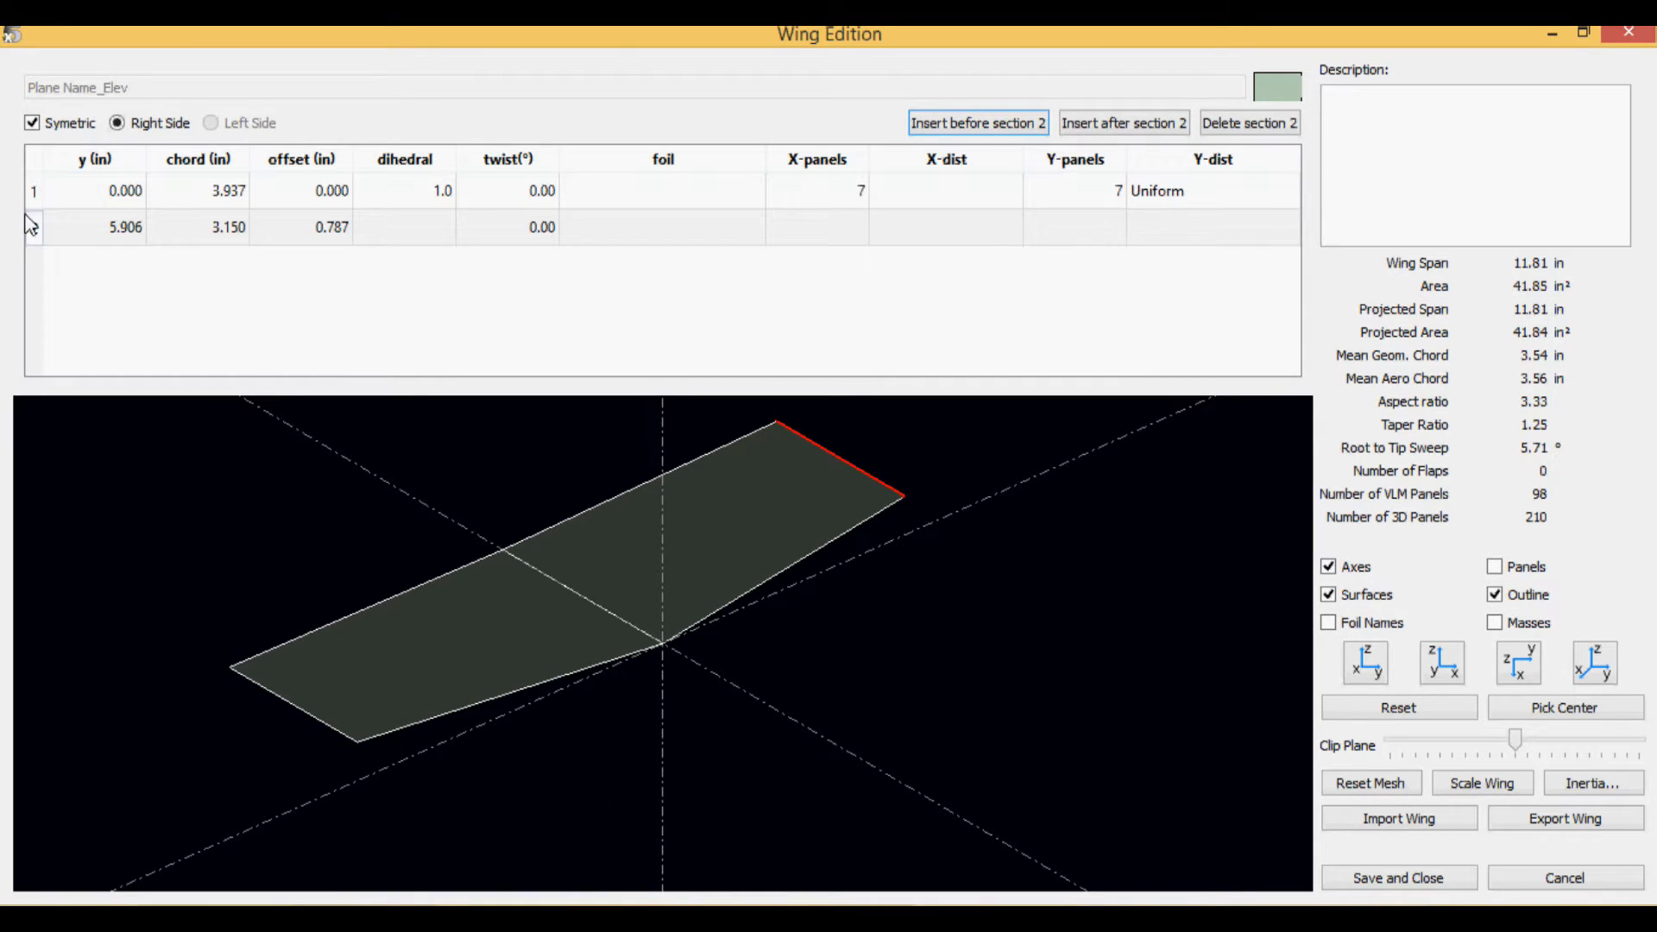
double_click(90, 202)
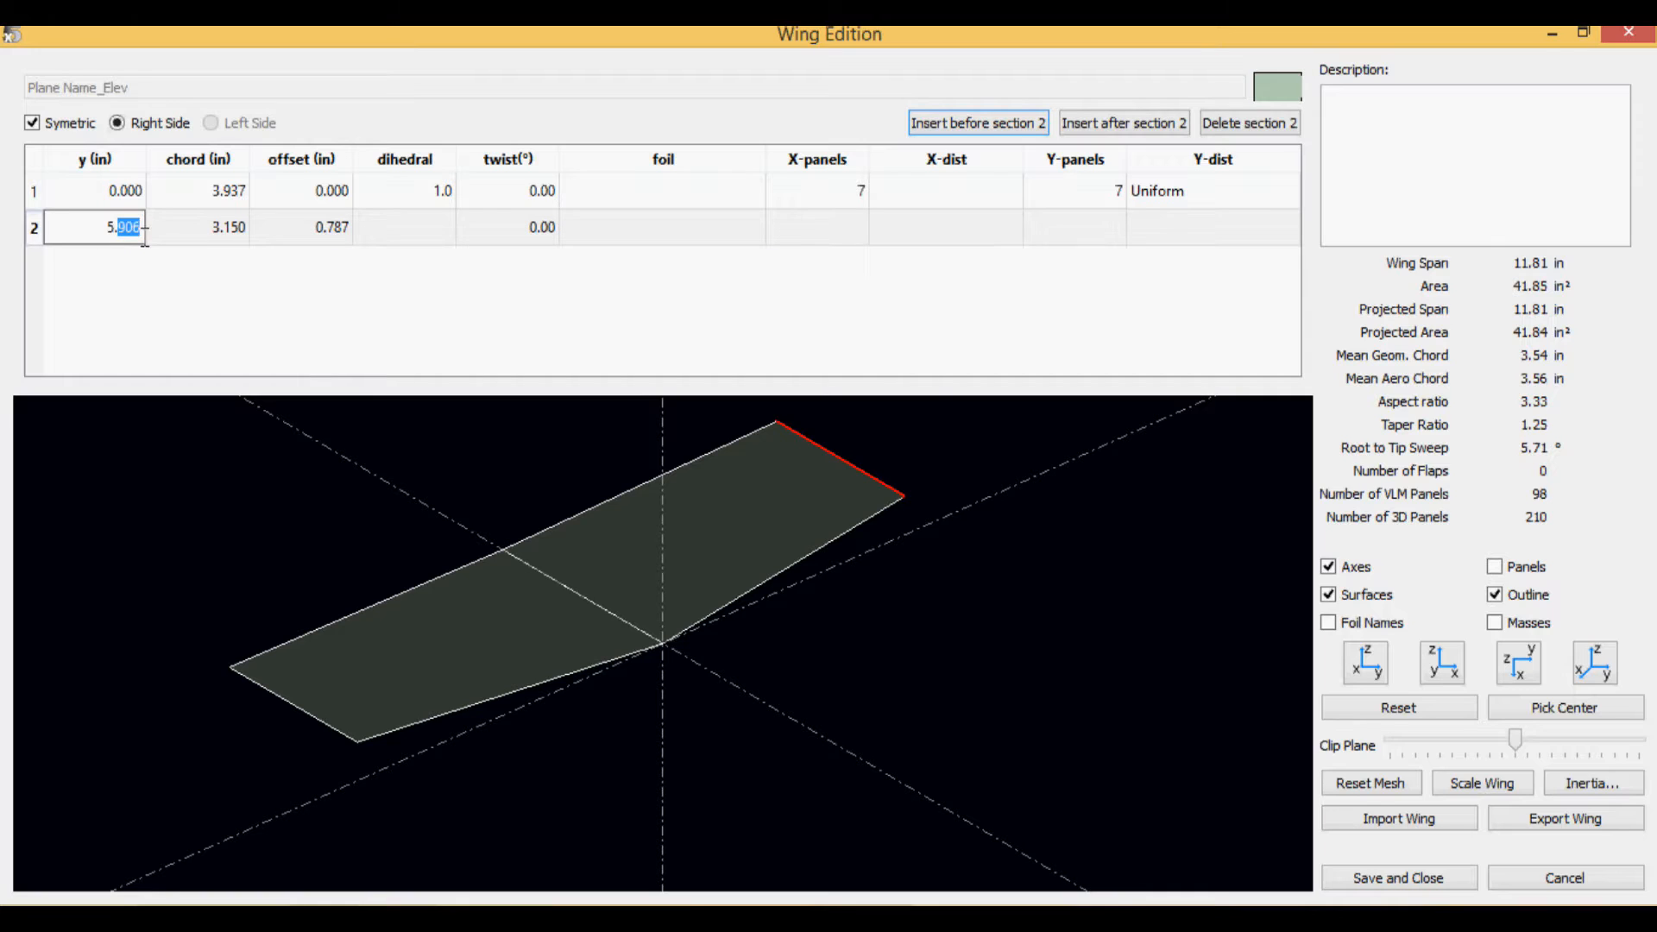
triple_click(97, 228)
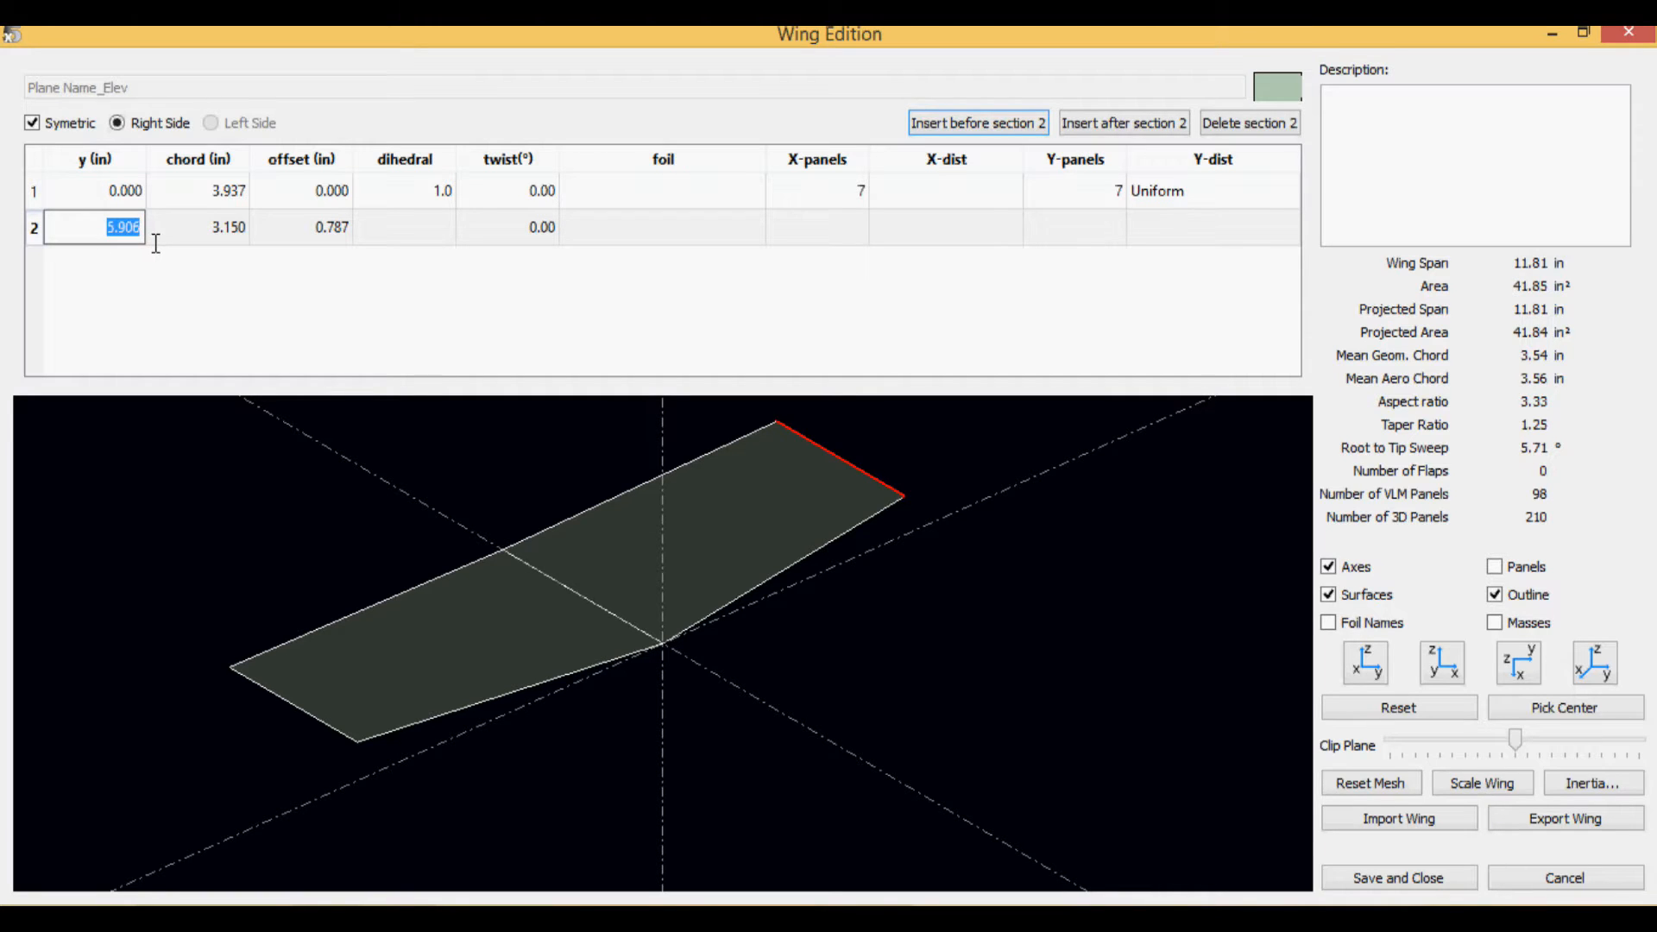
type("5")
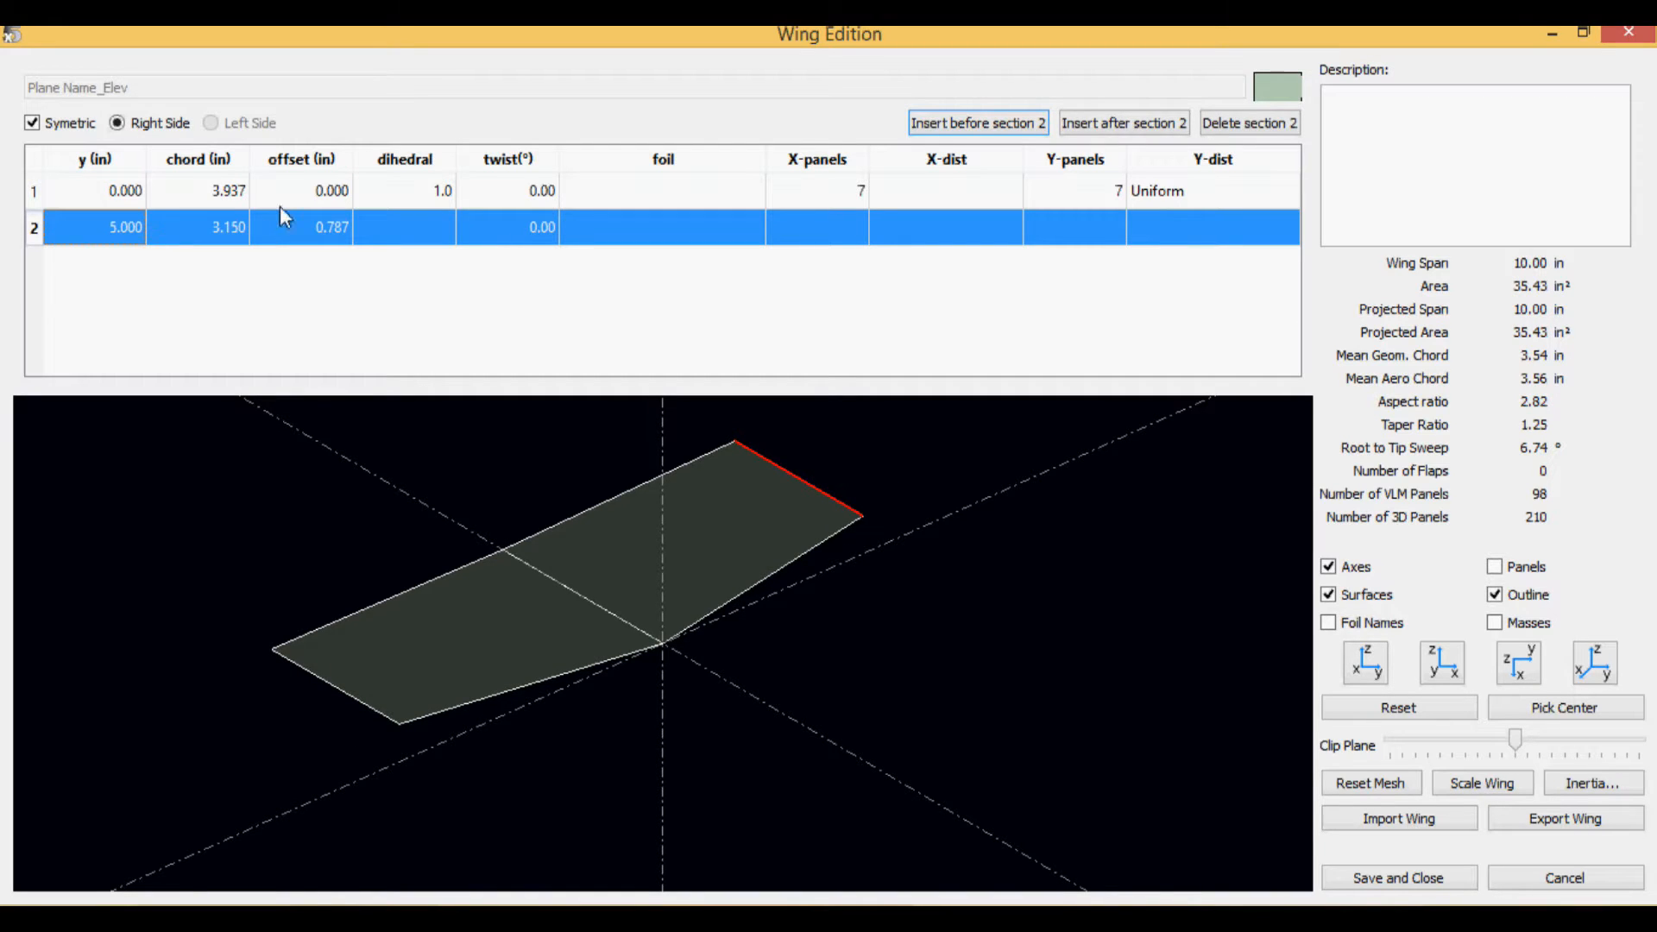
double_click(197, 227)
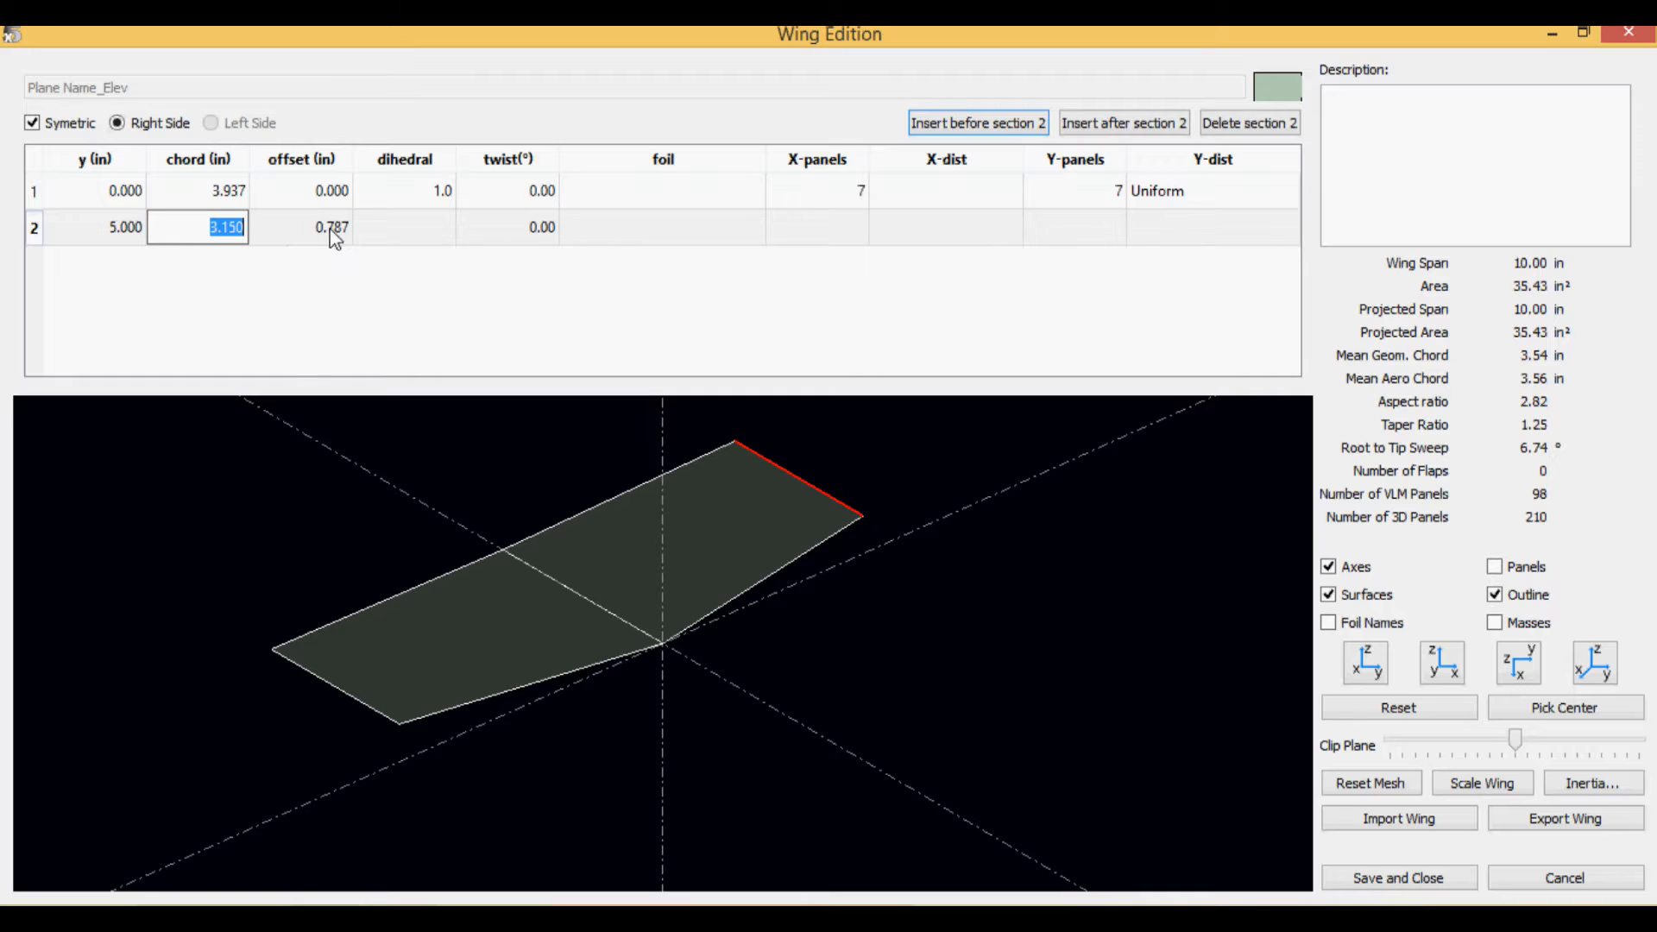
left_click(404, 227)
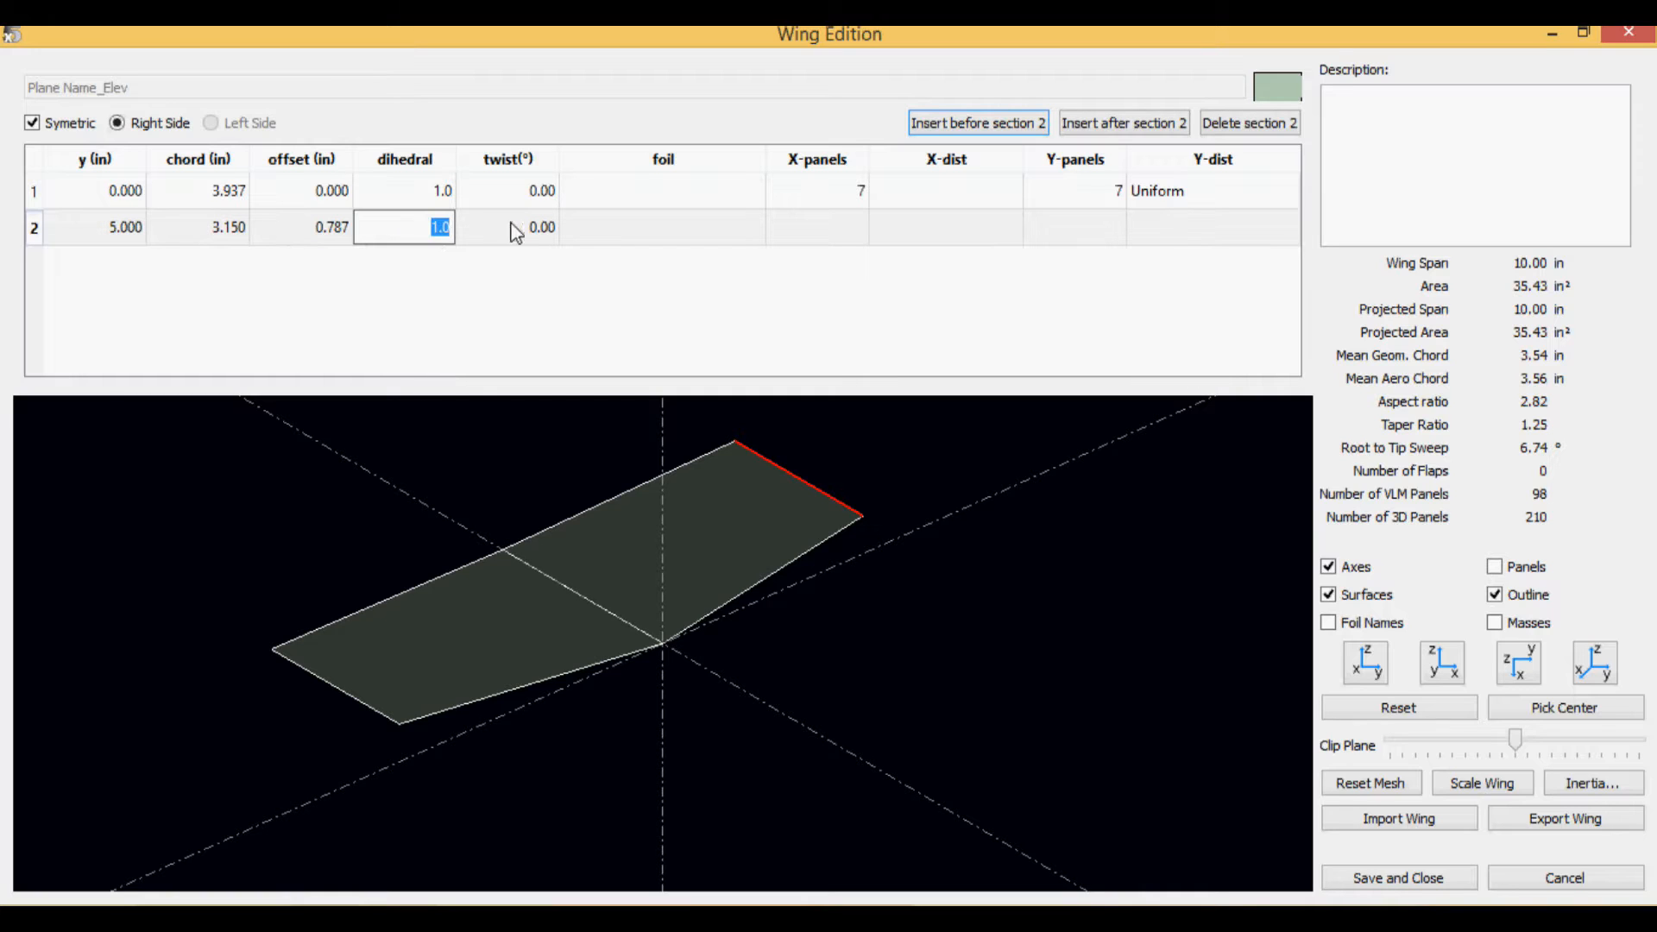
left_click(518, 227)
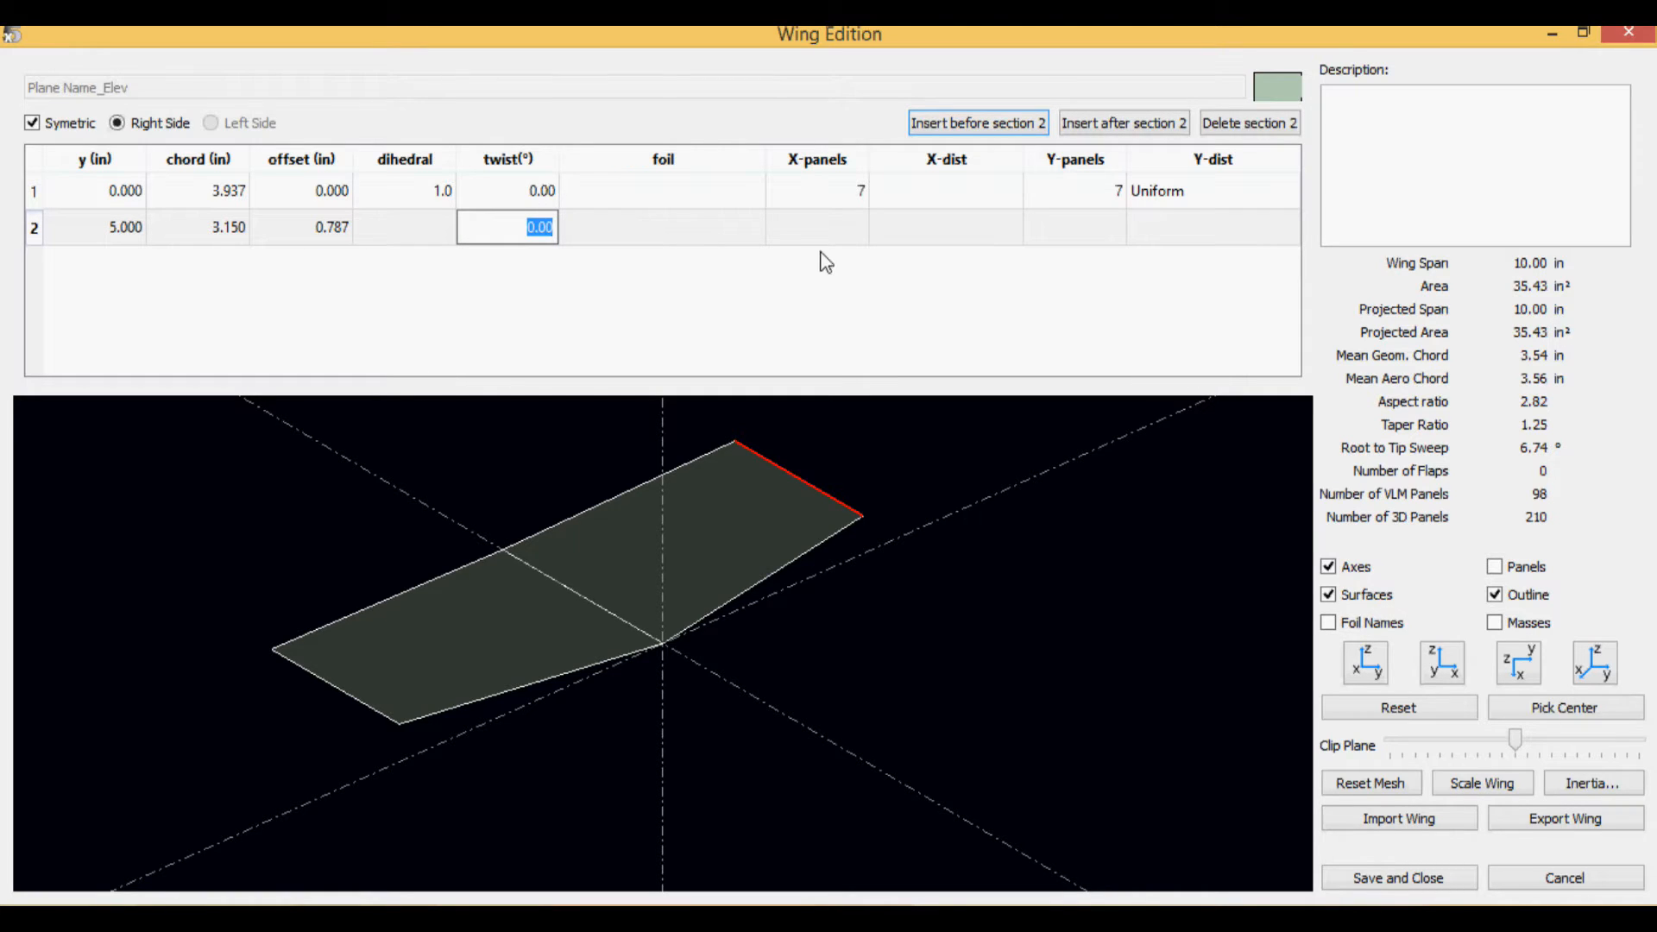
Step: Assign FX 73-CL2-152 to elevator section 2 and set the root section's airfoil
left_click(662, 225)
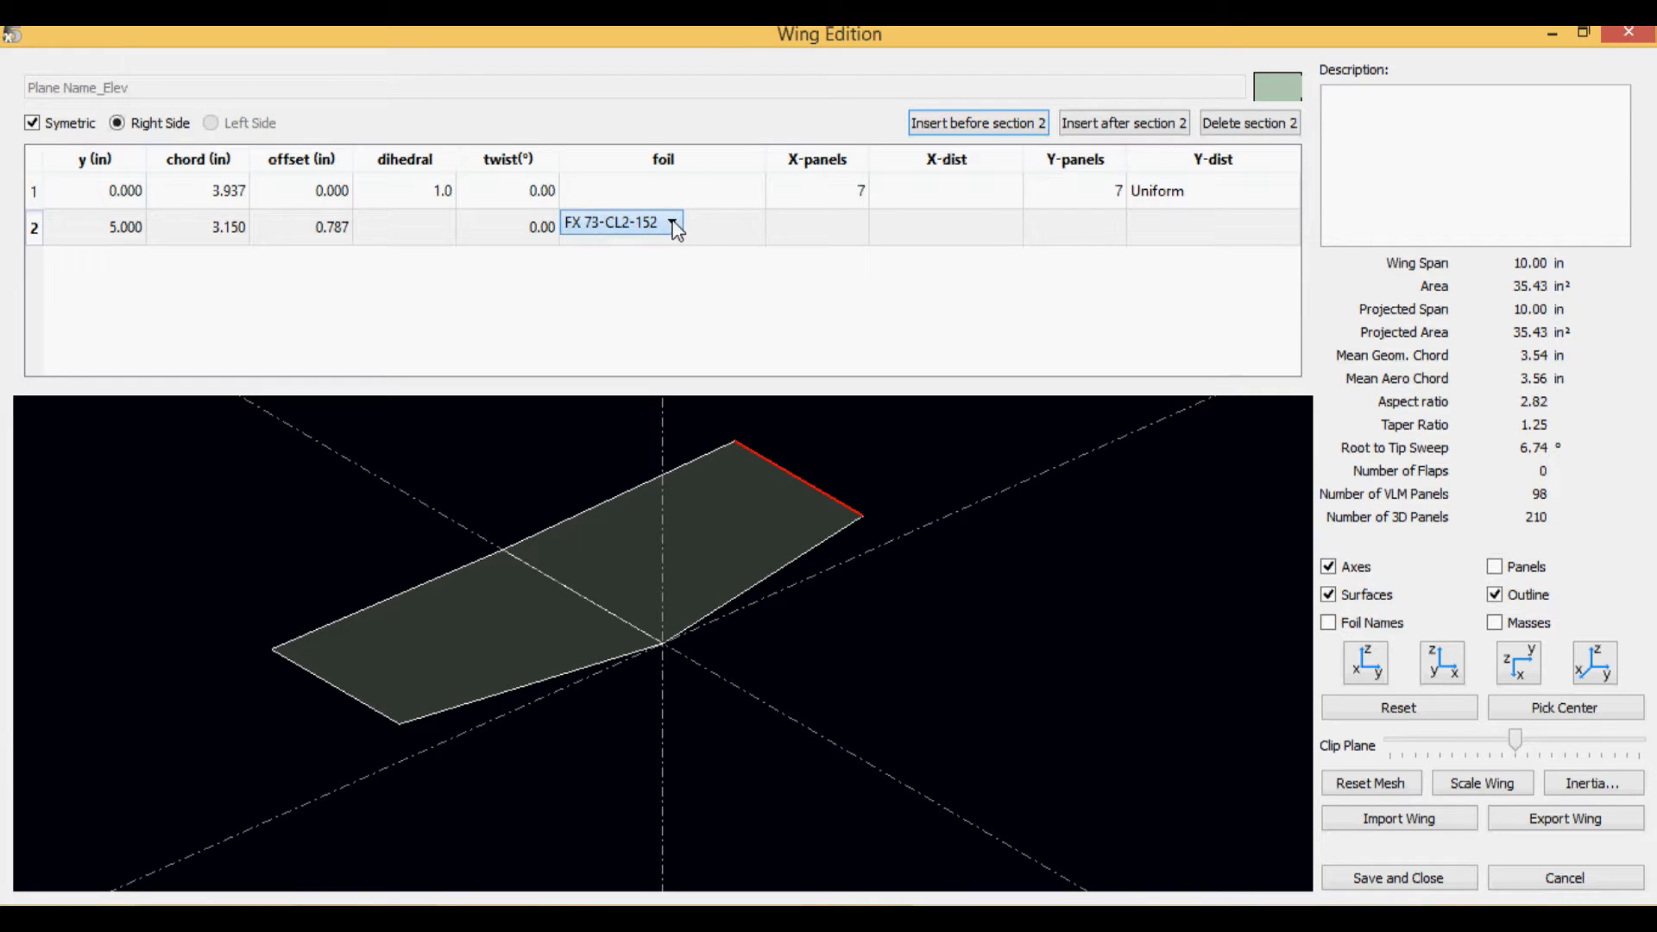
left_click(663, 226)
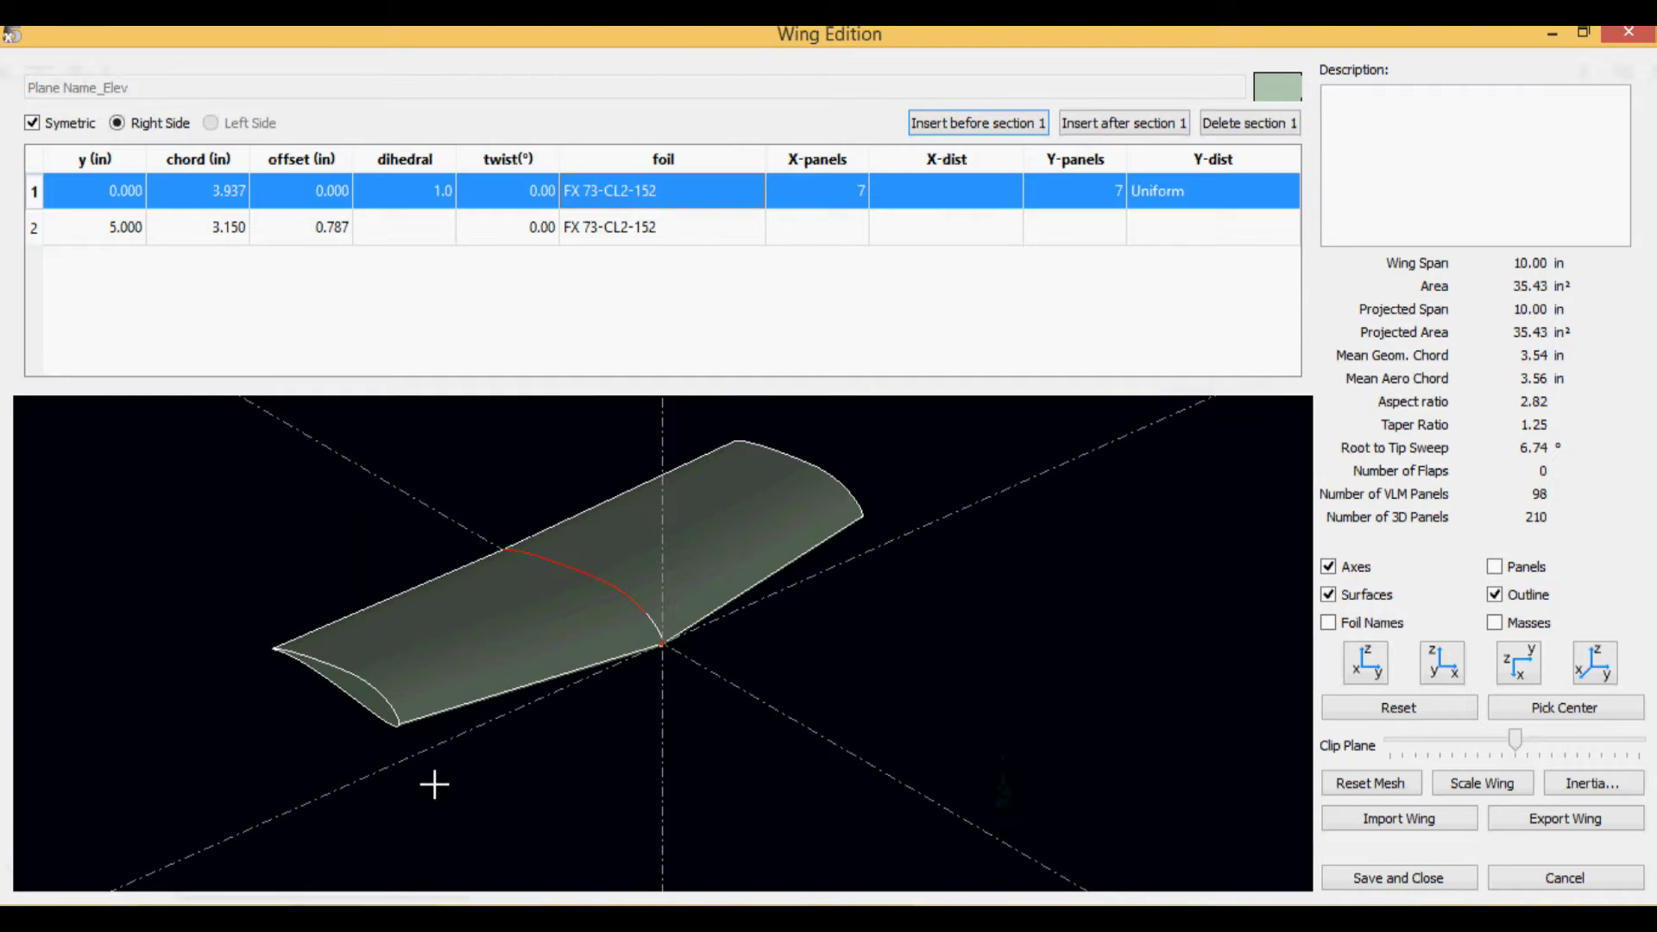
mouse_move(515, 699)
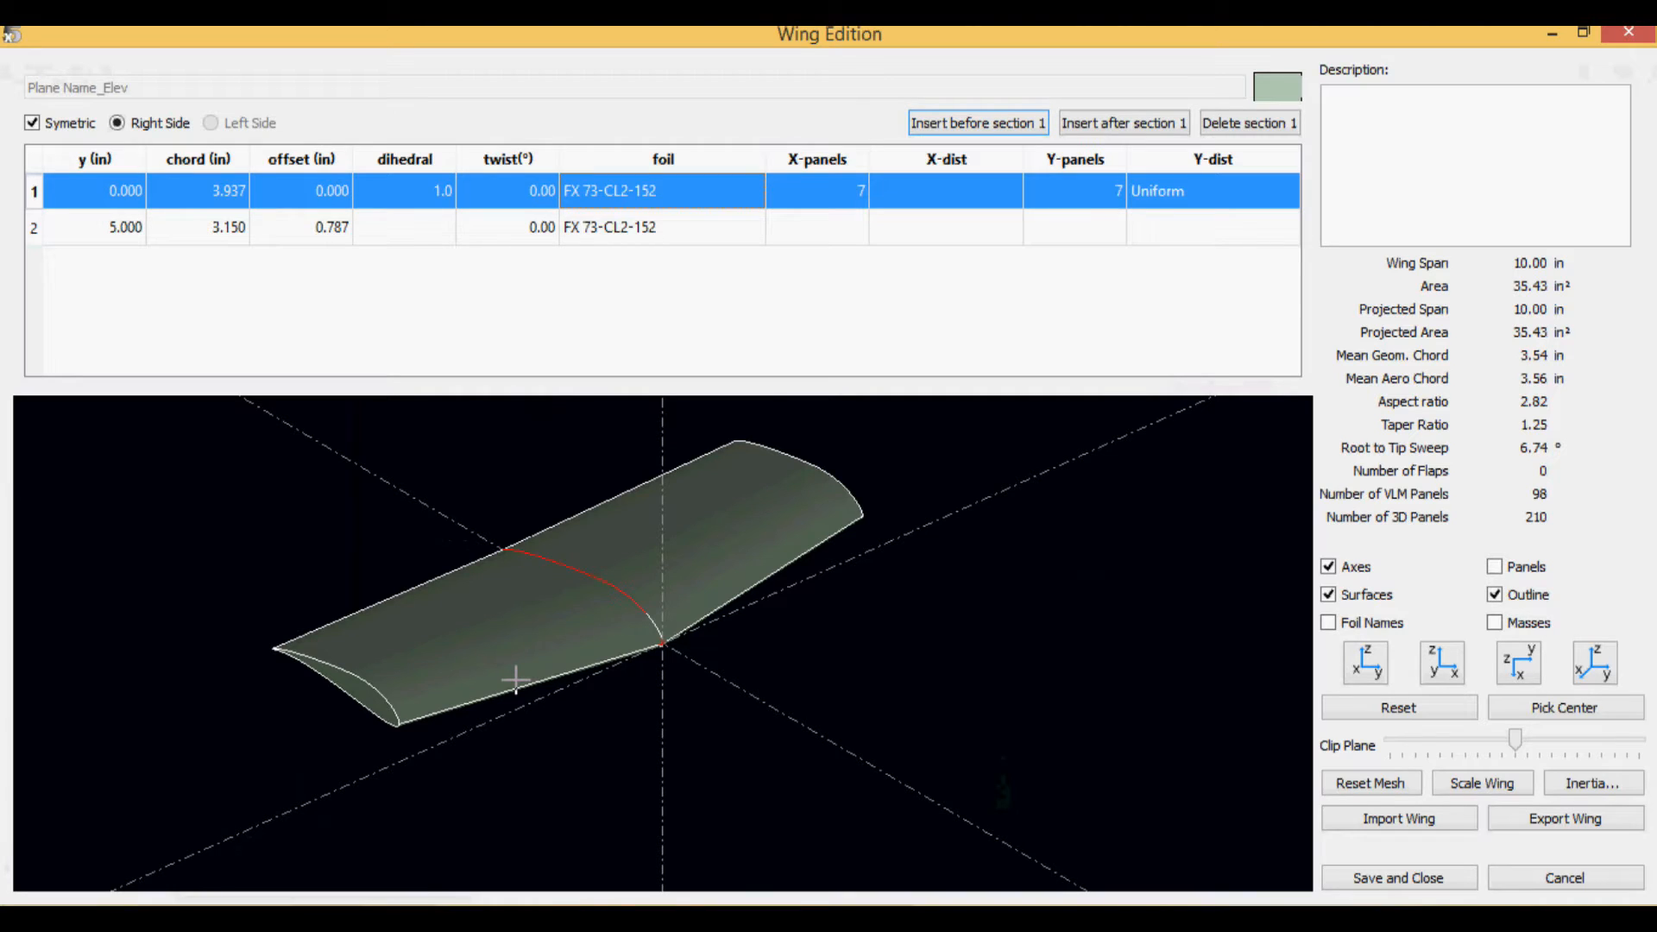
left_click(638, 226)
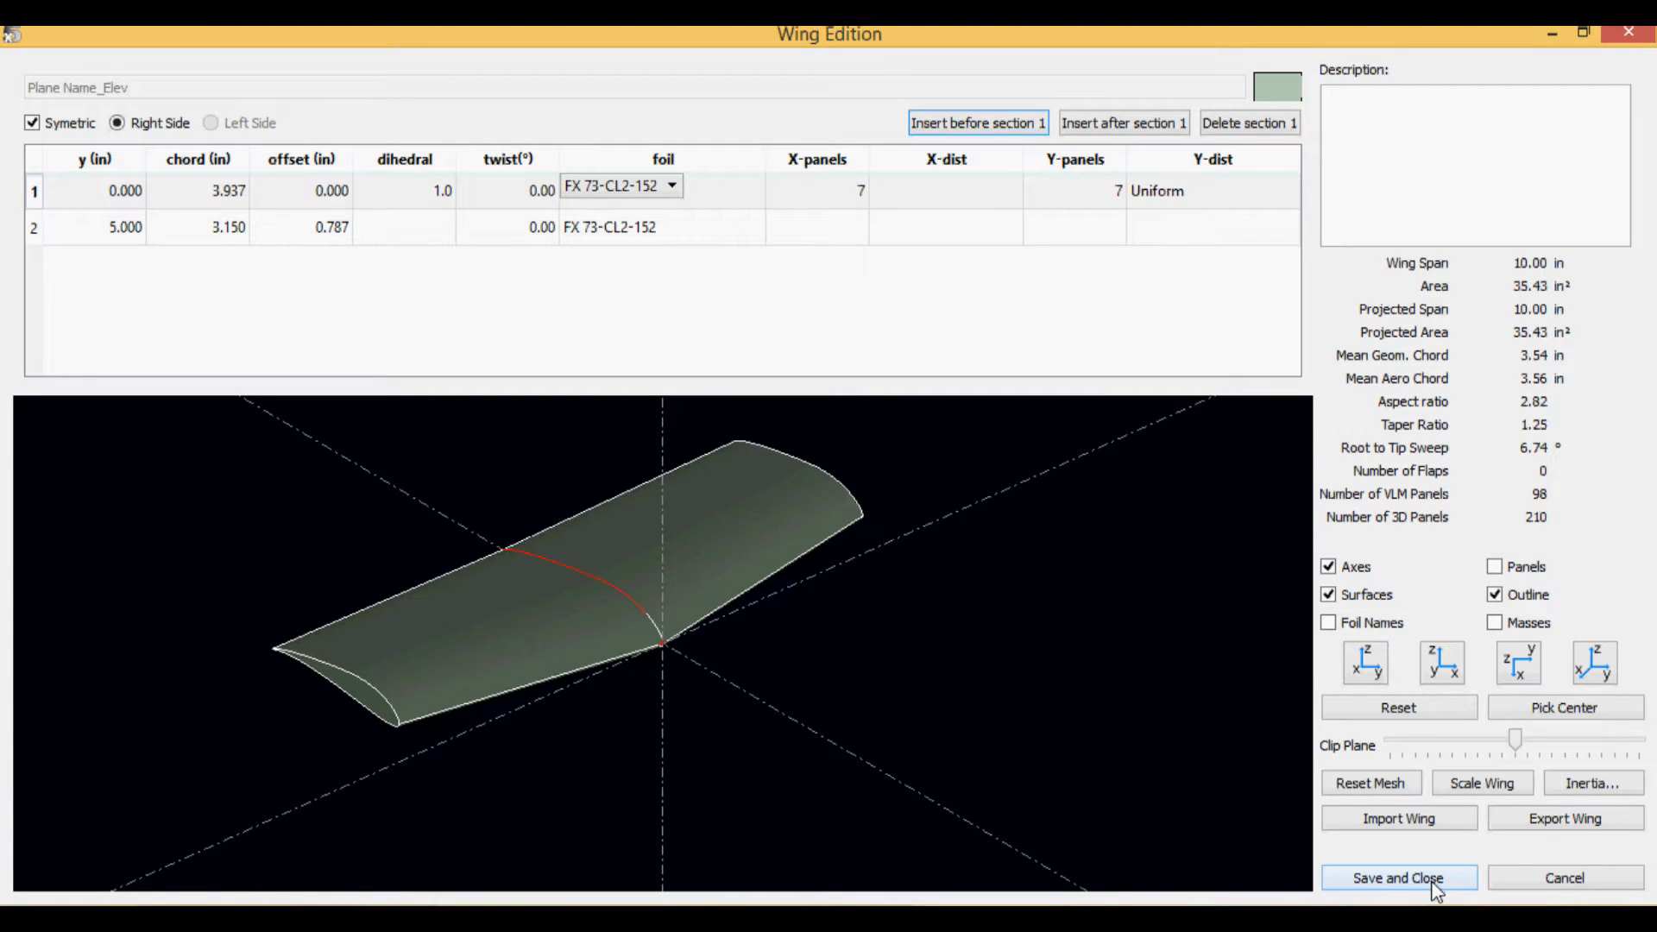
Step: Save the elevator, open the fin's geometry, and view it along each axis and orbited
left_click(1399, 878)
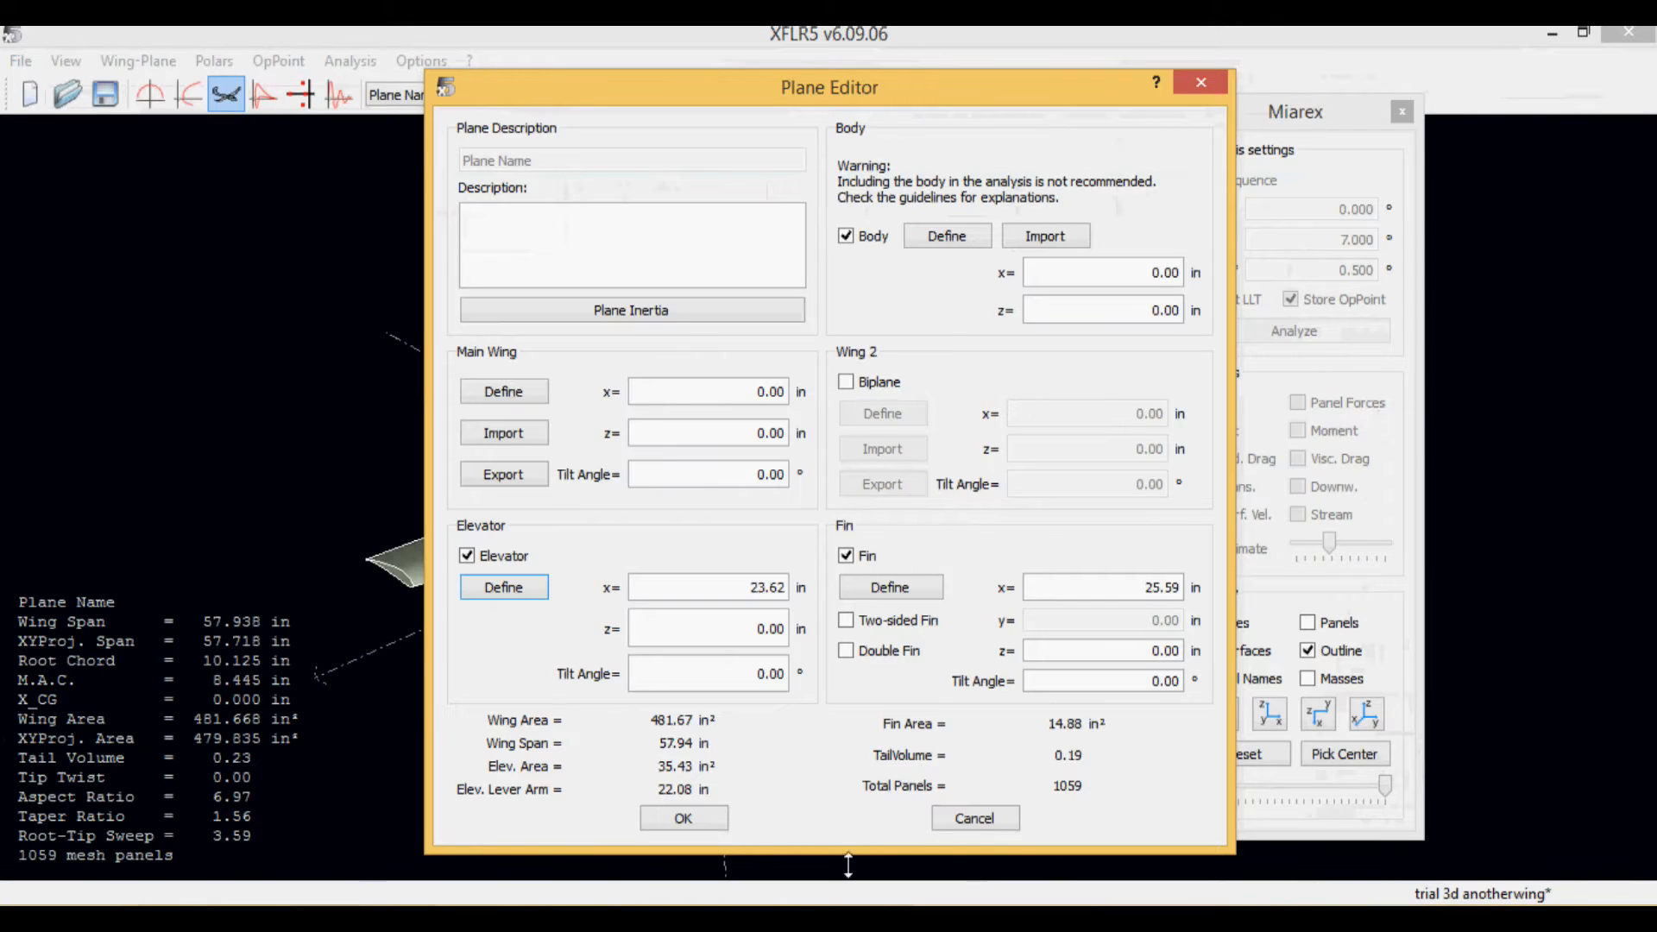
mouse_move(849, 795)
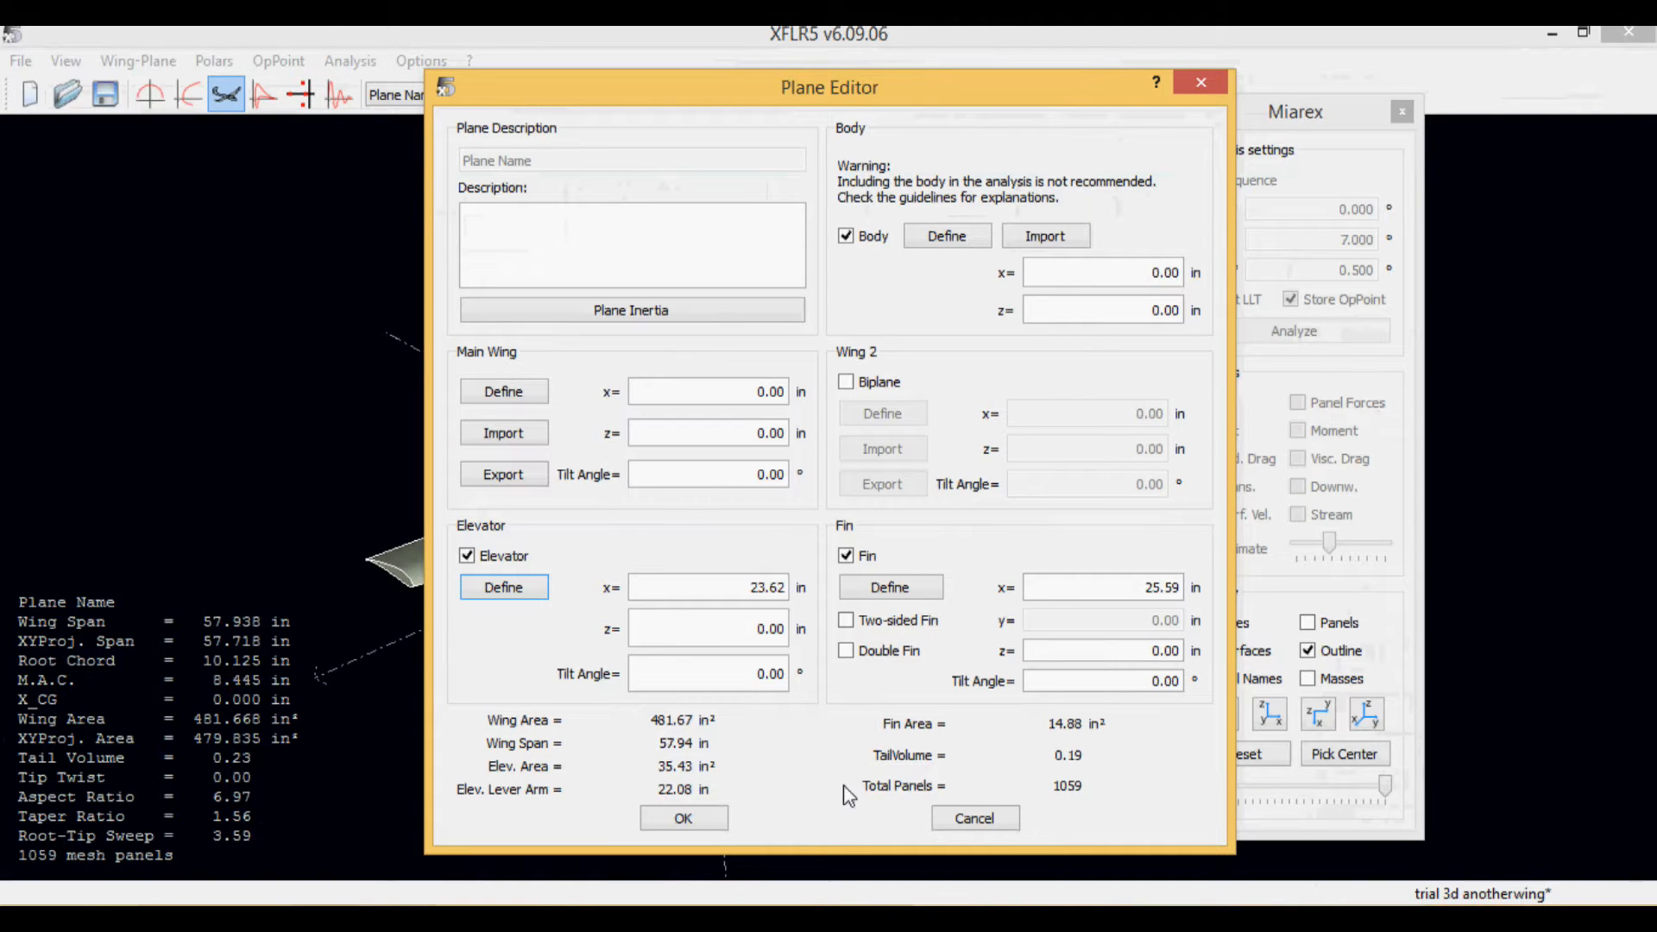
mouse_move(911, 660)
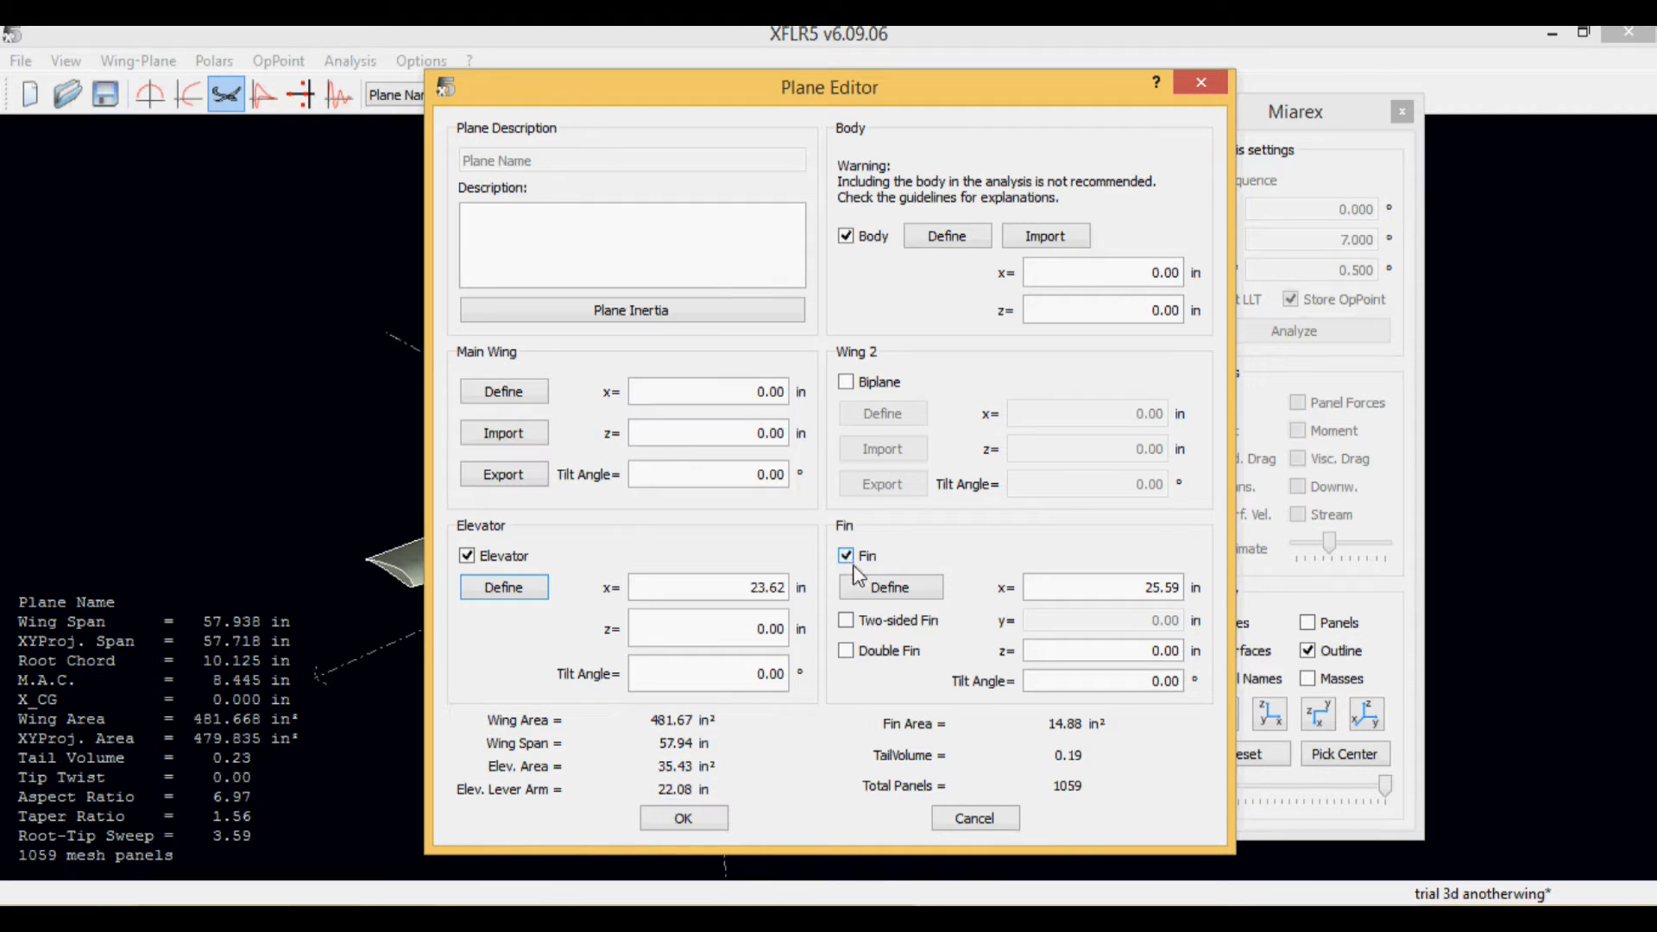
left_click(890, 587)
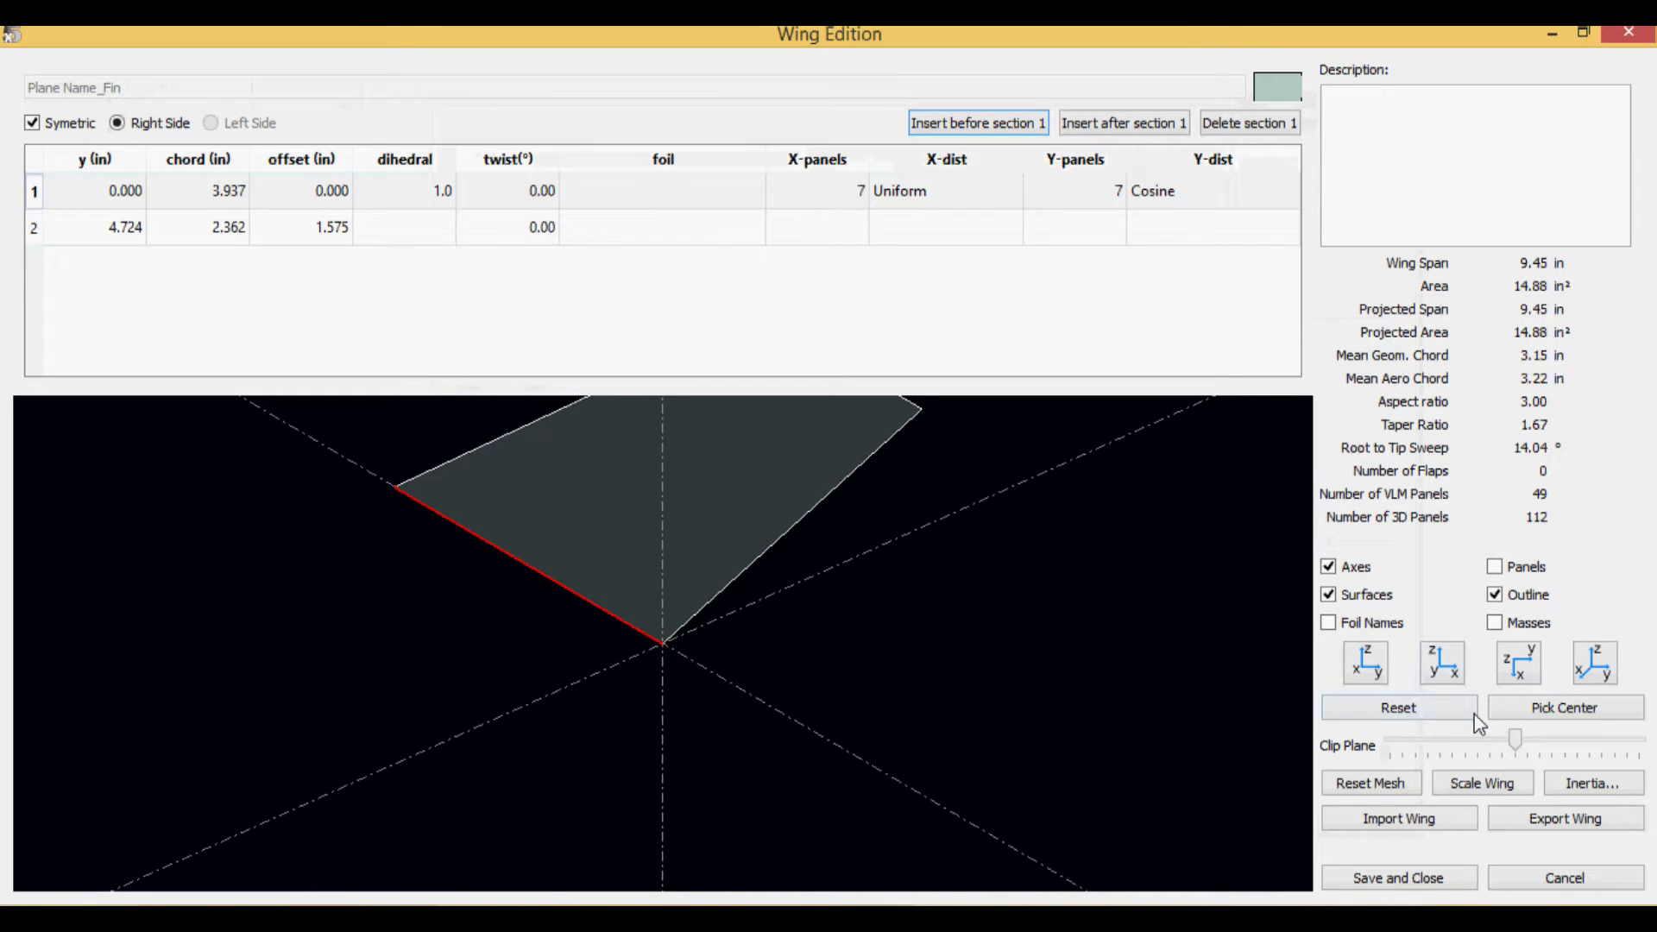
left_click(1518, 663)
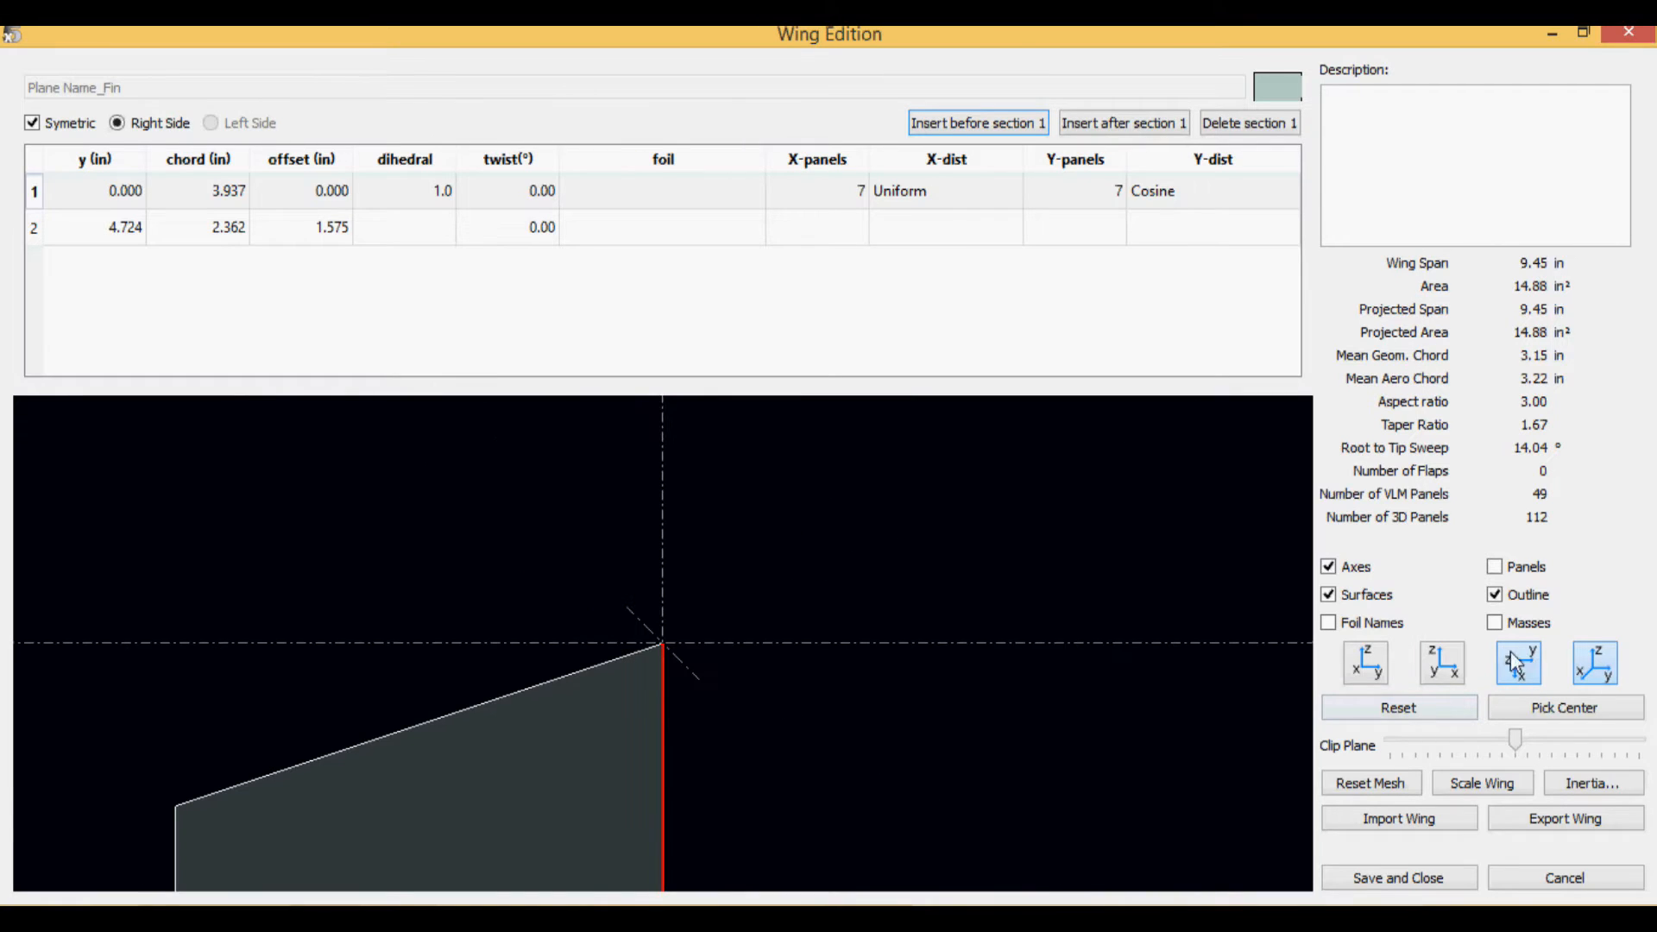
left_click(1365, 663)
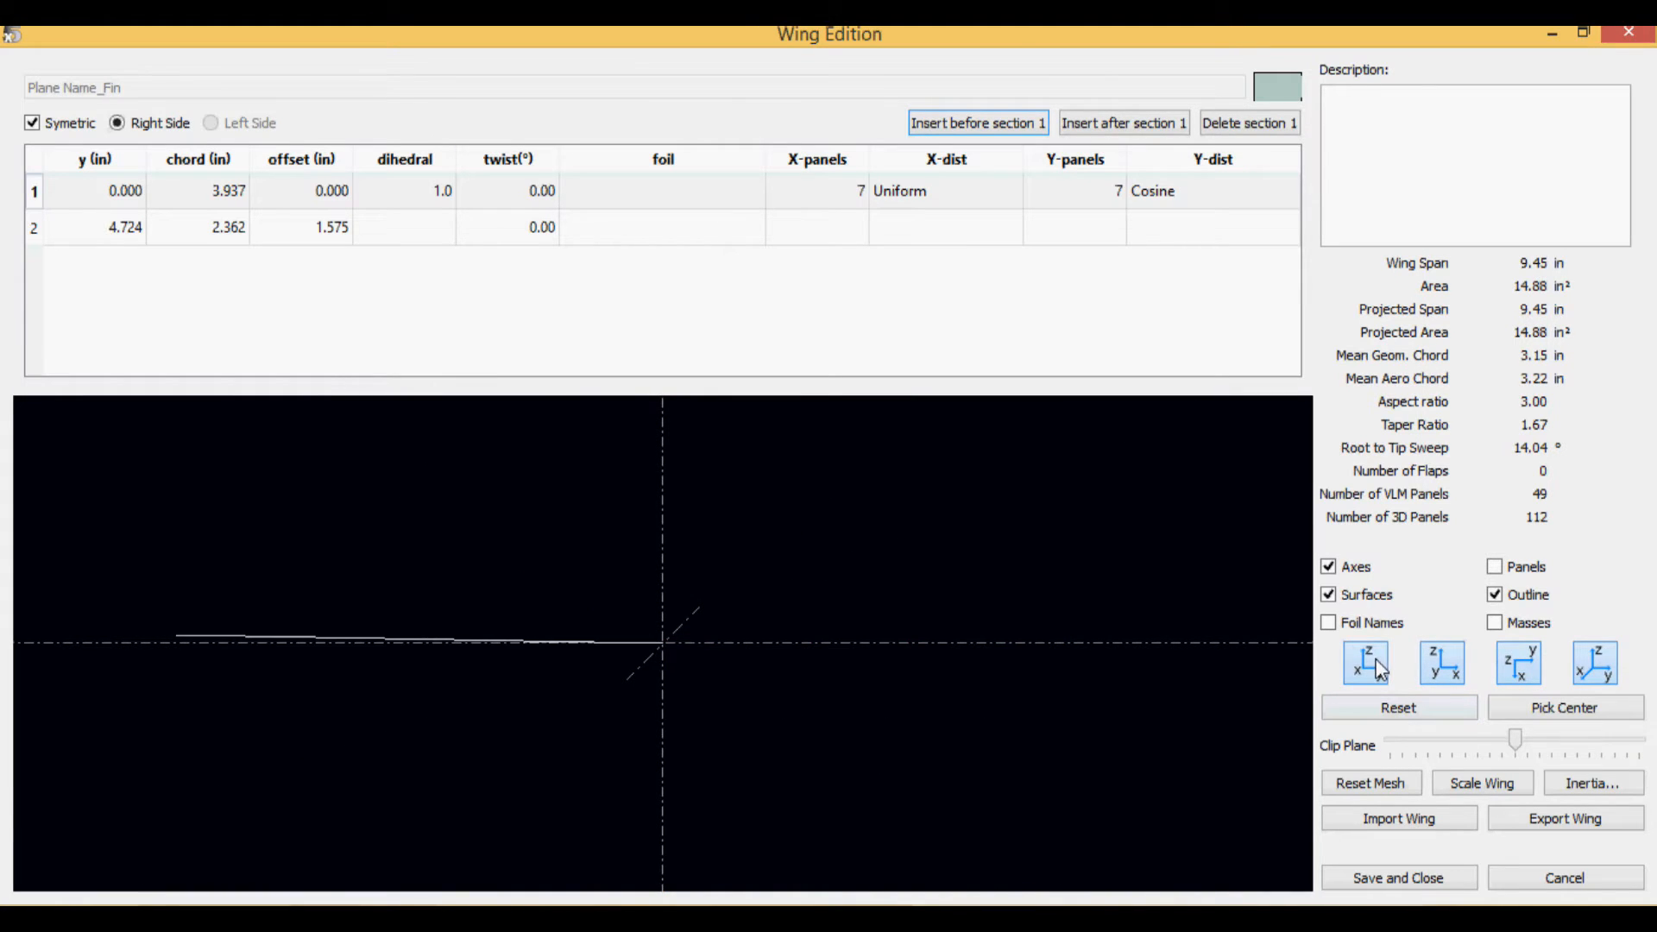
left_click(1441, 663)
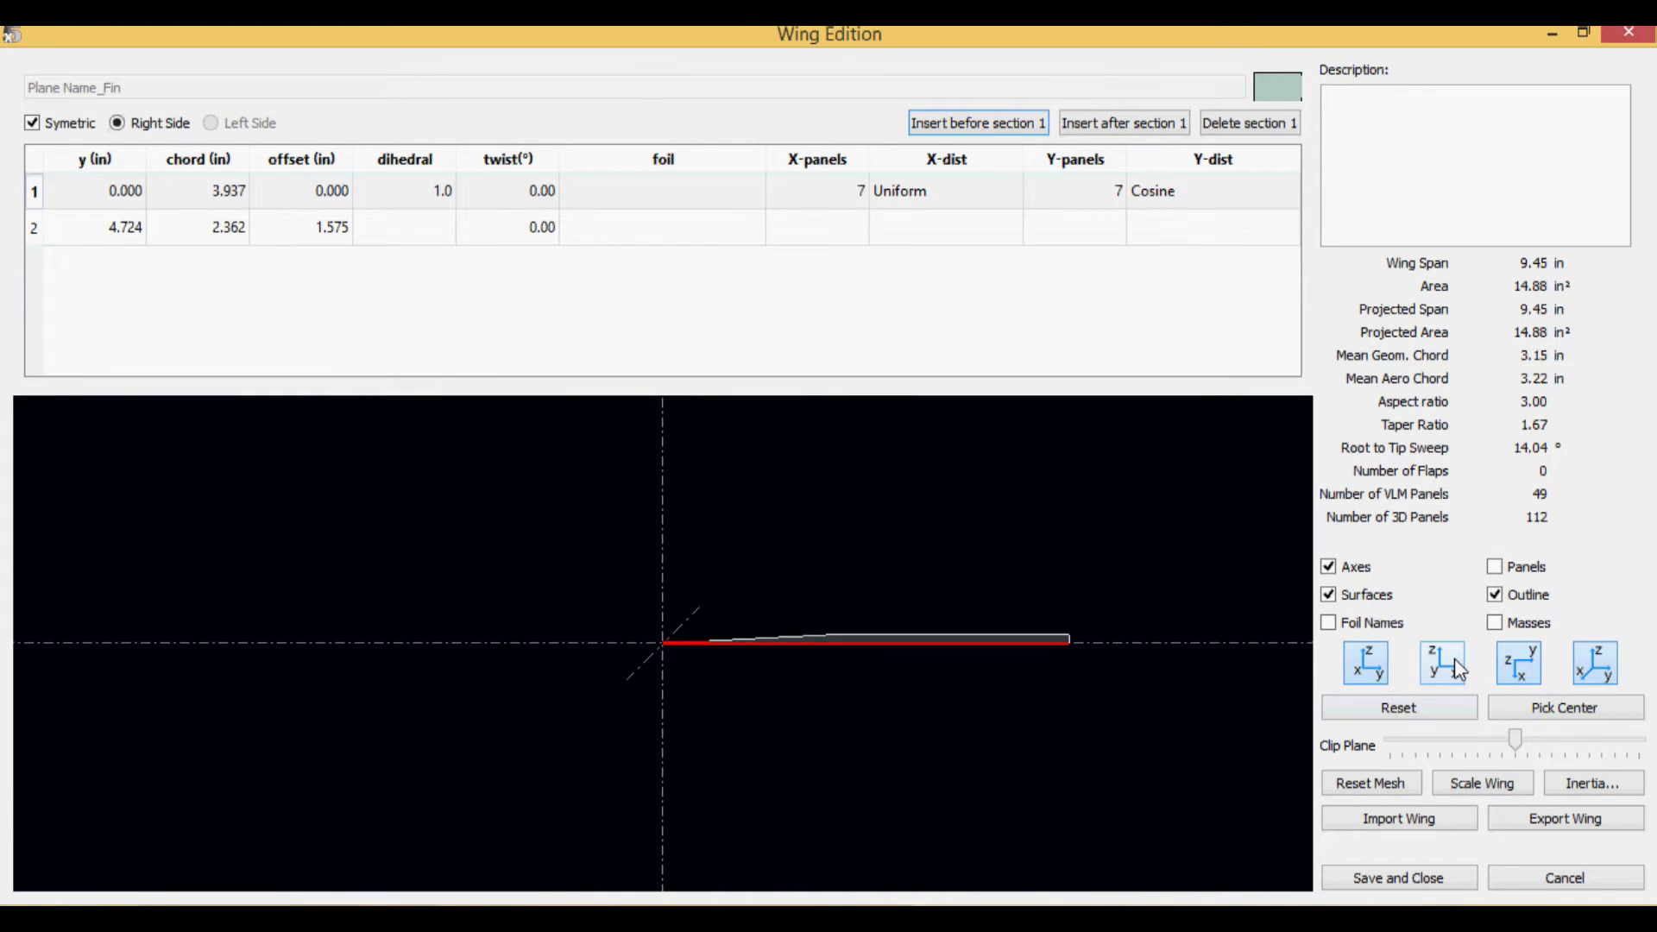
left_click(1593, 678)
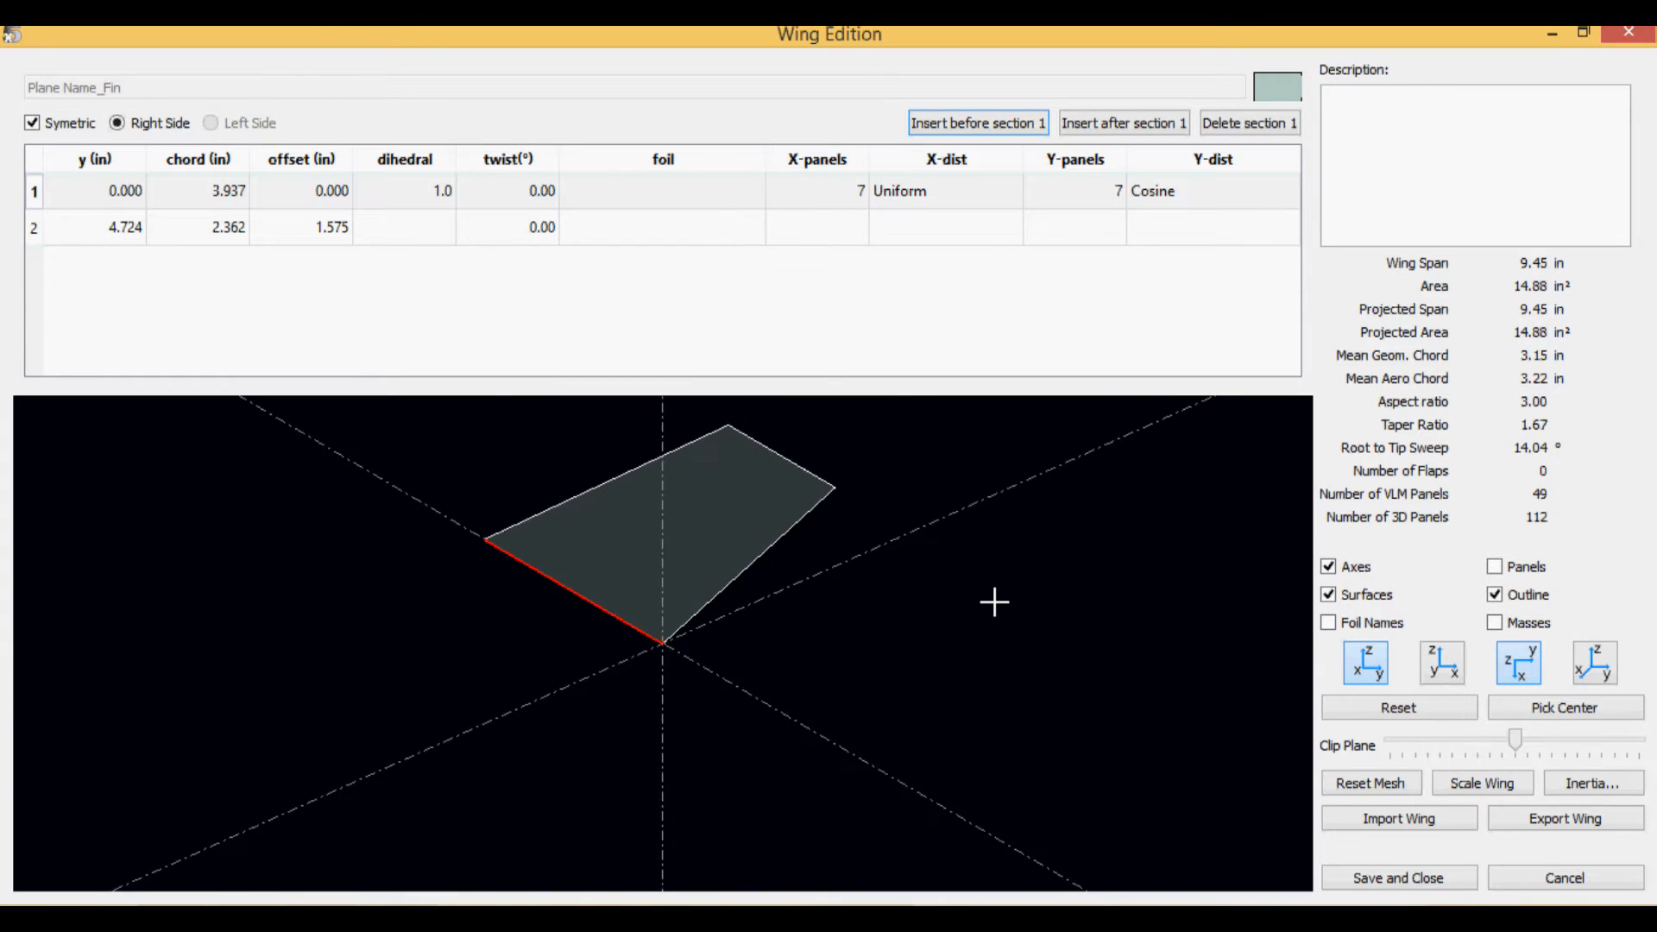
left_click_drag(994, 603, 791, 592)
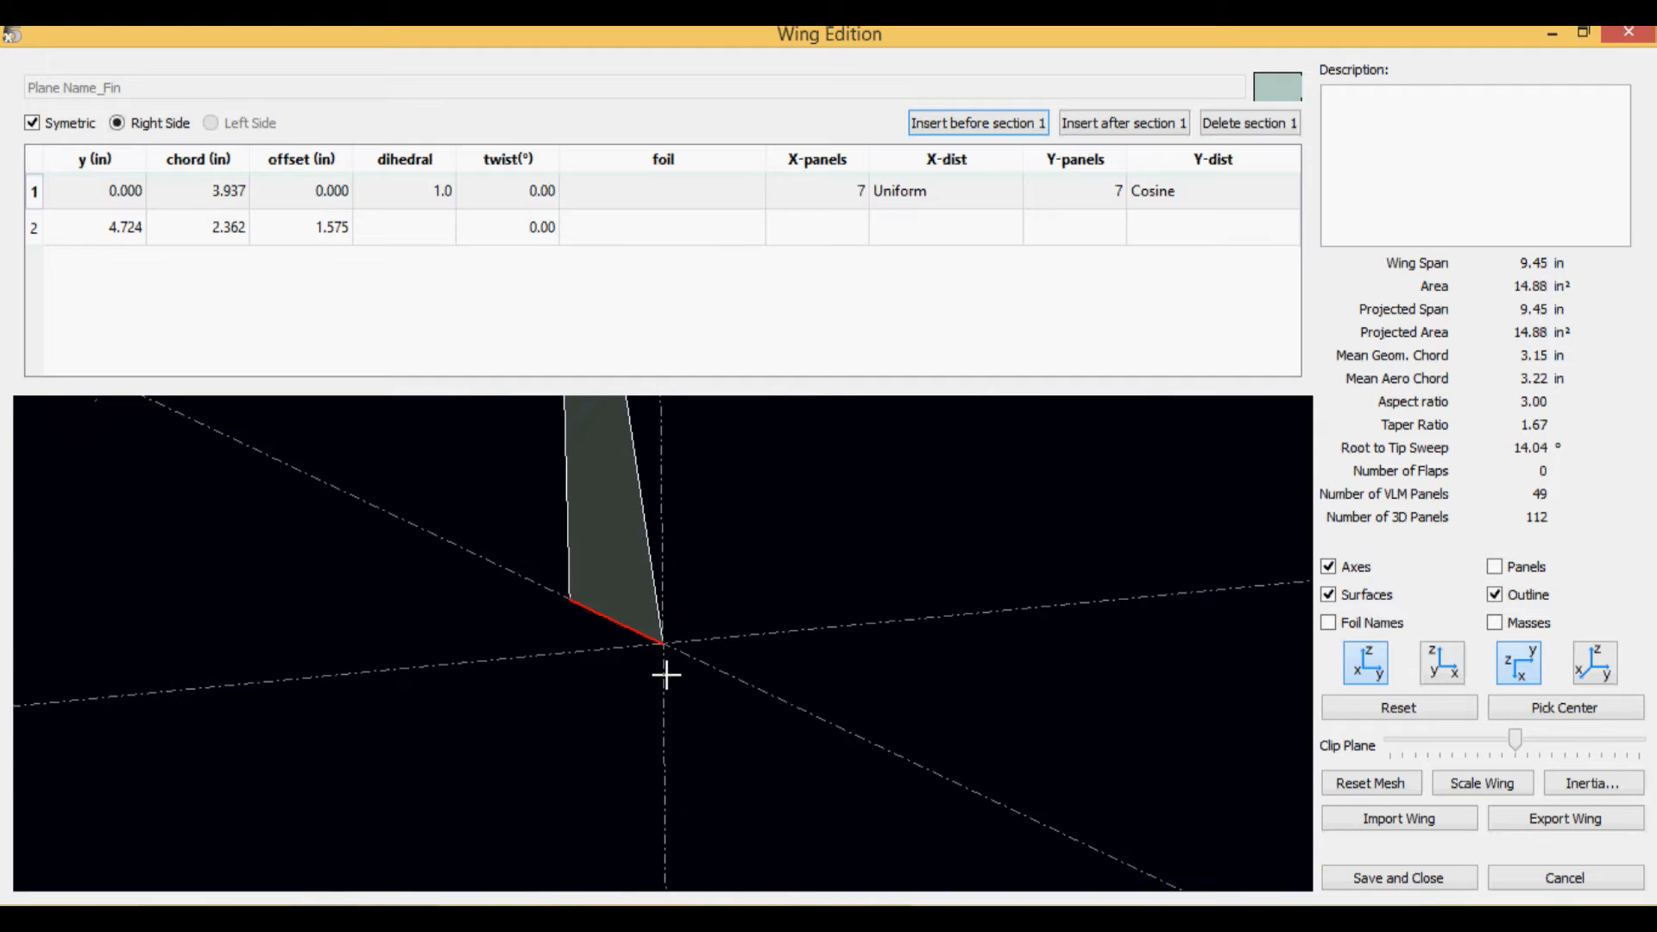
mouse_move(147, 225)
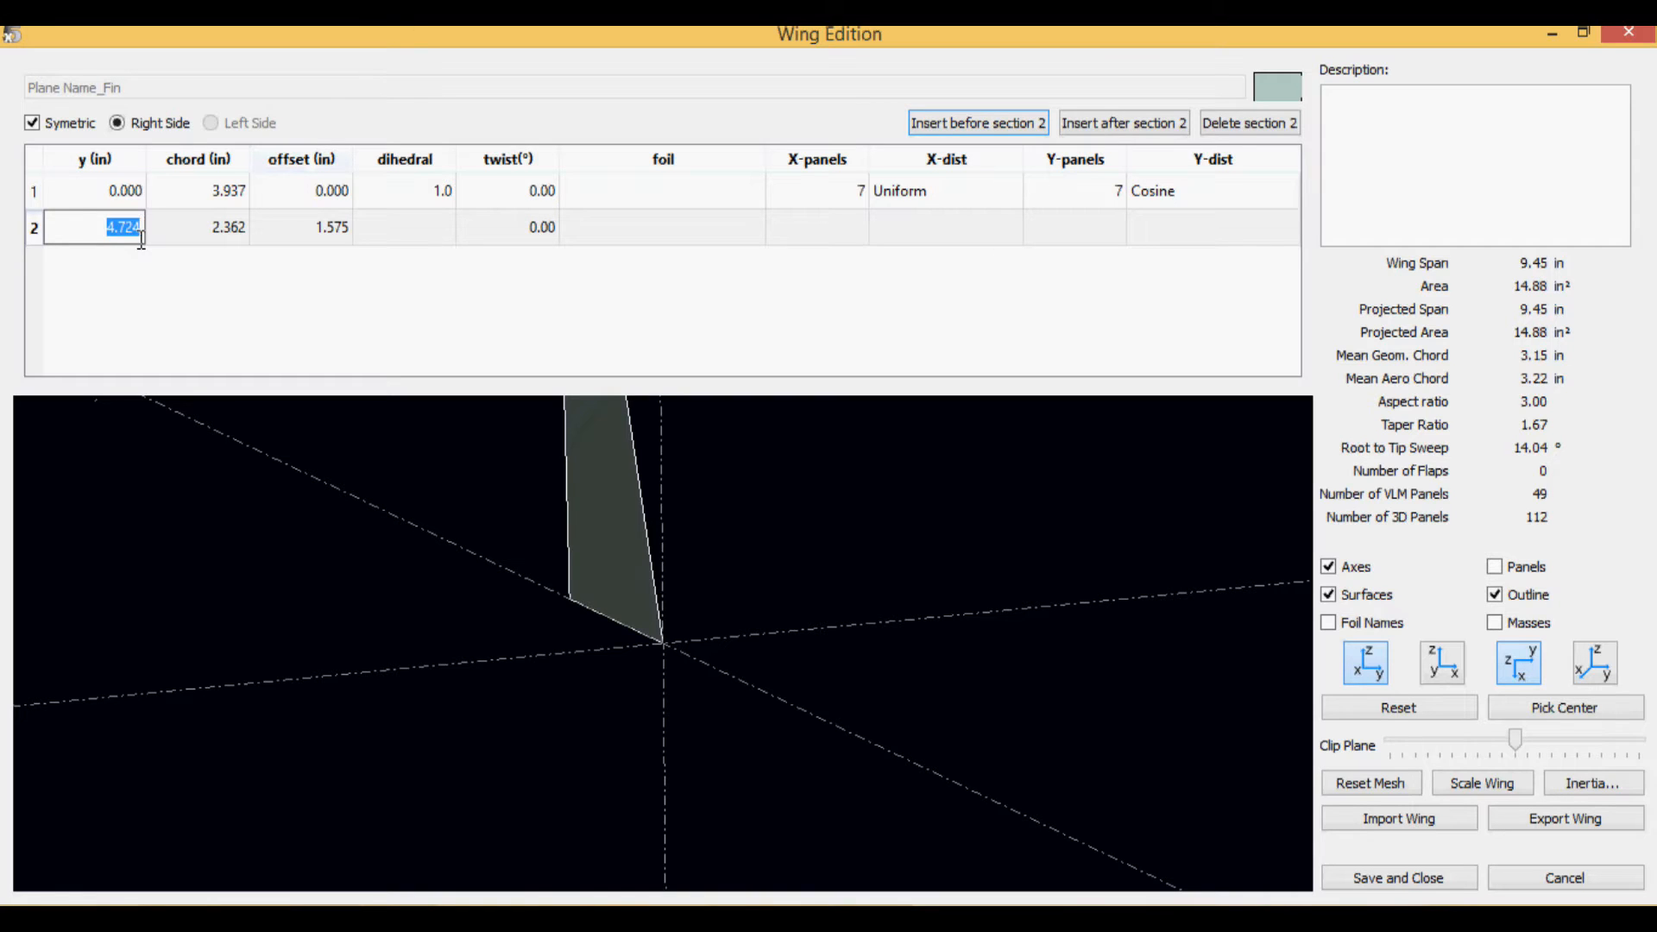
Step: Enter 4.700 in as the fin tip section's y position
type("4")
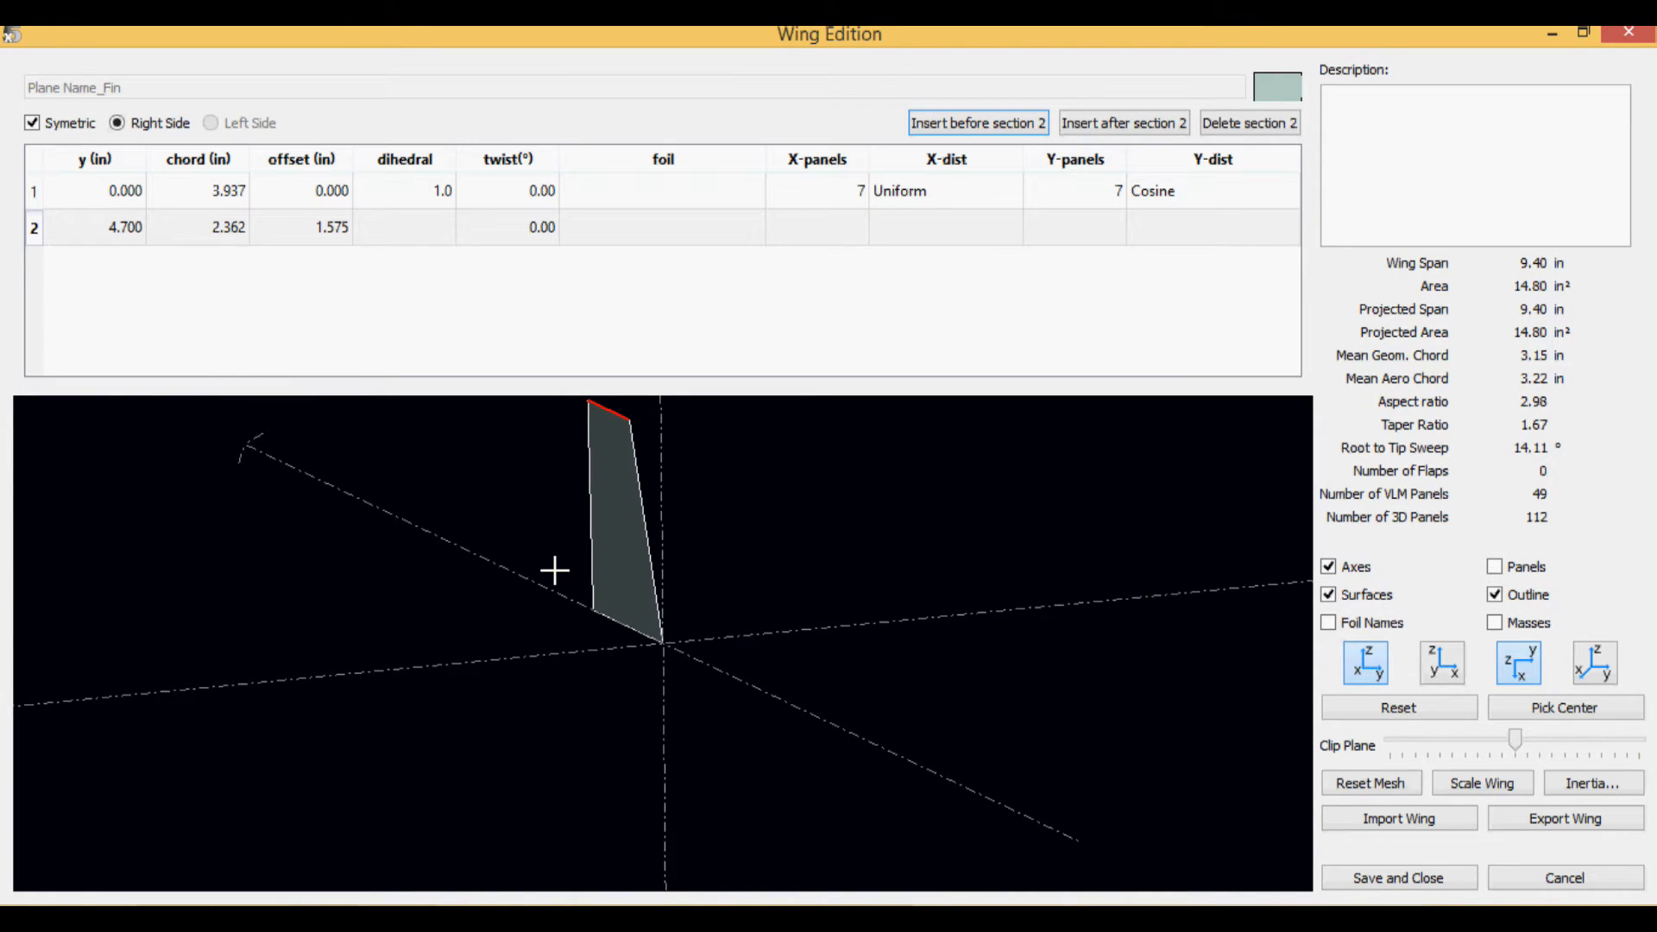
mouse_move(1236, 871)
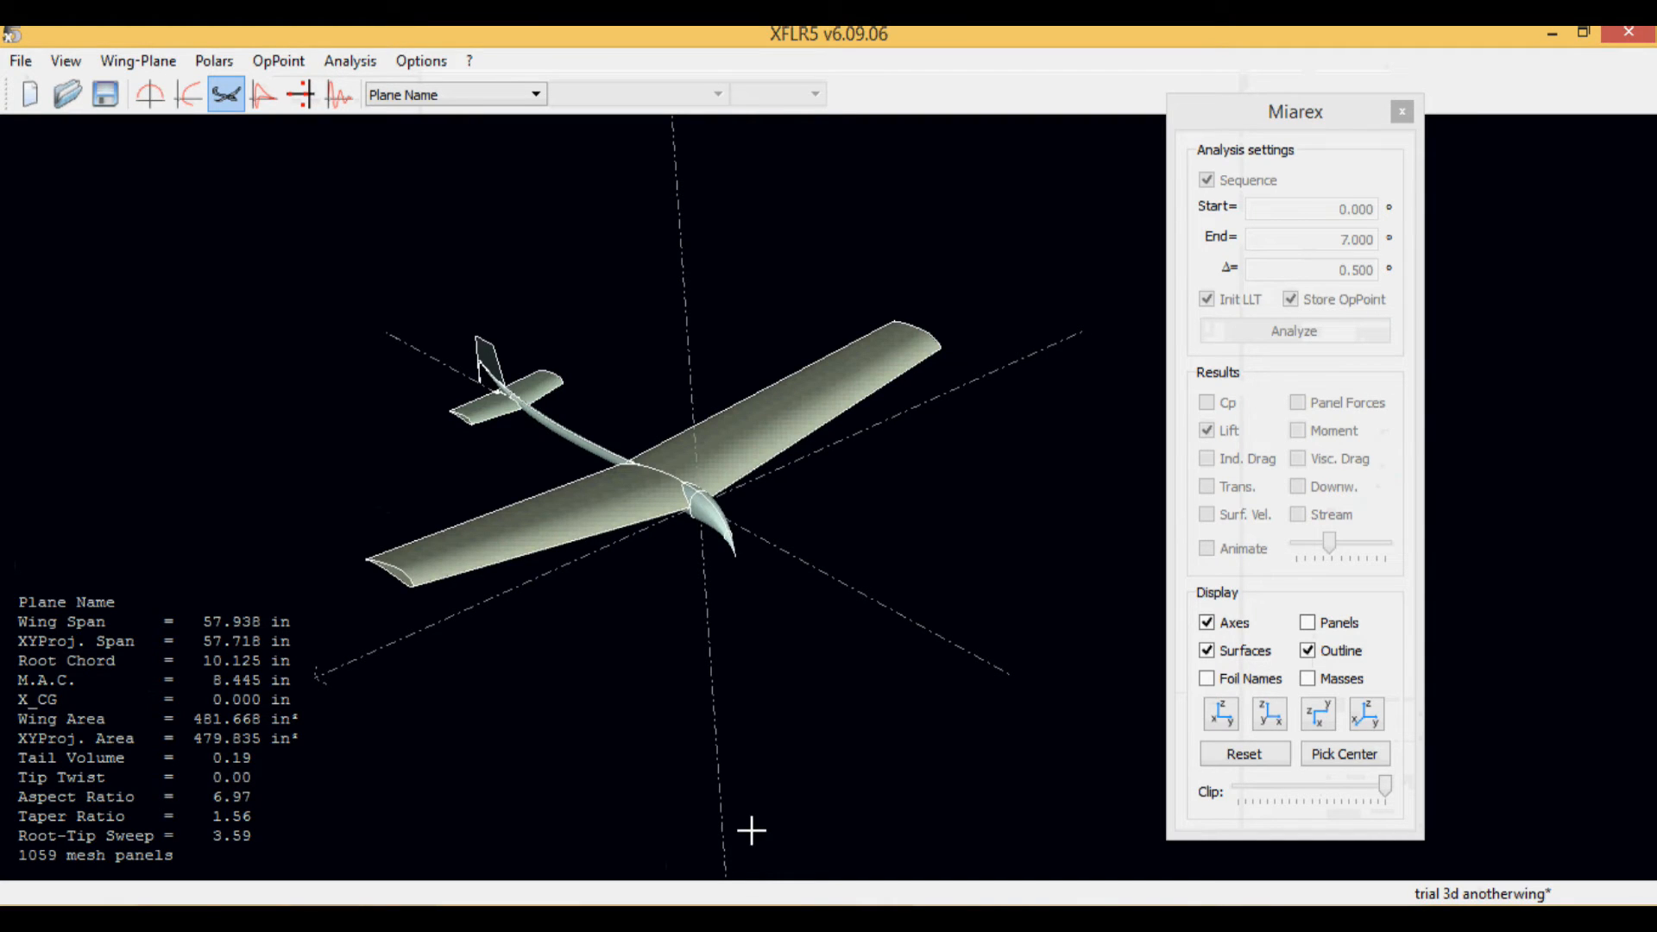
mouse_move(471, 370)
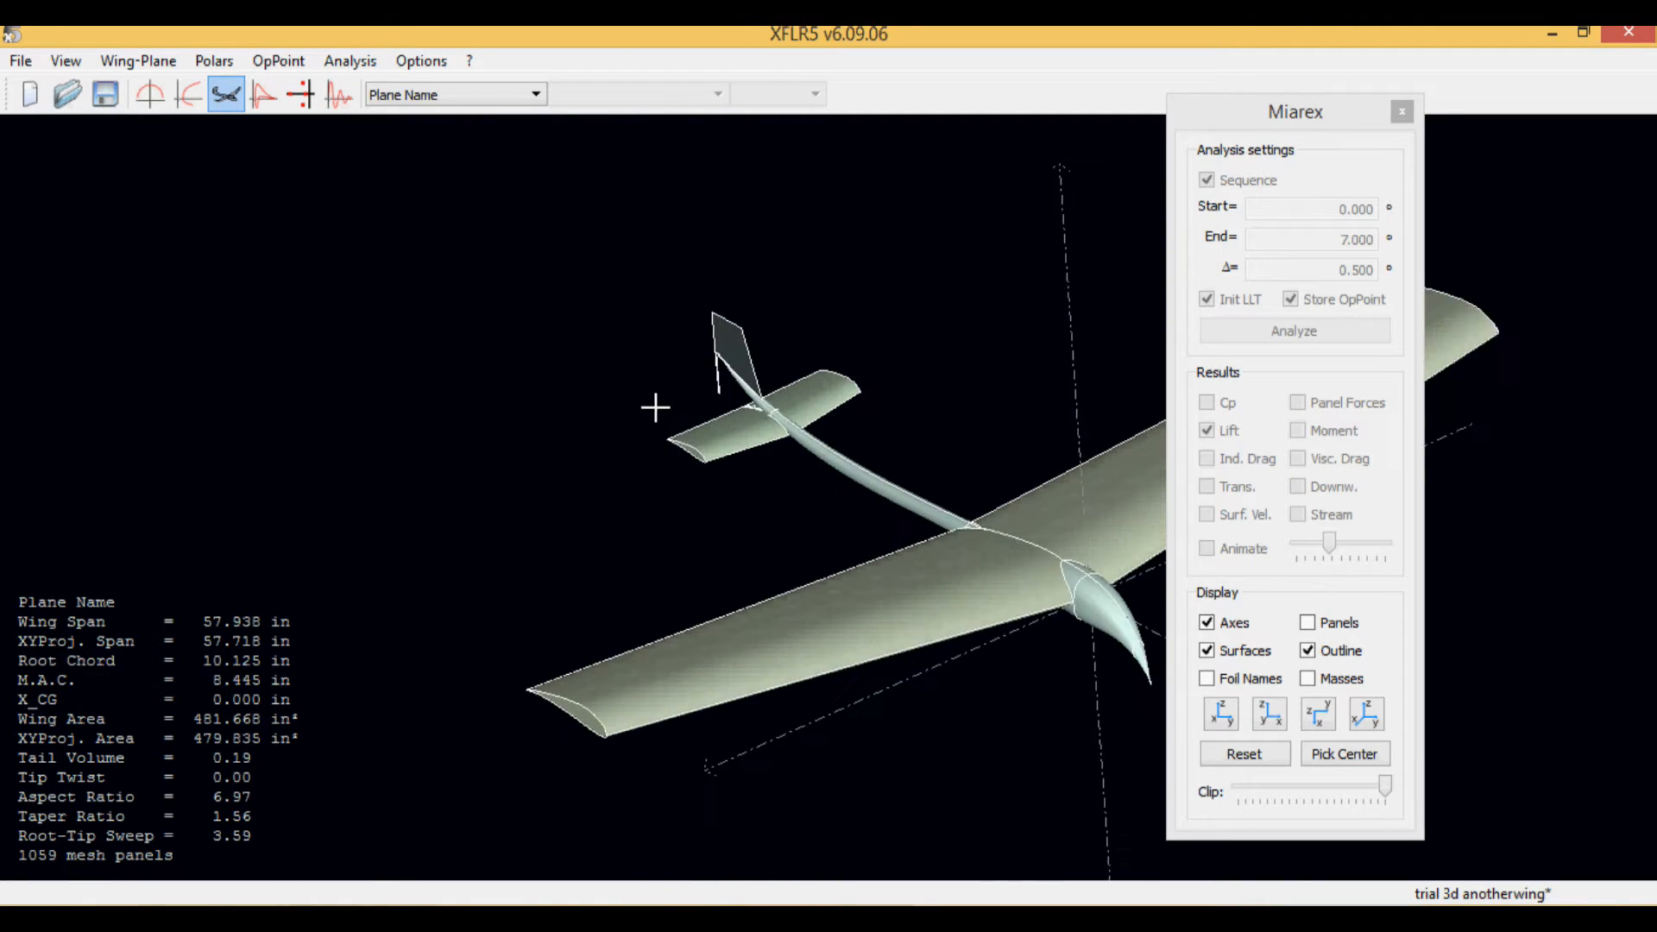
Step: Zoom in on the plane's tail in 3D and bring up the Wing-Plane menu
left_click_drag(656, 410, 468, 303)
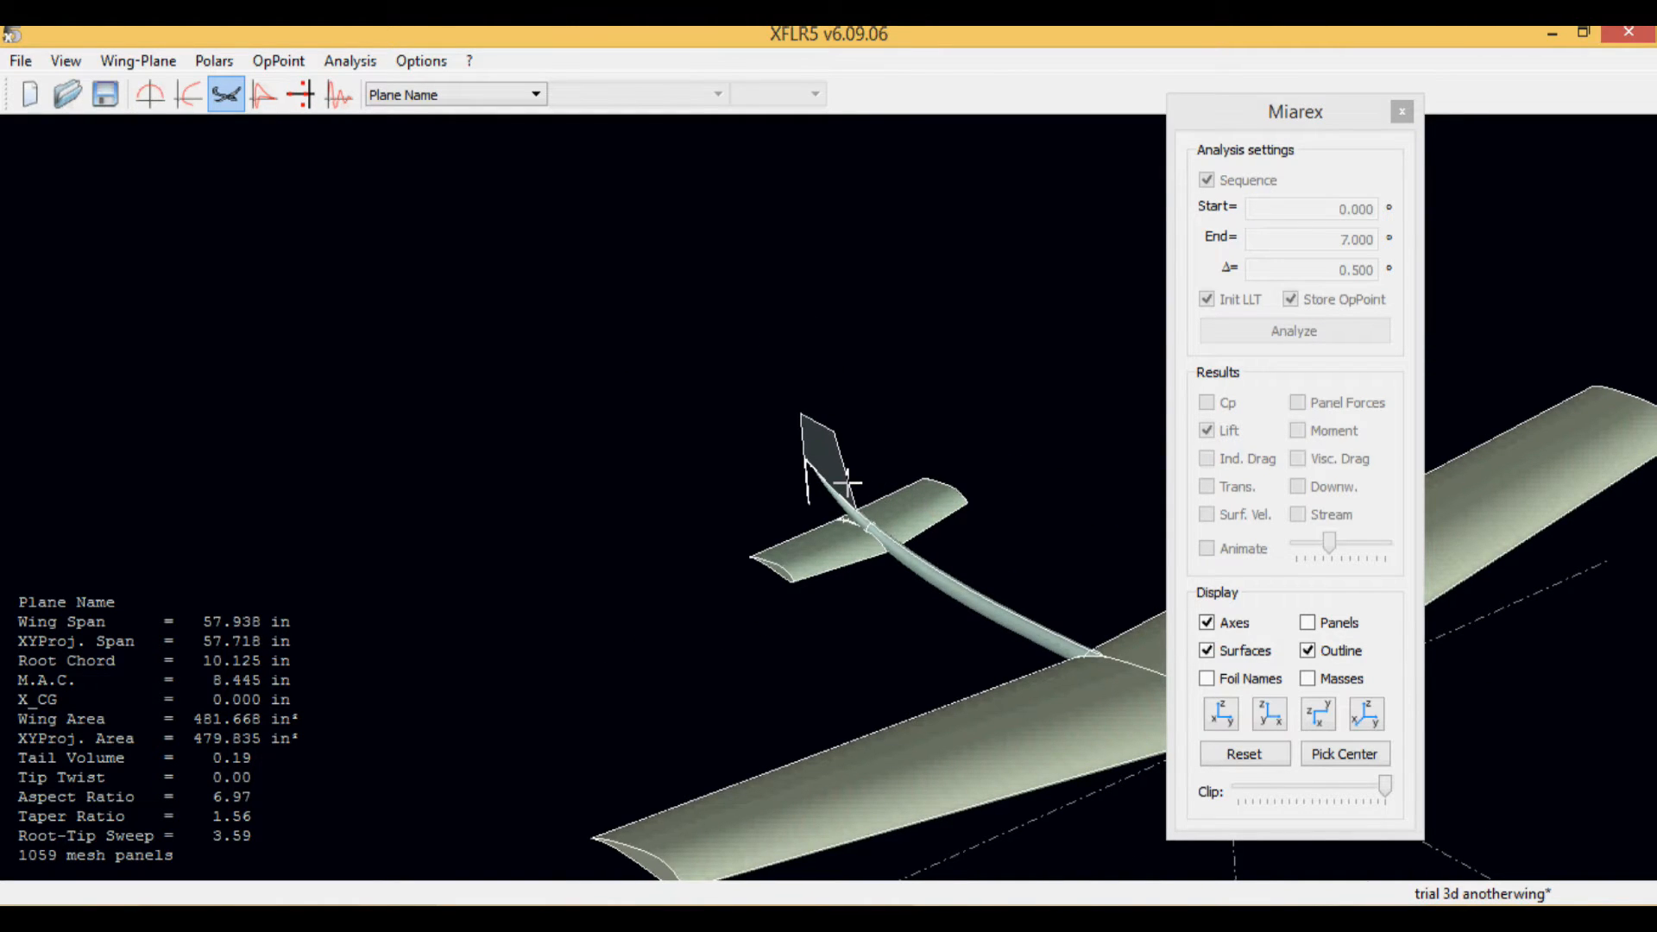
left_click(137, 60)
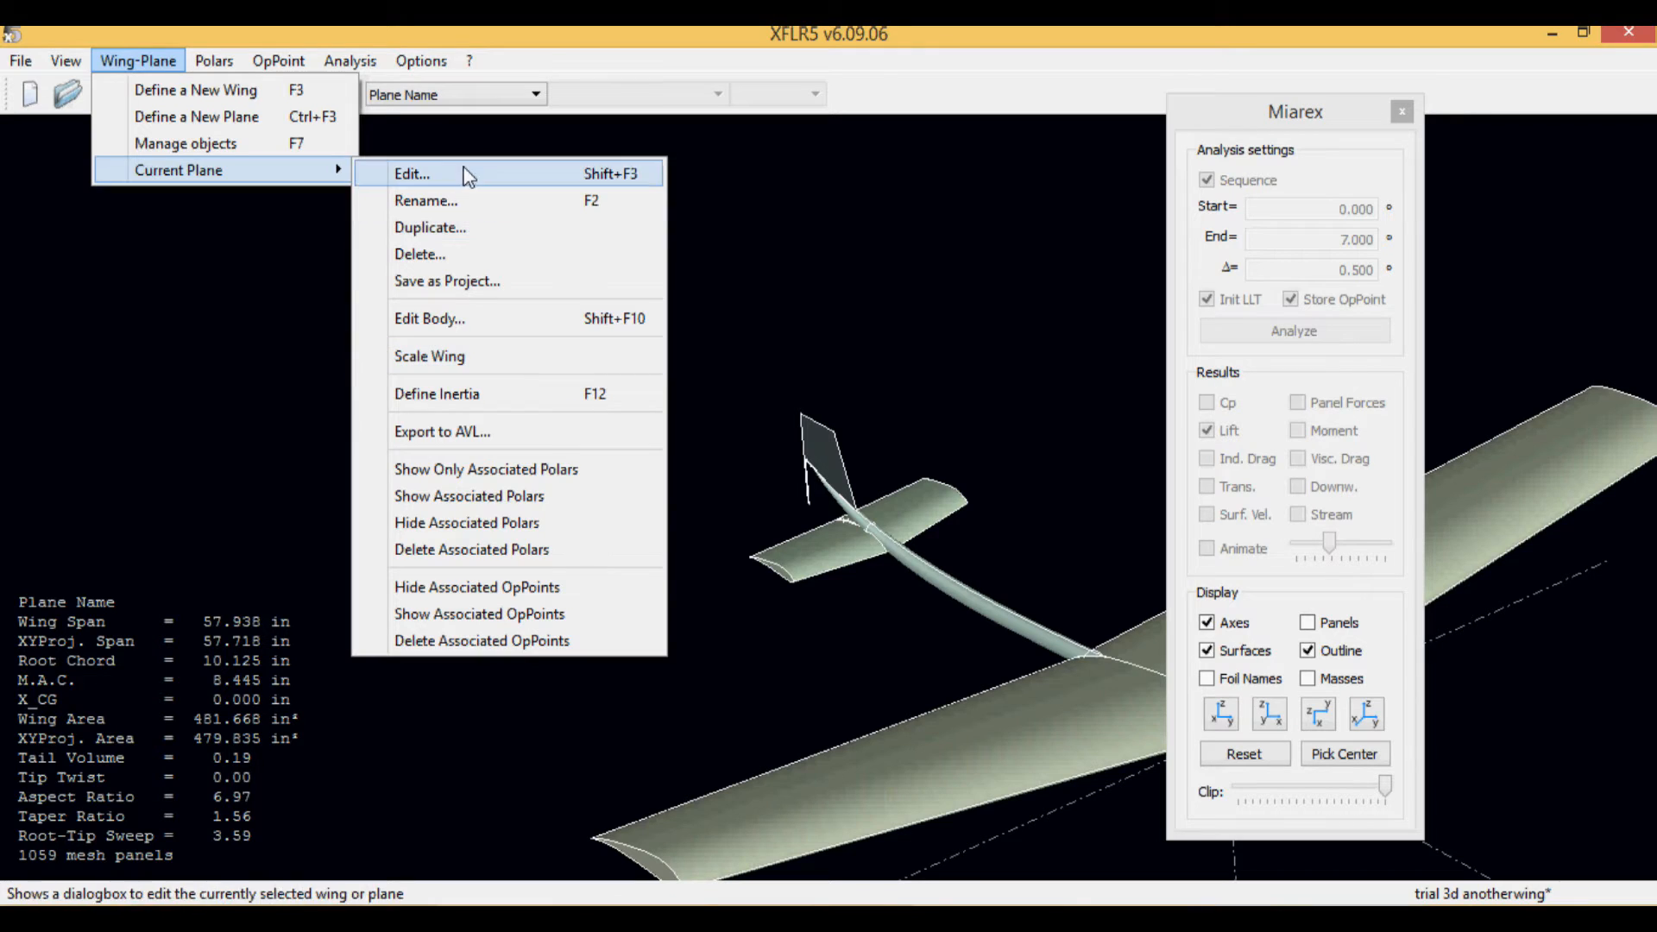
Step: Reopen the fin's geometry, inspect its tip and root chord and offset cells, then cancel
left_click(411, 173)
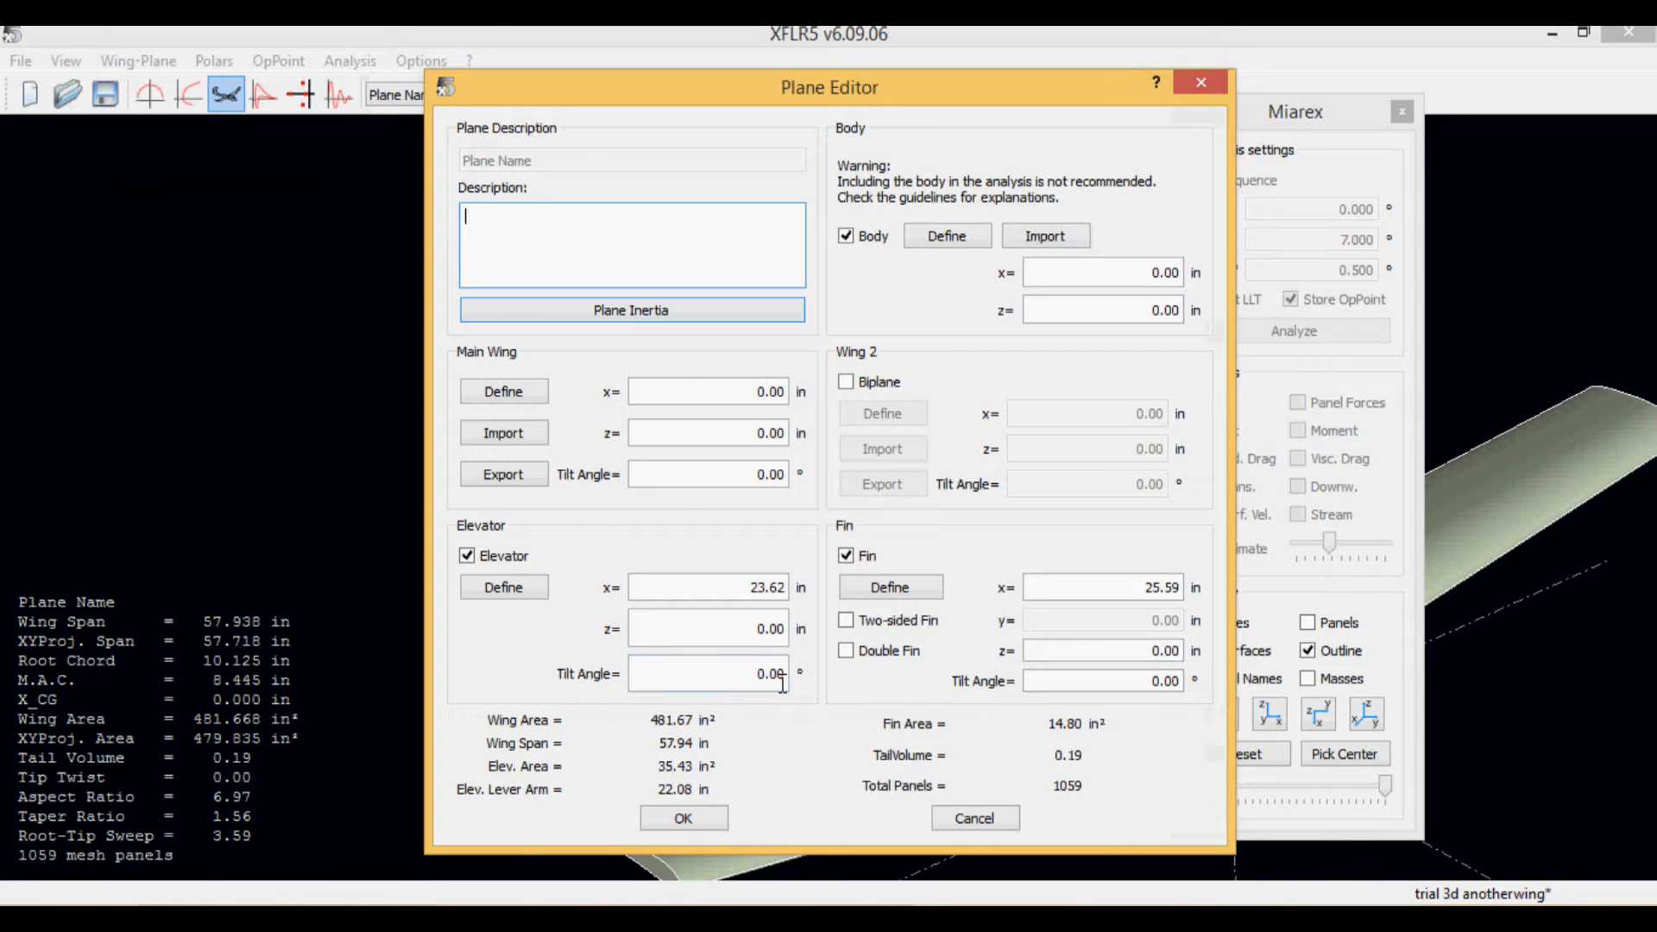
left_click(890, 587)
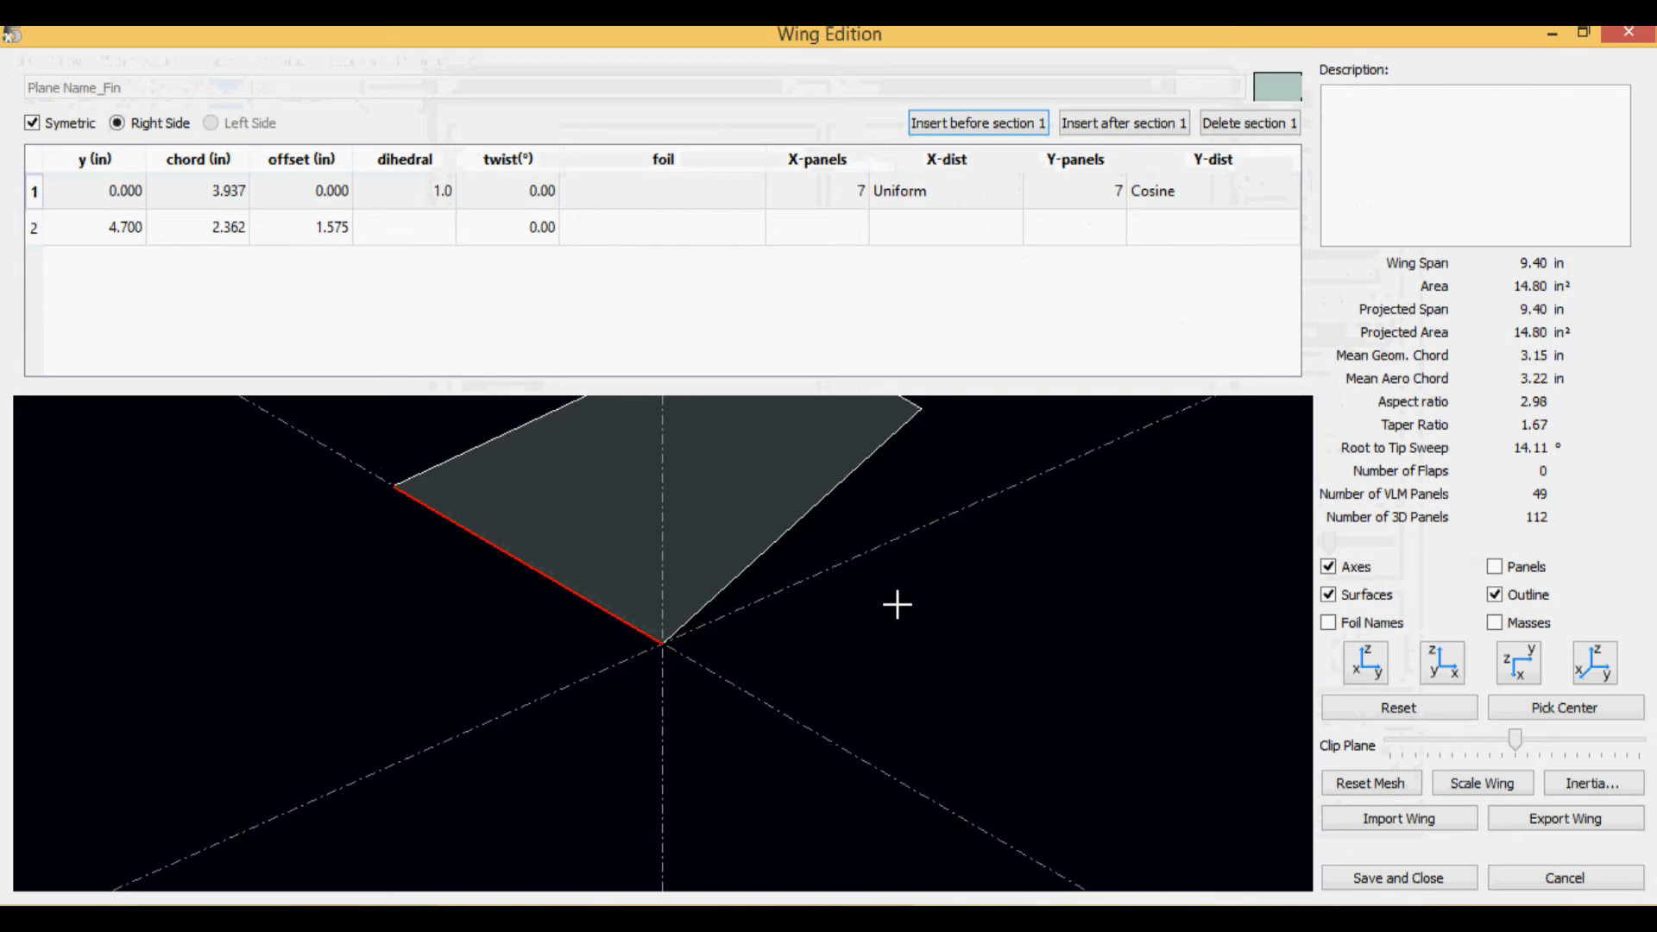
mouse_move(783, 564)
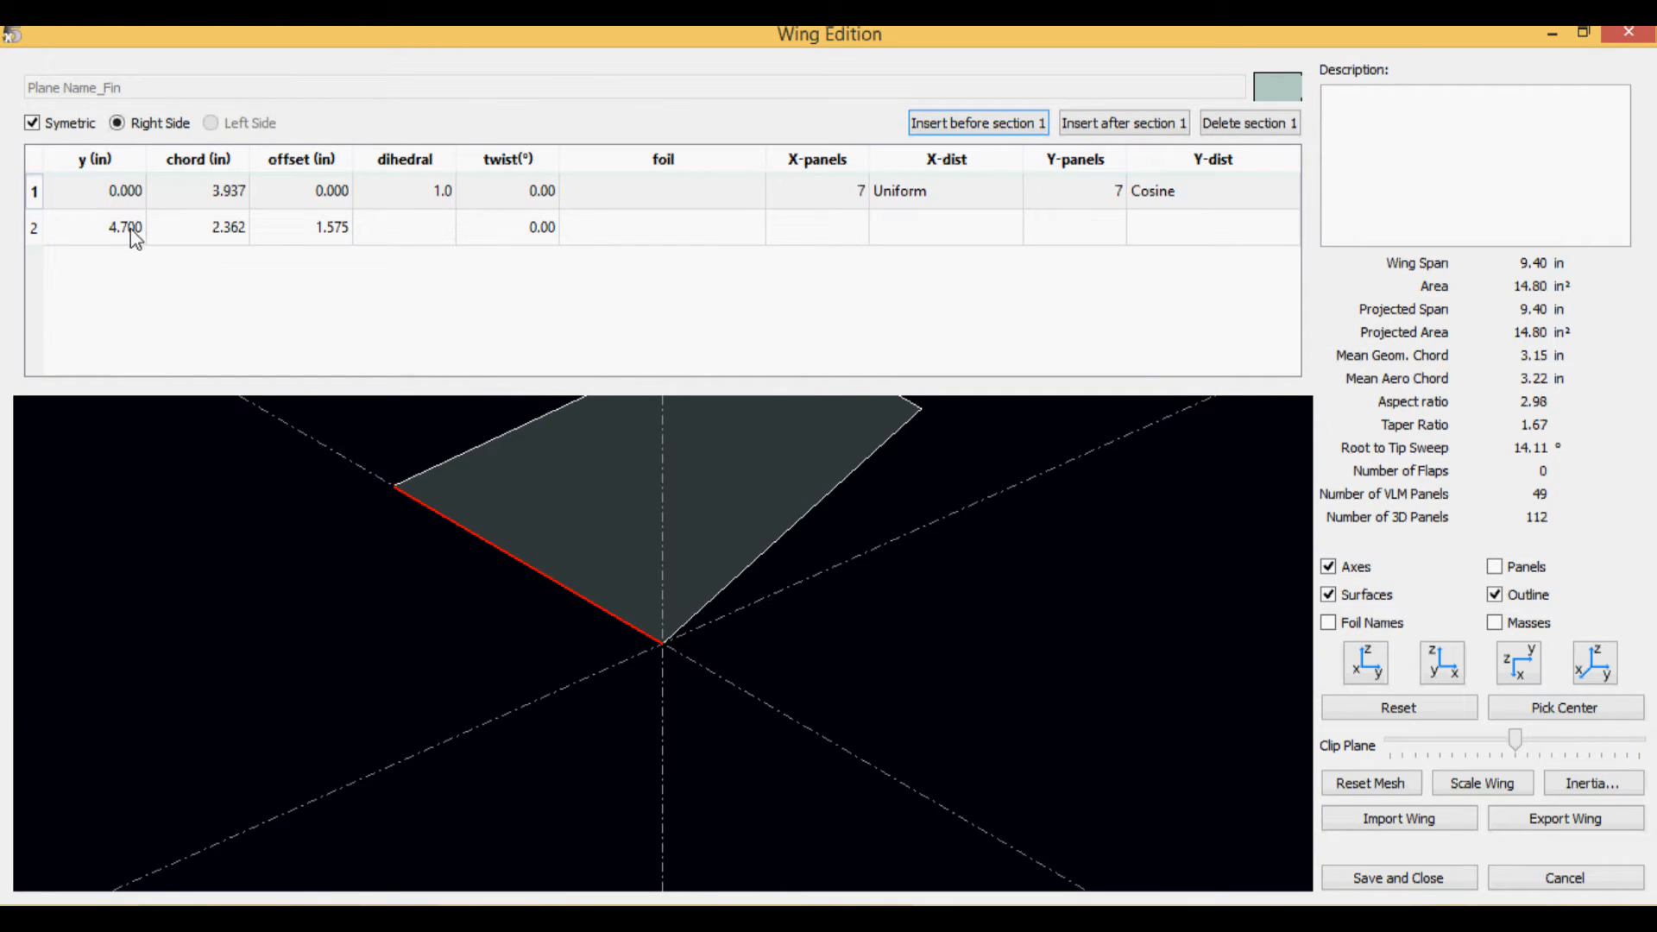
mouse_move(491, 375)
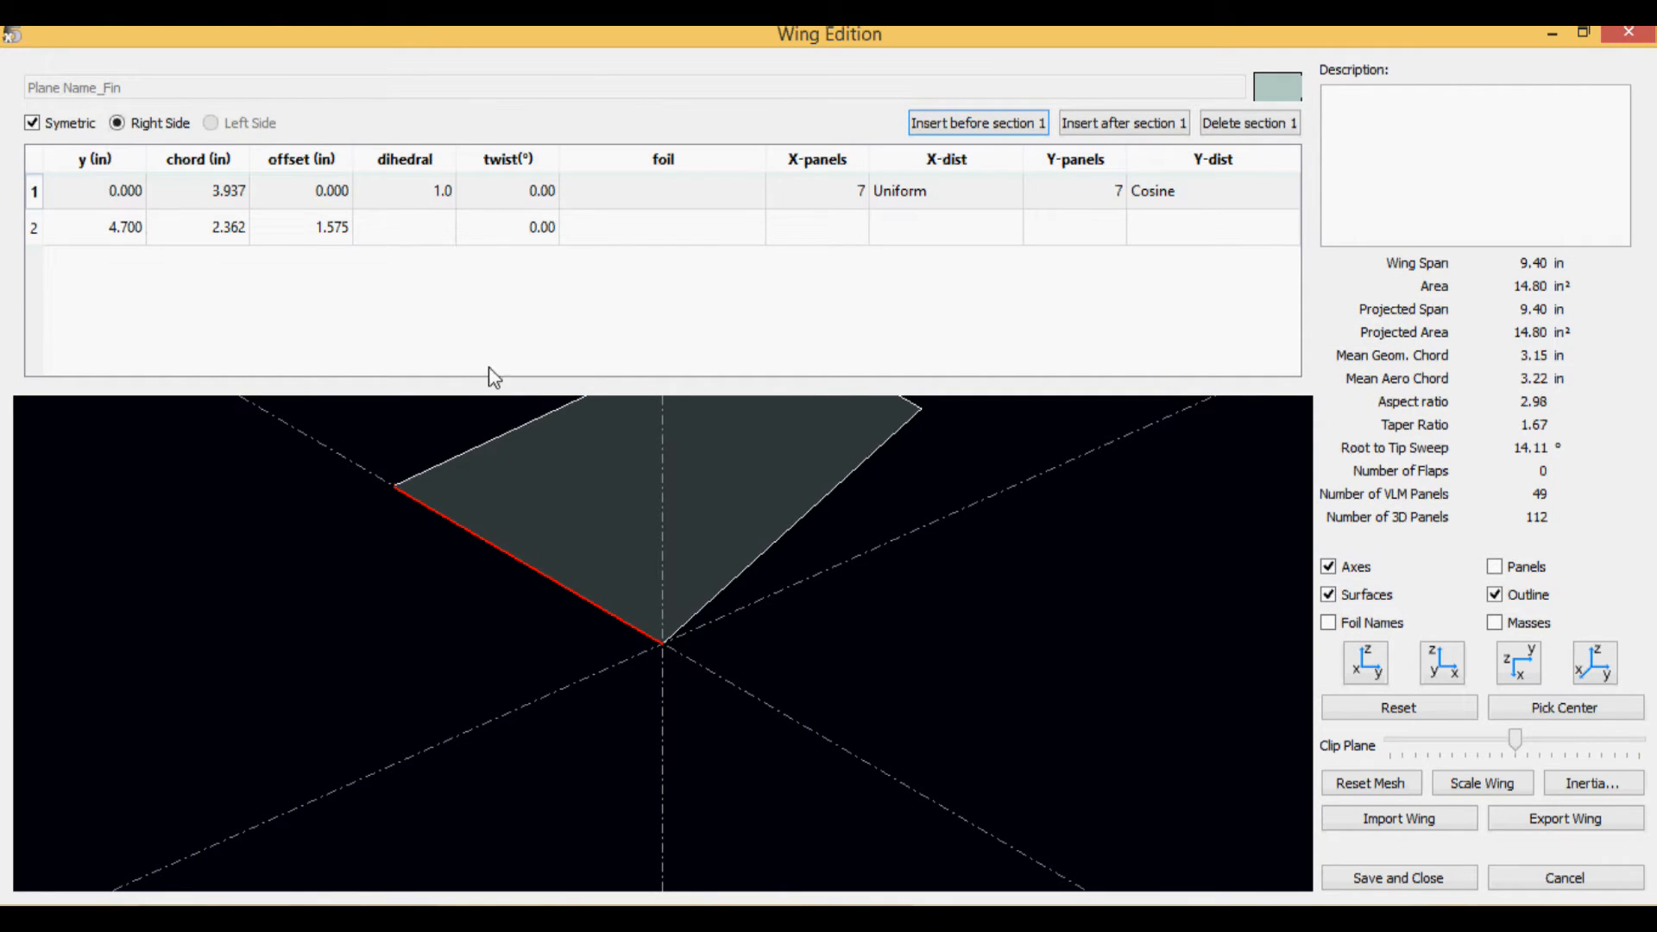
mouse_move(499, 472)
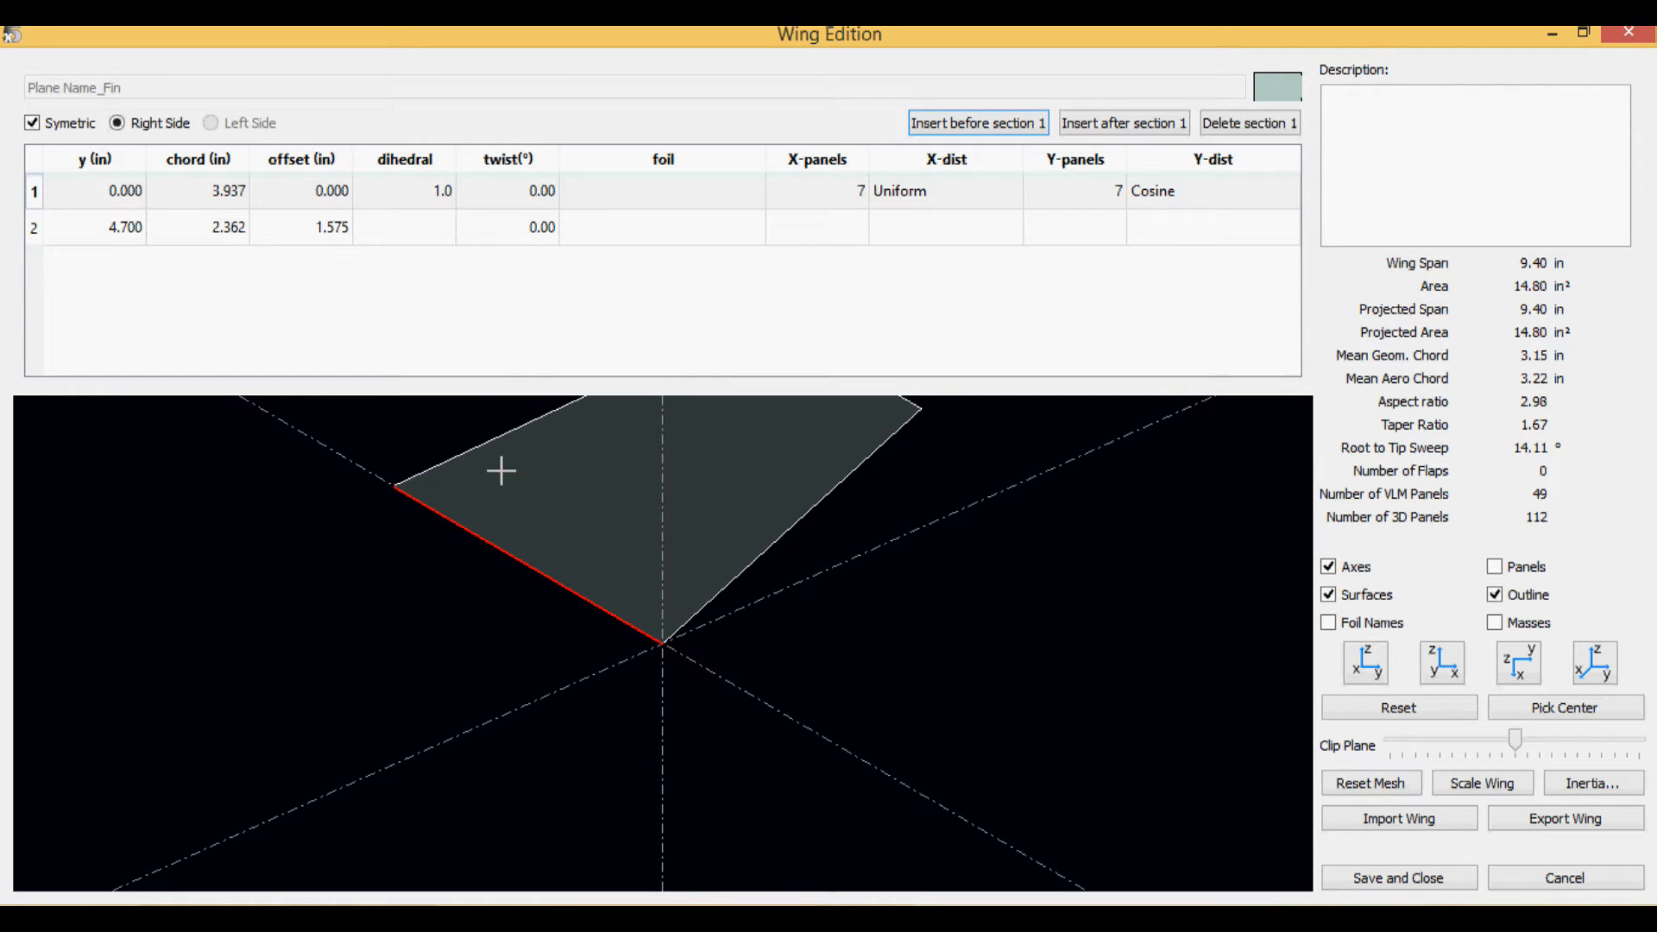
mouse_move(1520, 884)
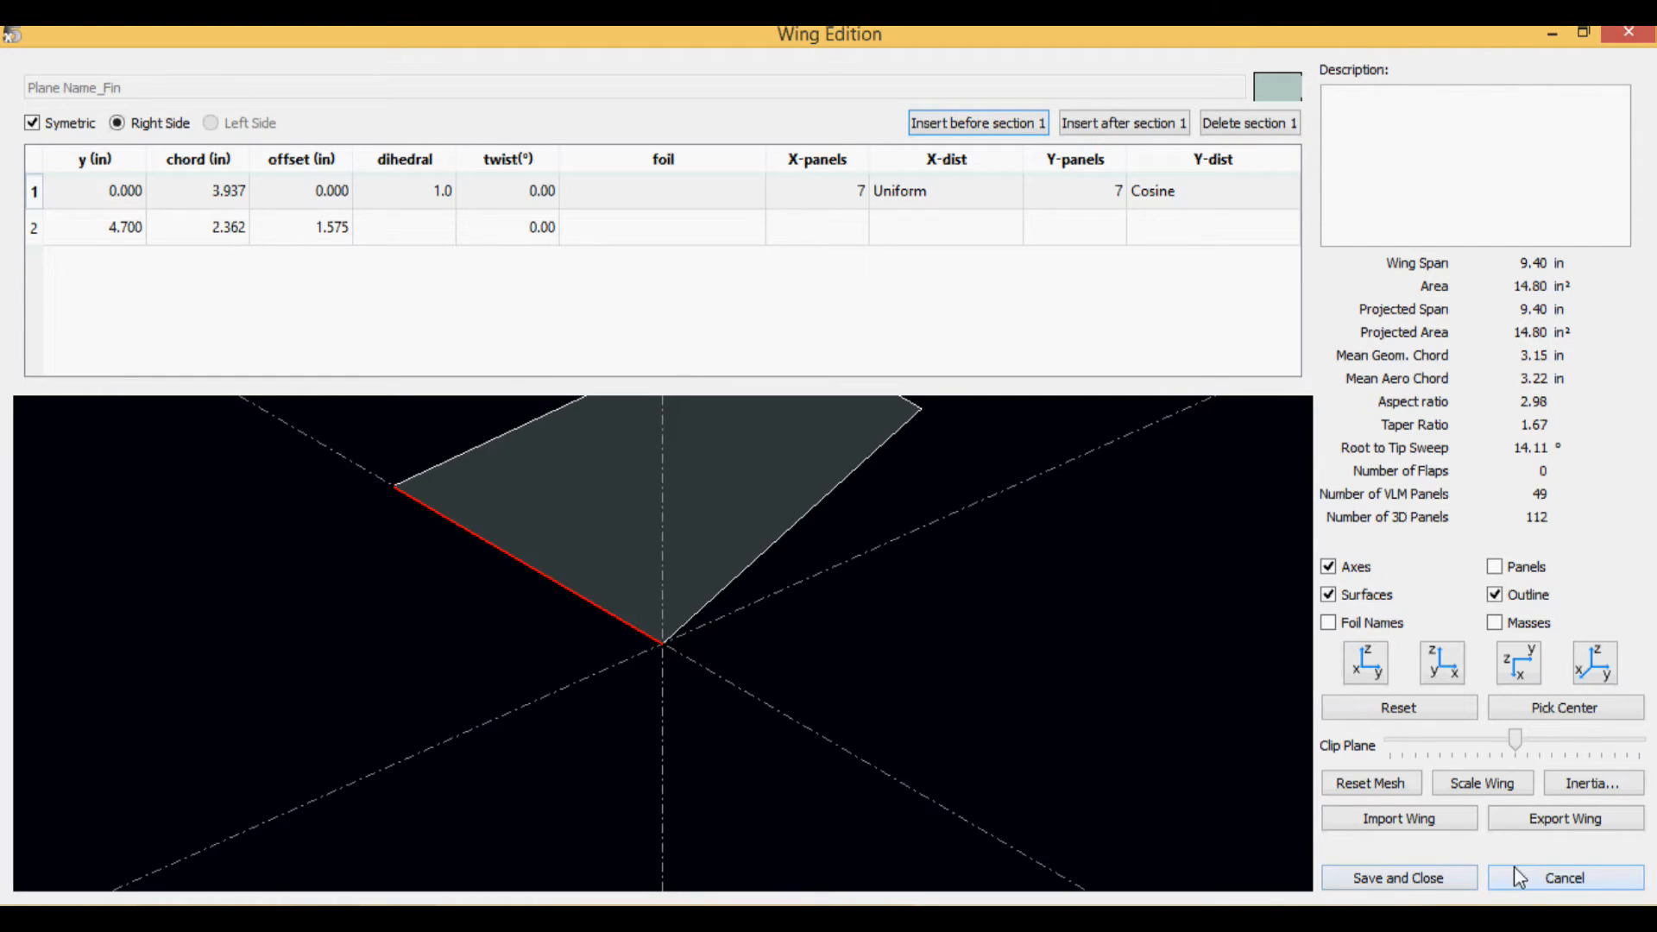
mouse_move(374, 291)
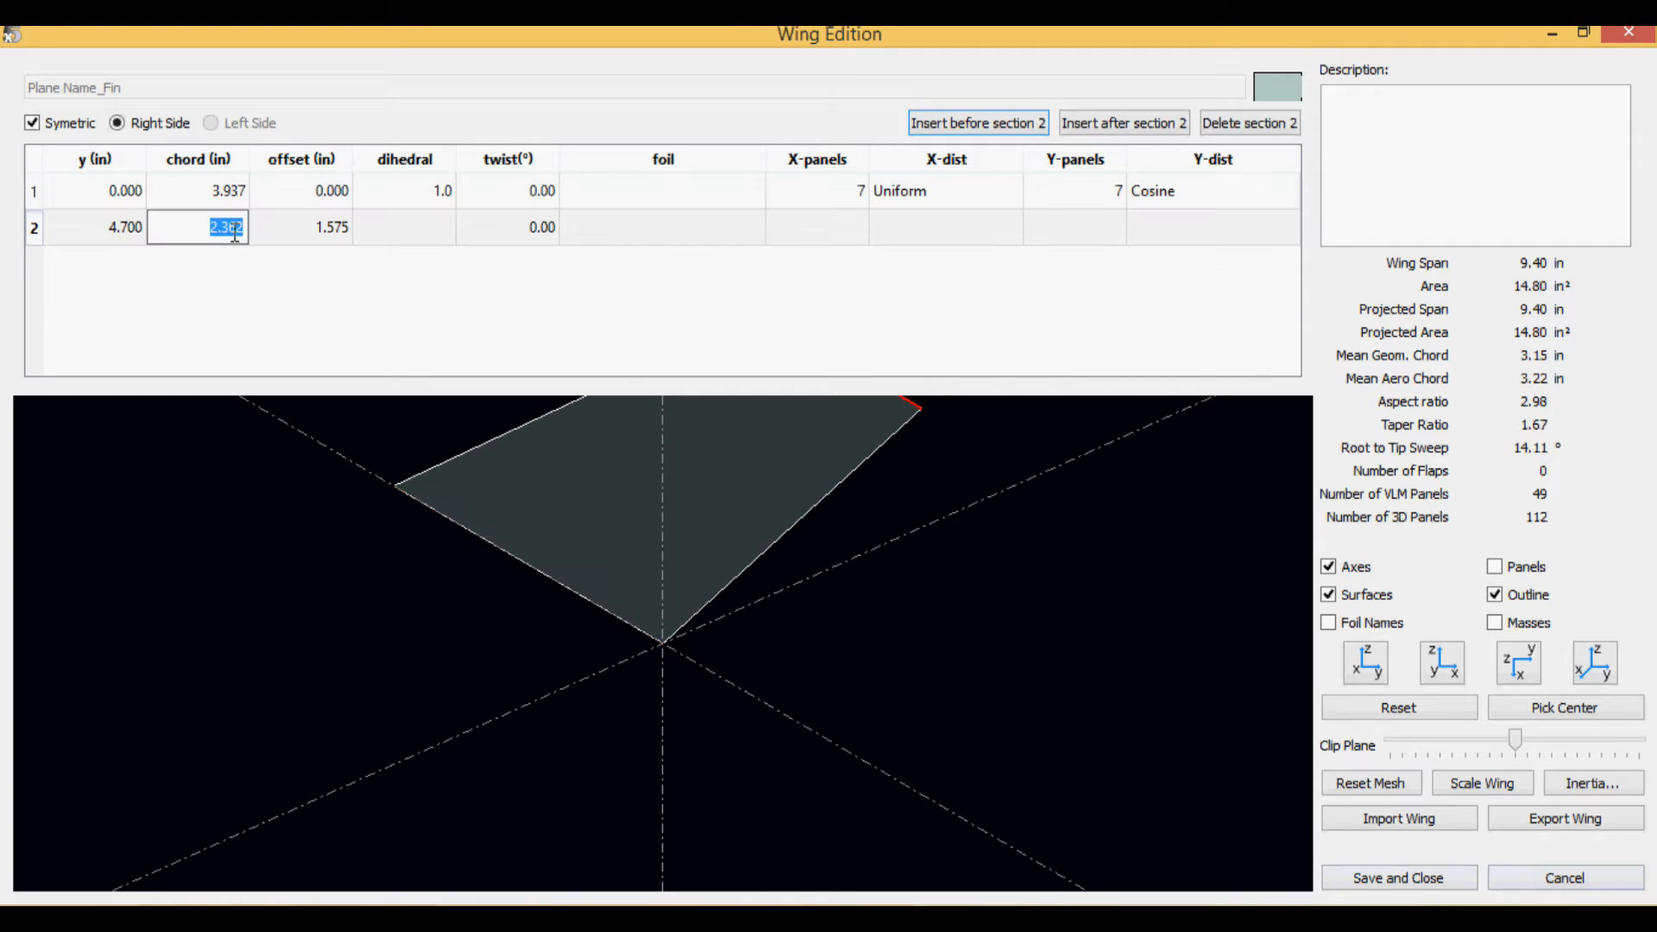
left_click(198, 191)
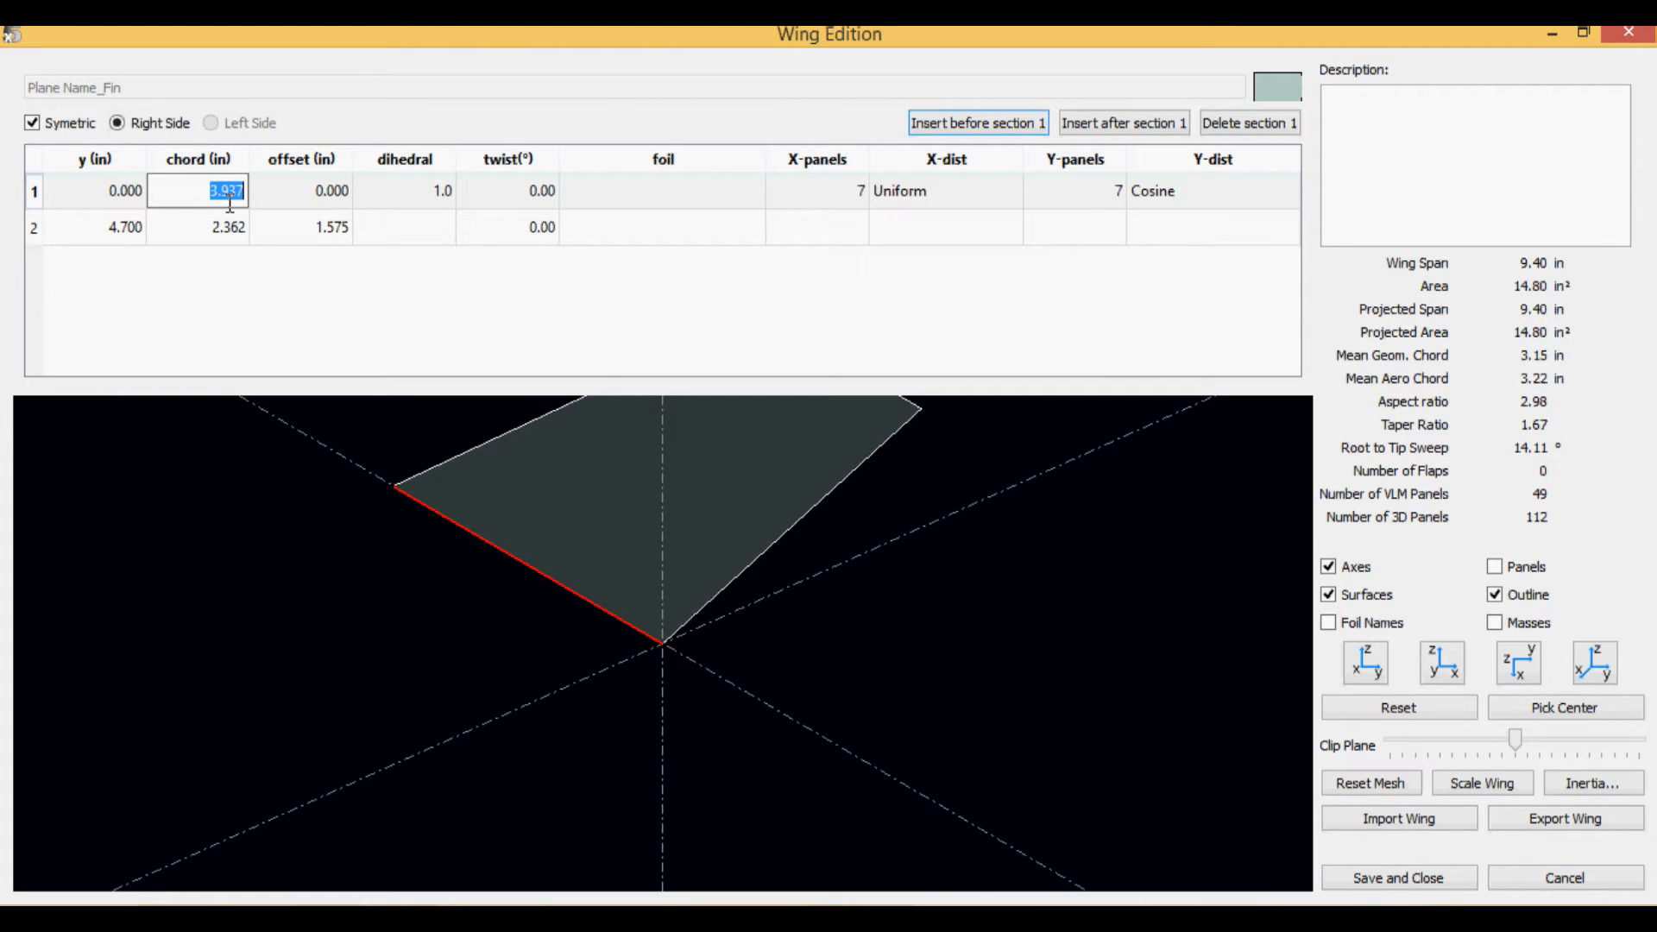
left_click(301, 227)
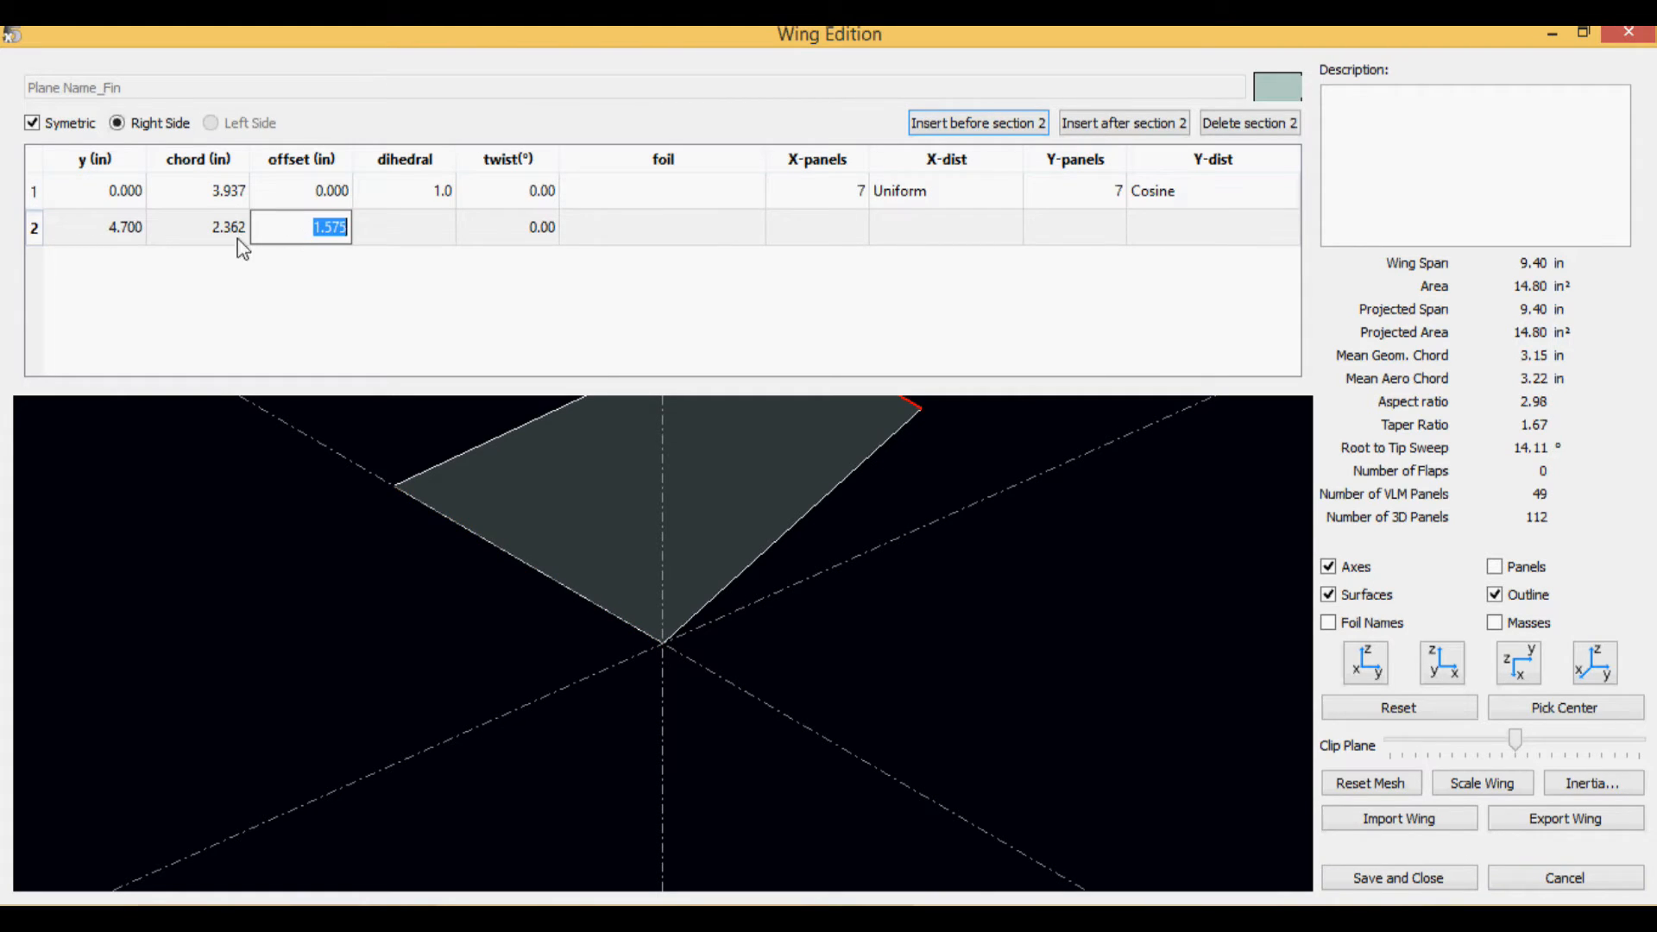
left_click(196, 227)
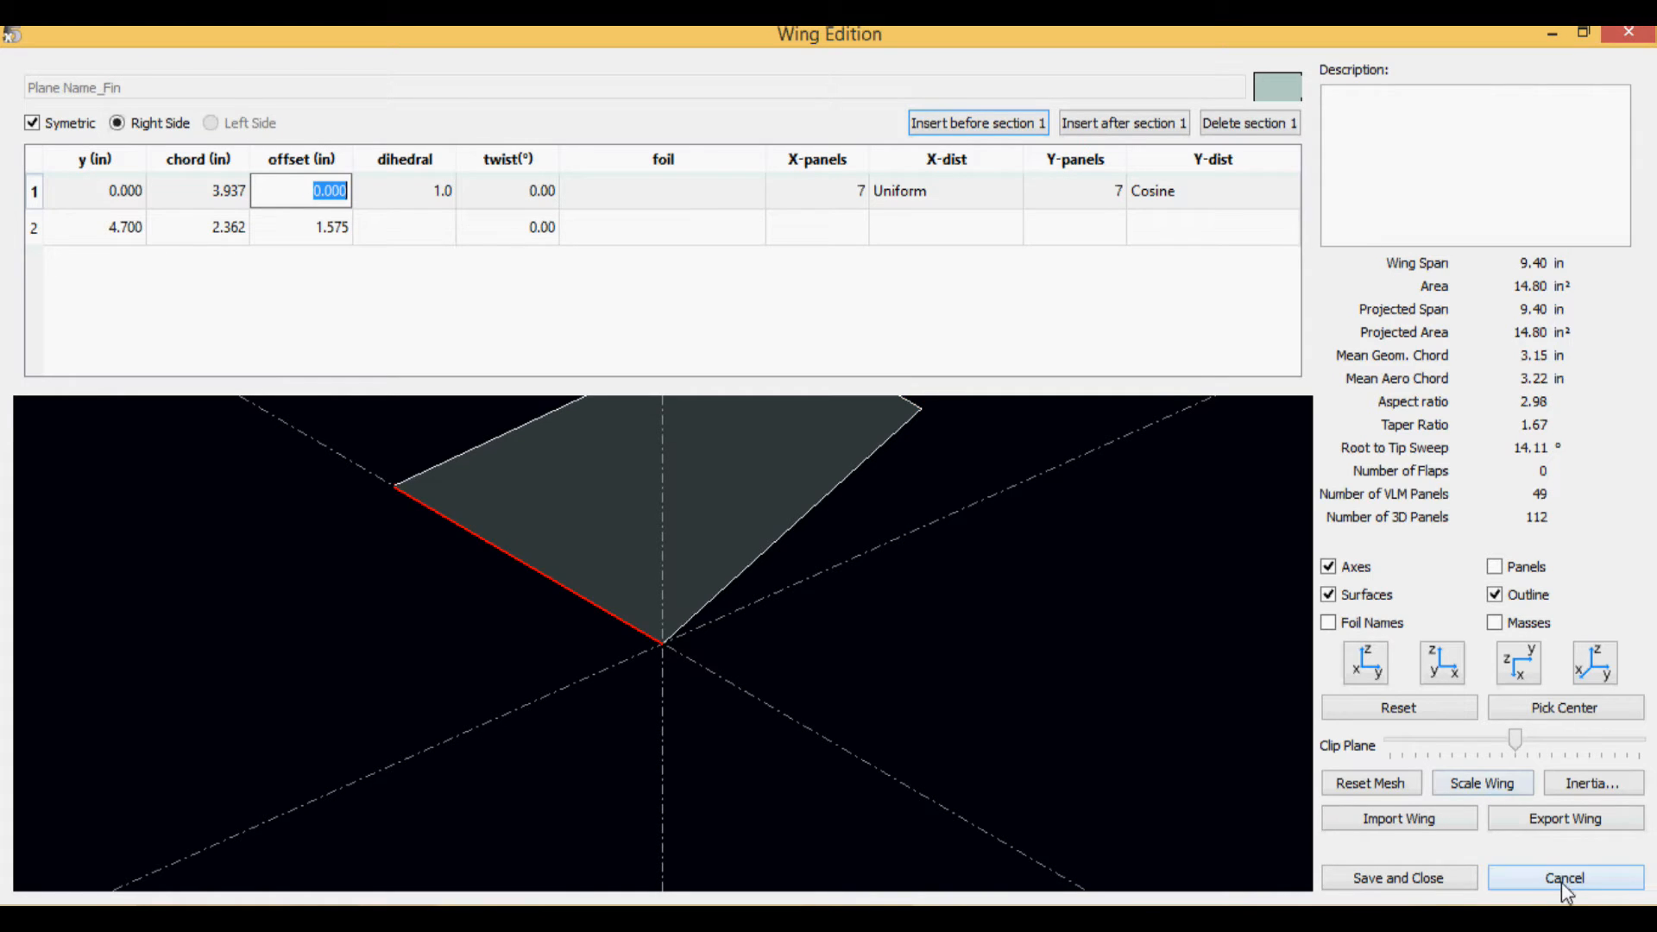
left_click(1559, 878)
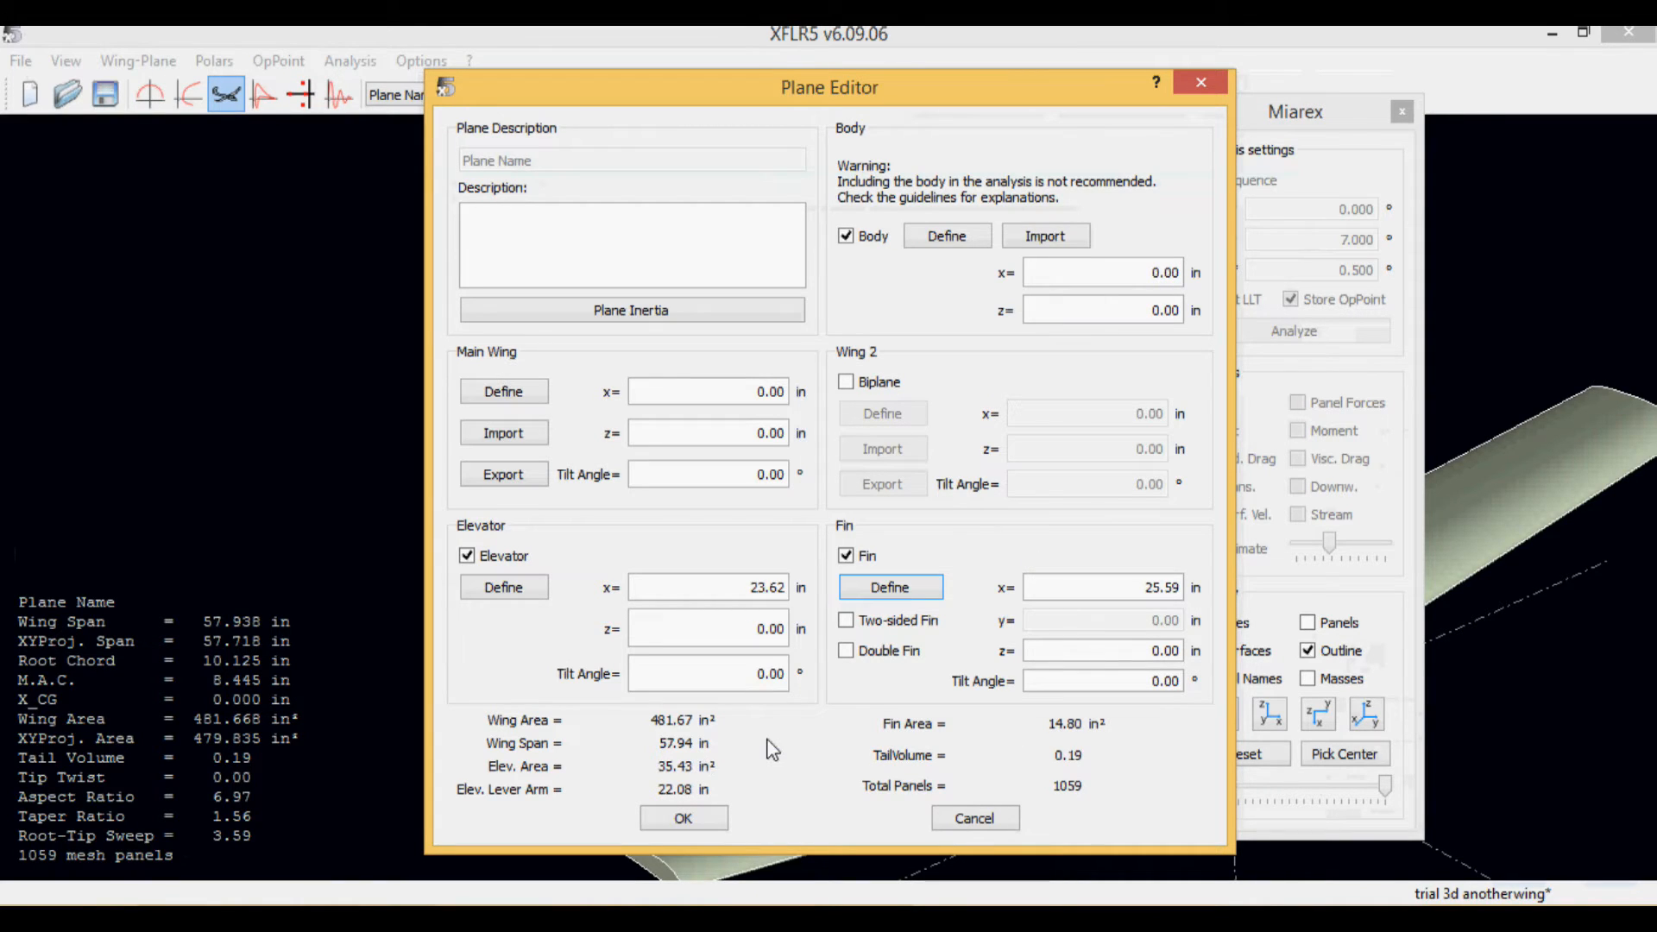
Step: Enable Two-sided Fin, confirm the 29.61 in² fin area, and save the 1108-panel plane
left_click(846, 620)
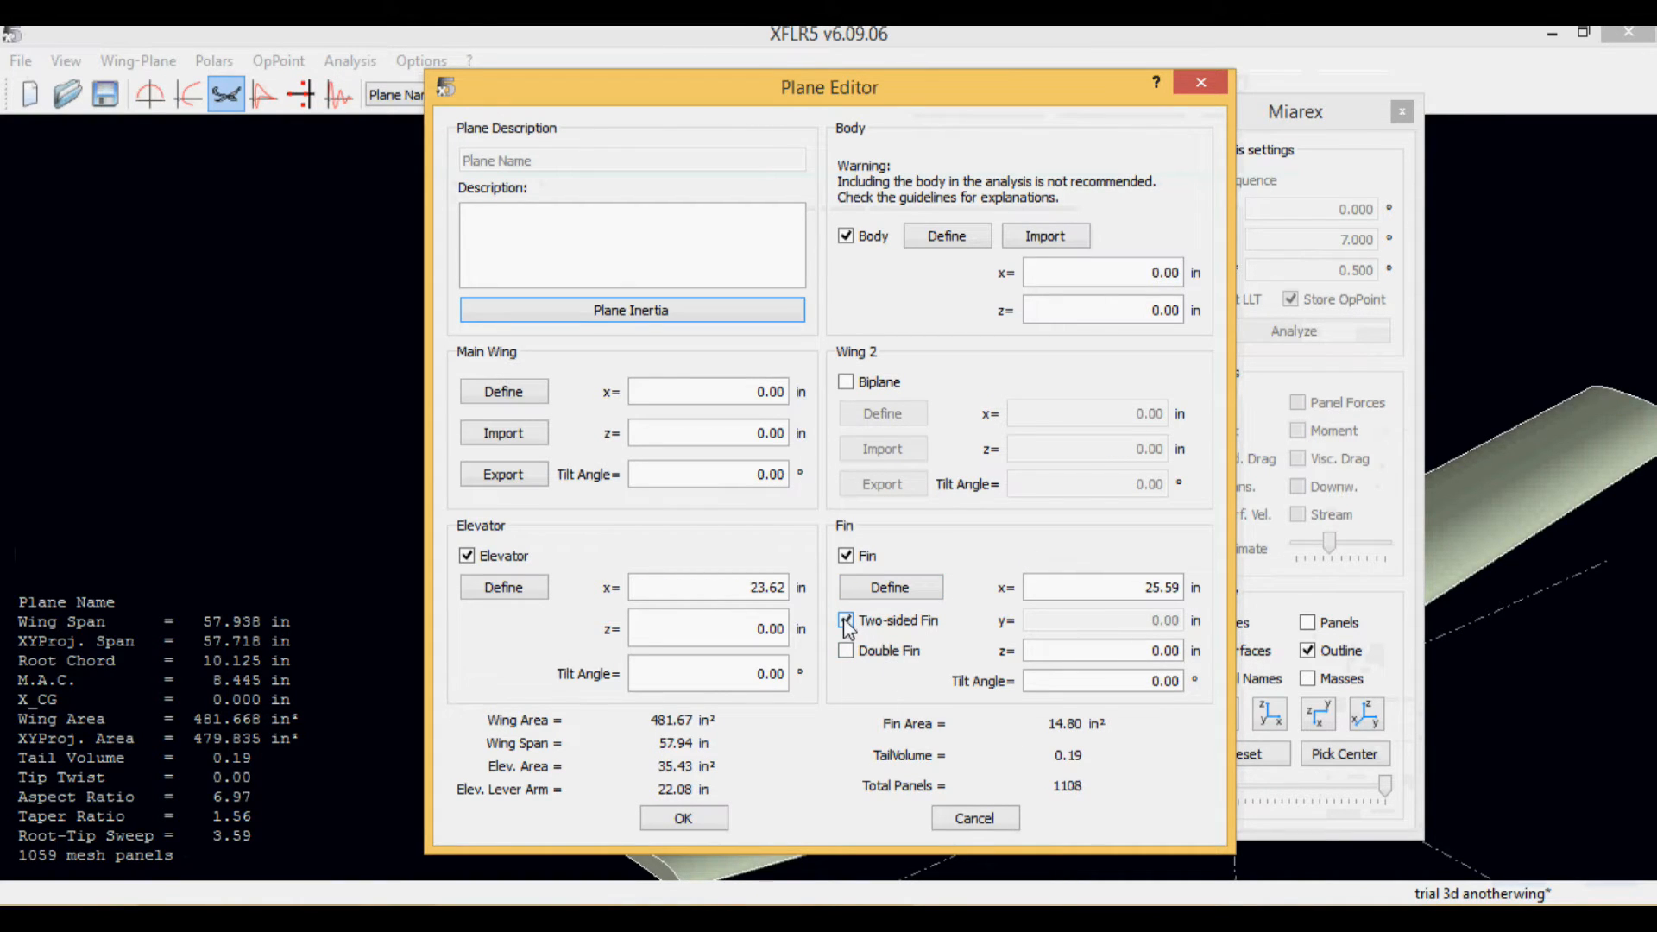
left_click(846, 621)
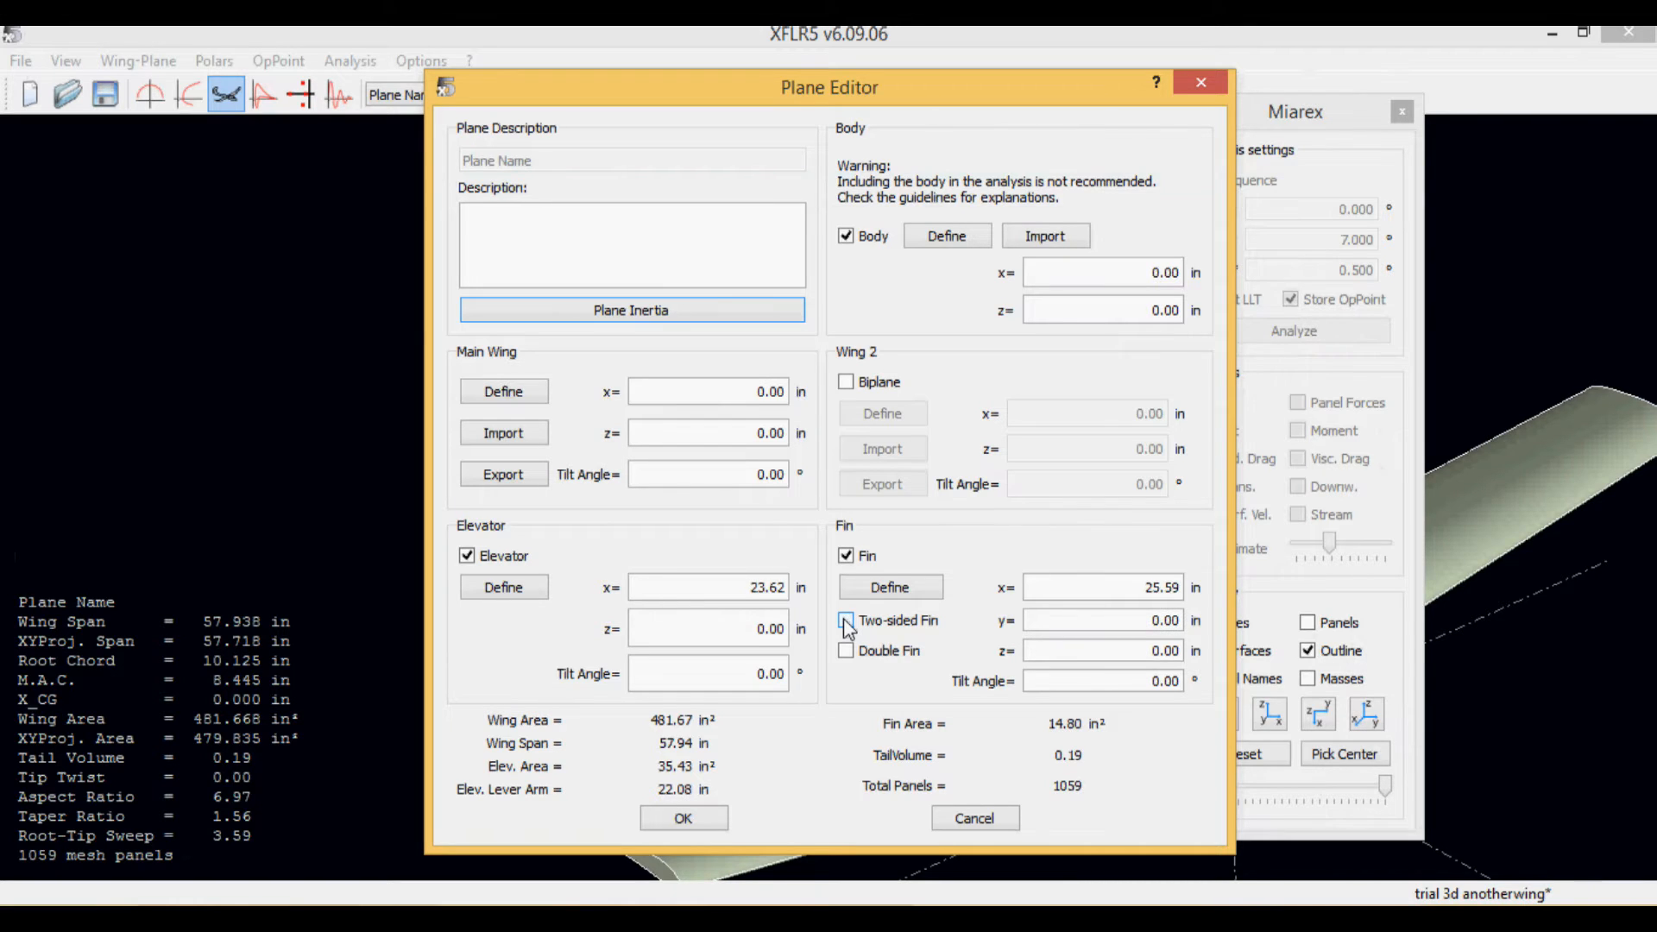
left_click(846, 620)
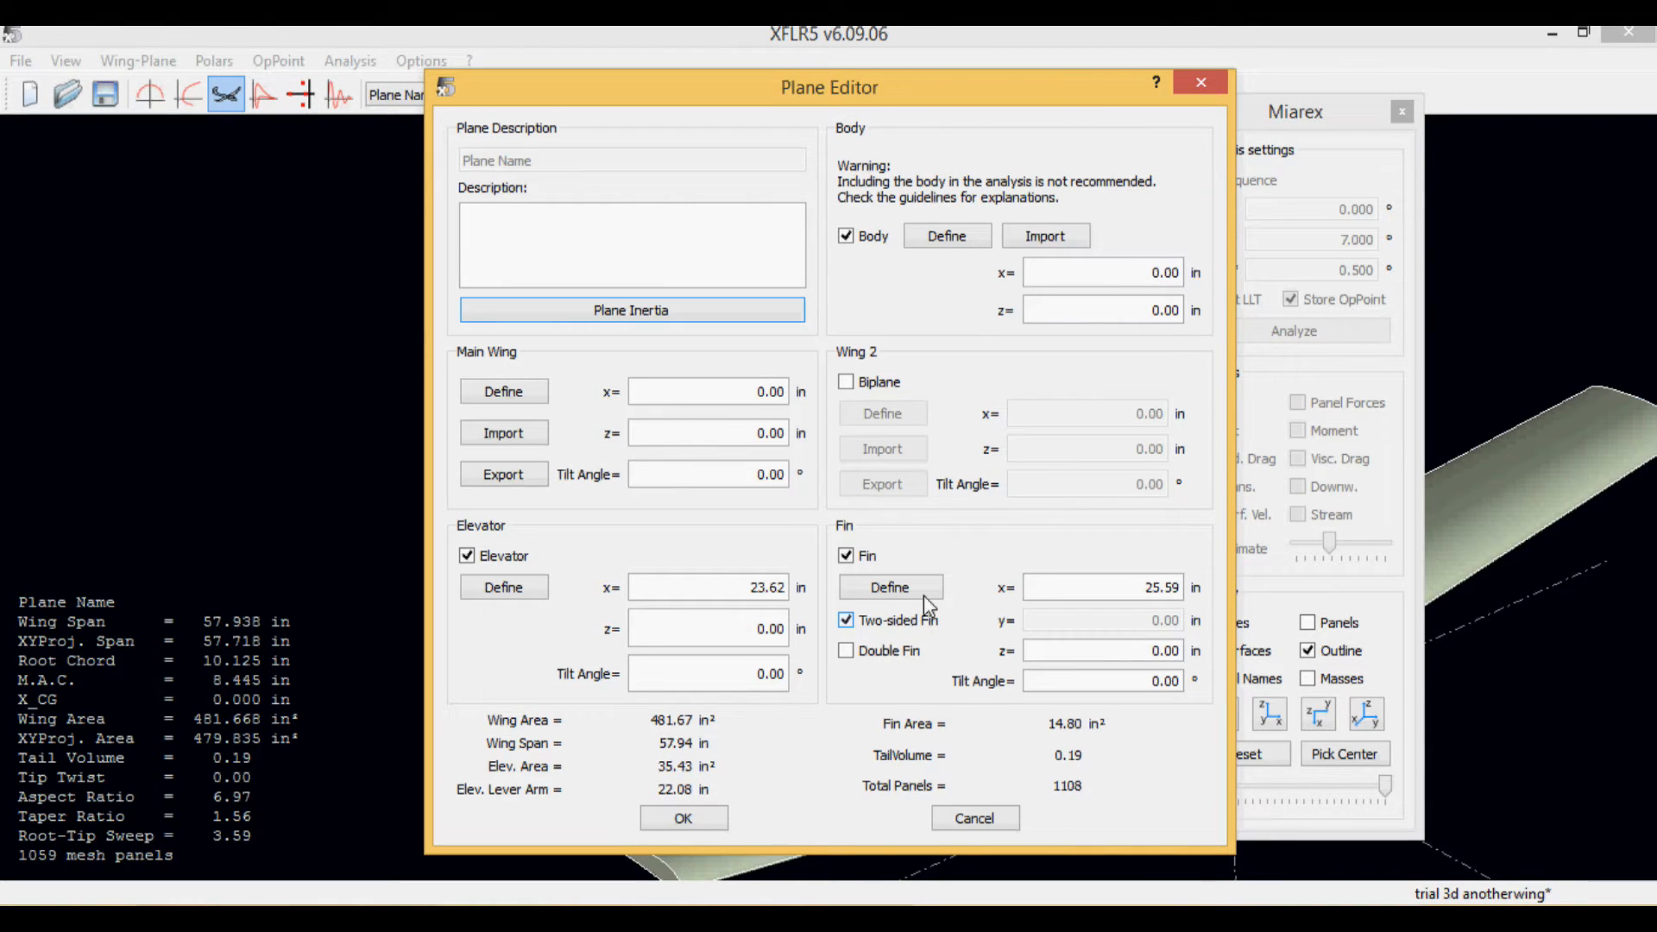
left_click(889, 587)
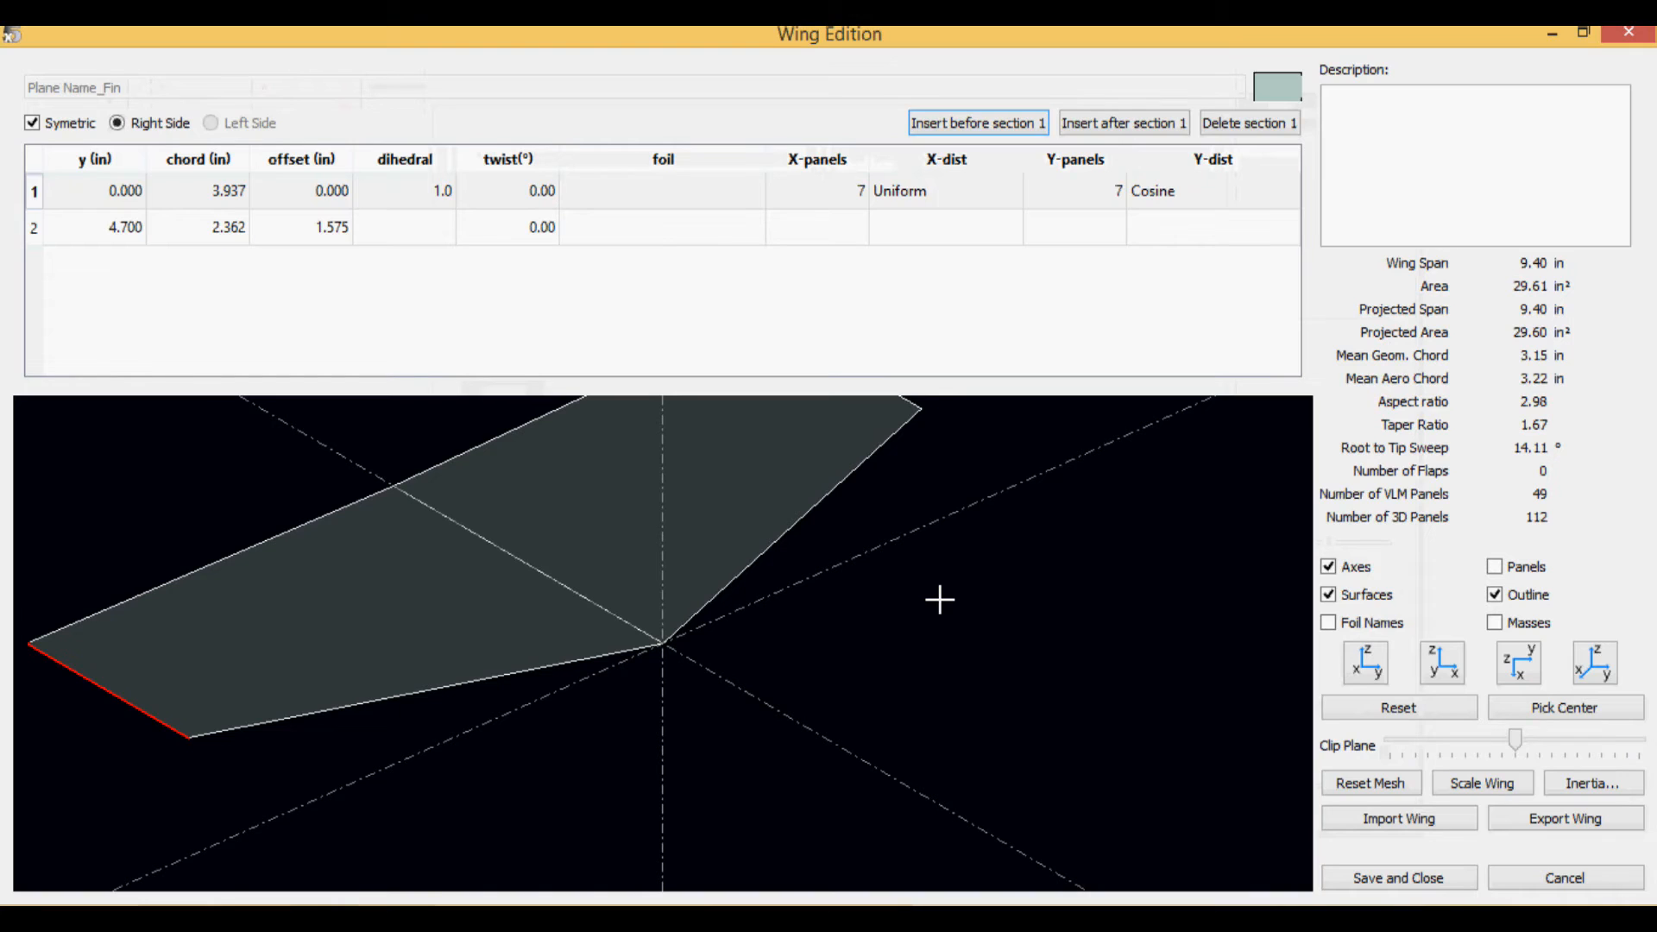
mouse_move(1565, 877)
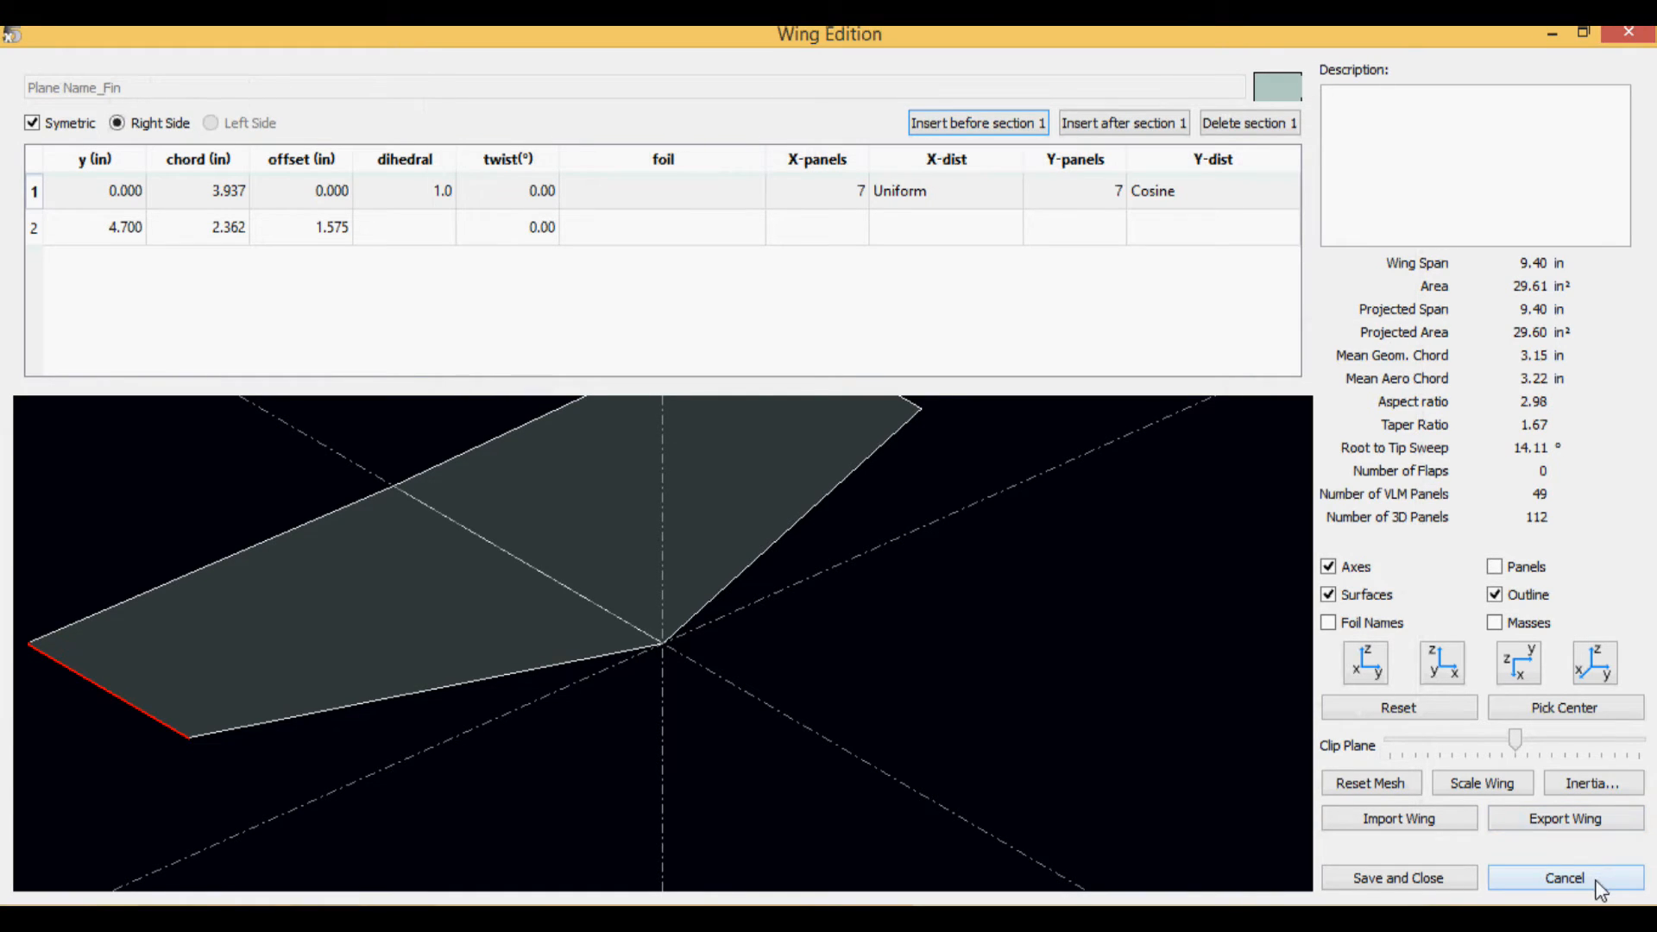
left_click(1565, 878)
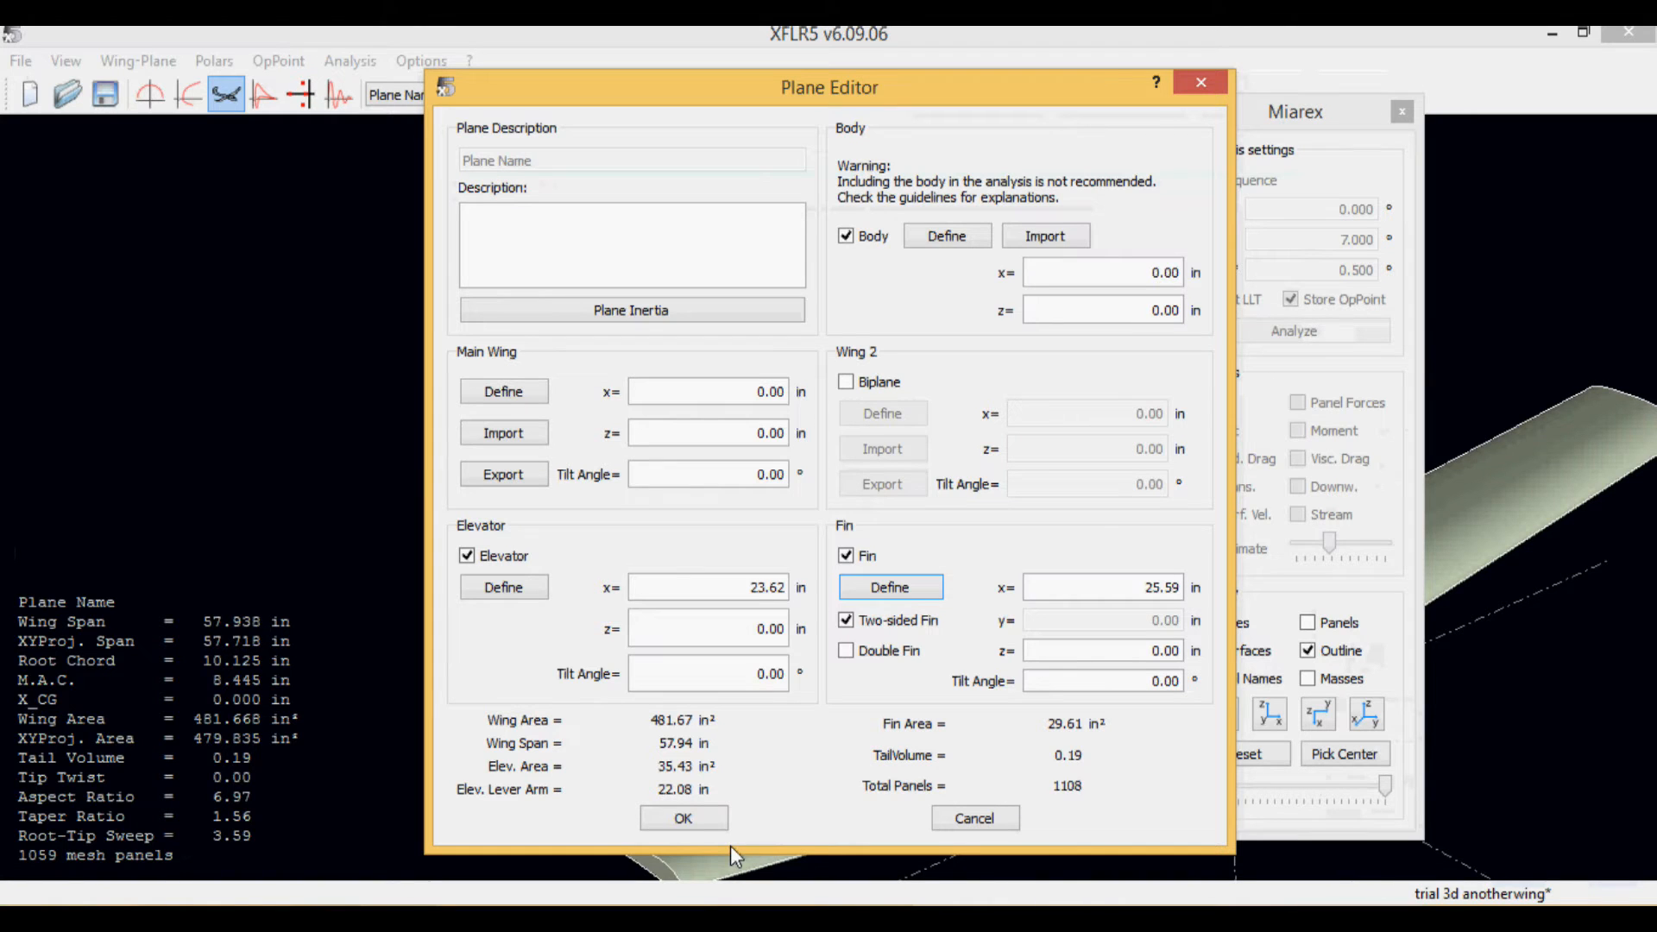
left_click(683, 818)
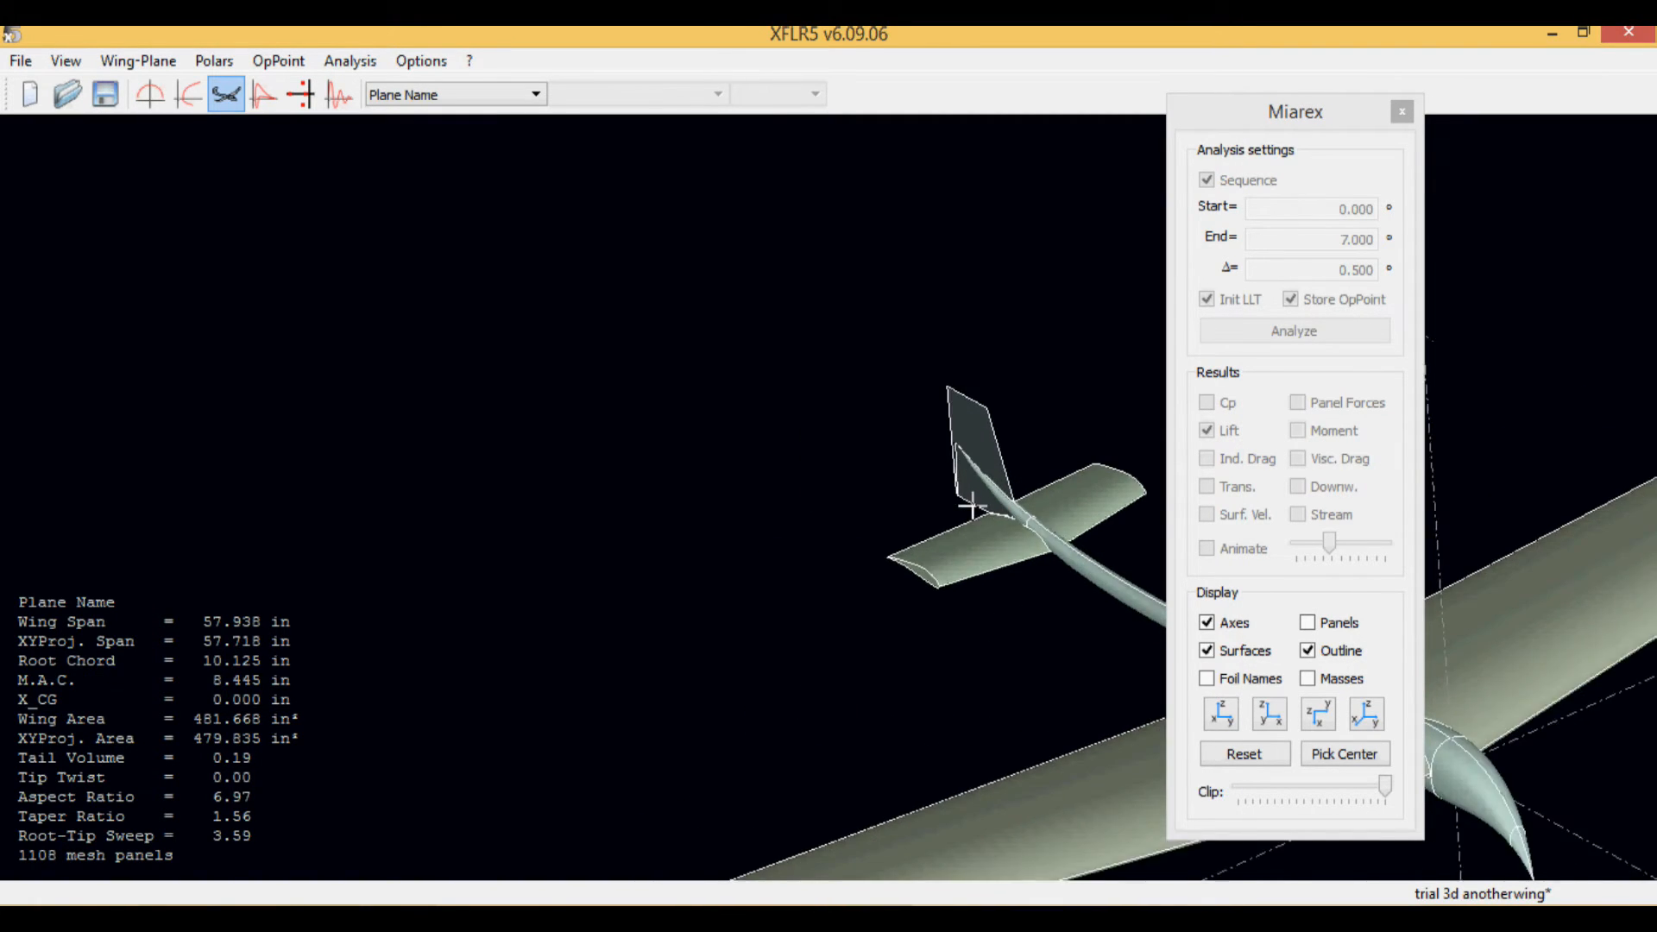
left_click_drag(966, 510, 384, 523)
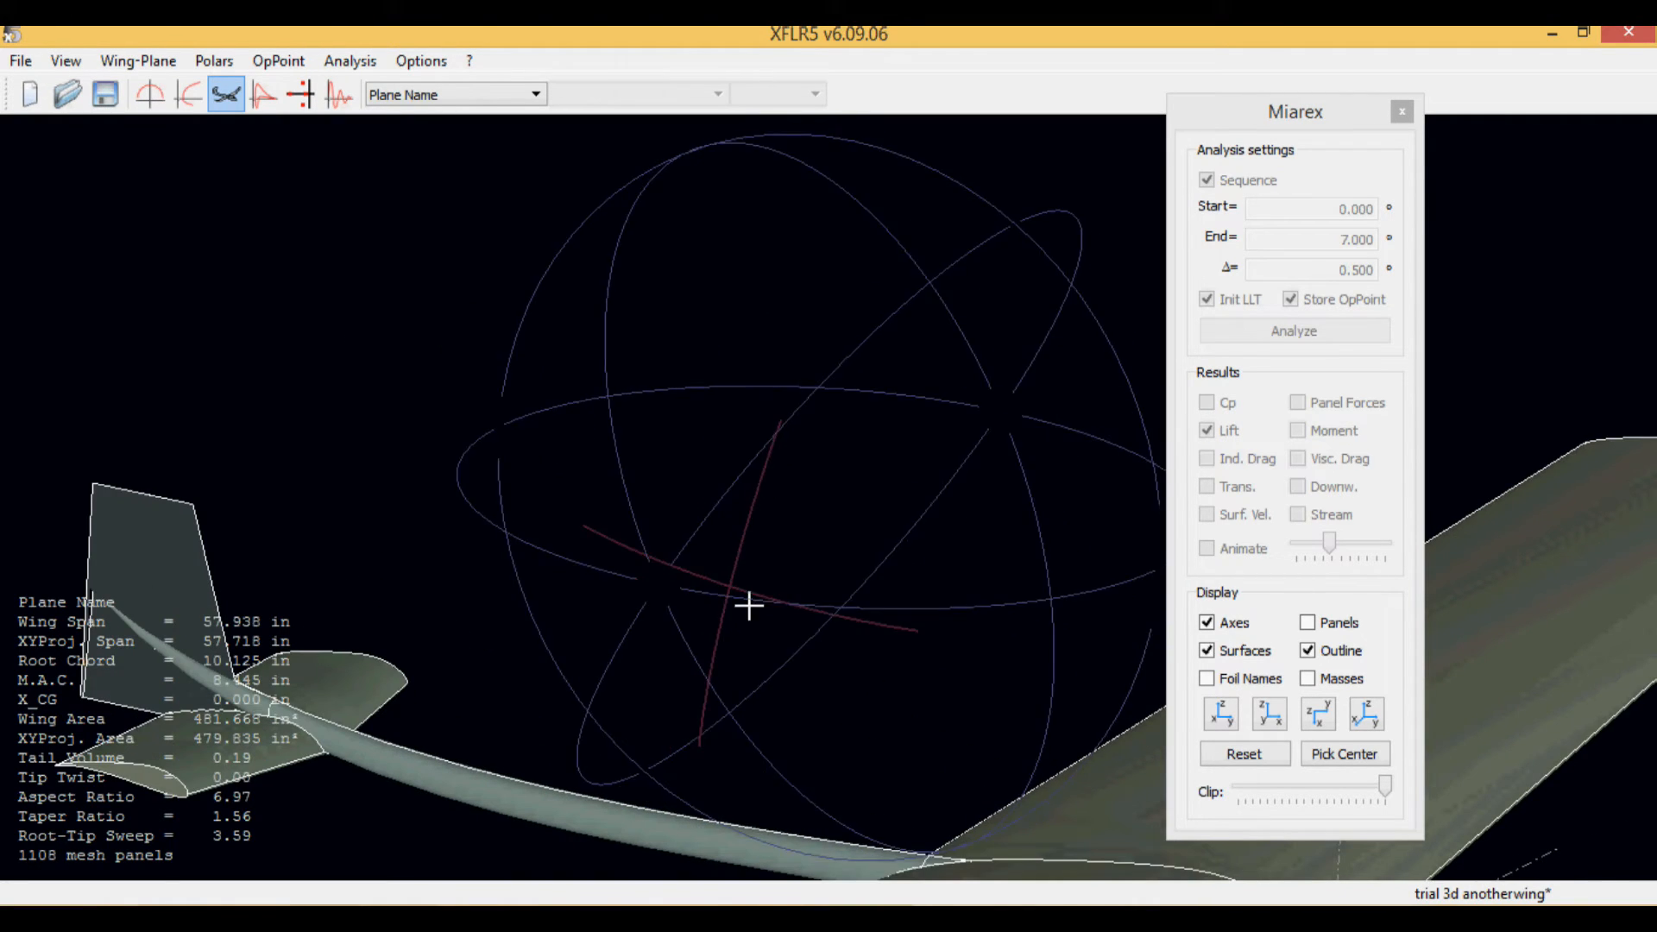
left_click_drag(750, 607, 856, 517)
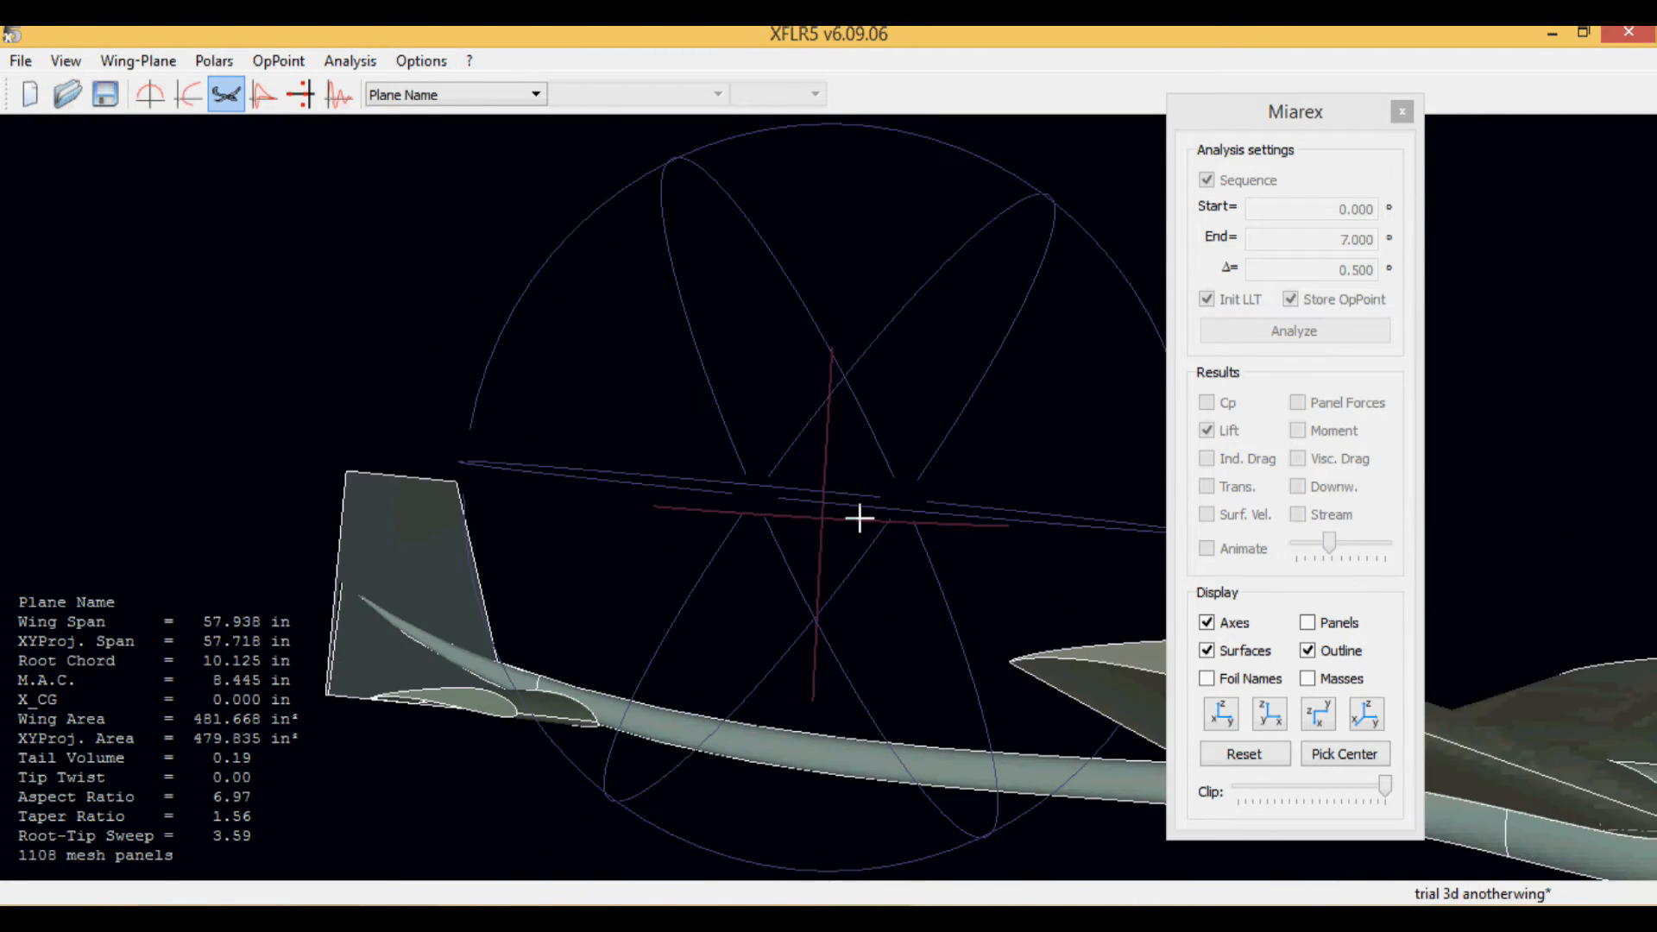
left_click_drag(856, 517, 861, 618)
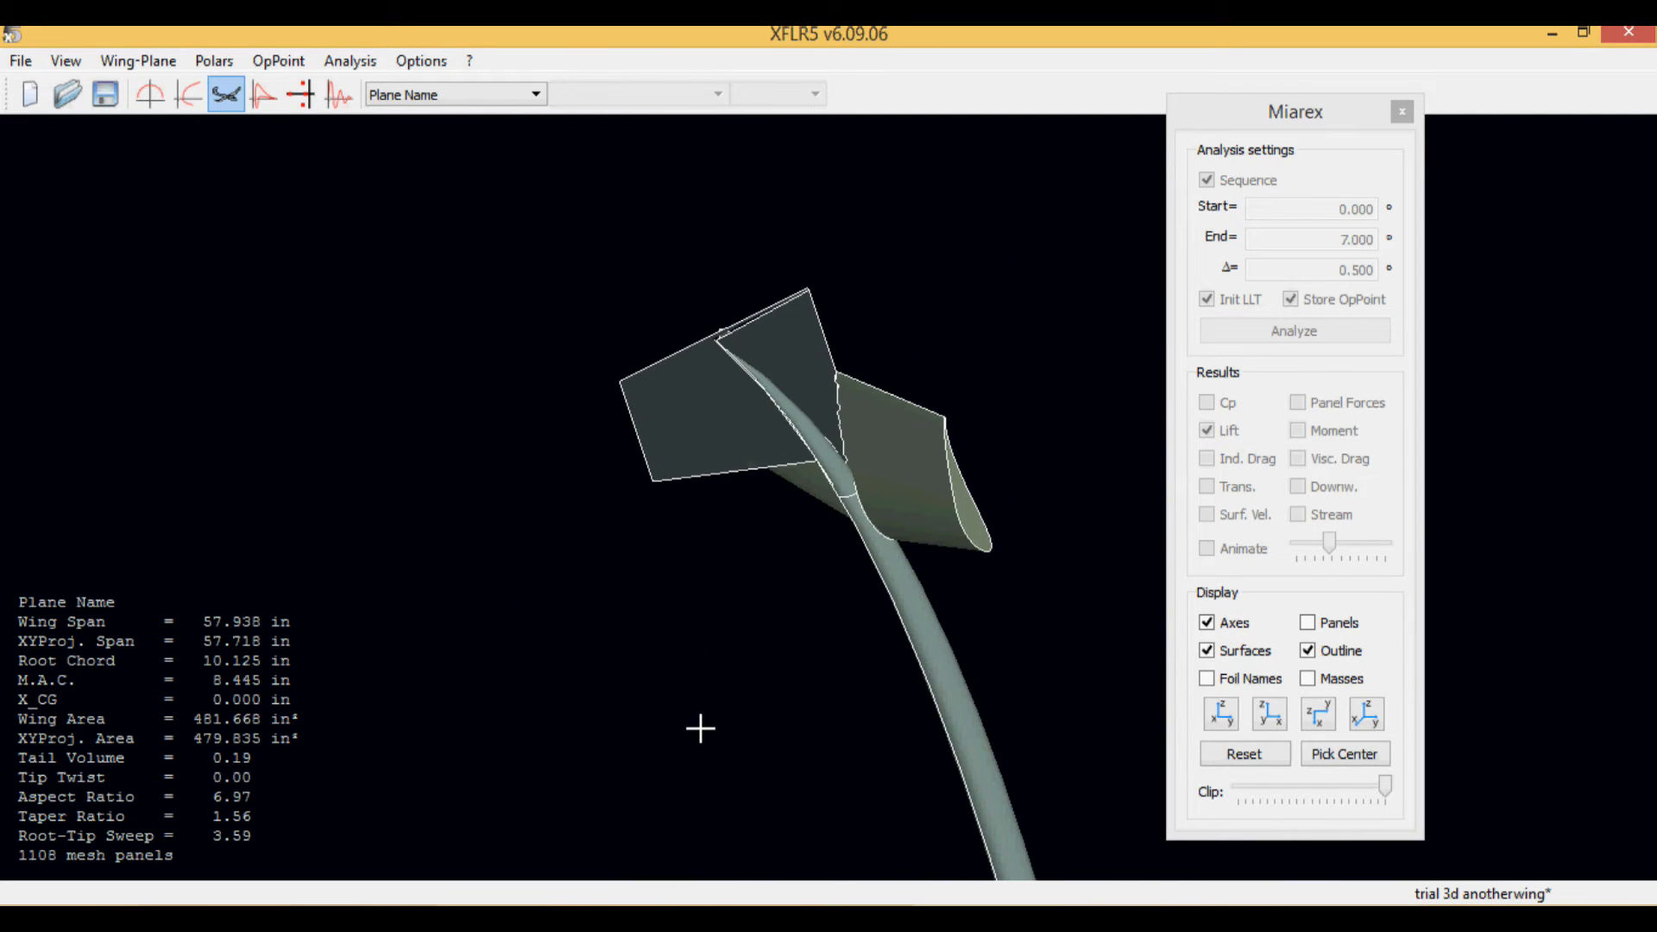
left_click_drag(700, 728, 628, 699)
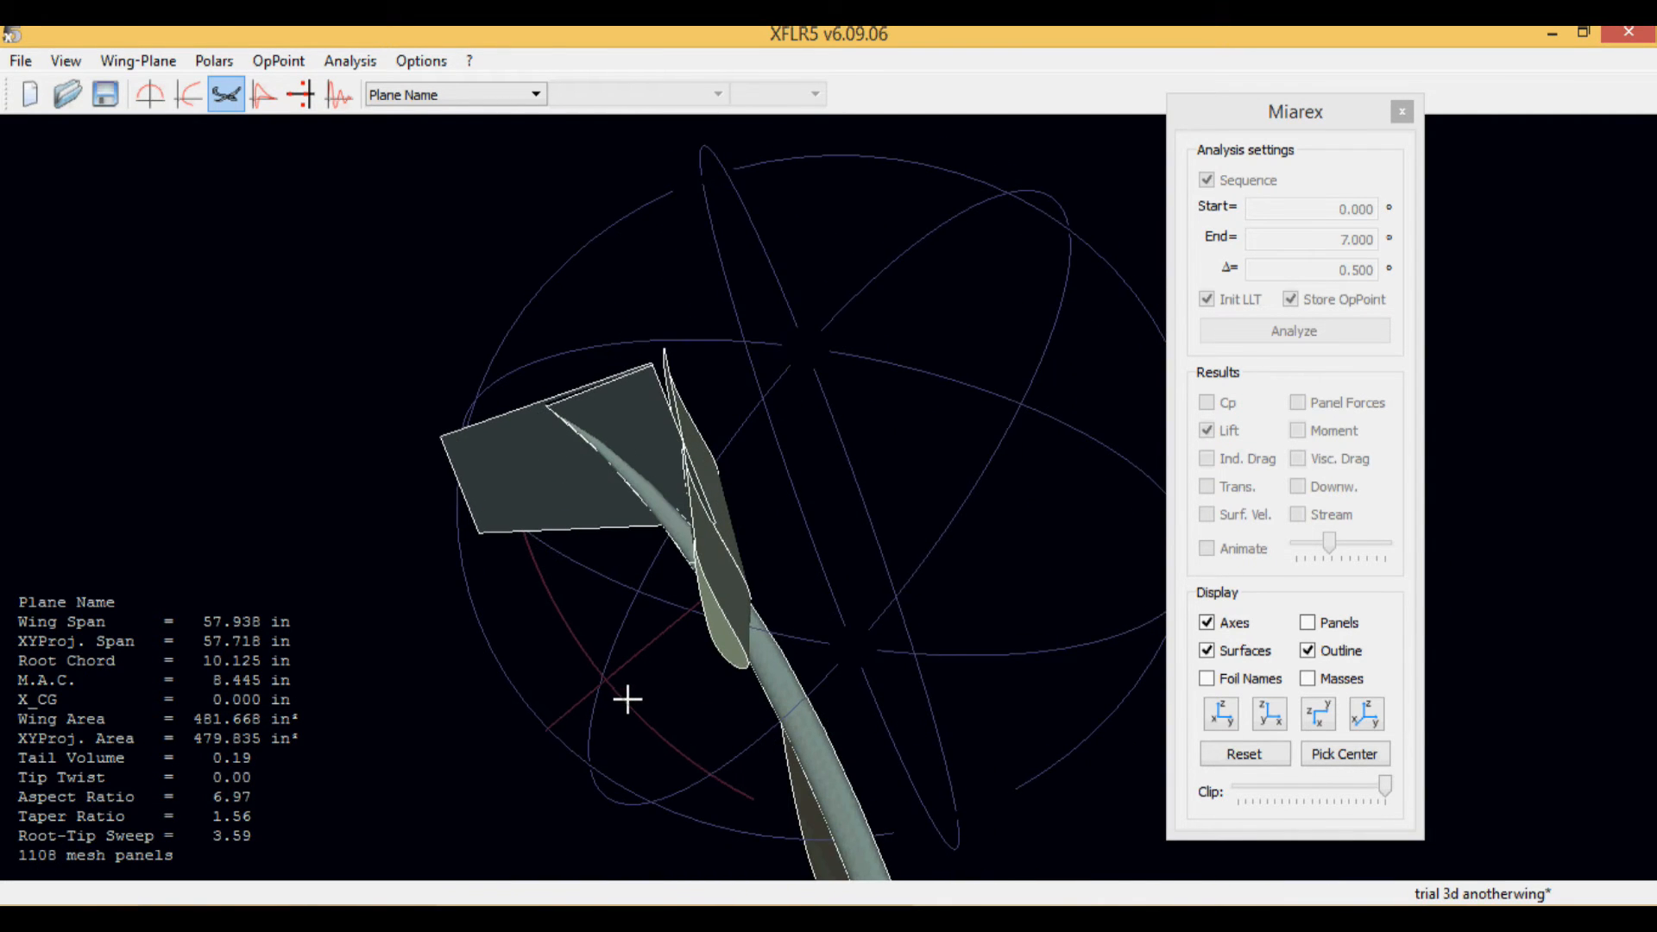
left_click_drag(627, 698, 941, 835)
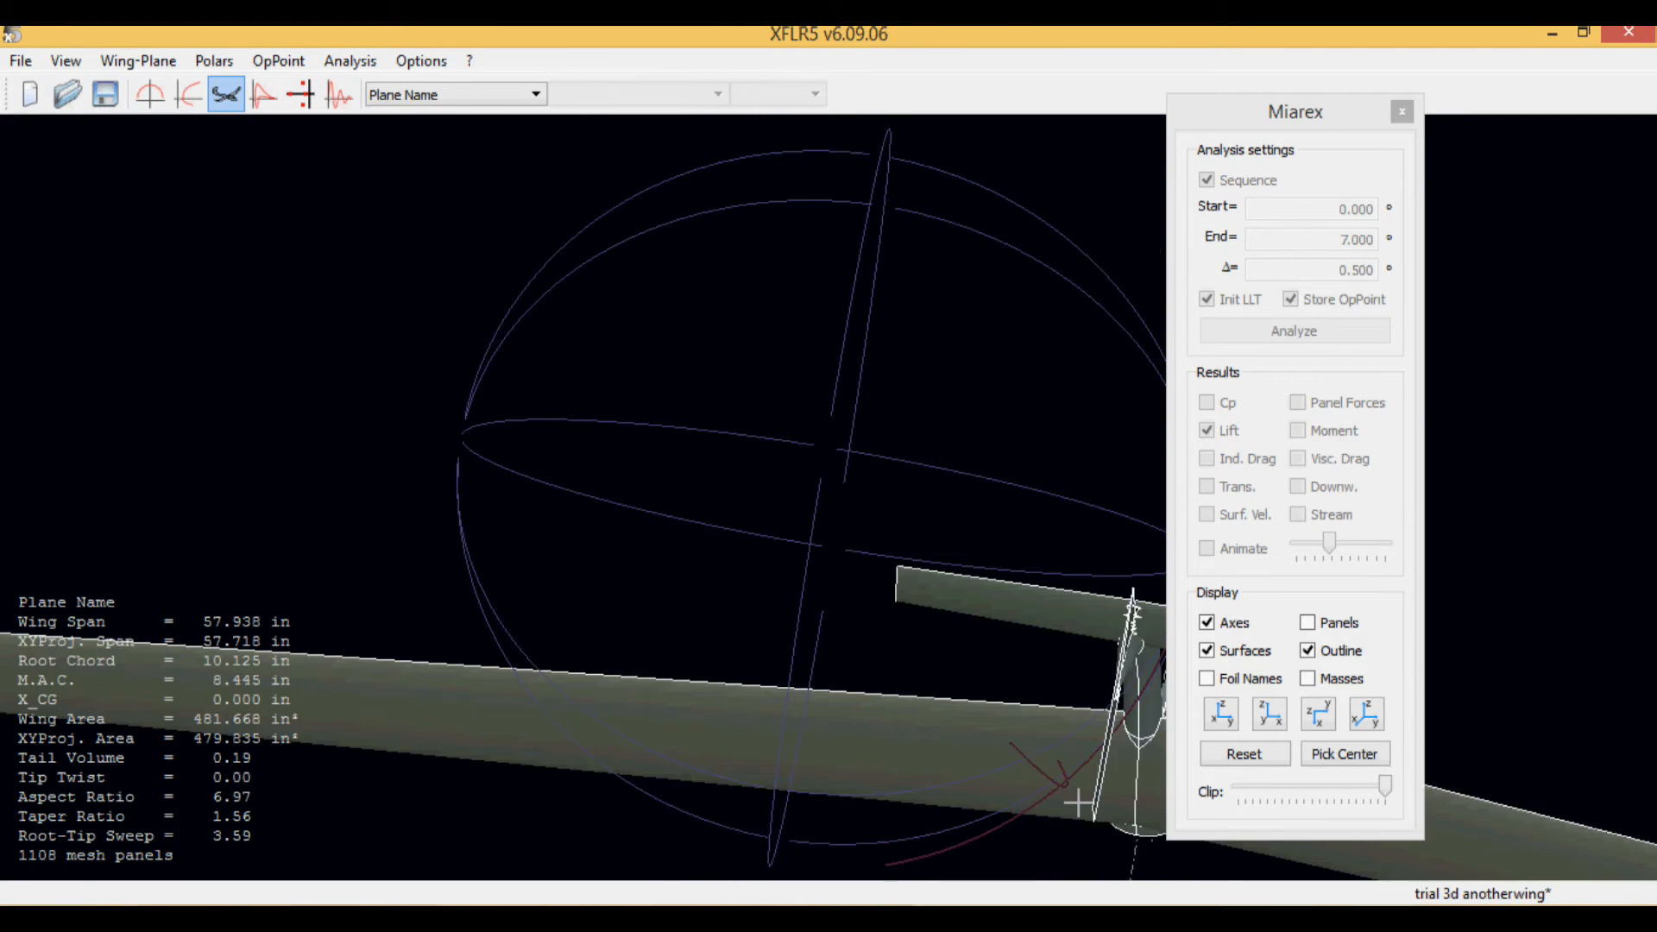
left_click_drag(1078, 804, 867, 587)
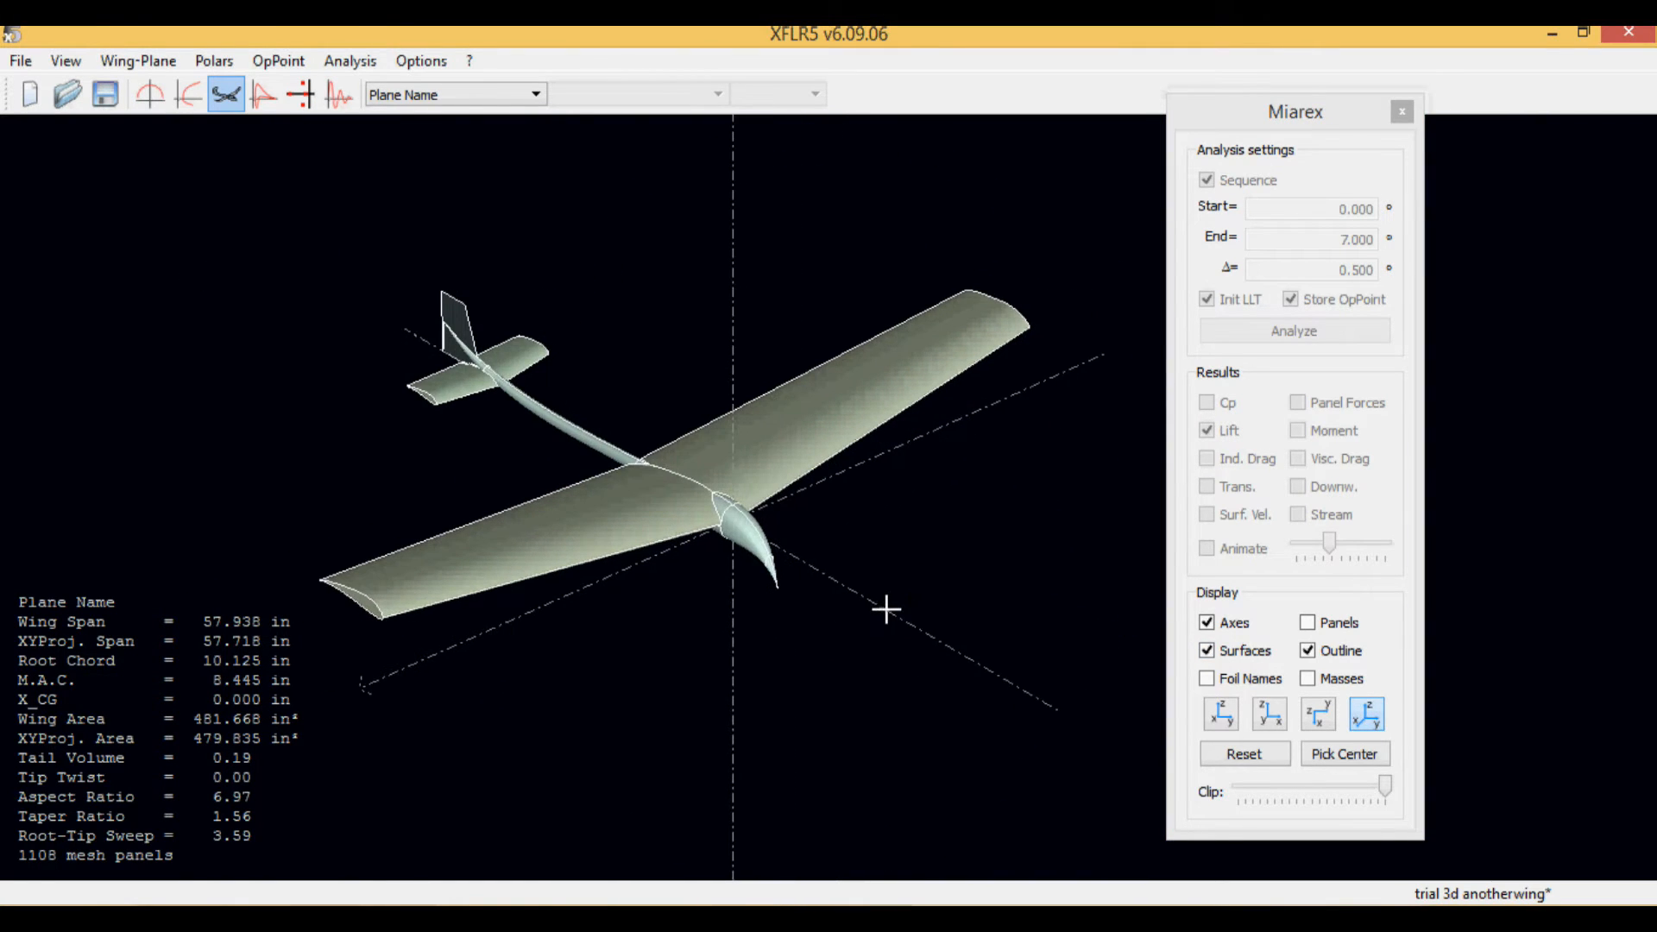
mouse_move(302, 97)
type("100")
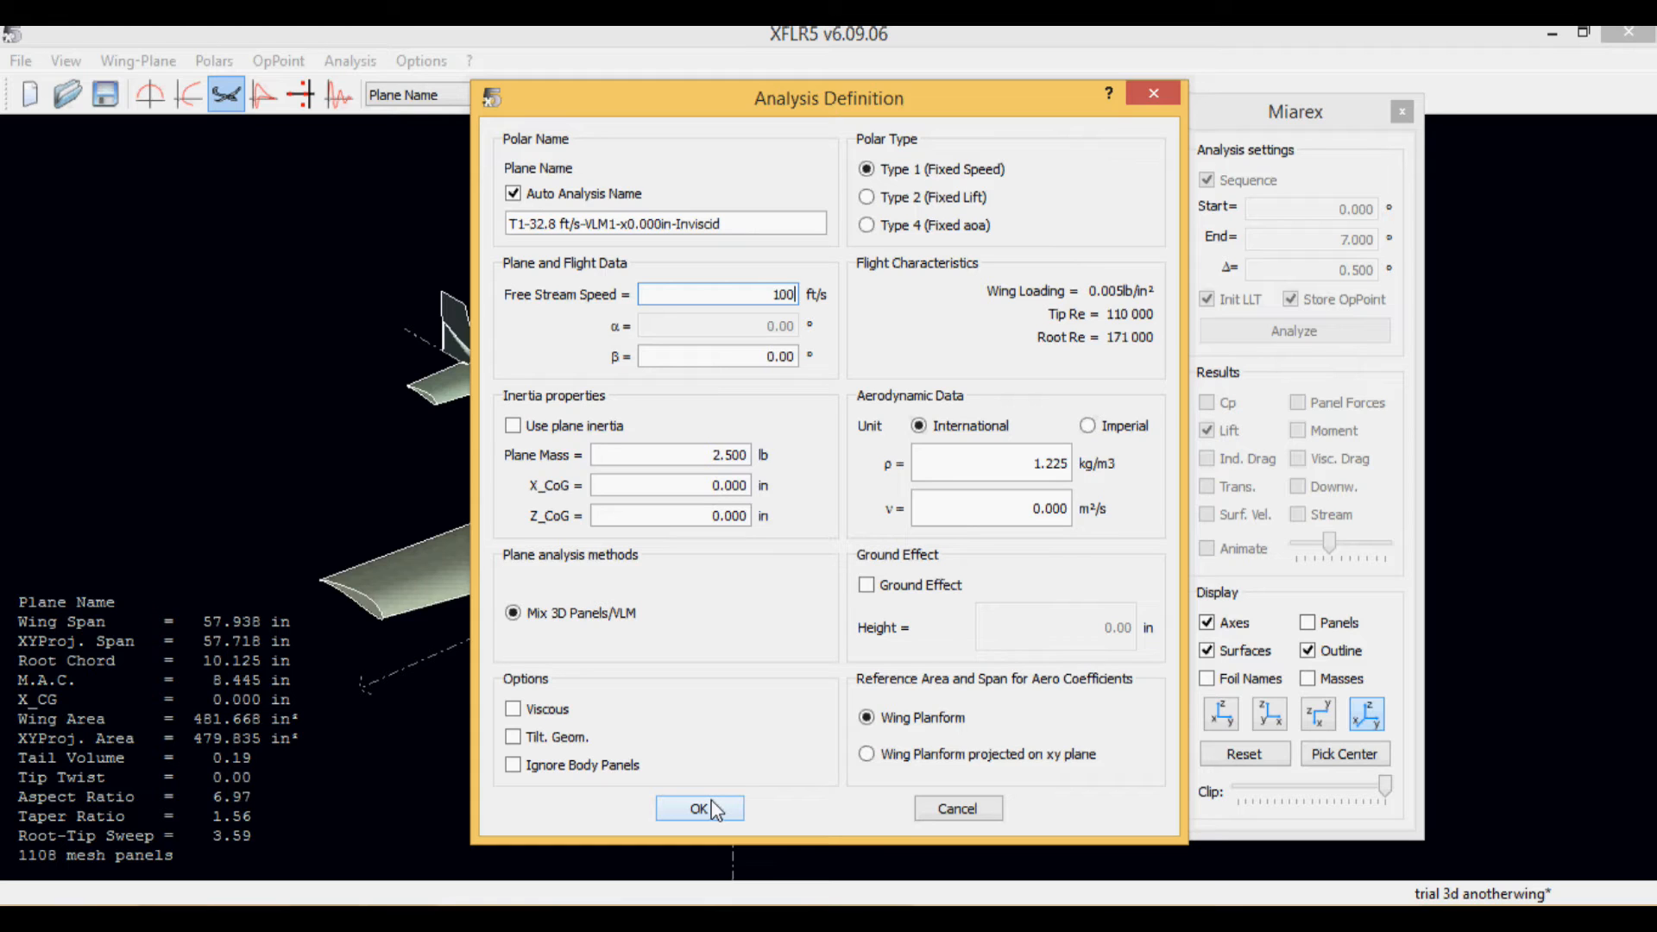
Step: Commit the 100 ft/s free stream speed and confirm the Type 1 analysis
left_click(699, 808)
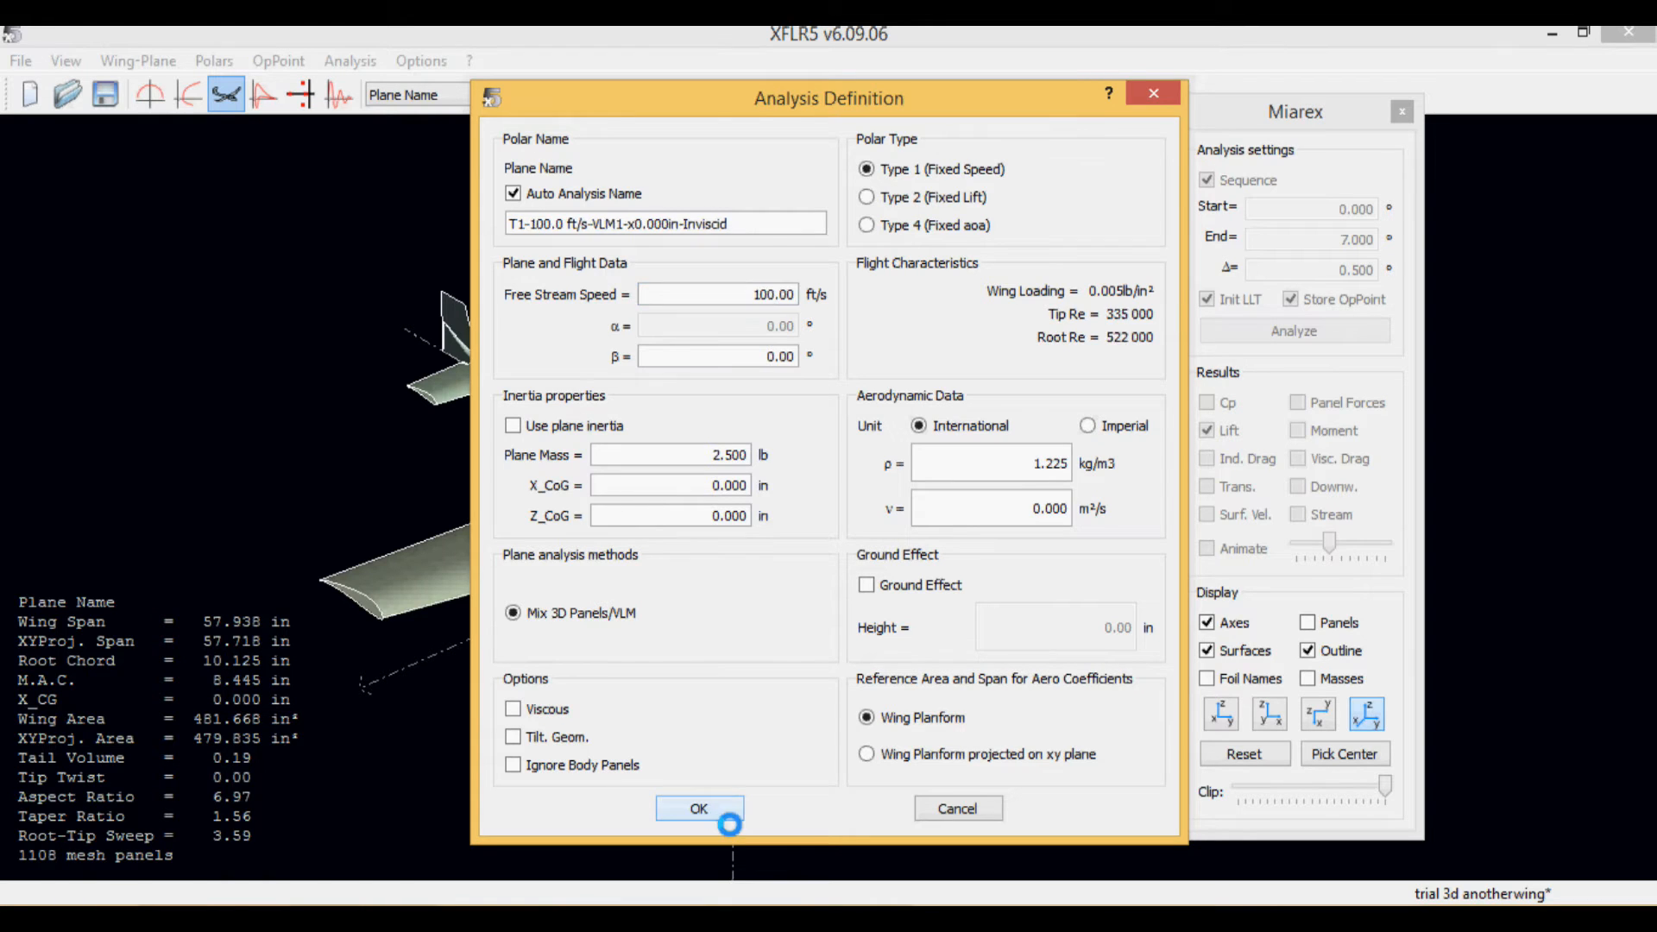
left_click(699, 808)
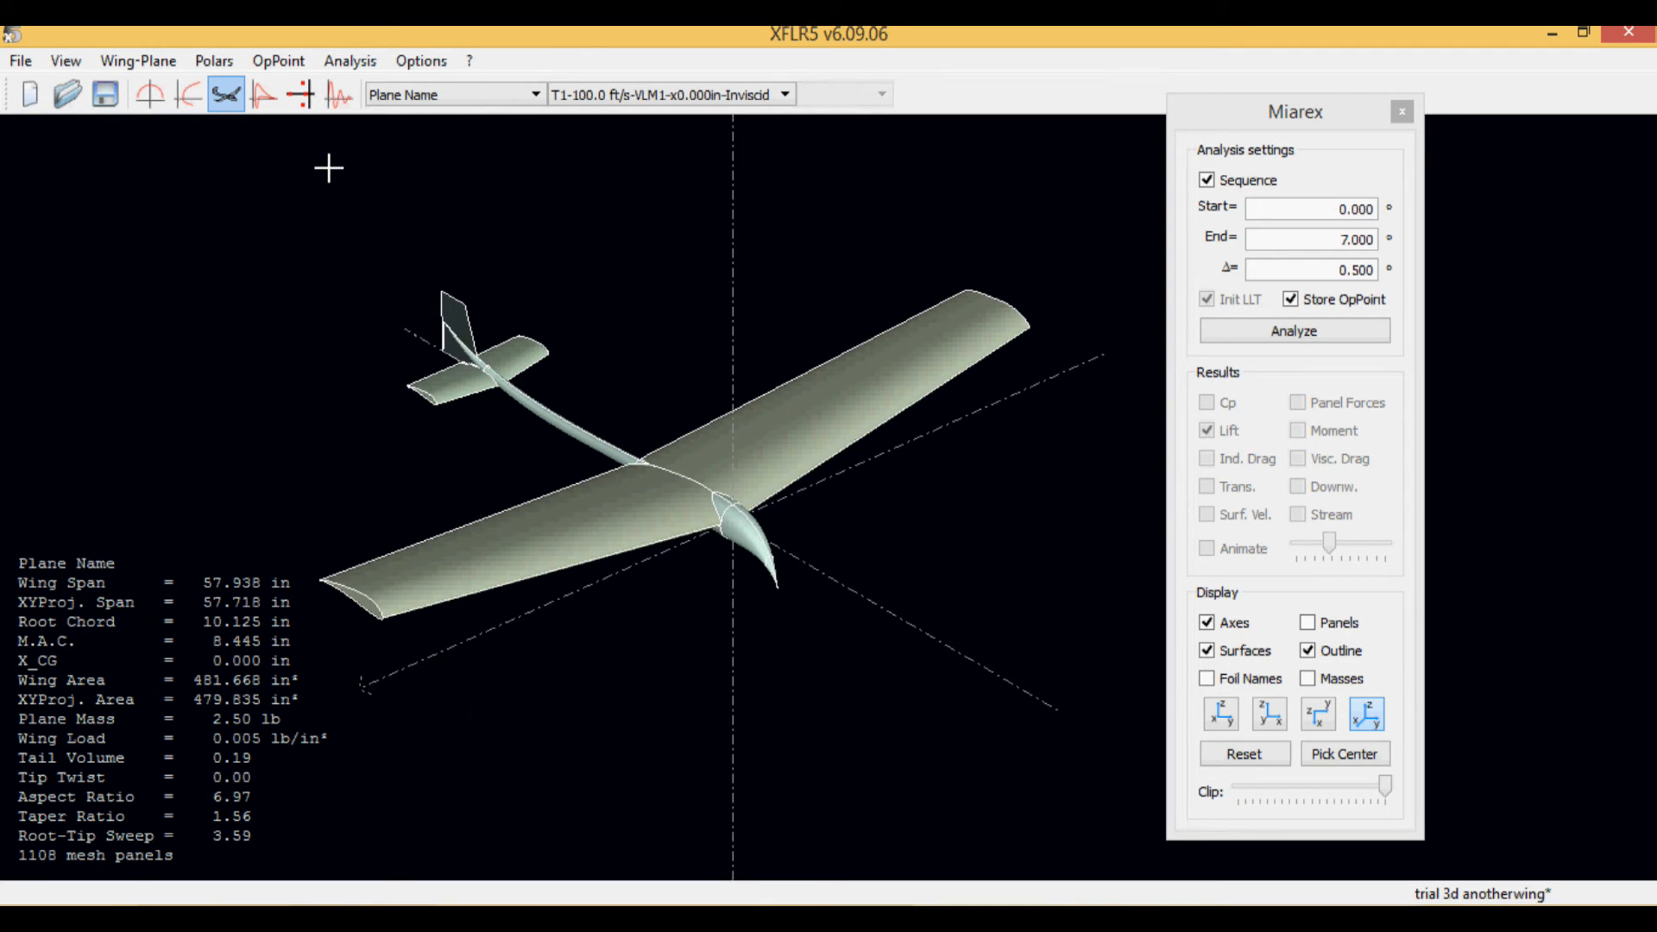
left_click(1294, 330)
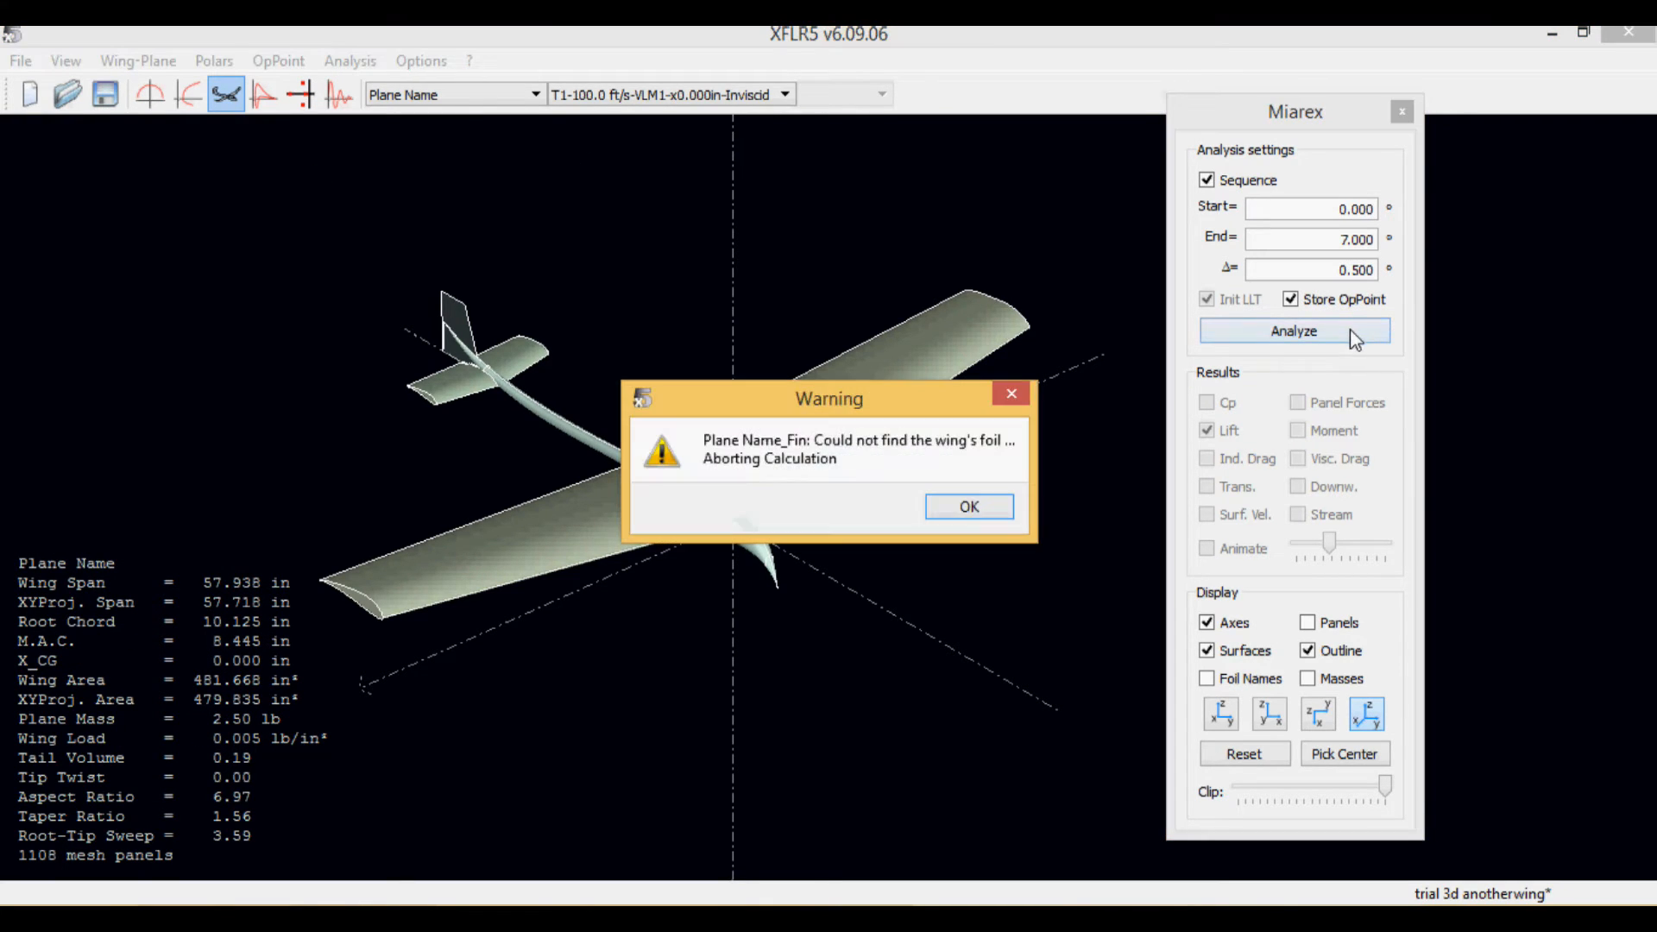
mouse_move(1091, 428)
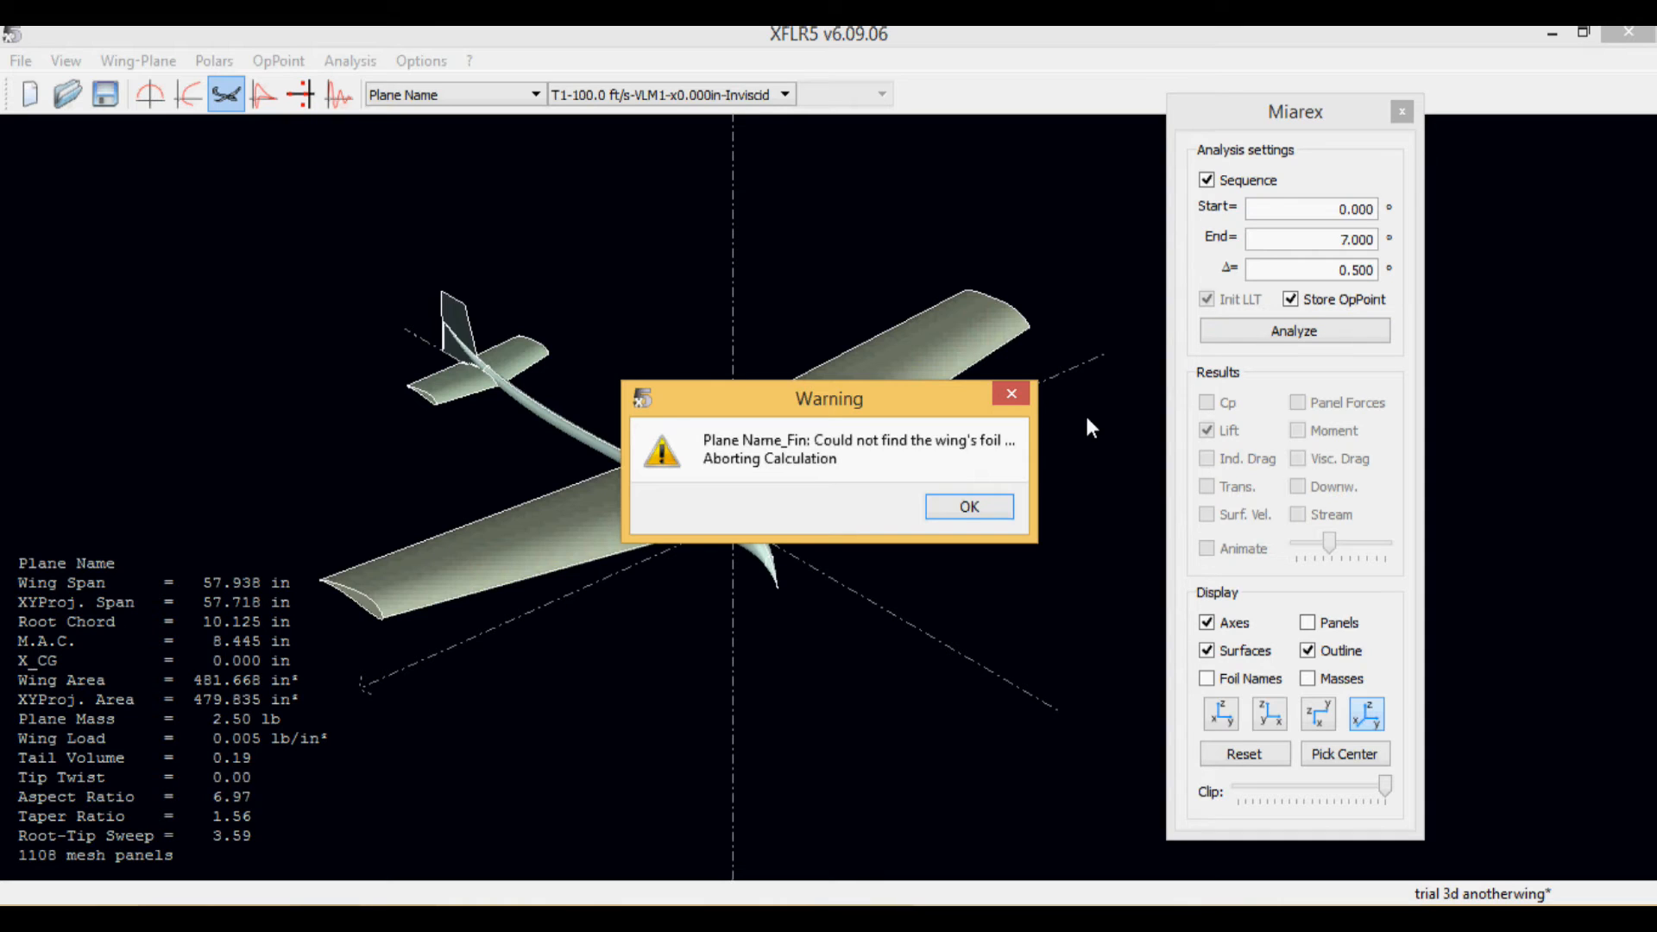
left_click(969, 507)
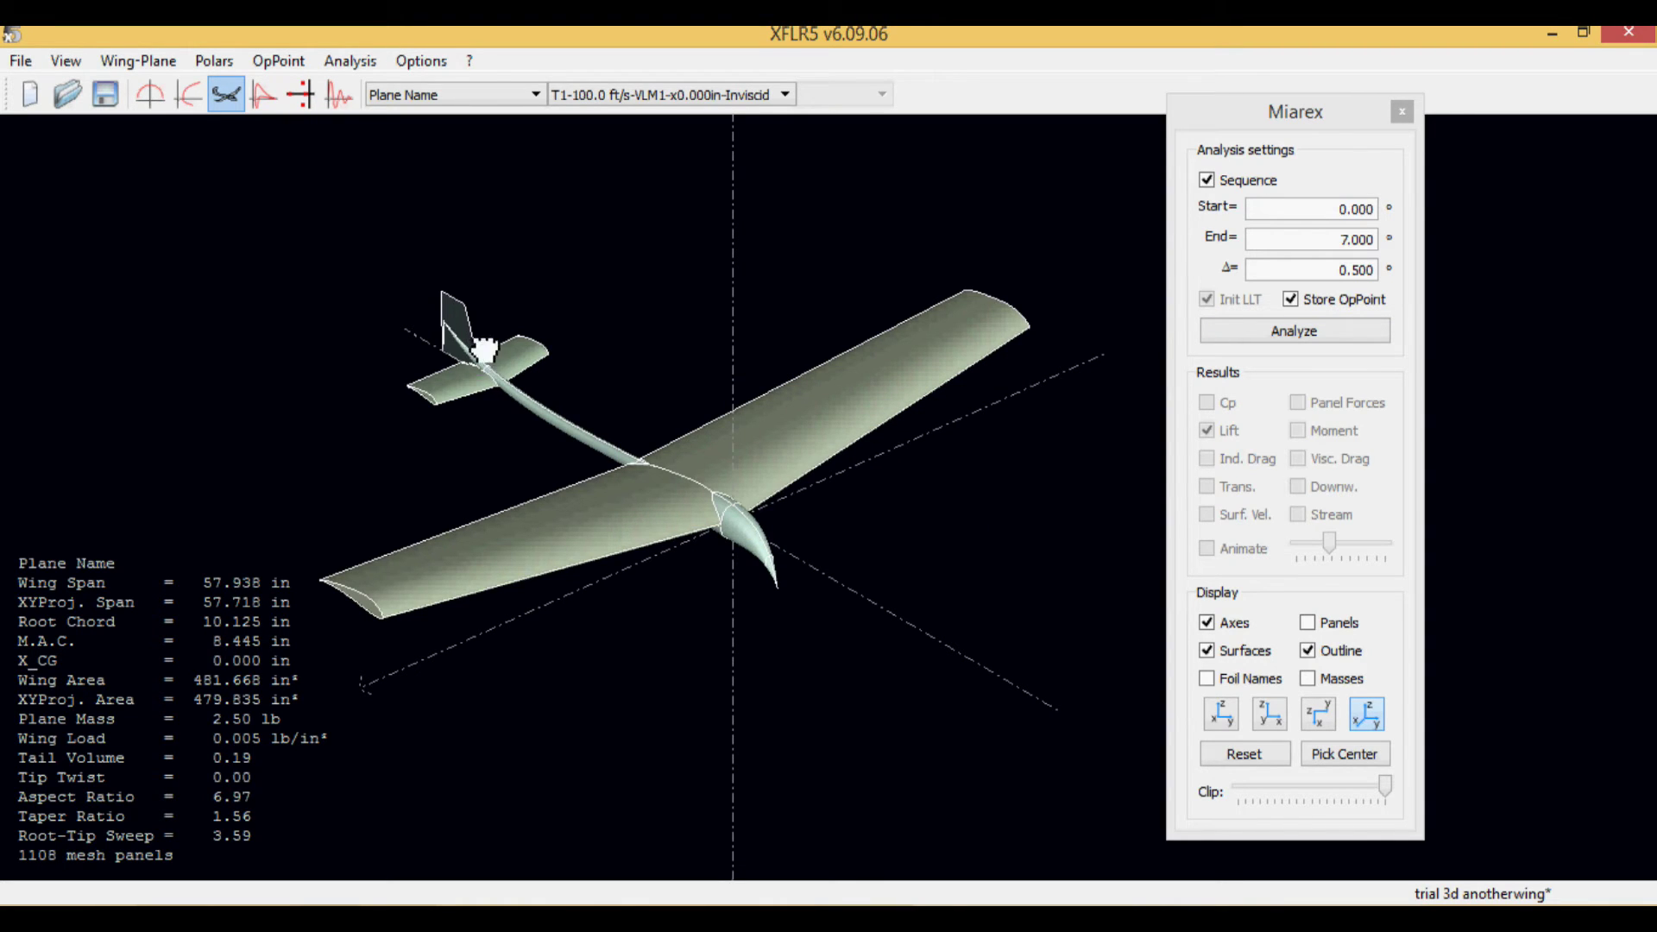
left_click_drag(486, 349, 904, 537)
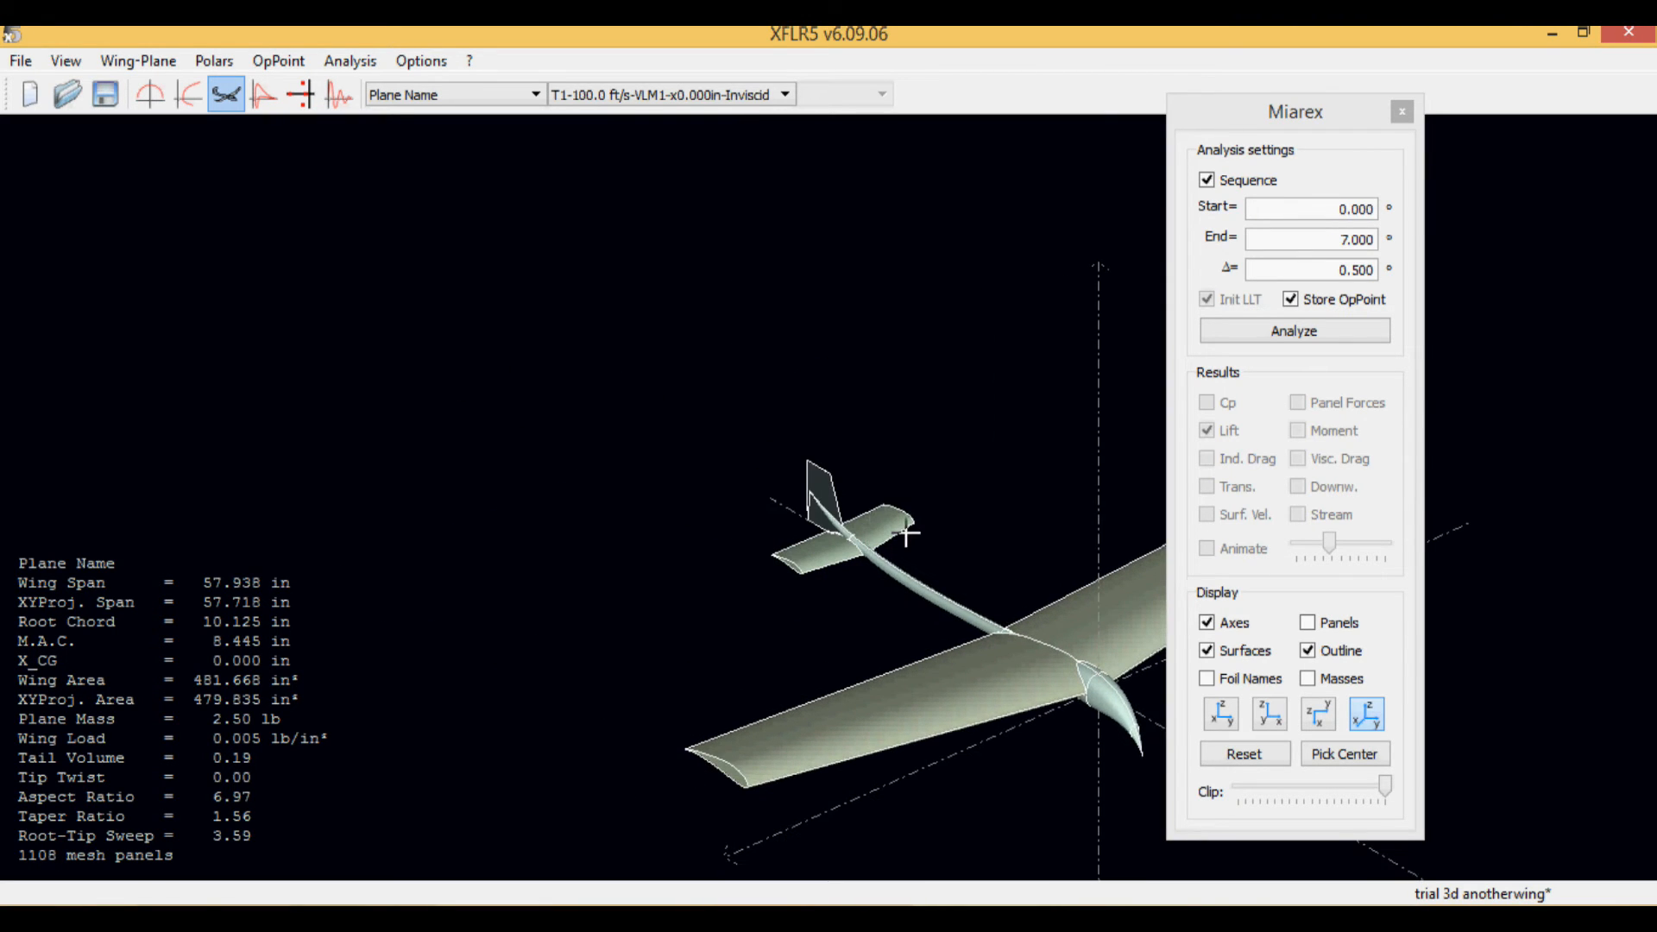
left_click_drag(909, 536, 846, 518)
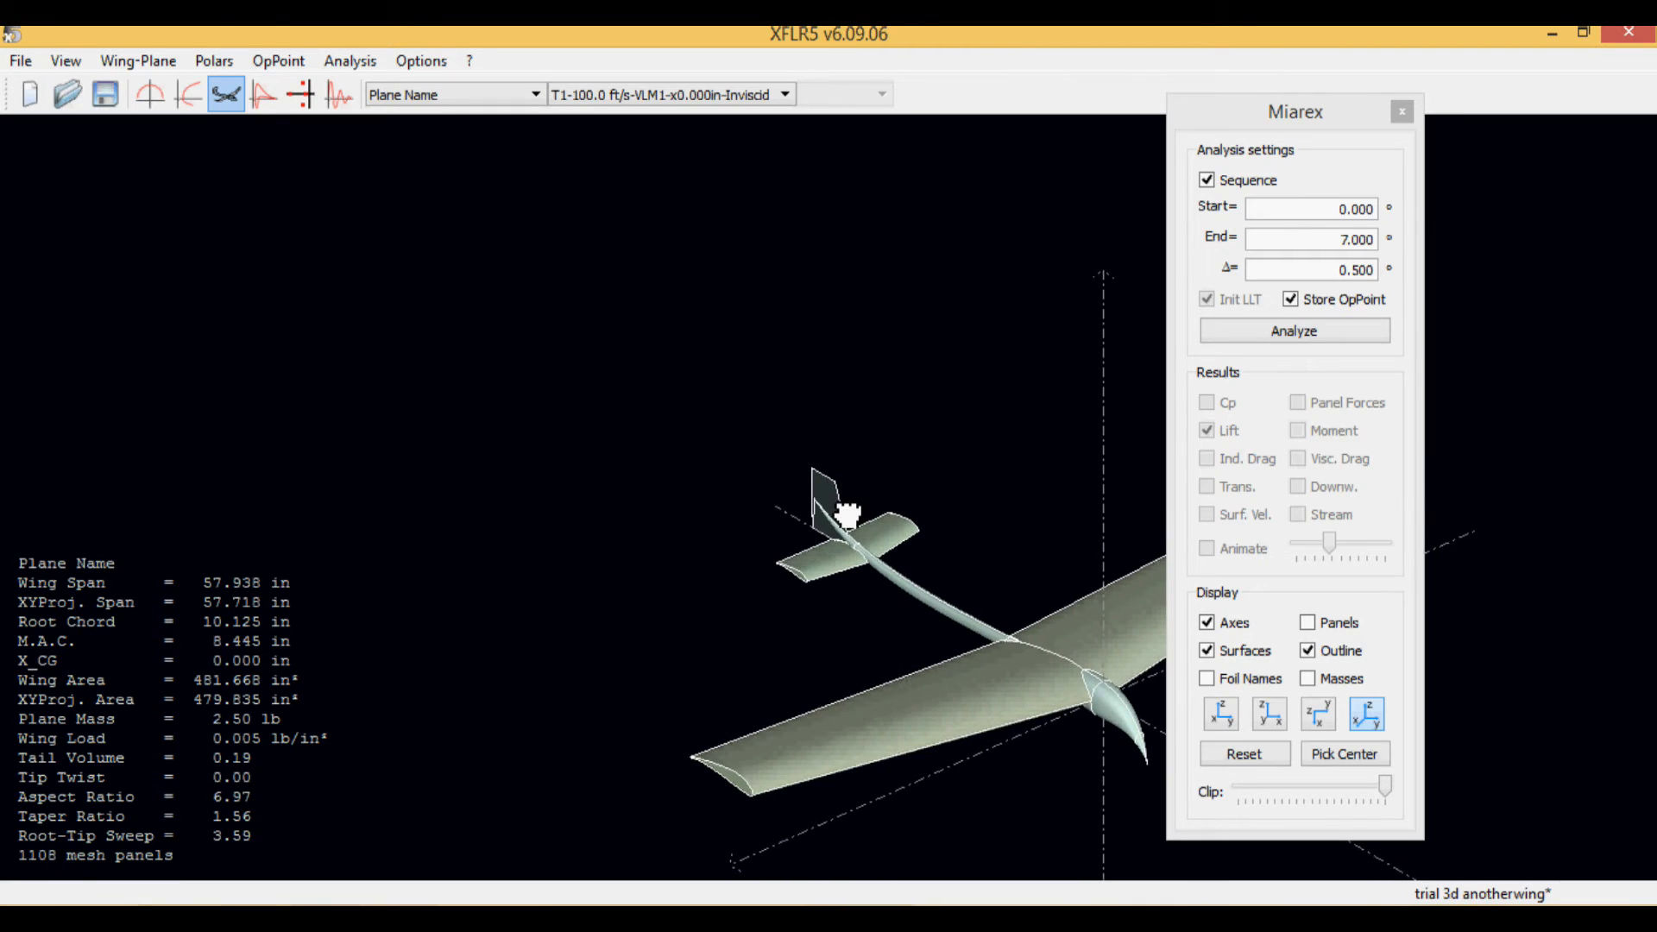
left_click_drag(846, 516, 729, 367)
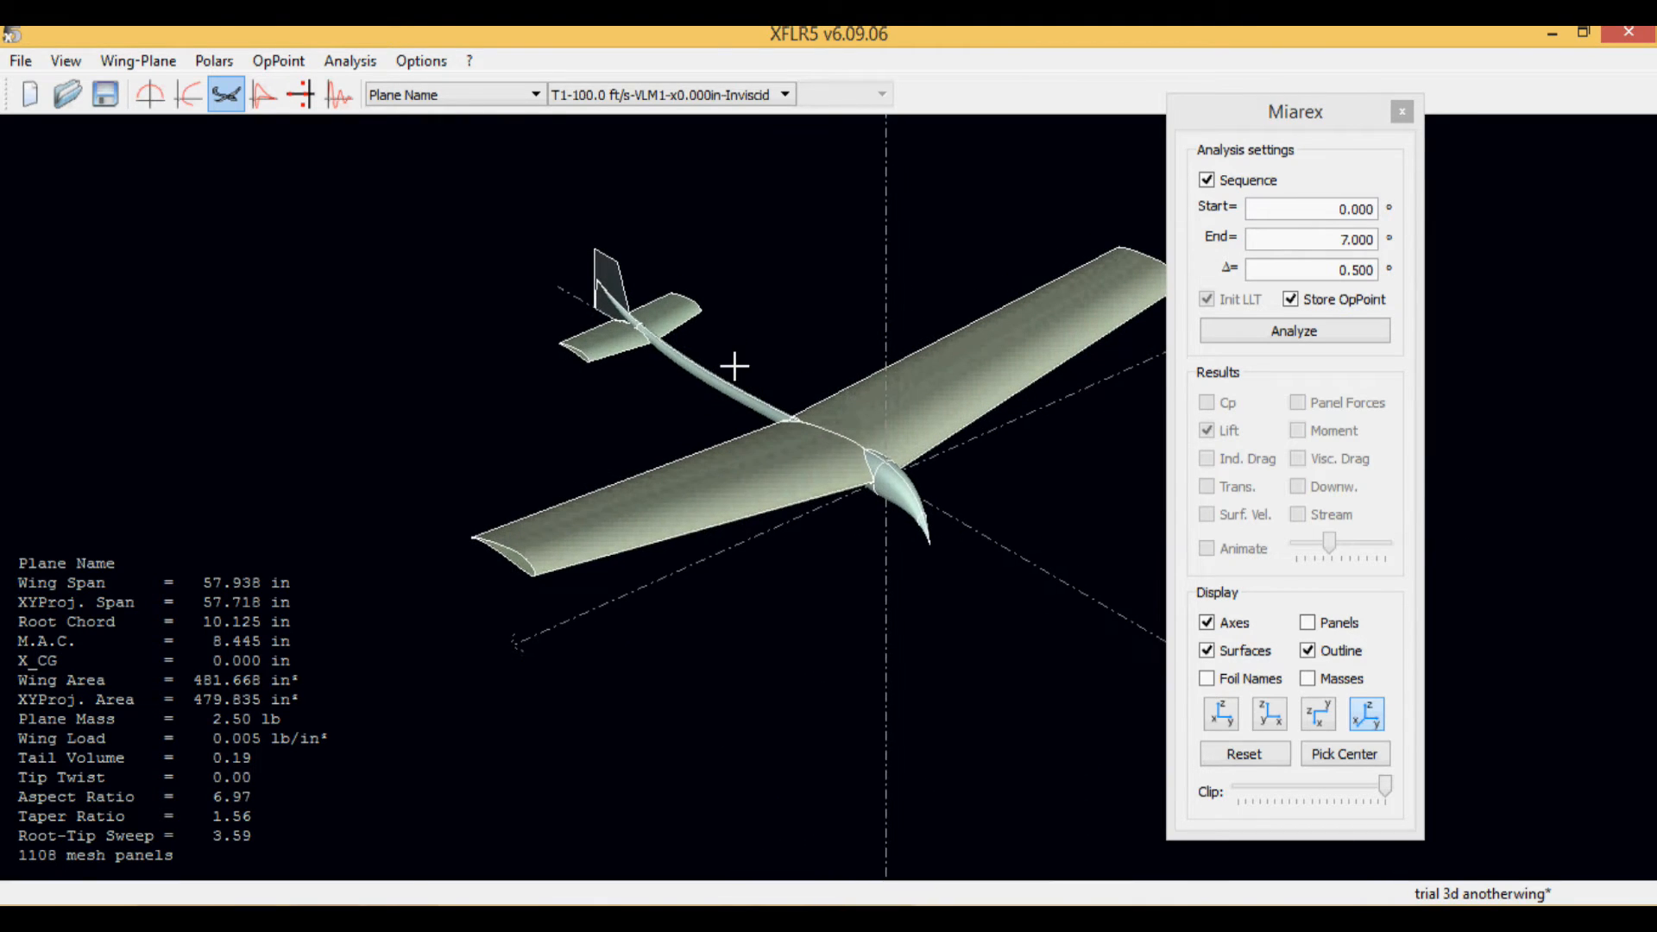
left_click(1294, 331)
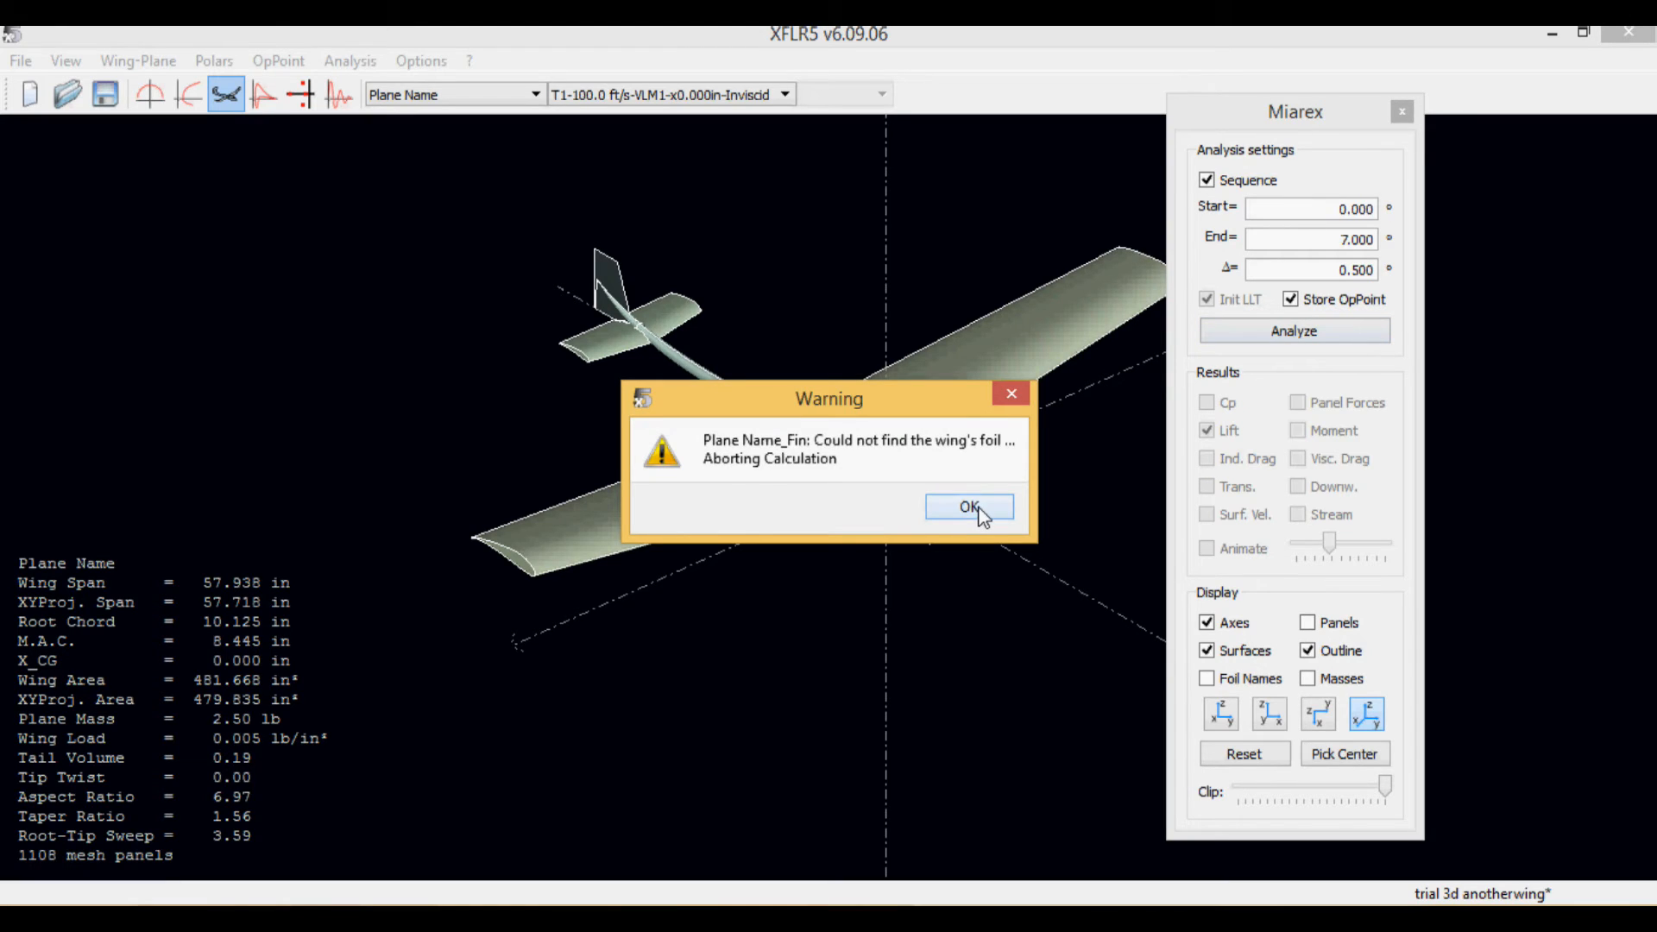
left_click(969, 506)
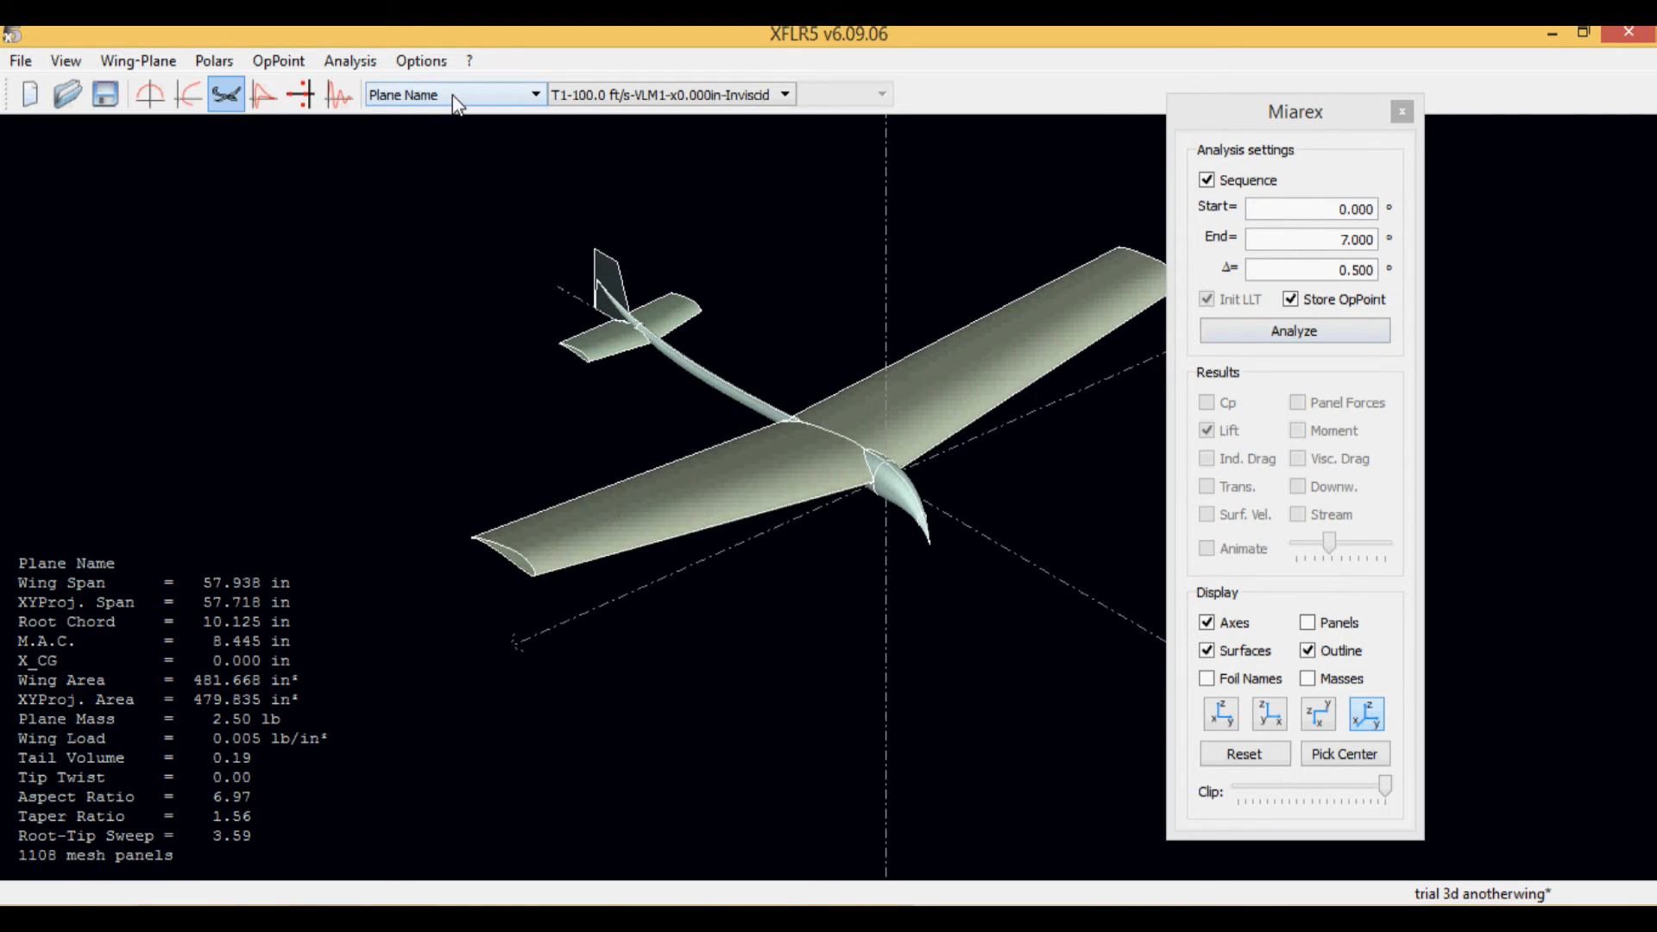
Step: Edit the current plane and uncheck Fin, cutting the mesh to 1010 panels
left_click(213, 60)
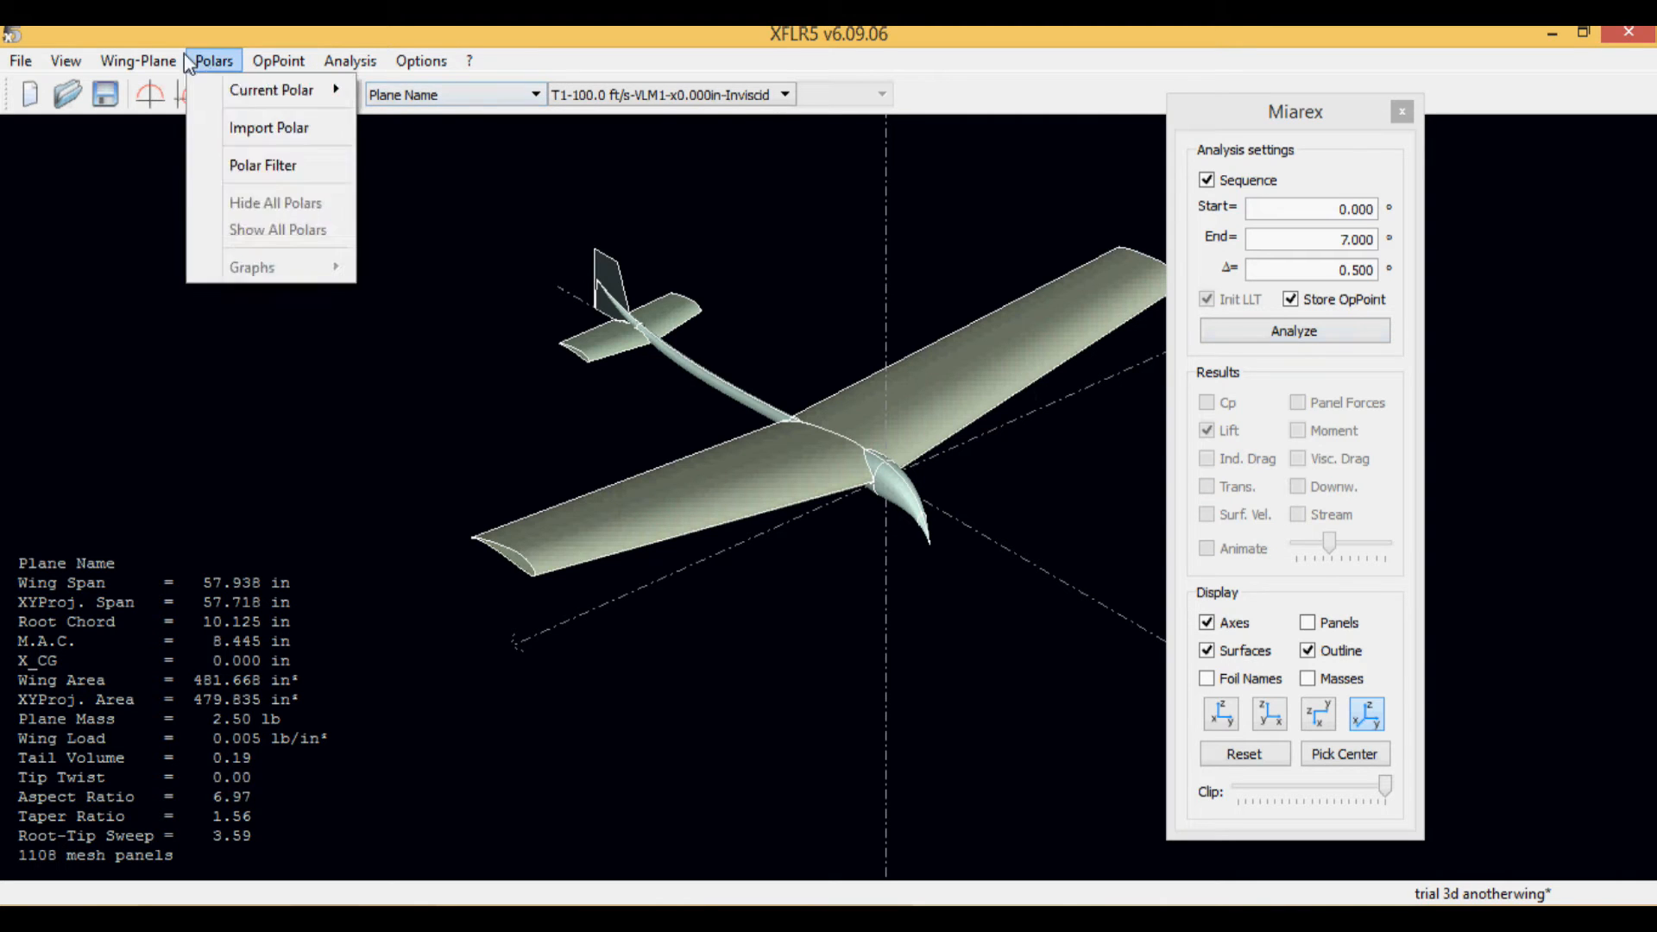
left_click(136, 61)
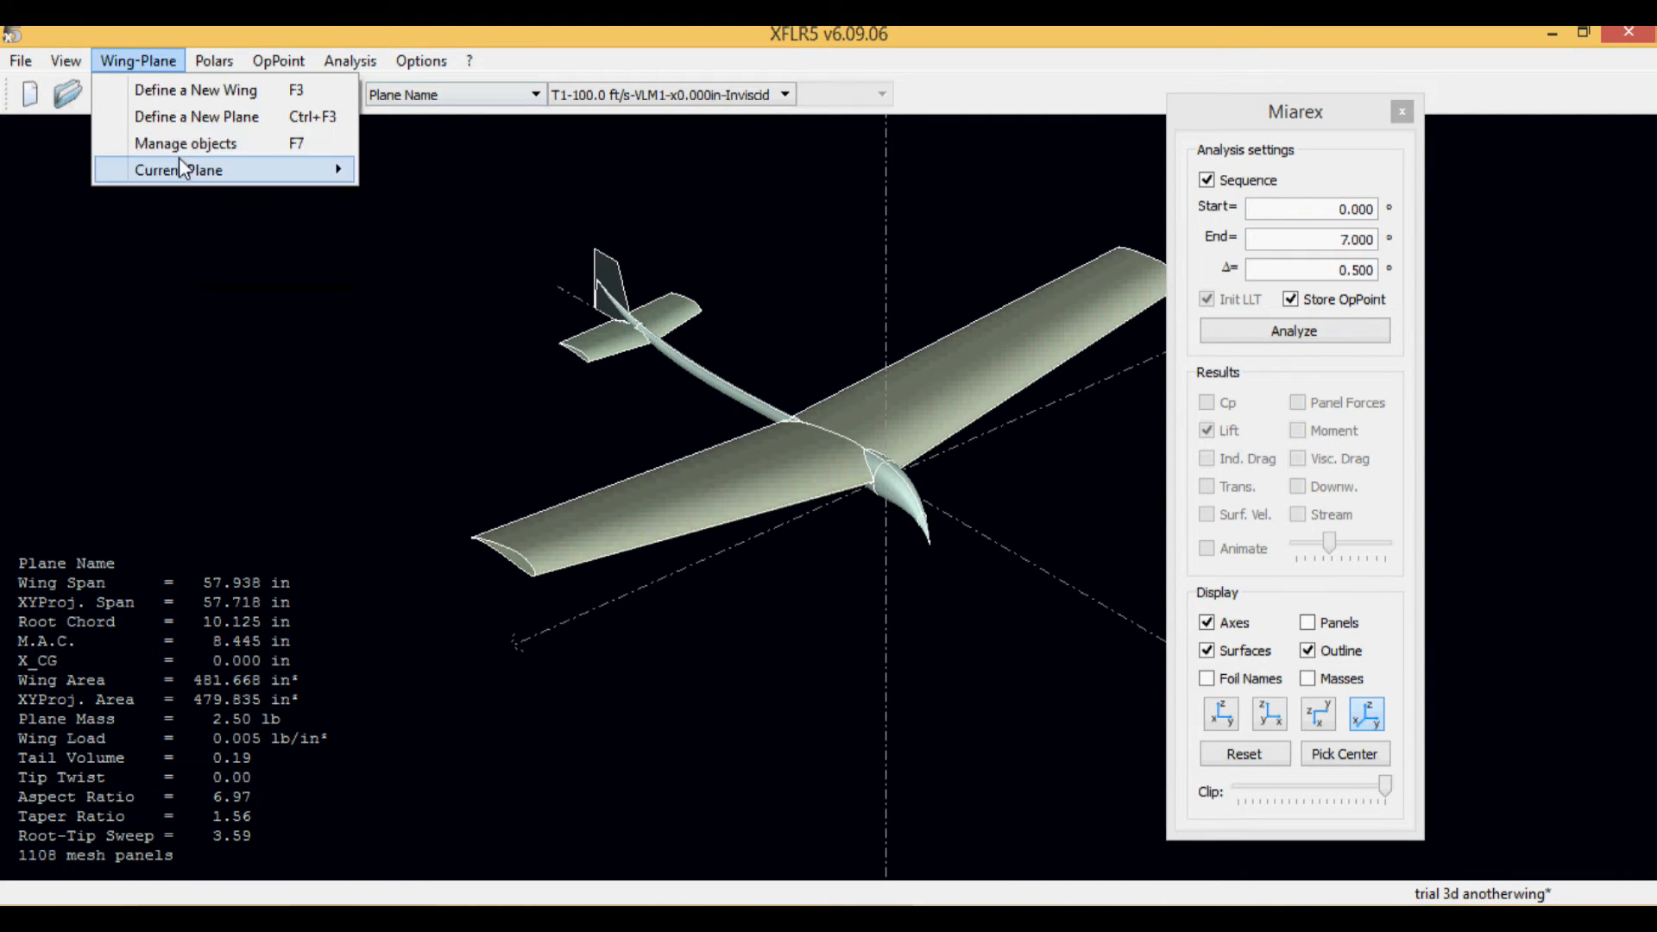
left_click(196, 115)
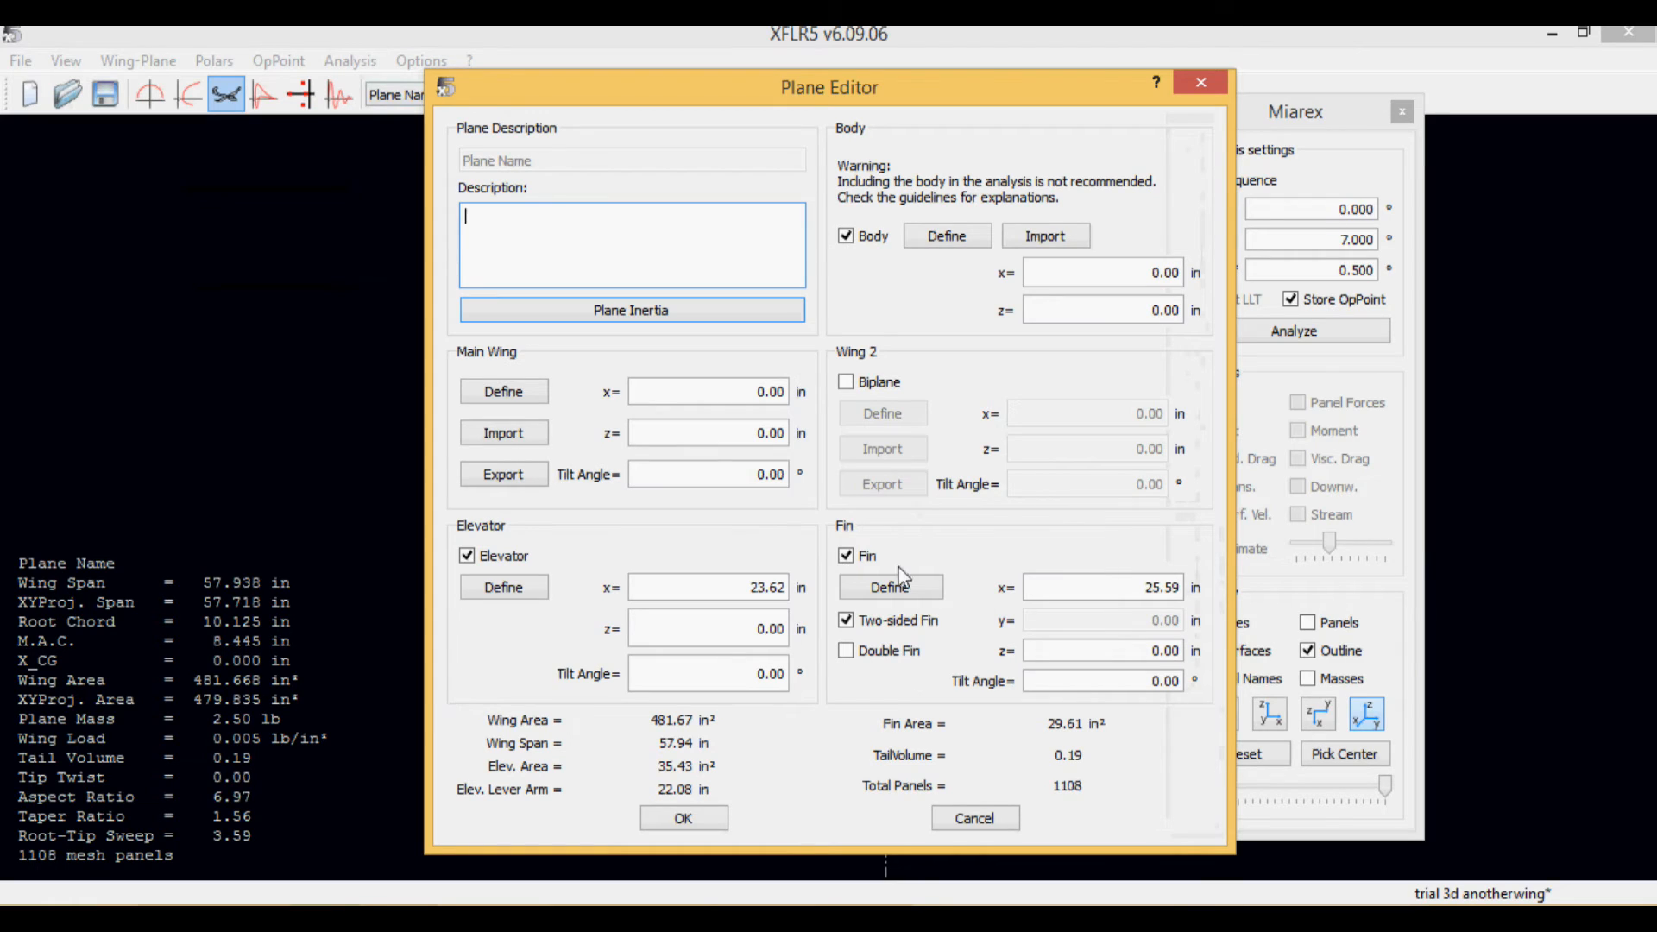
left_click(846, 555)
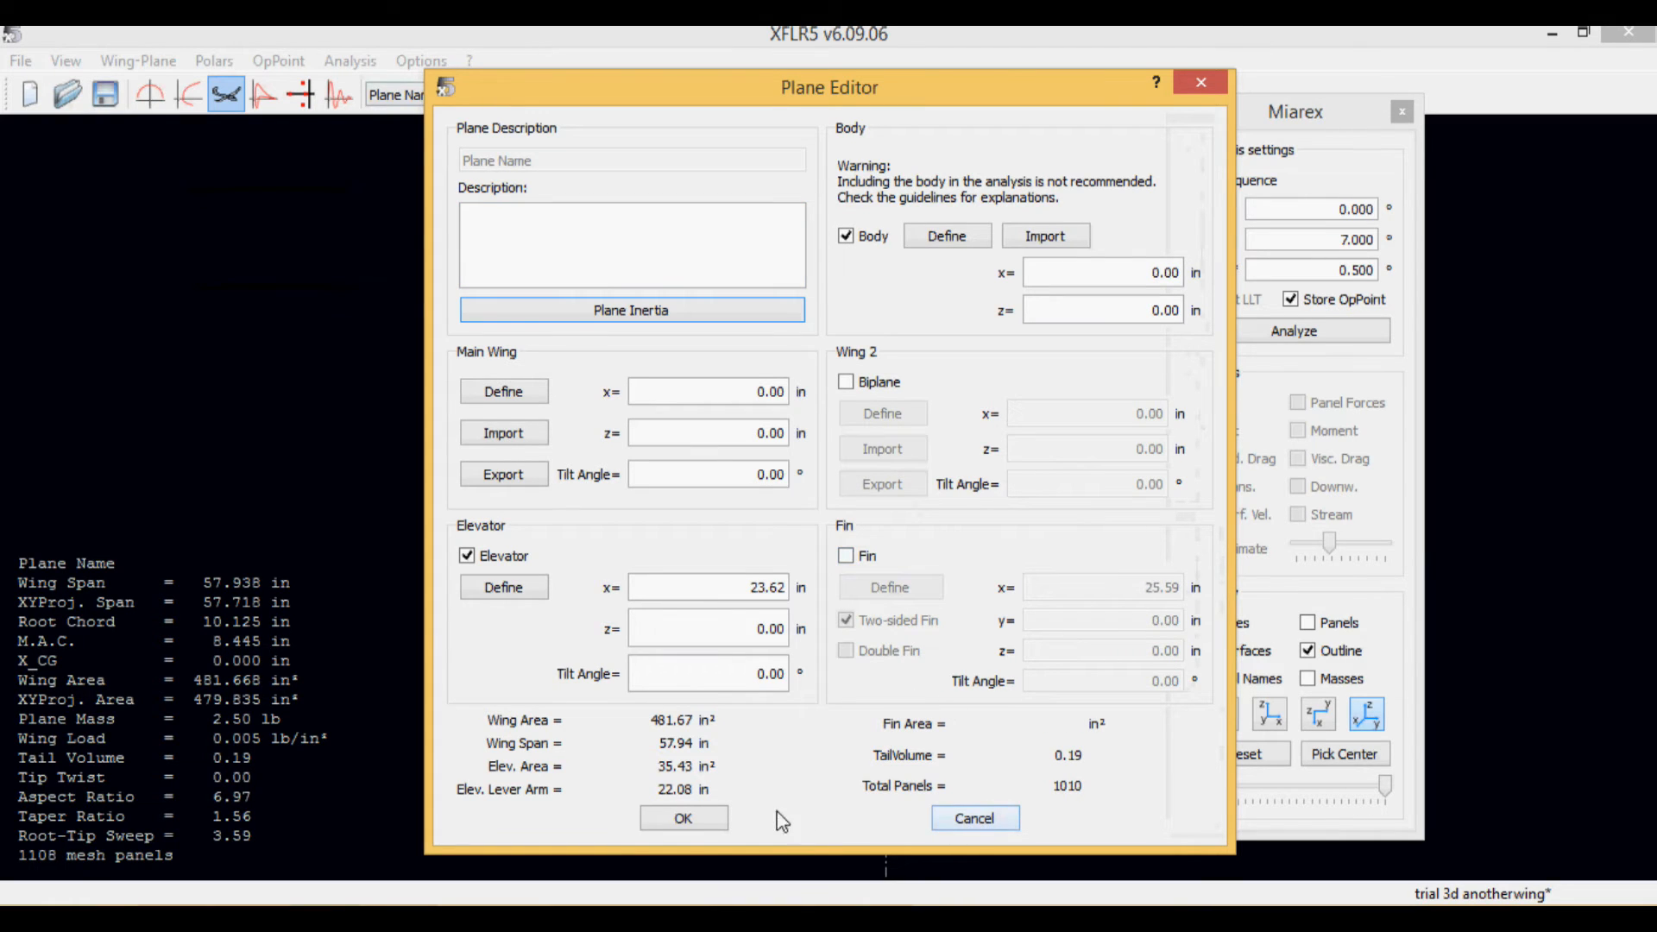
left_click(684, 818)
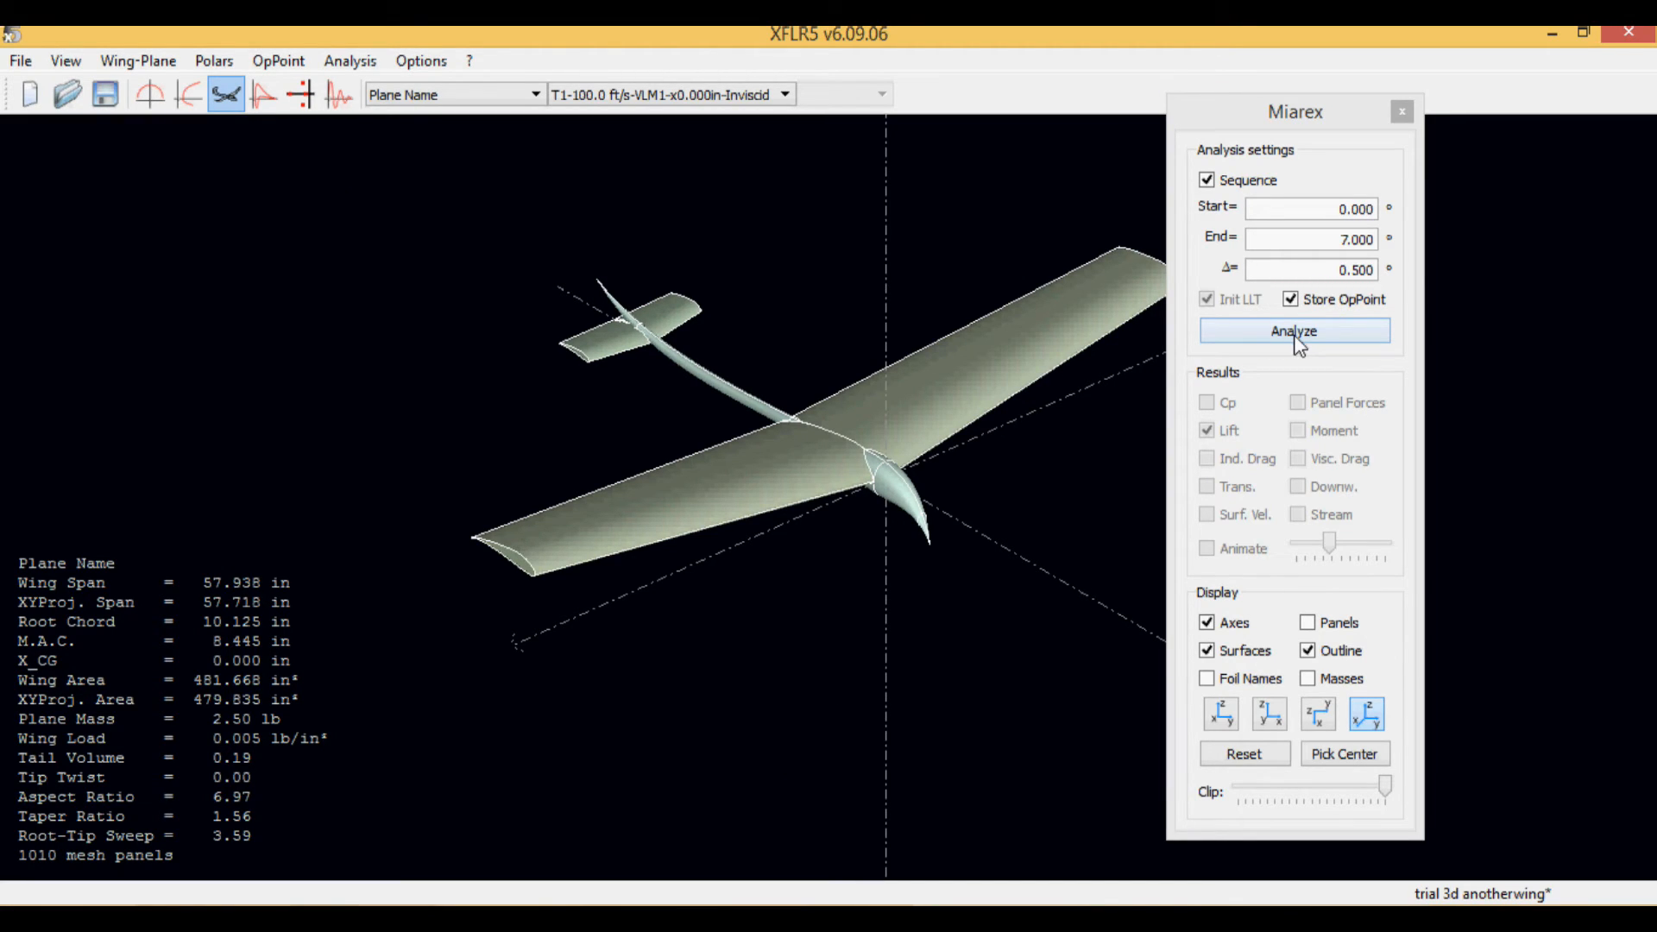
Step: Run the 100 ft/s analysis, then toggle Cp colouring and show induced drag
left_click(1295, 332)
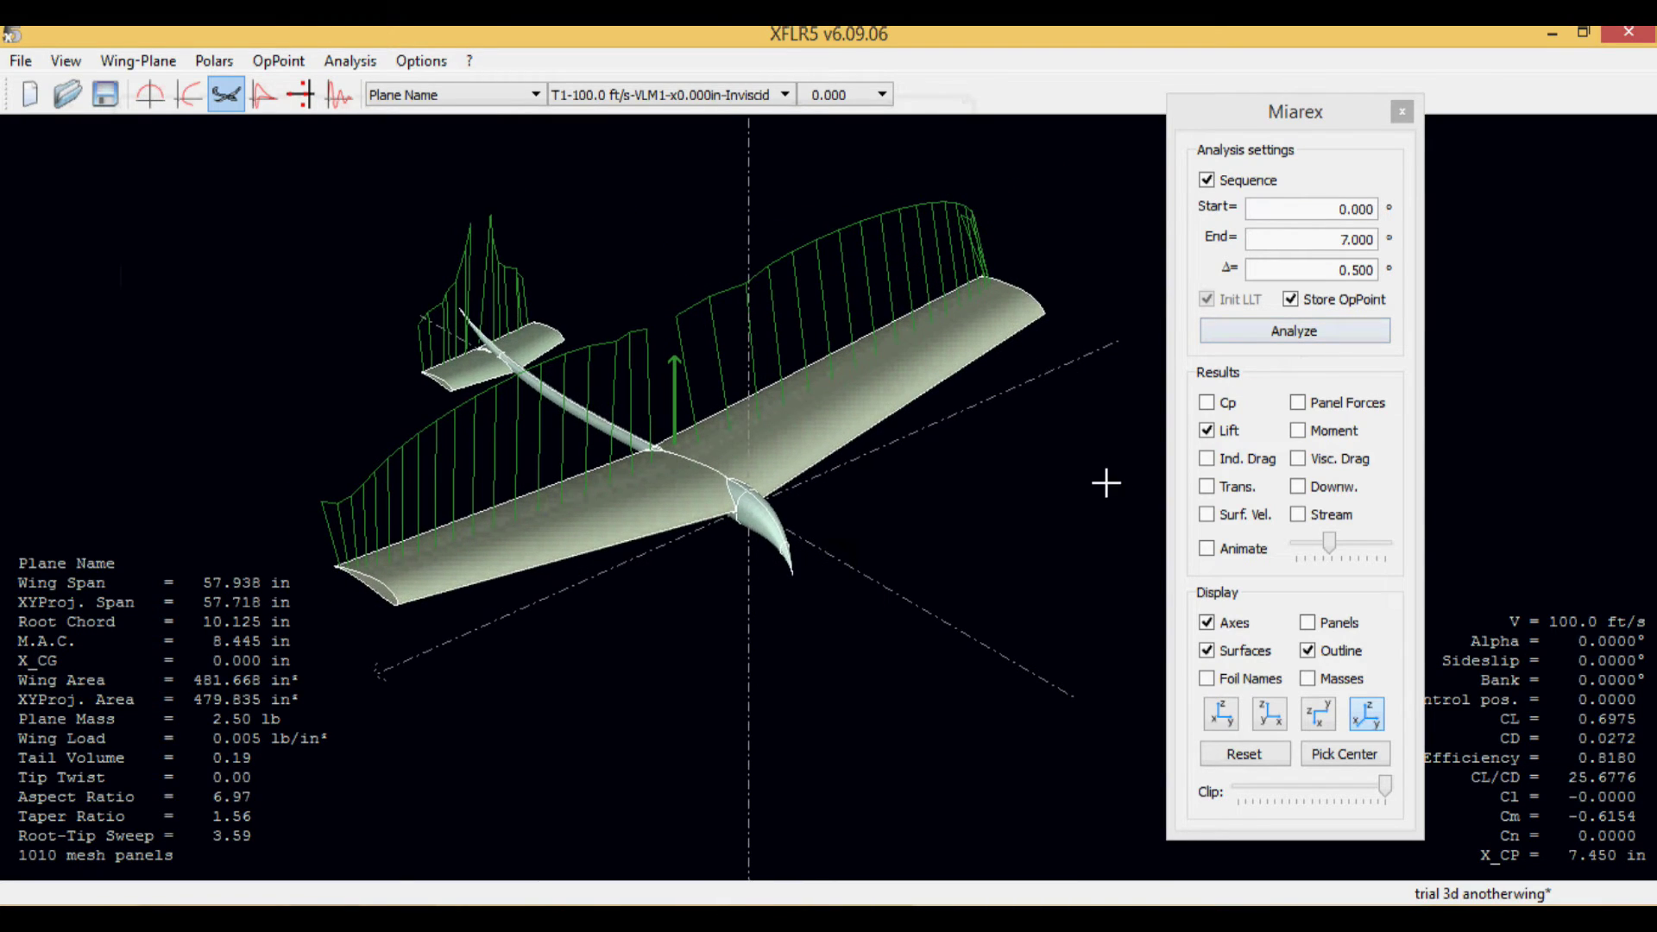
left_click(1206, 402)
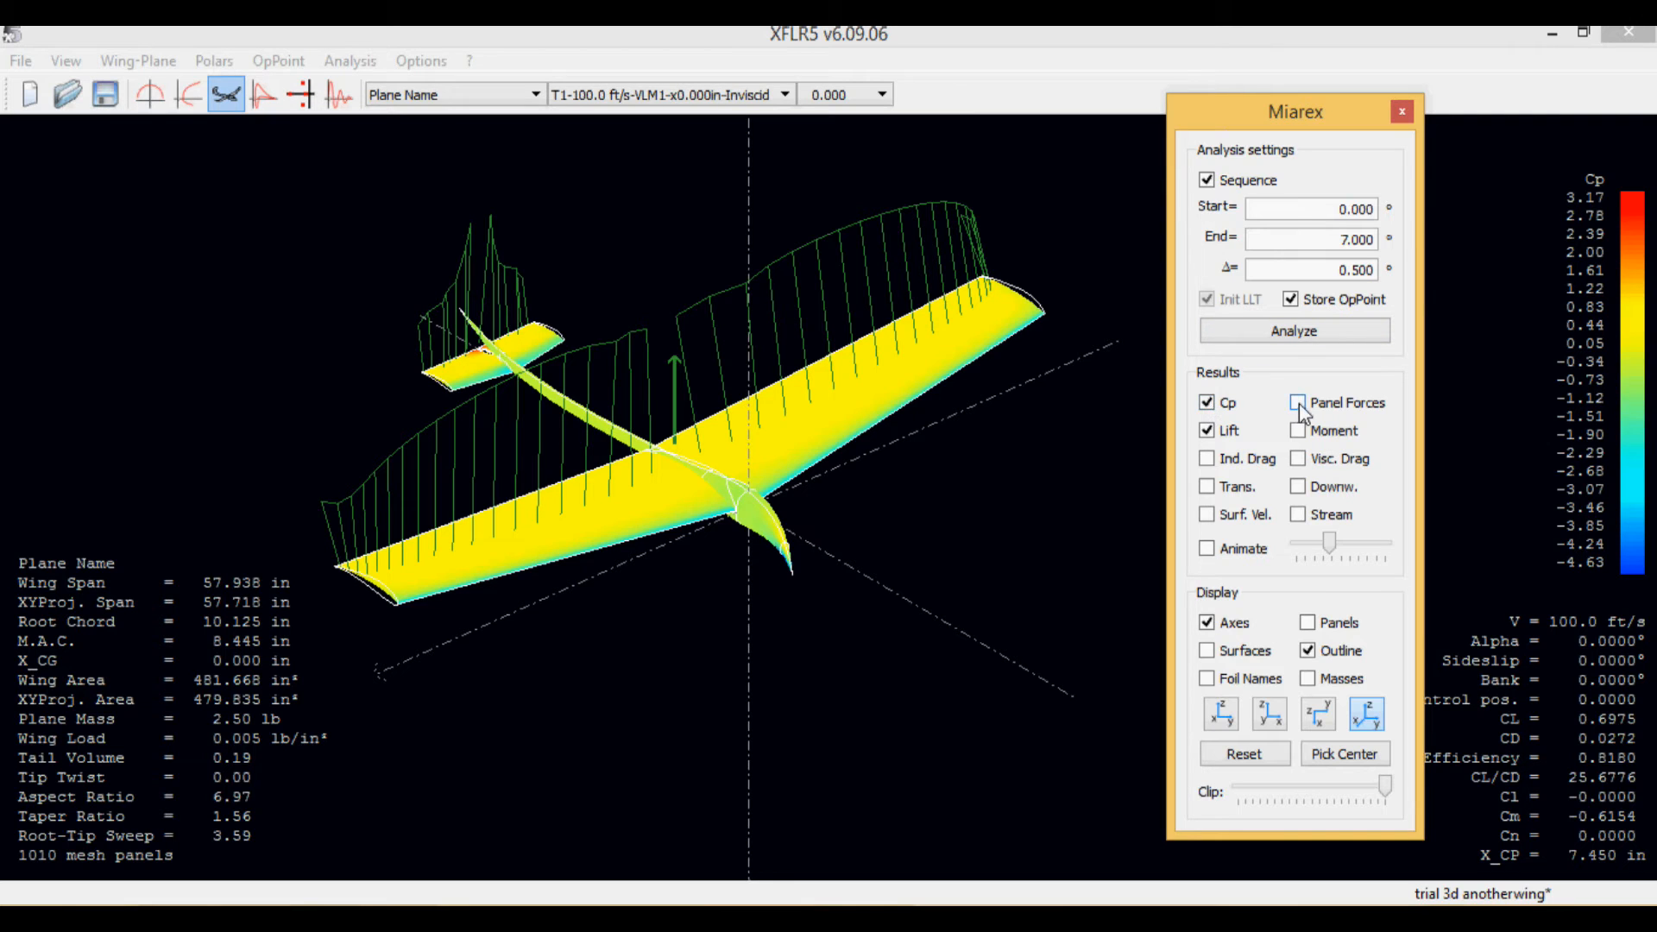
left_click(1207, 402)
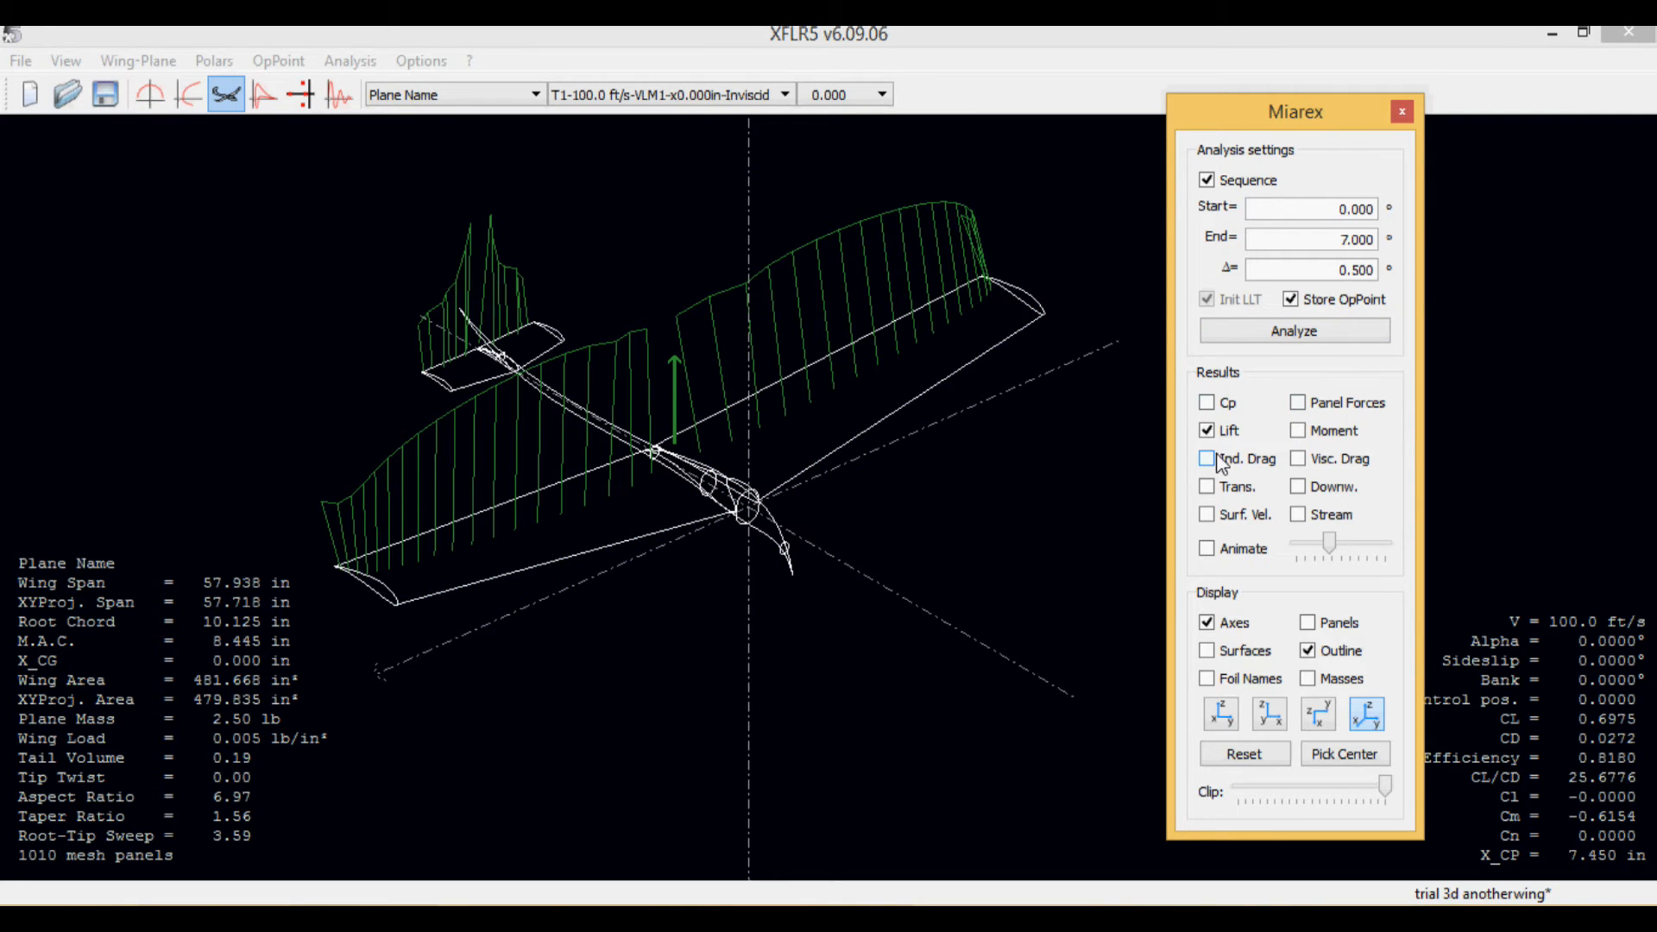
left_click(1206, 458)
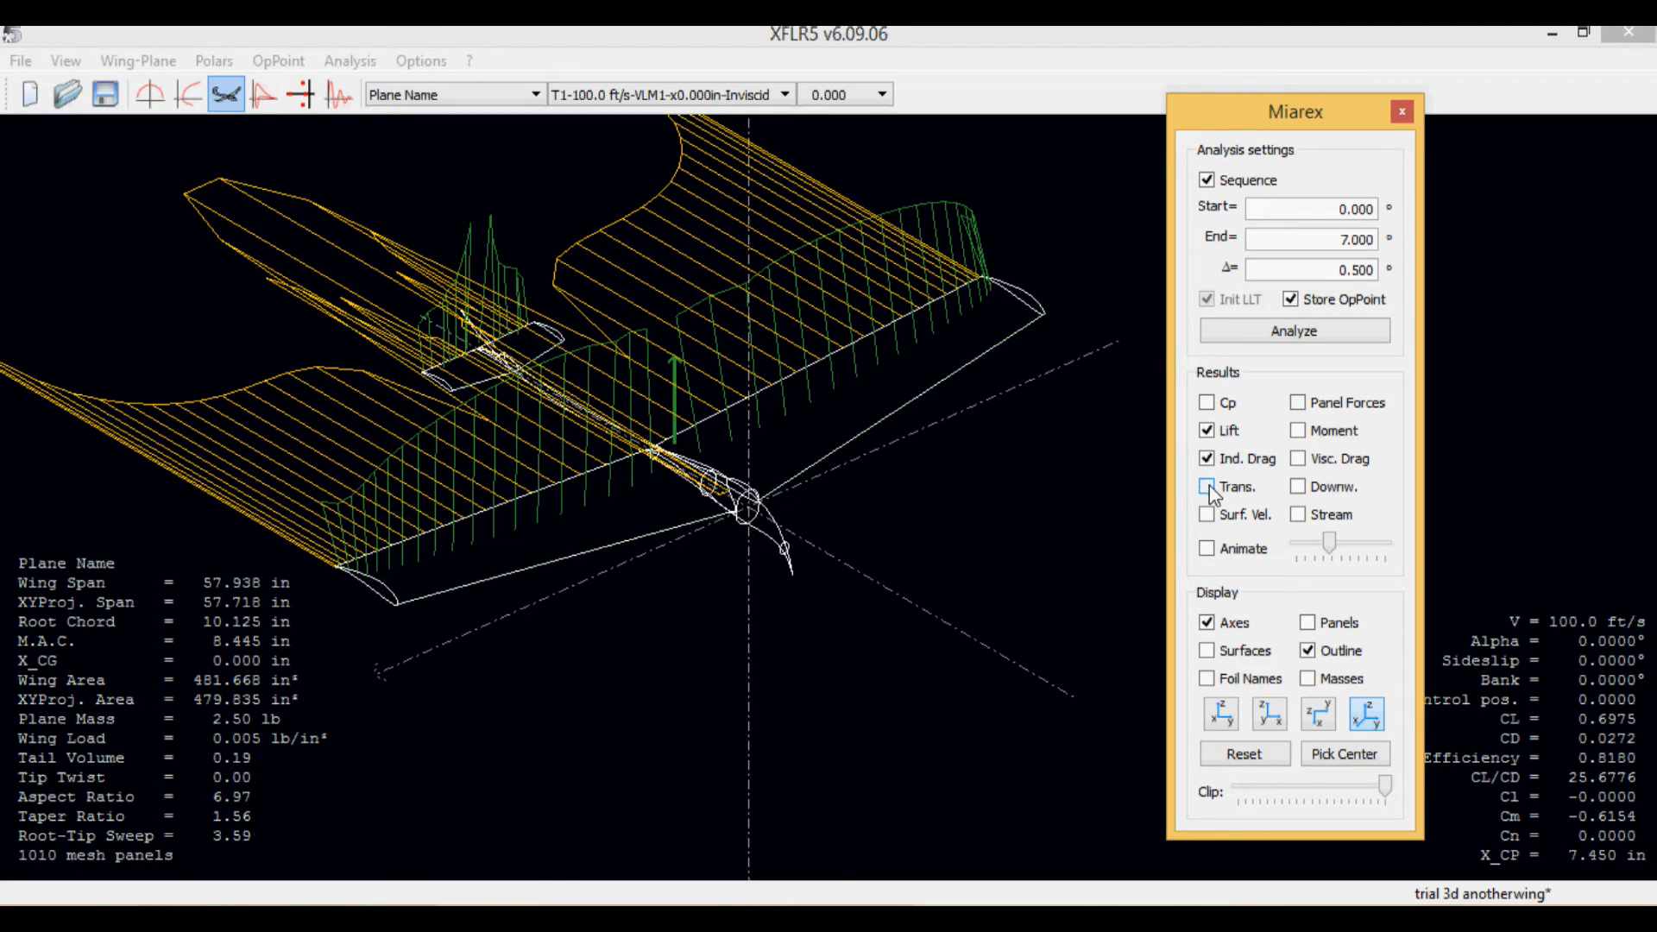
Step: Cycle through downwash, surface velocity and streamlines, ending with Cp and streamlines shown
left_click(1297, 486)
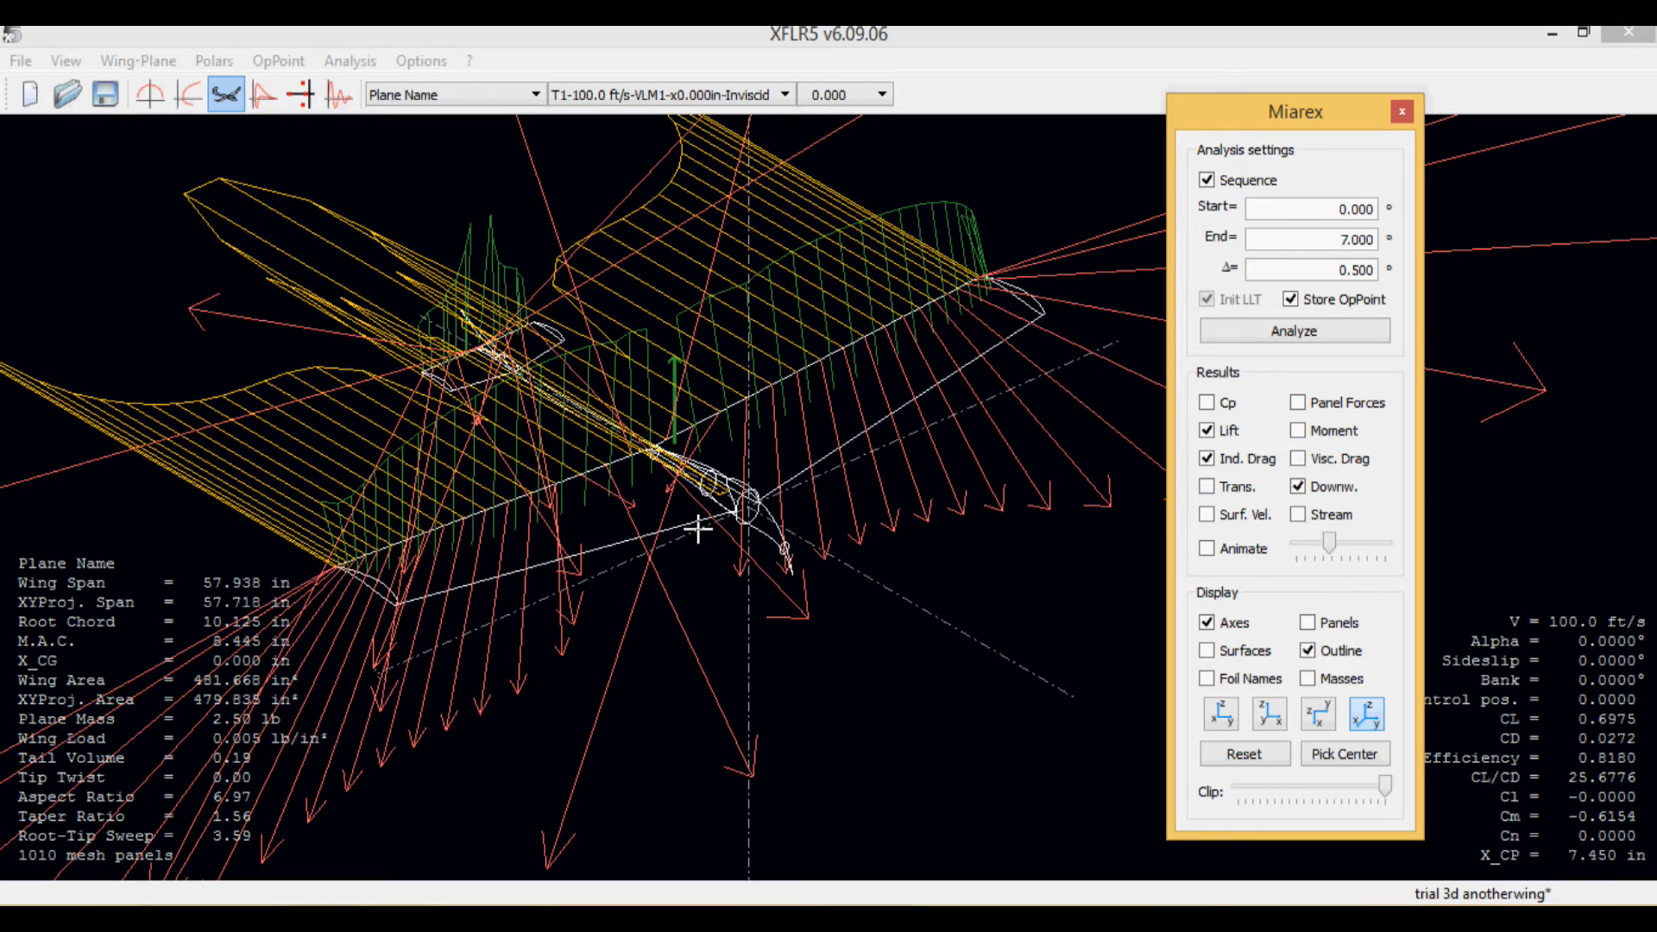
left_click_drag(698, 528, 1181, 537)
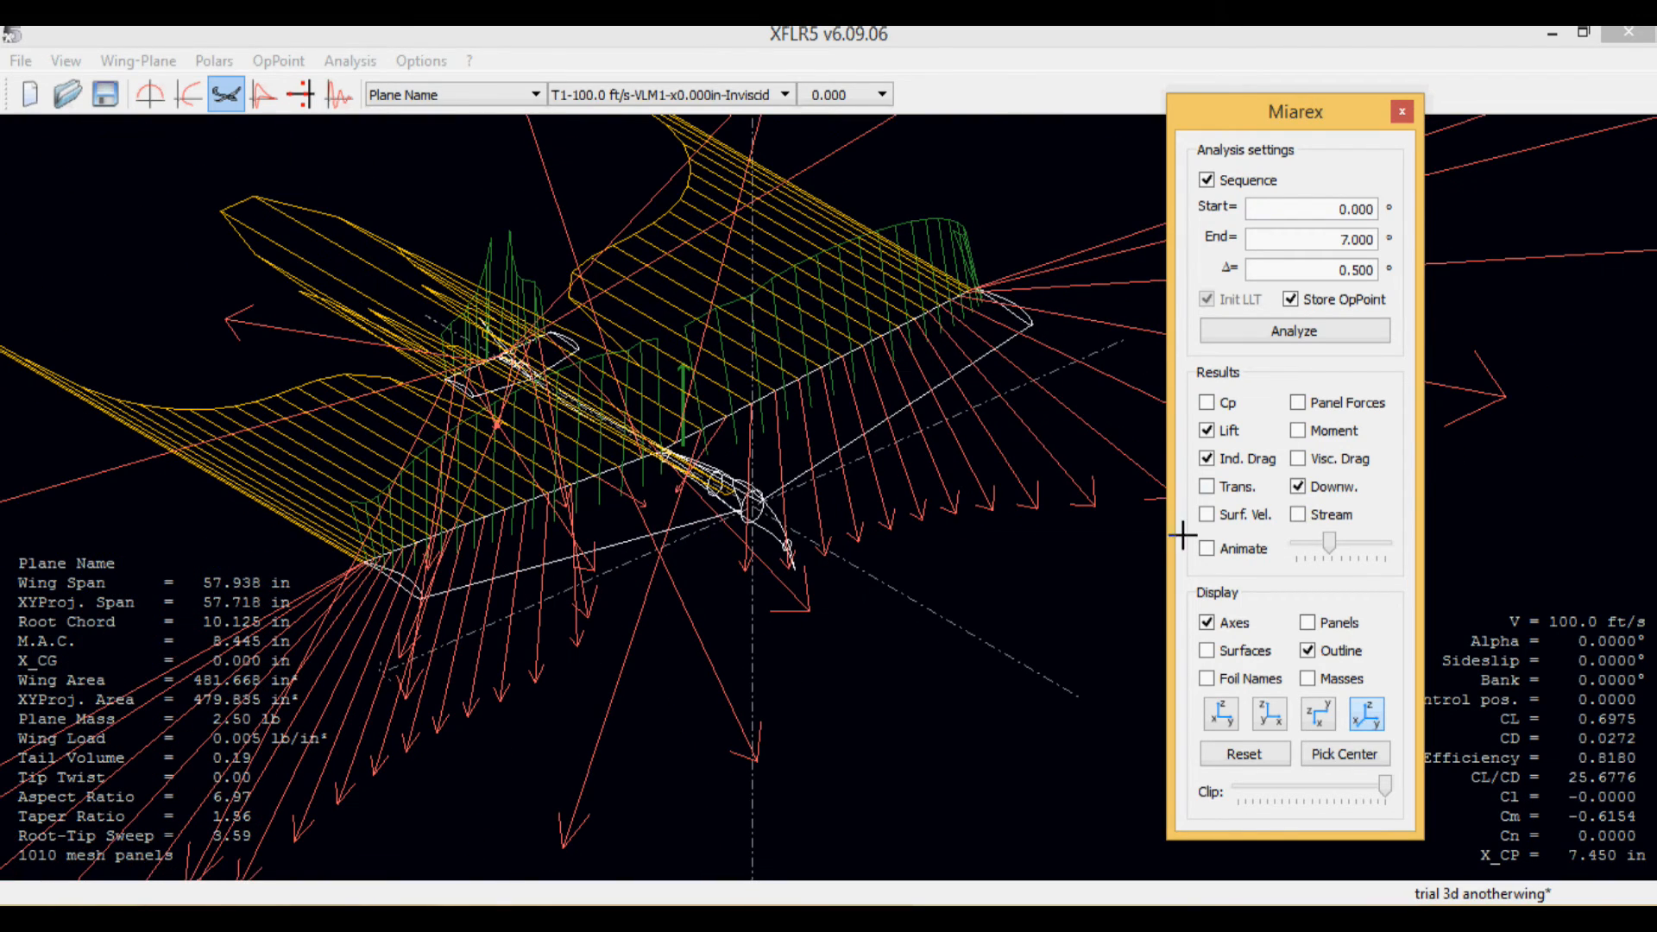
left_click(1207, 515)
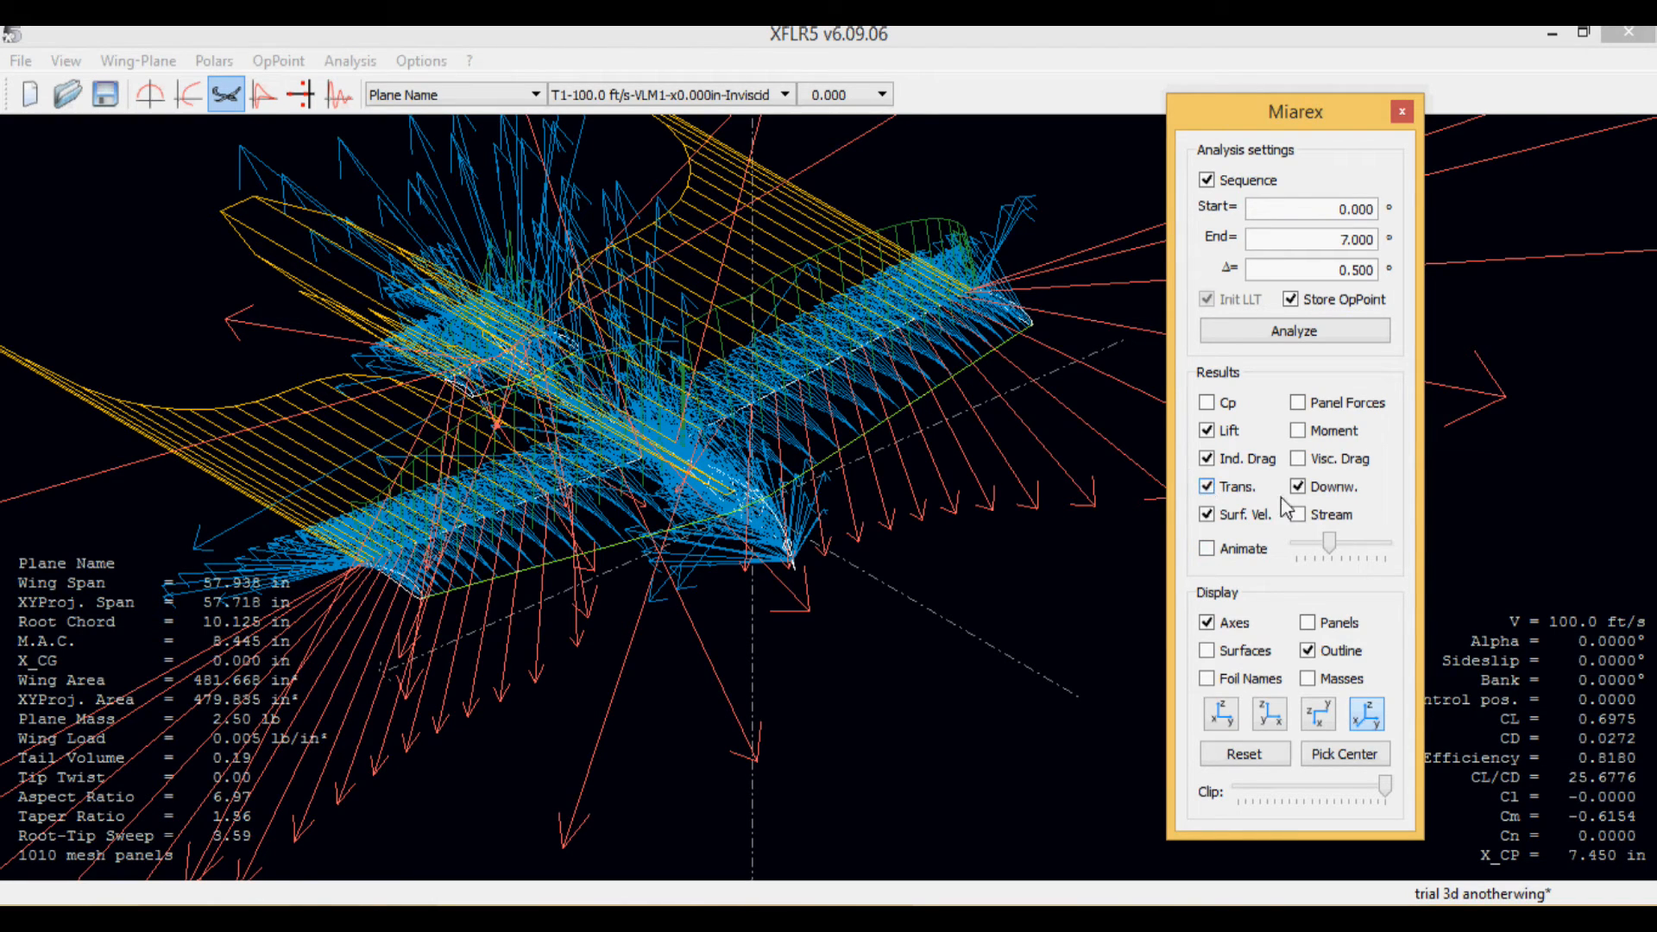
left_click(1297, 515)
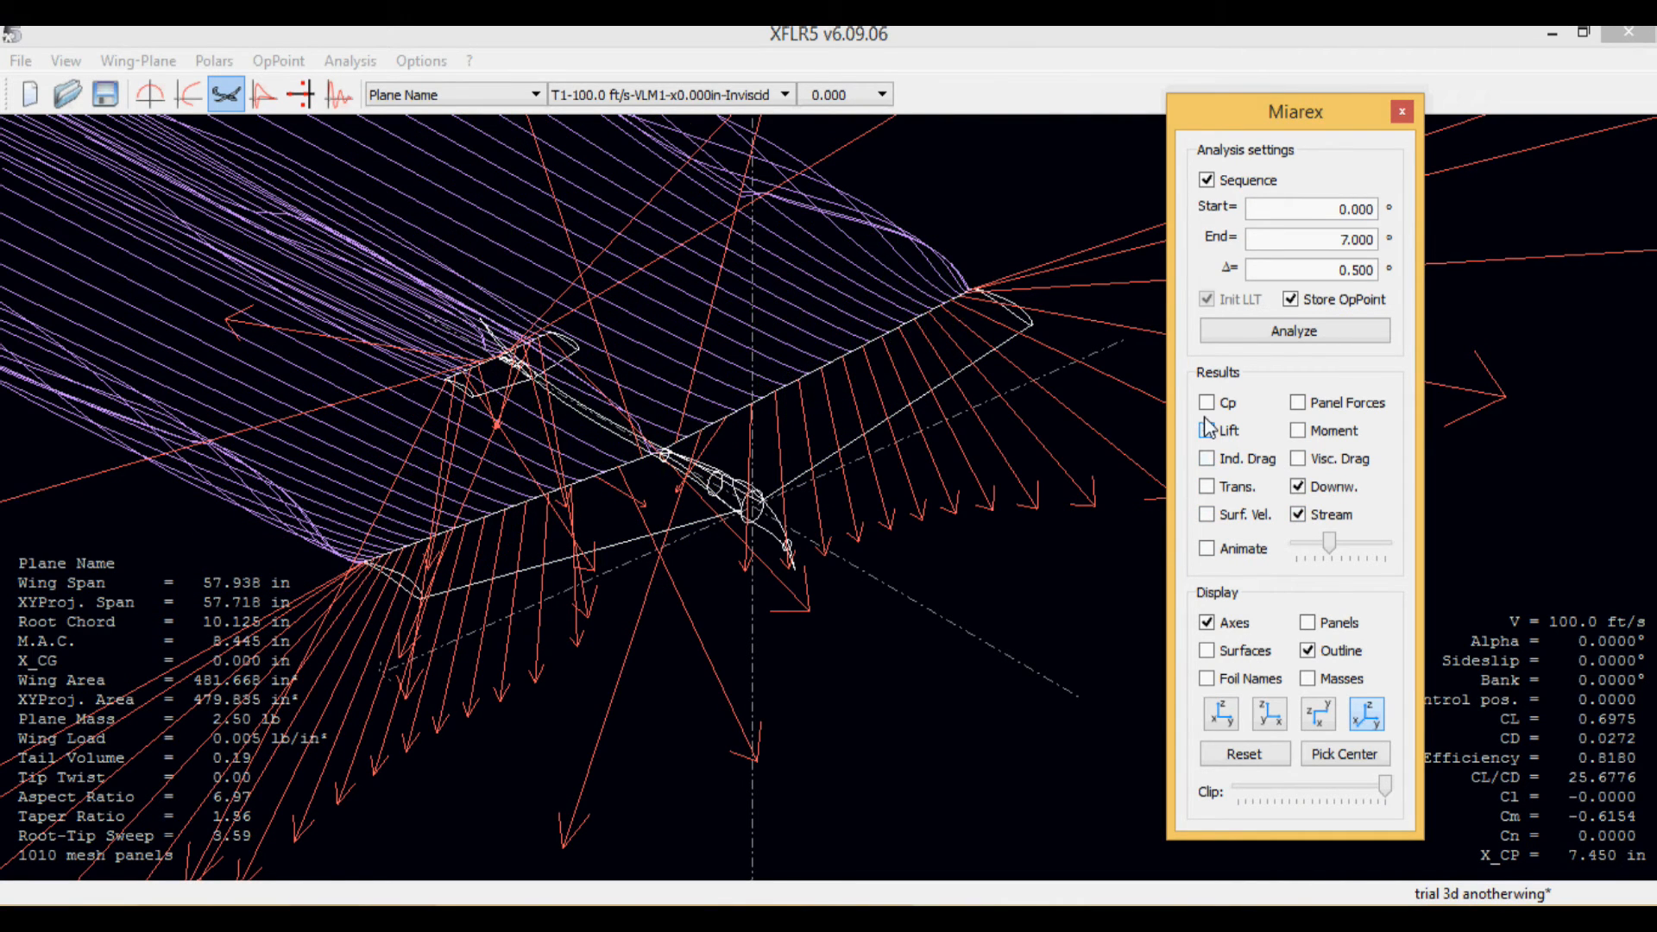
left_click(1207, 402)
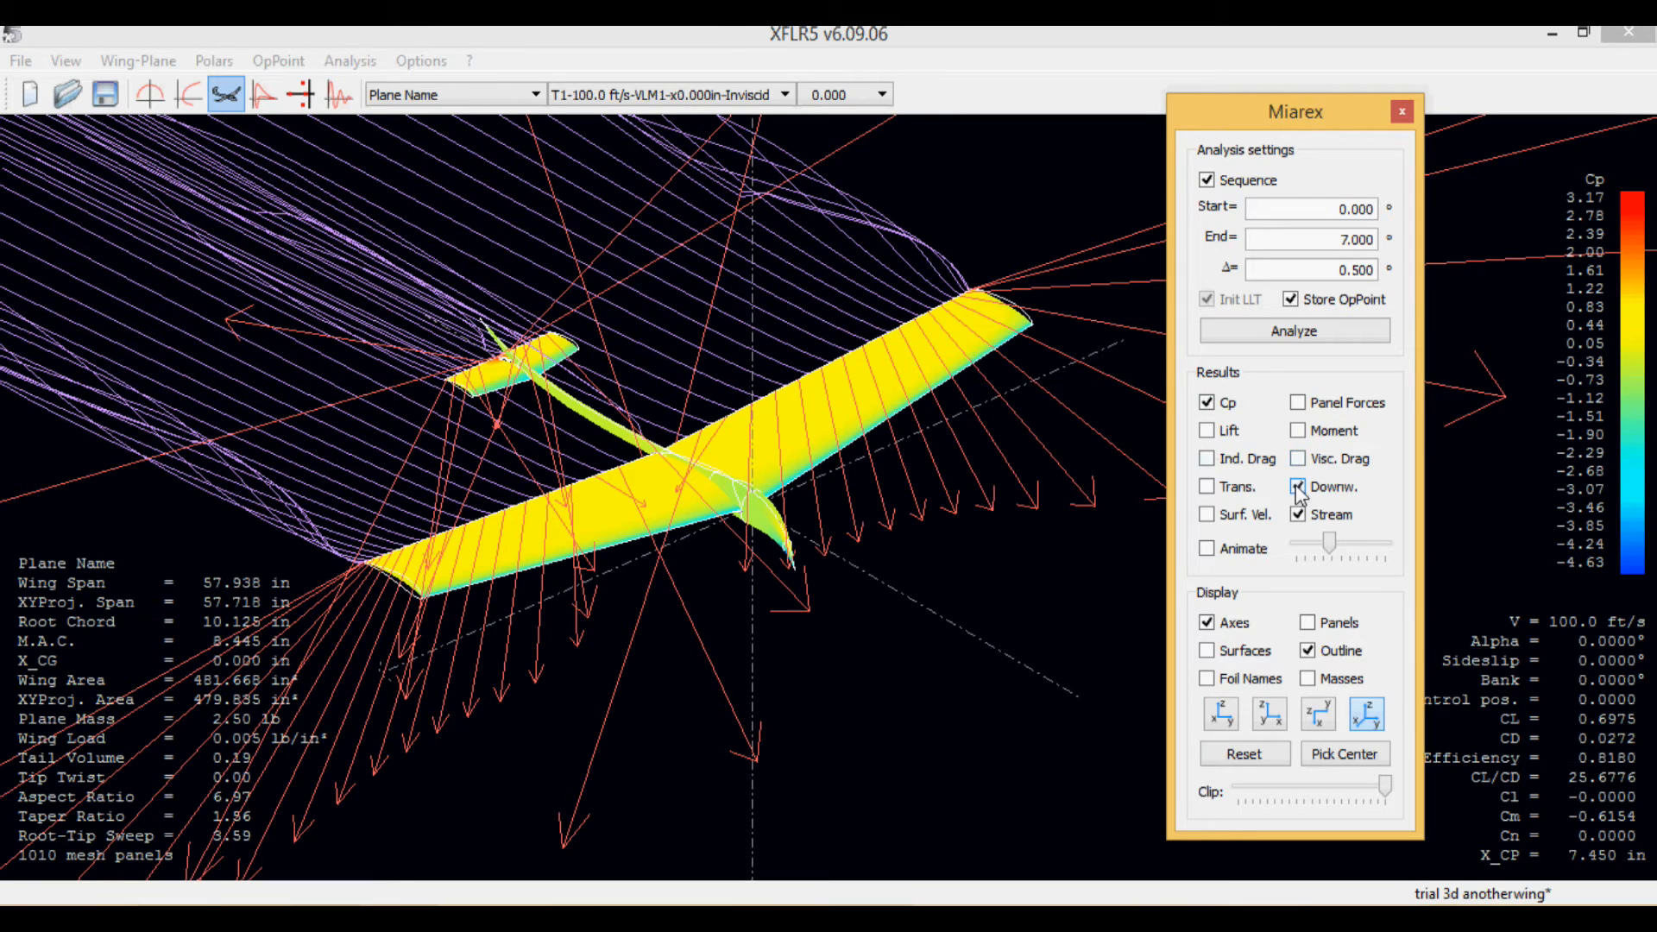
left_click(1297, 487)
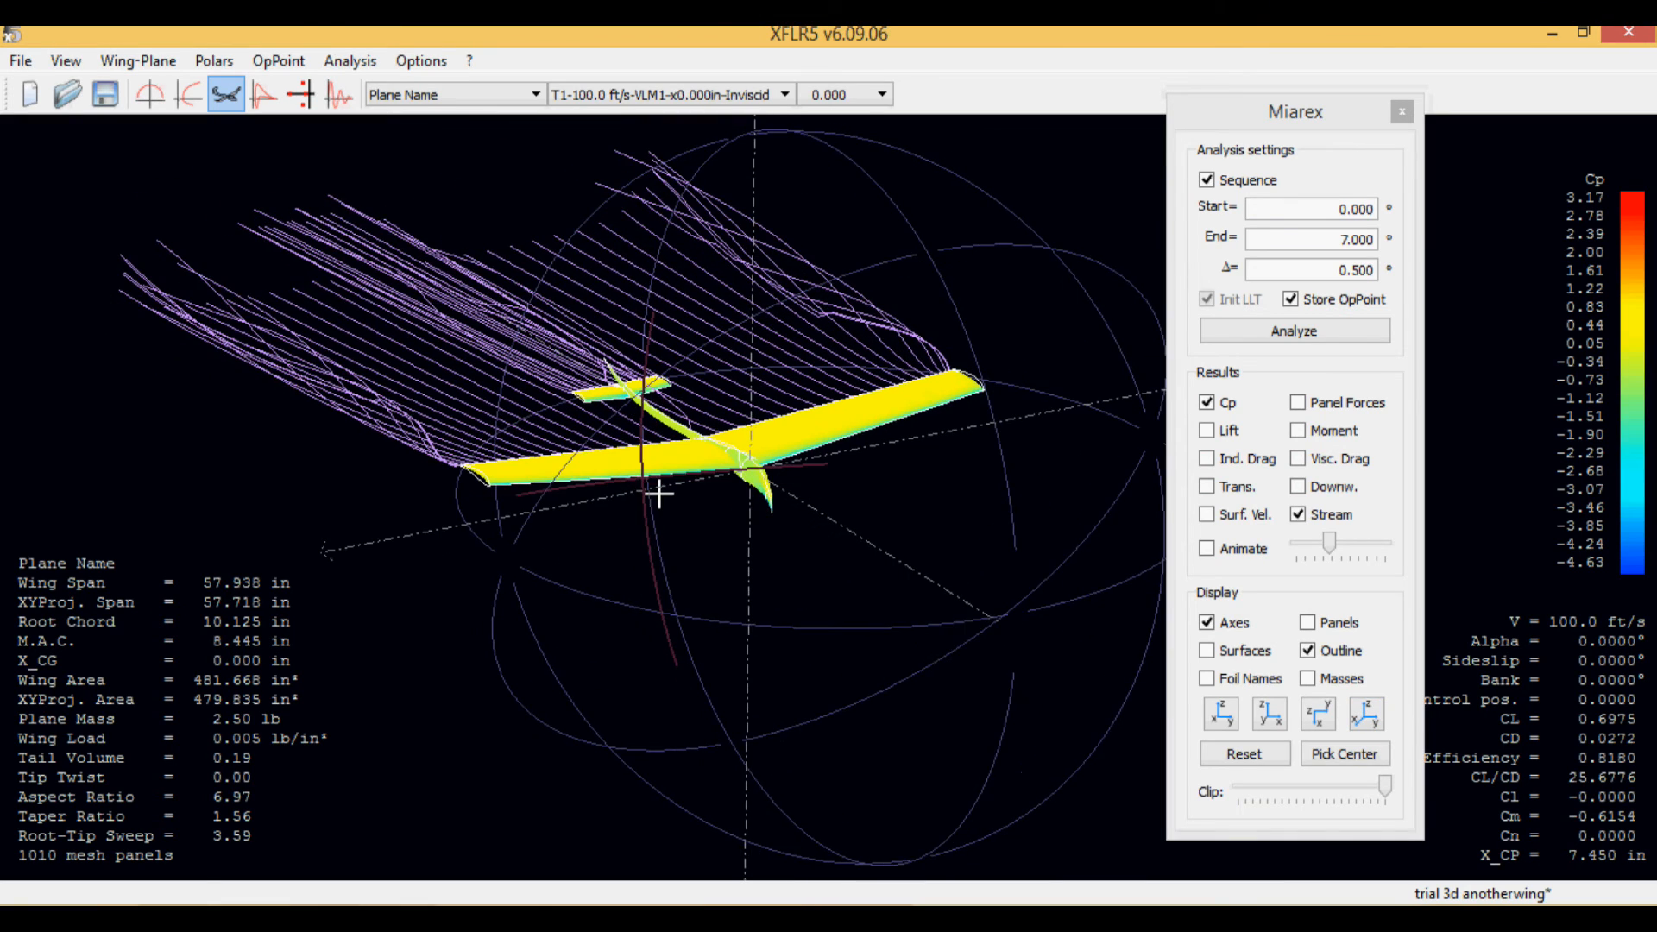
Step: Orbit the 3D view to a head-on front view showing curling wingtip streamlines
left_click_drag(660, 493, 655, 542)
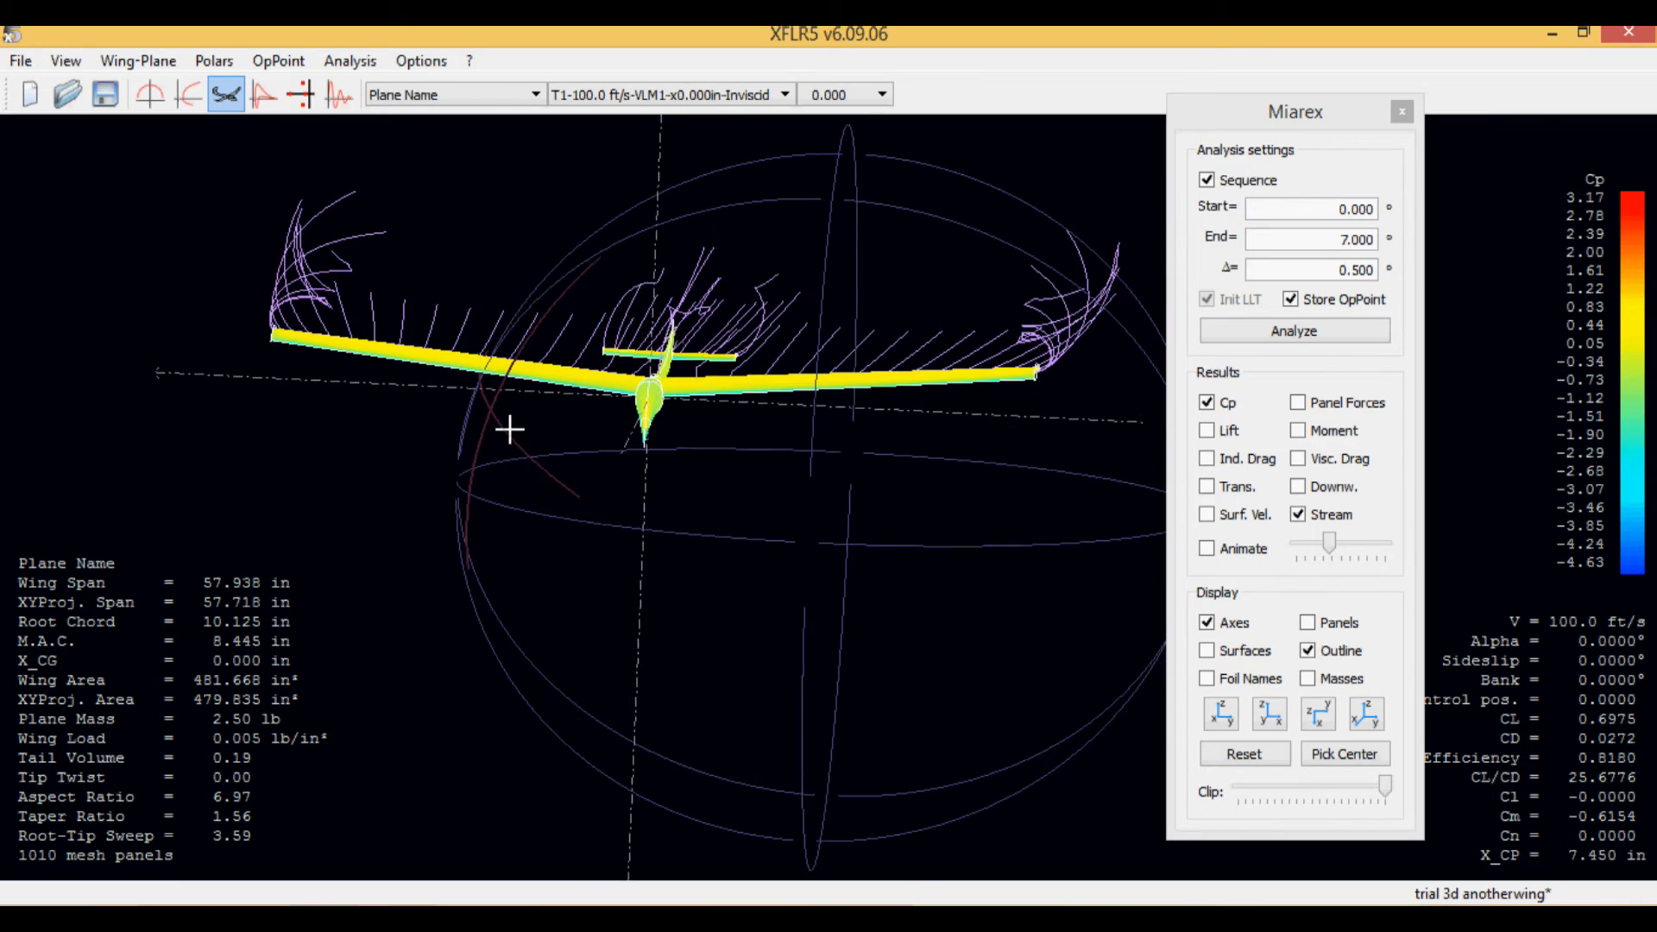
left_click_drag(510, 430, 815, 624)
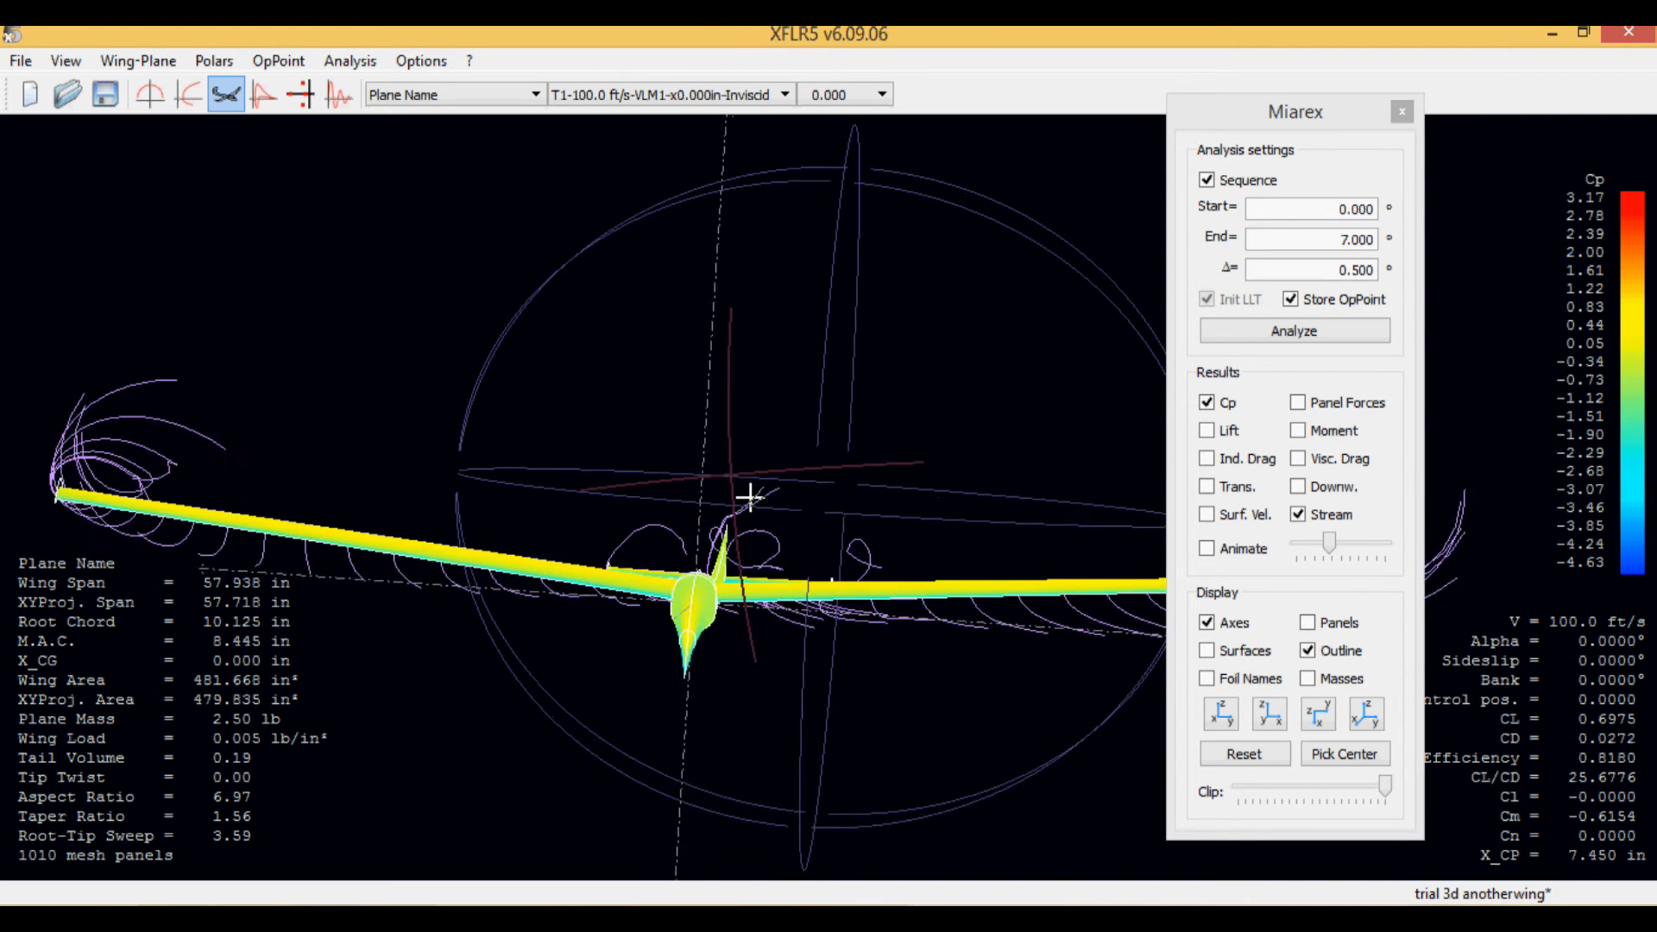
left_click_drag(750, 497, 949, 809)
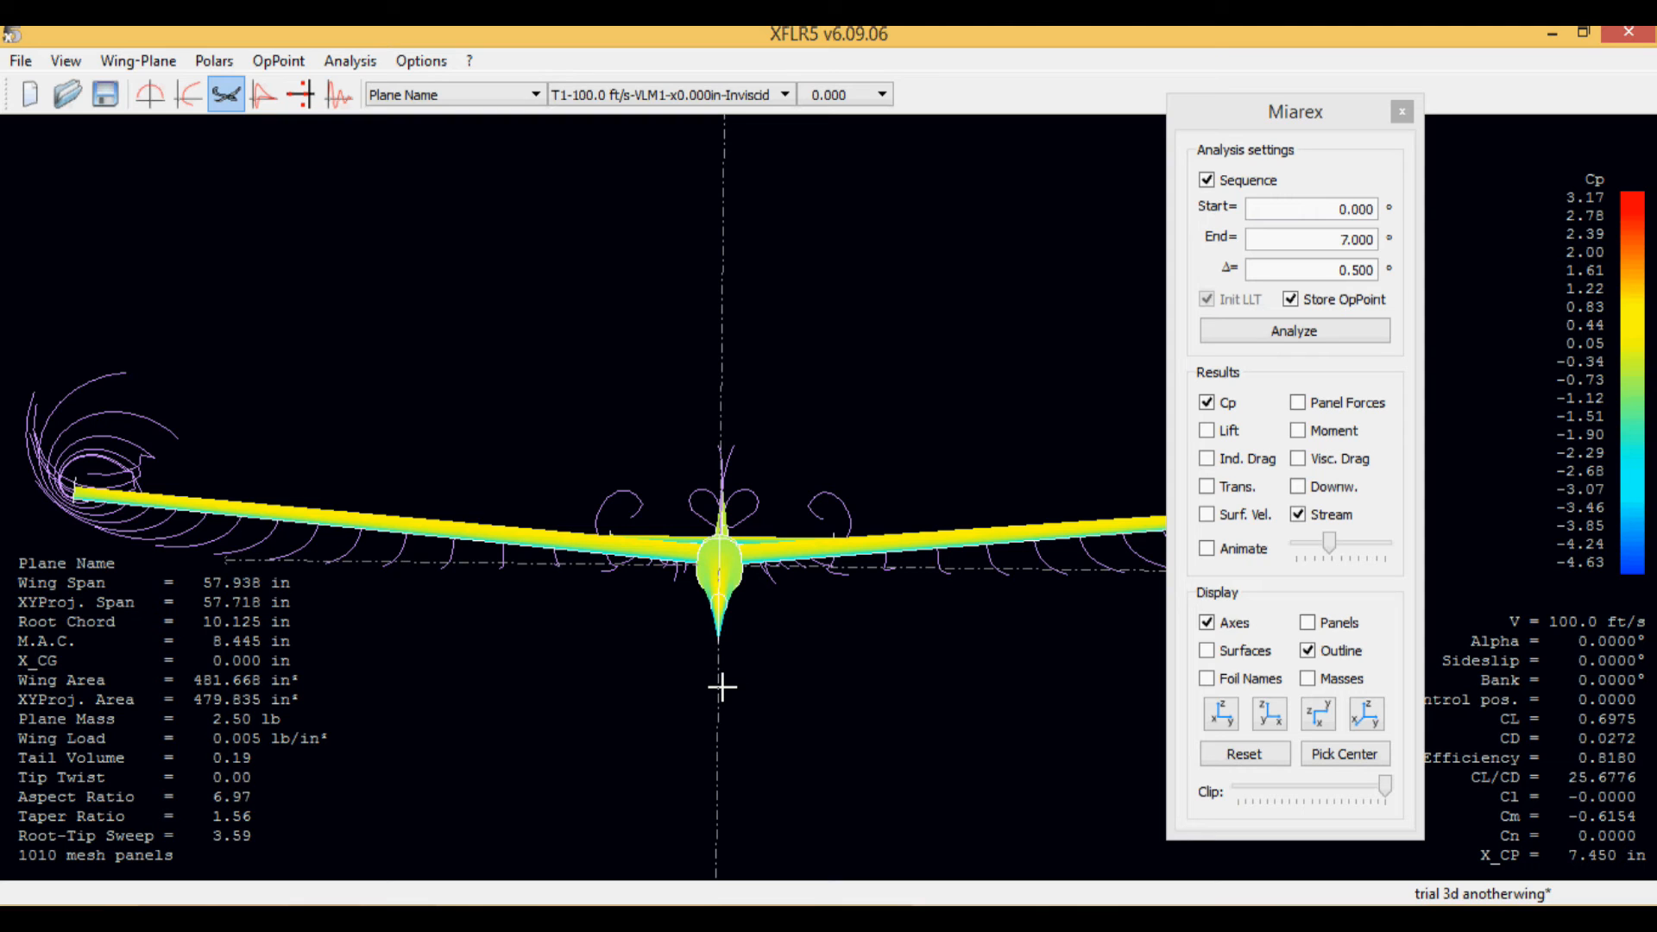
mouse_move(1295, 501)
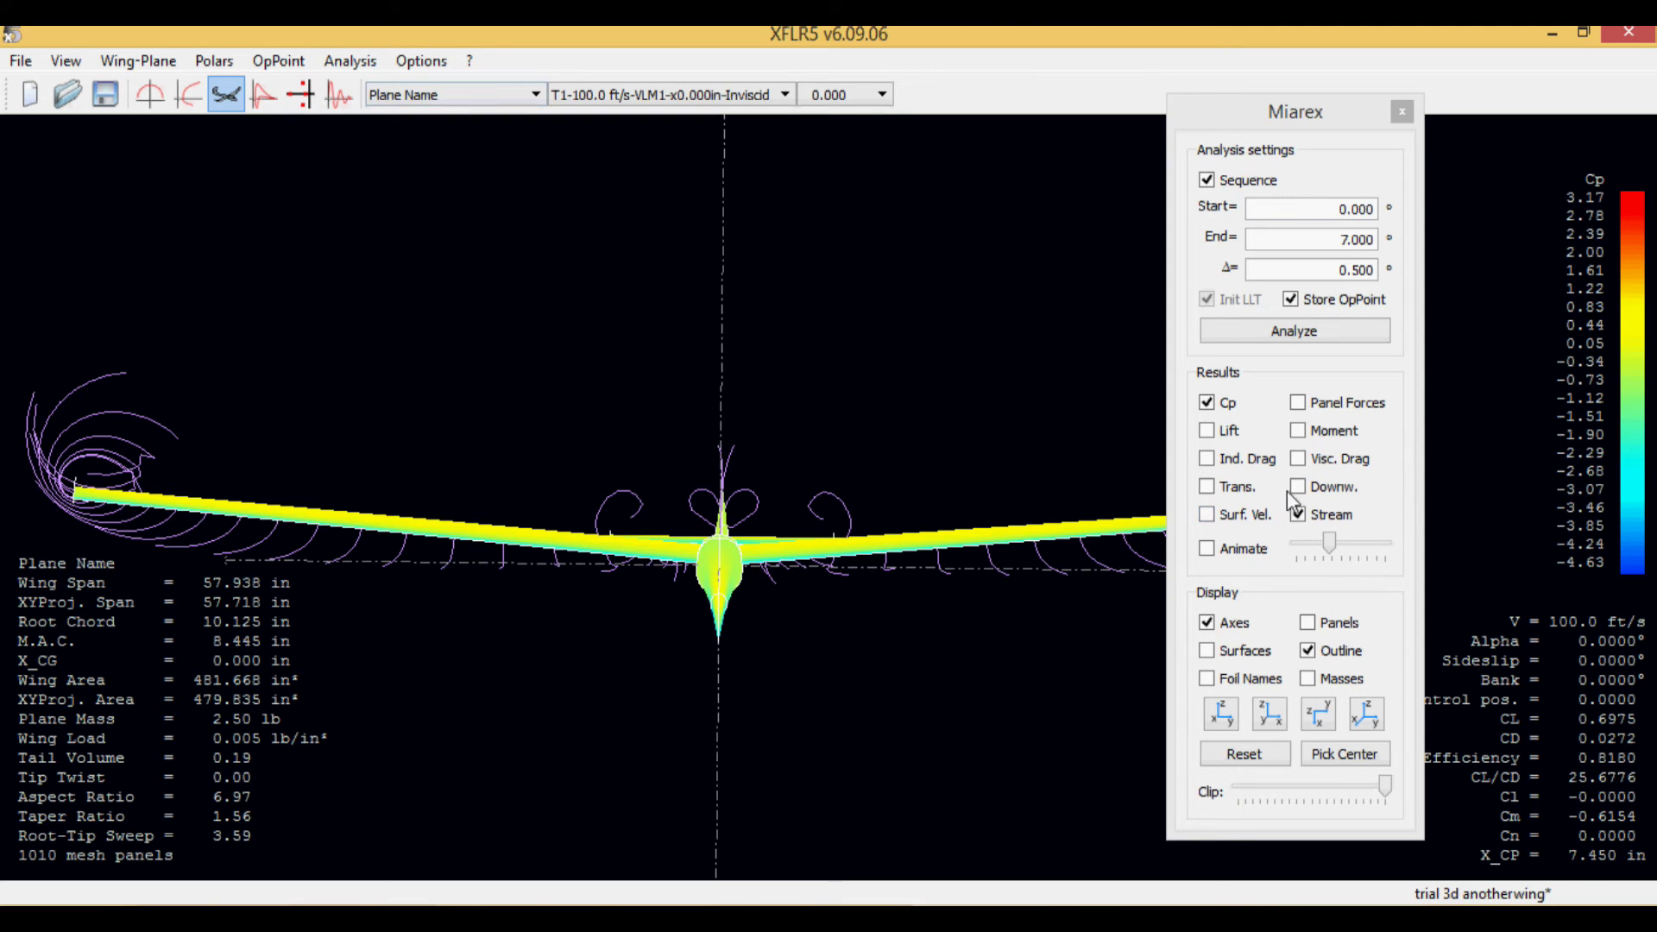
Step: Show downwash arrows and orbit around the plane, viewing it edge-on and at the wing root
left_click(1297, 486)
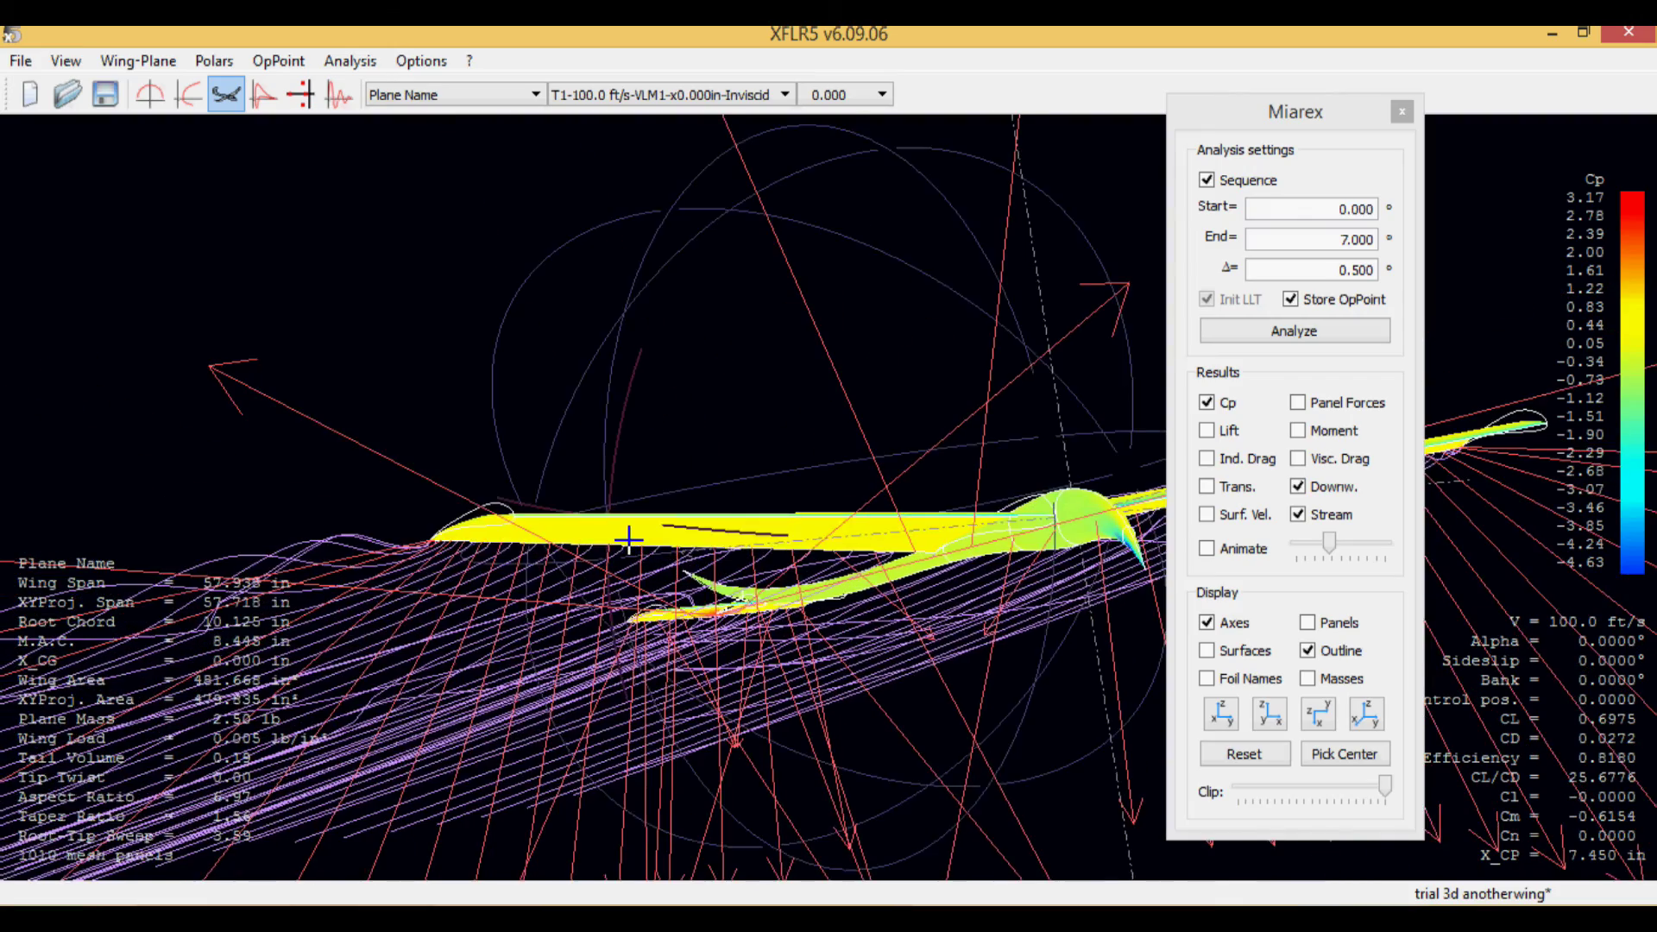
left_click_drag(629, 542, 639, 635)
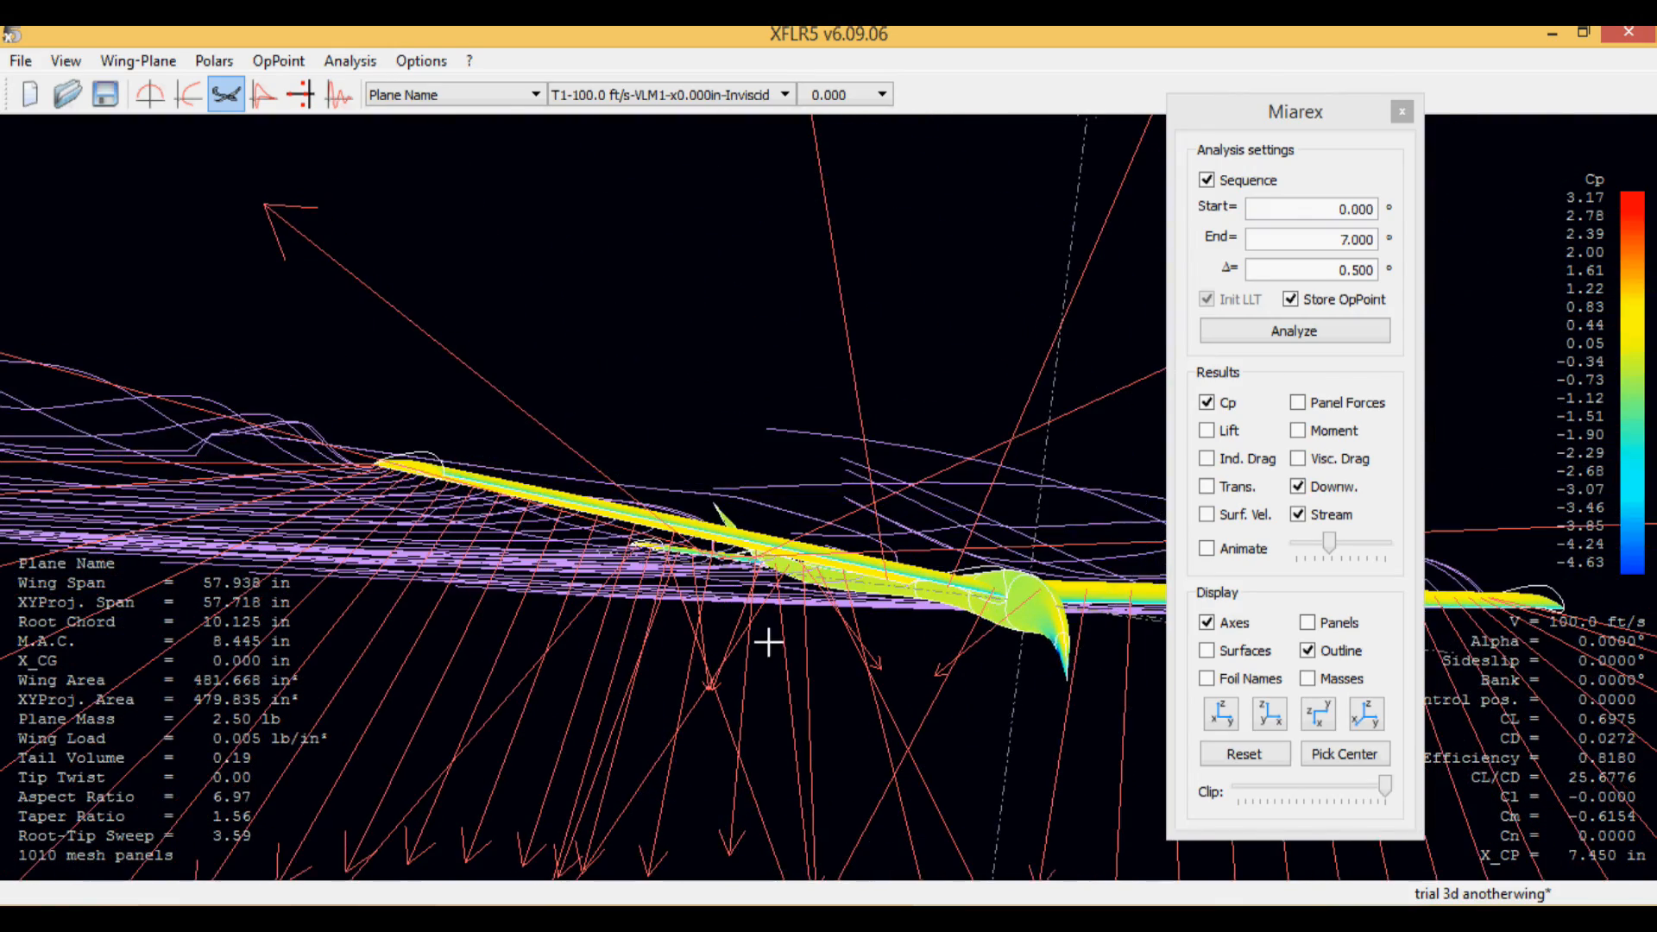
left_click_drag(766, 642, 541, 635)
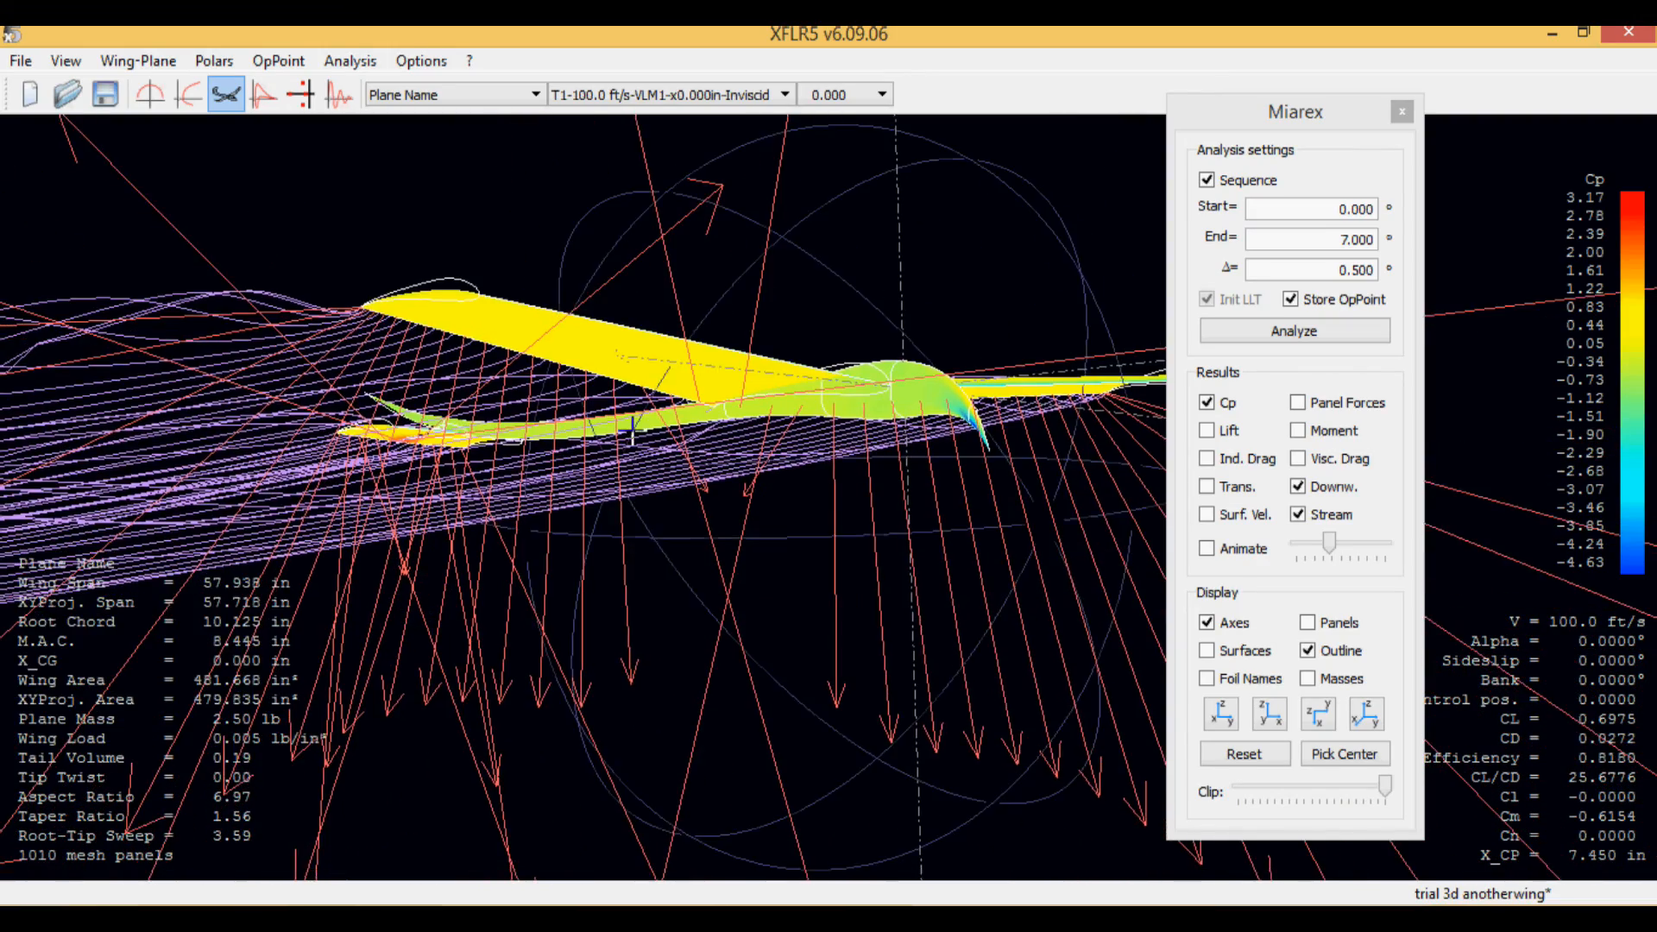
left_click_drag(634, 422, 819, 507)
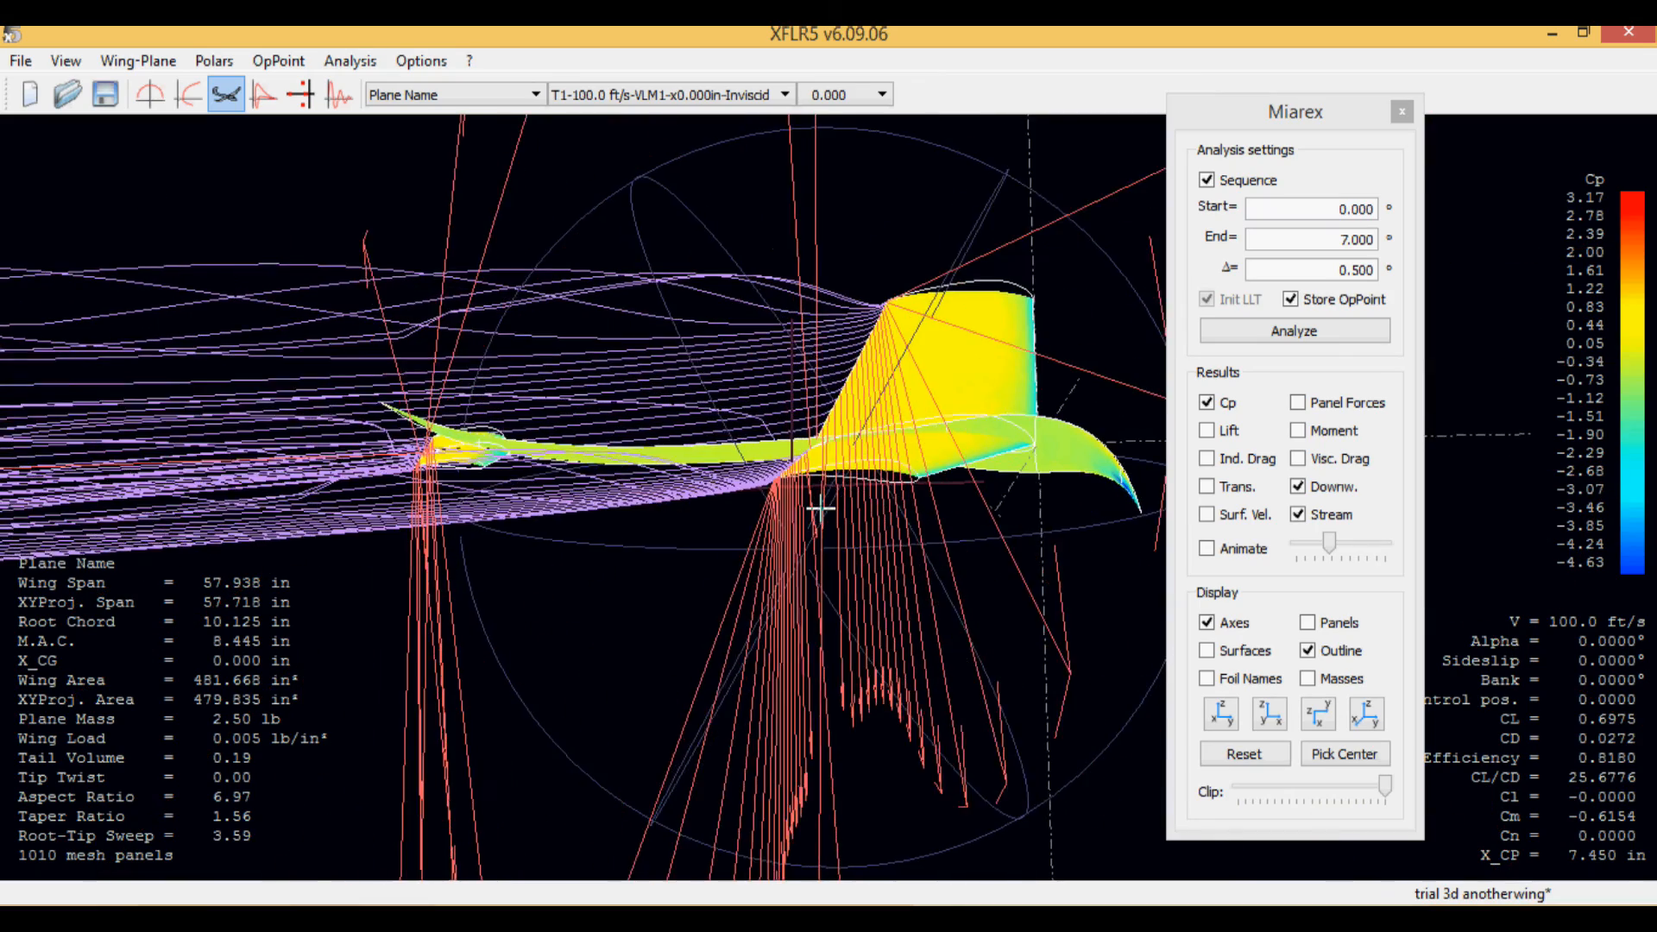